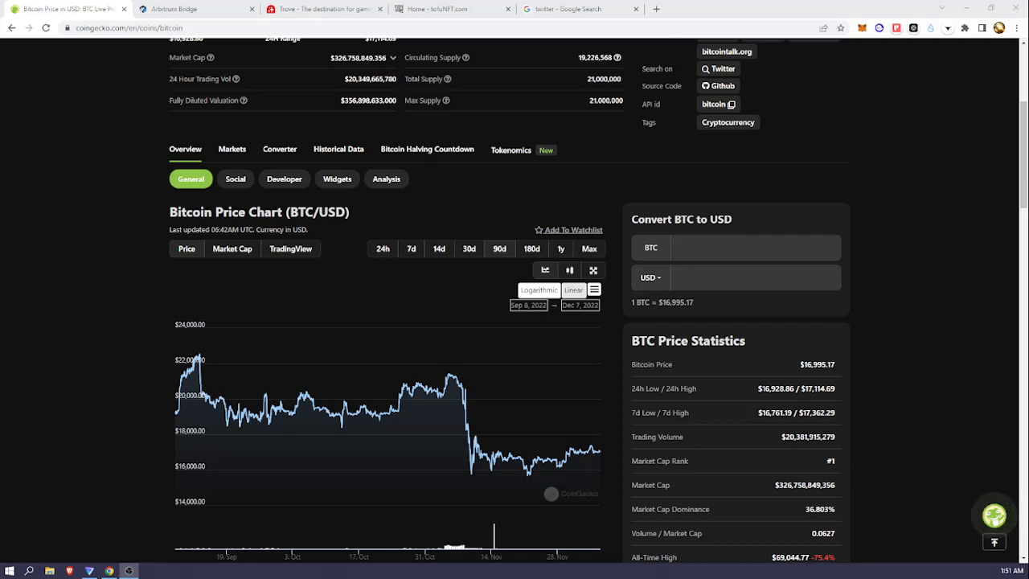
mouse_move(312, 319)
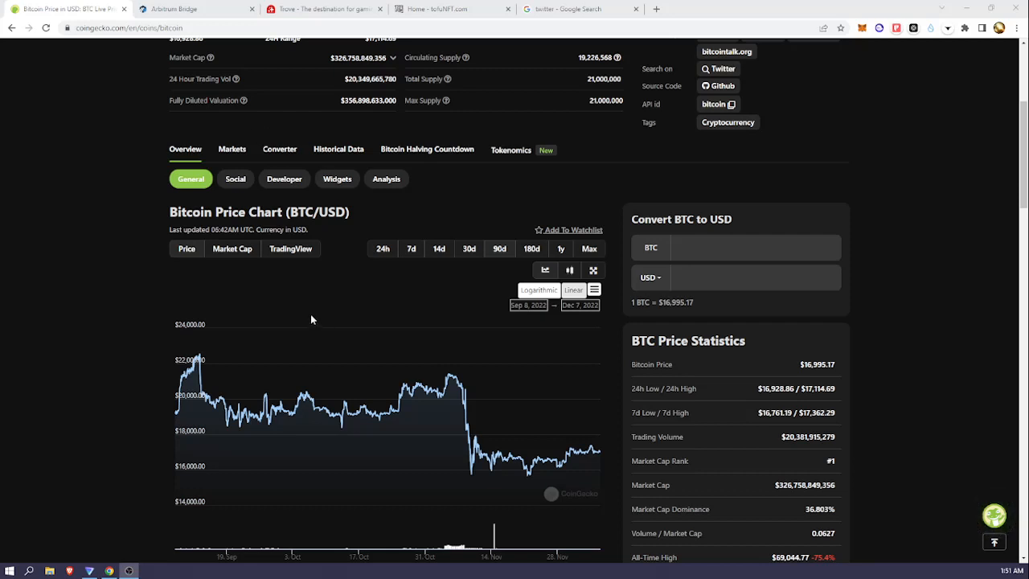
Scroll the Bitcoin page to bring the BTC/USD price chart into view for the 24-hour range
scroll(up, 3)
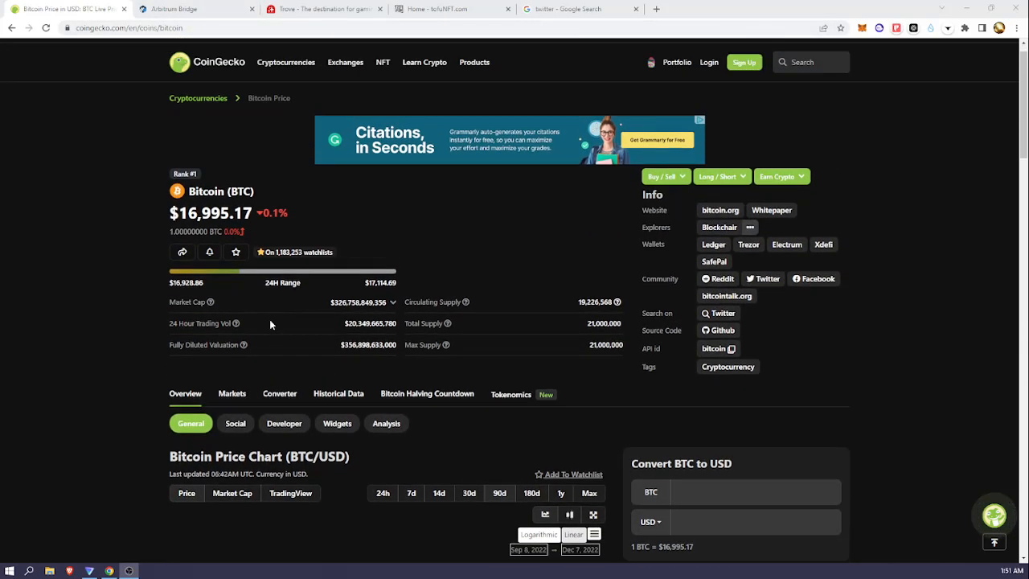
scroll(down, 3)
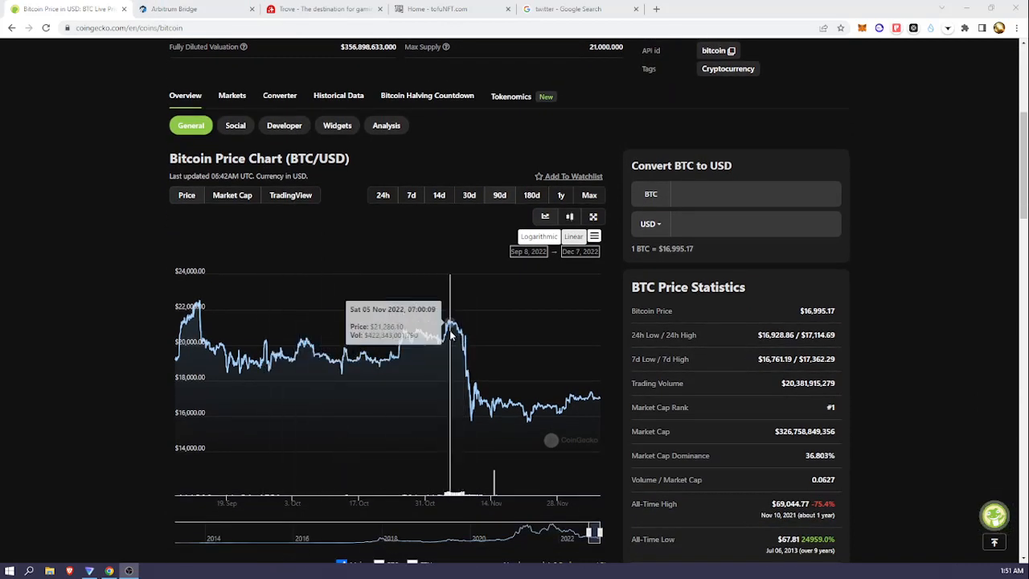
mouse_move(508, 411)
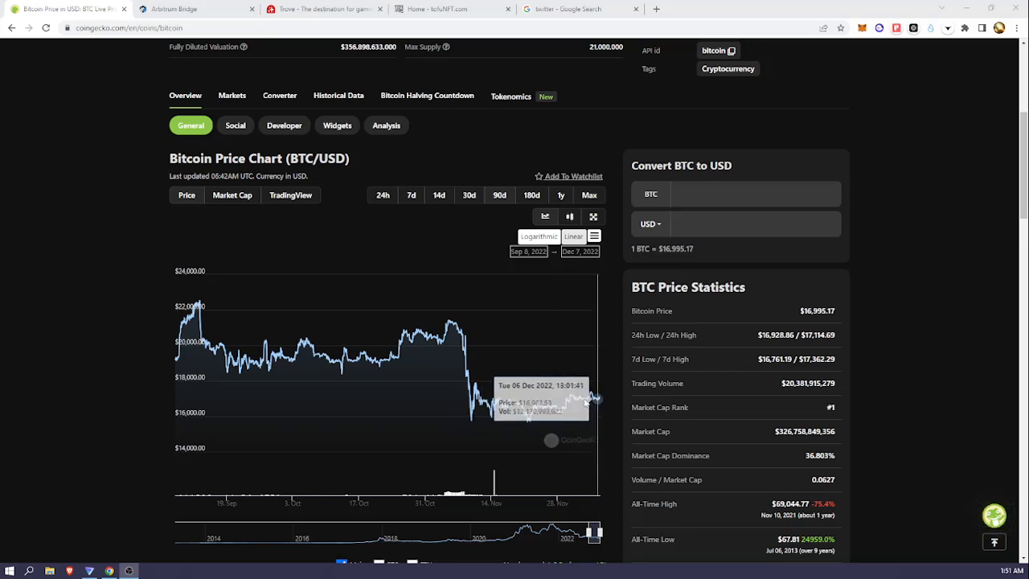
mouse_move(456, 351)
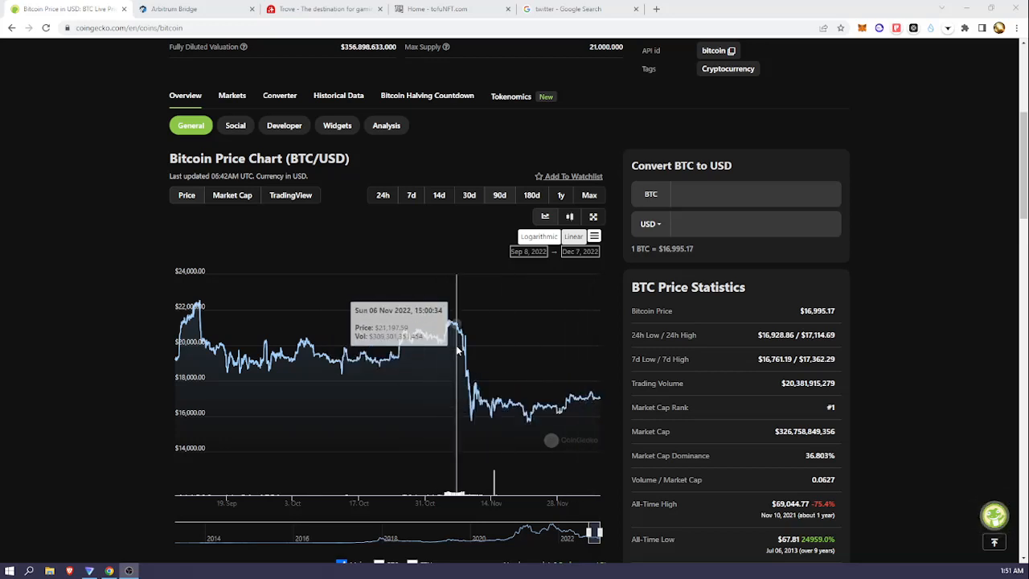
mouse_move(576, 402)
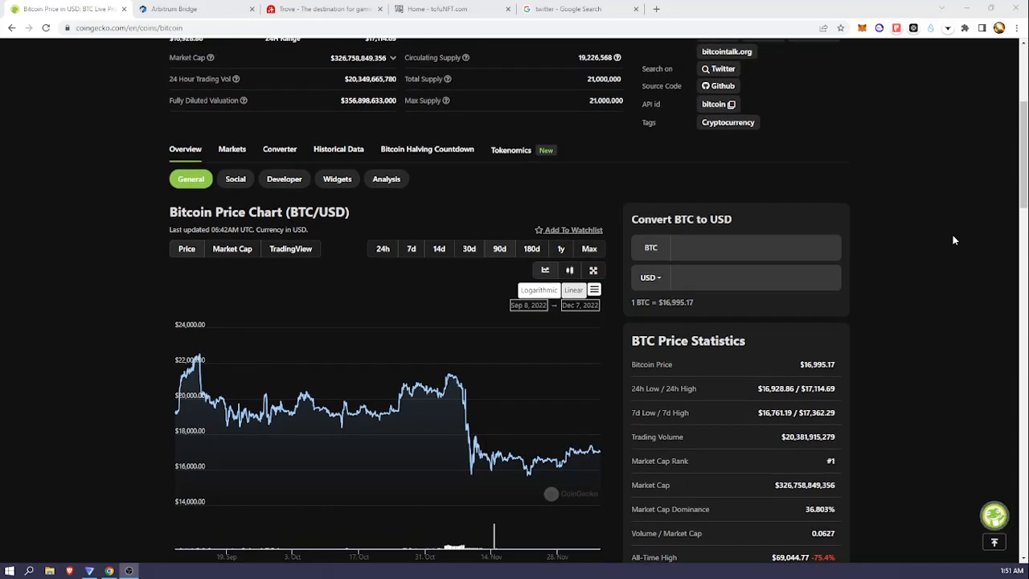
mouse_move(949, 235)
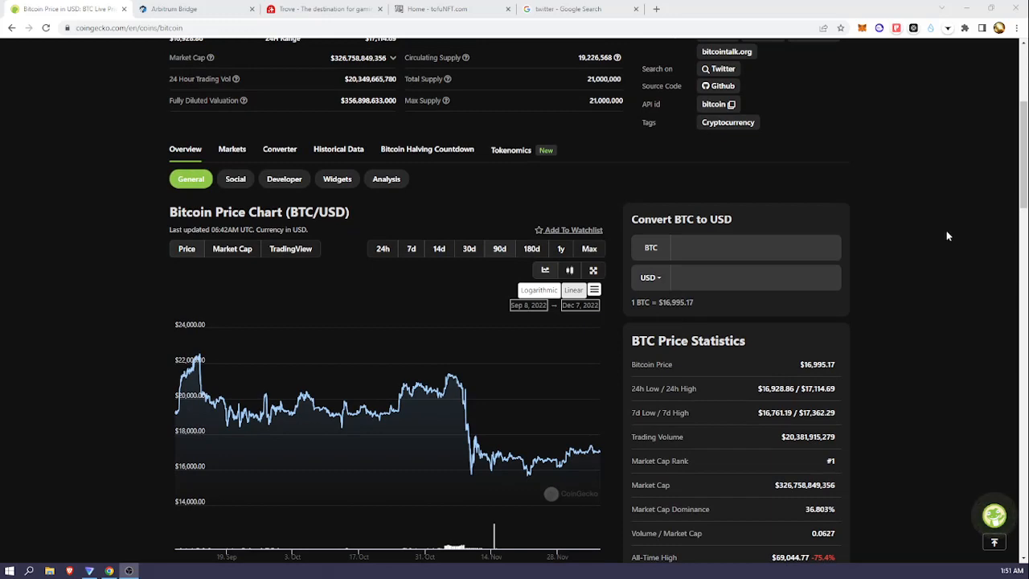
mouse_move(907, 233)
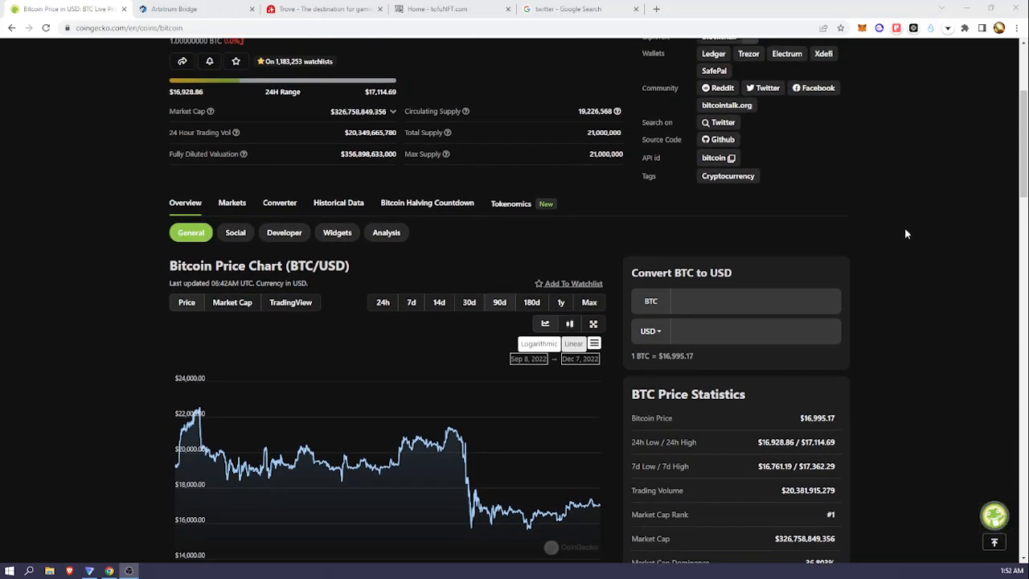
scroll(up, 3)
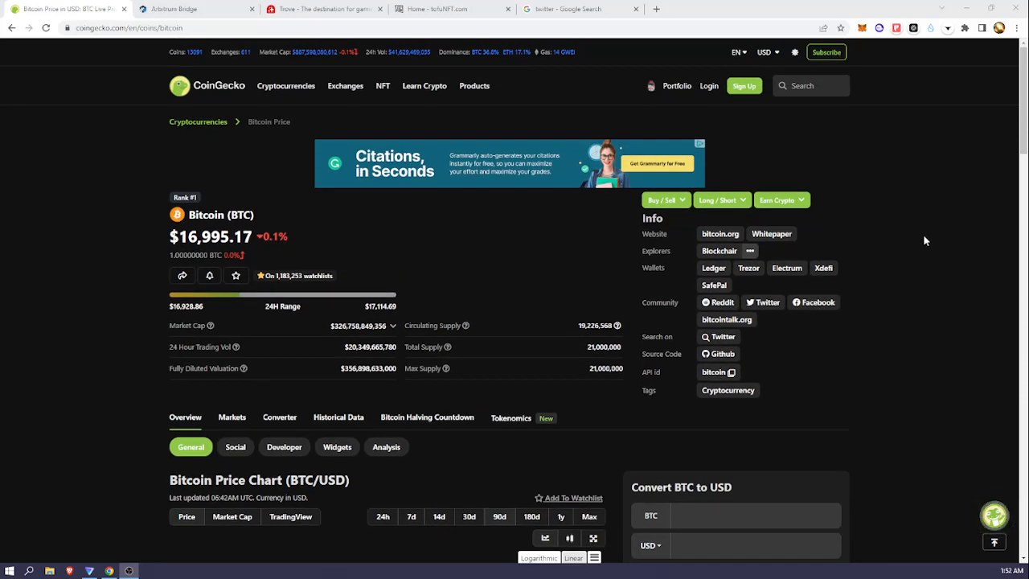
mouse_move(932, 298)
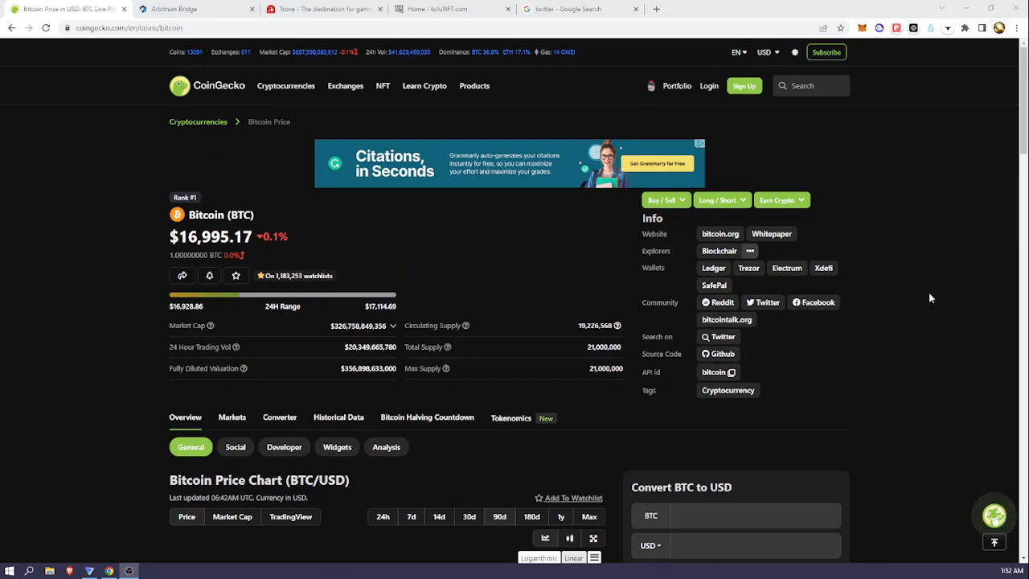
scroll(down, 3)
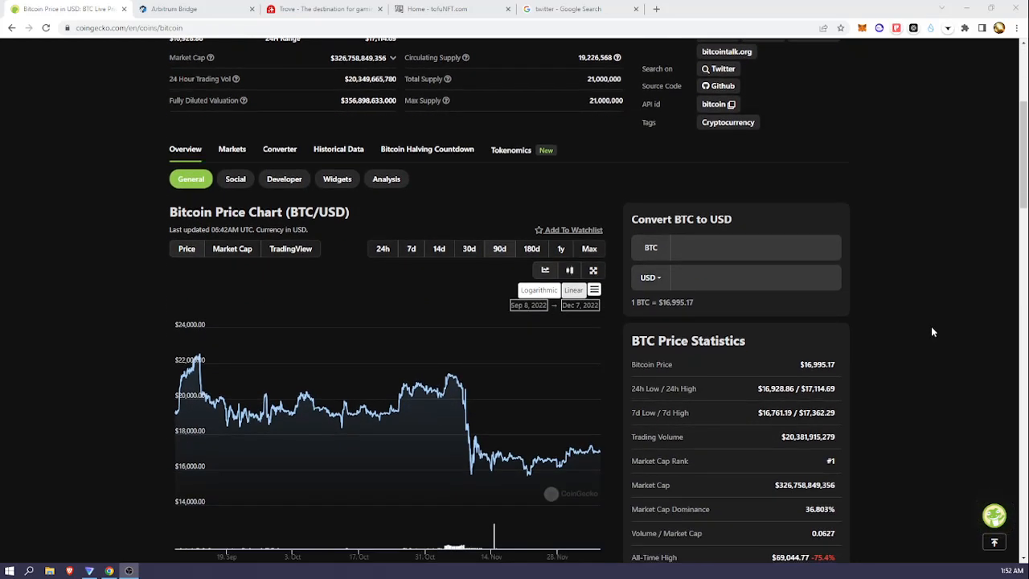
scroll(down, 3)
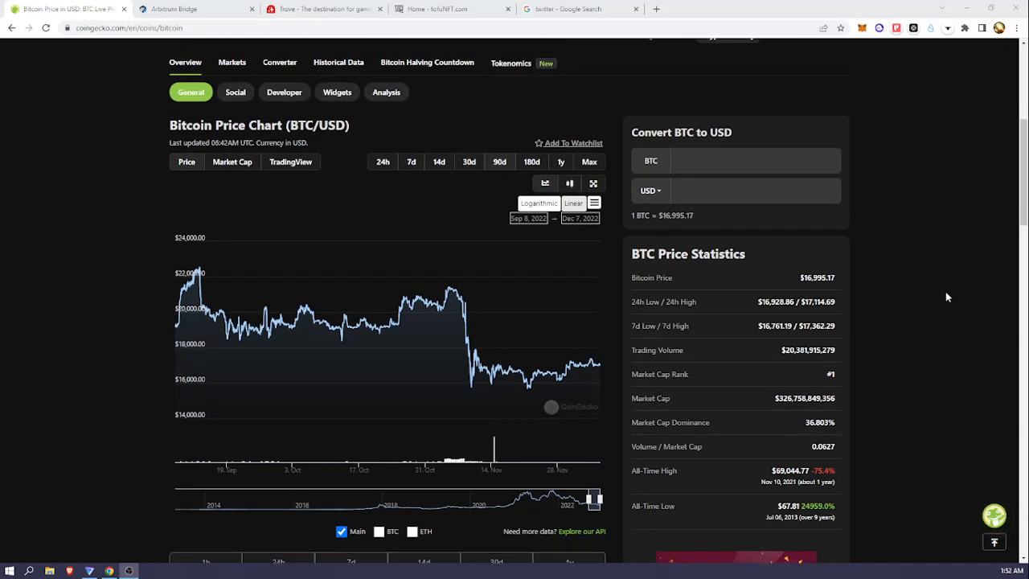
scroll(up, 3)
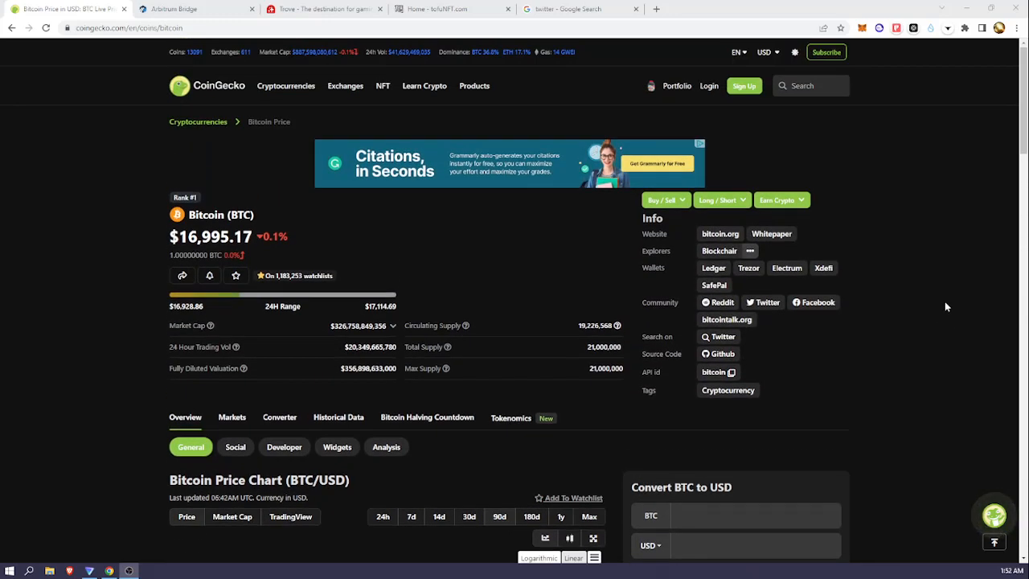
scroll(down, 3)
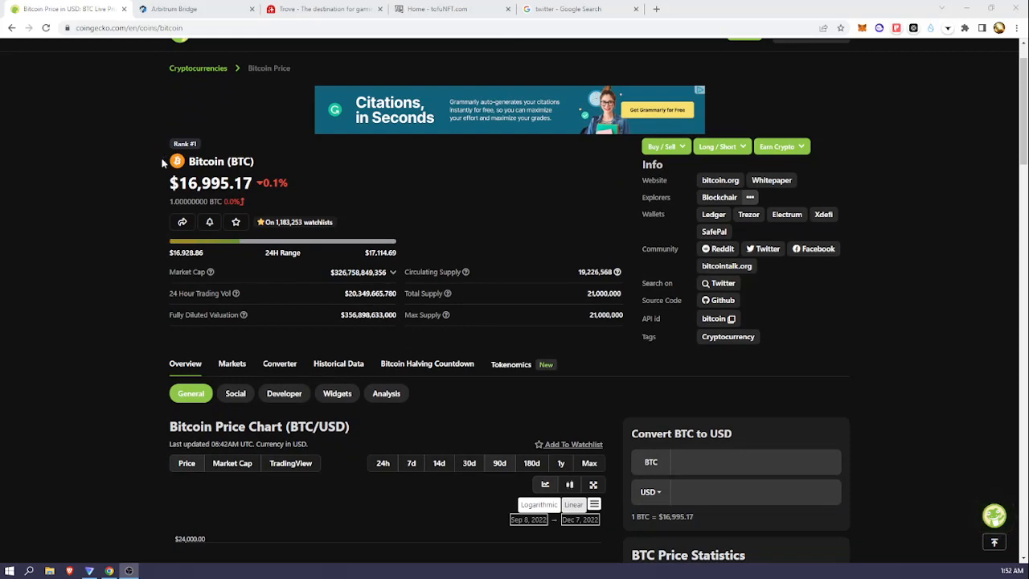
scroll(down, 3)
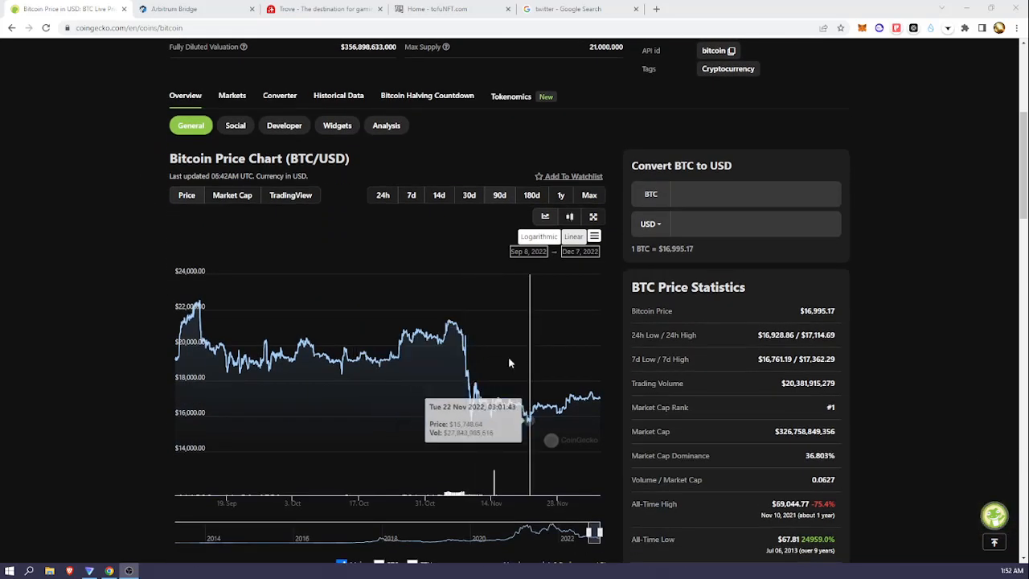
mouse_move(535, 425)
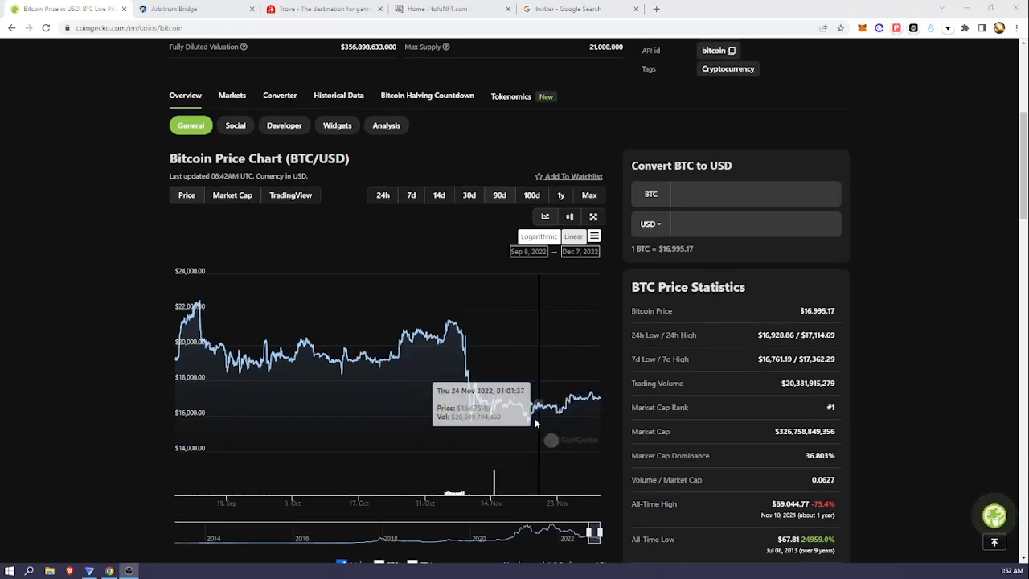
mouse_move(595, 402)
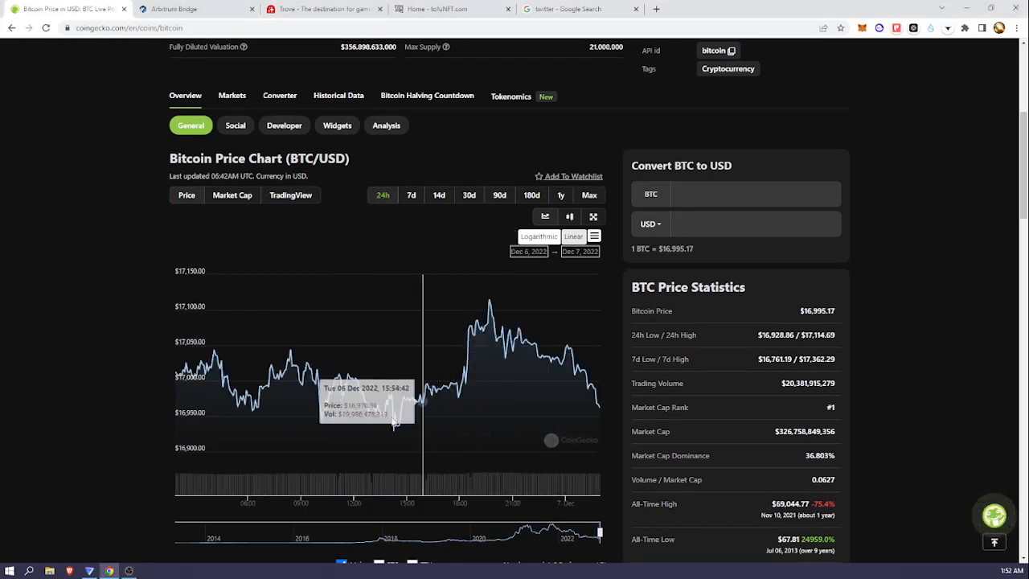
mouse_move(484, 315)
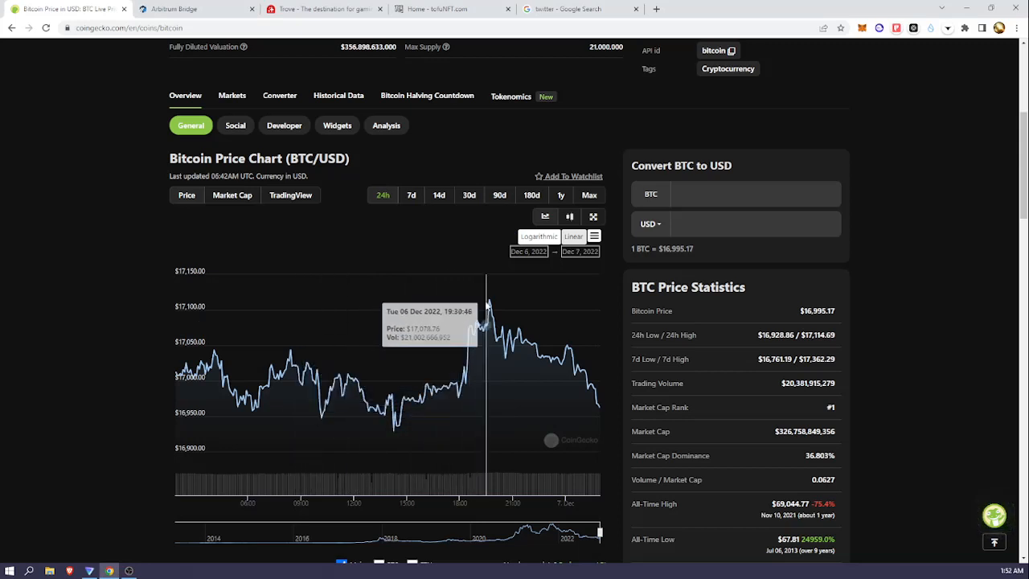
mouse_move(372, 423)
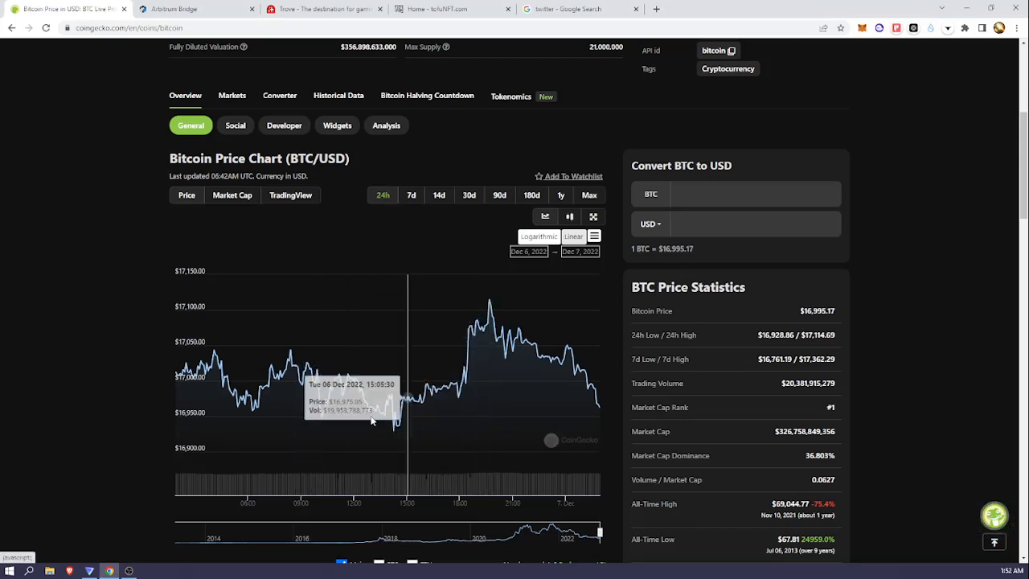
mouse_move(488, 302)
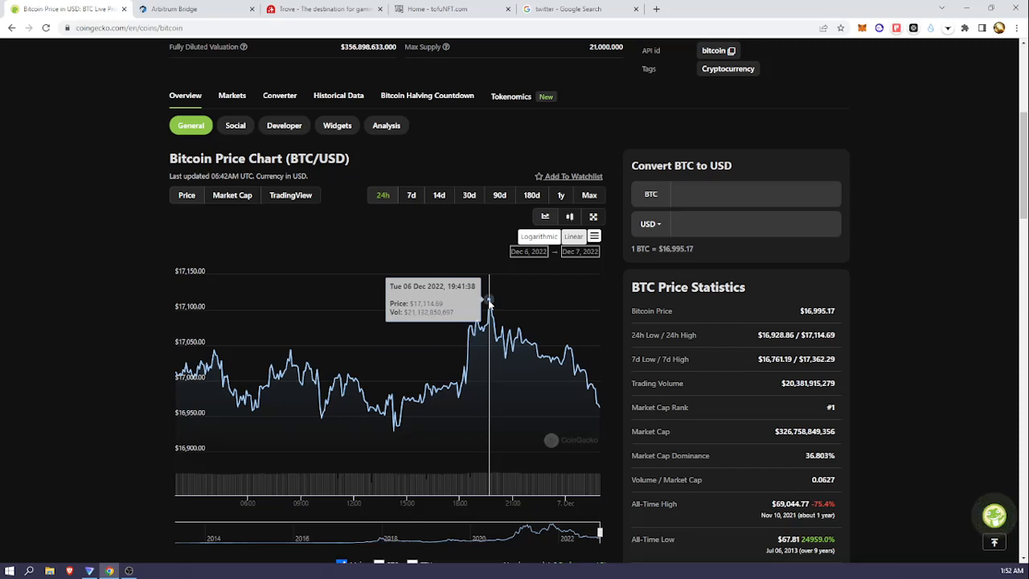
mouse_move(486, 309)
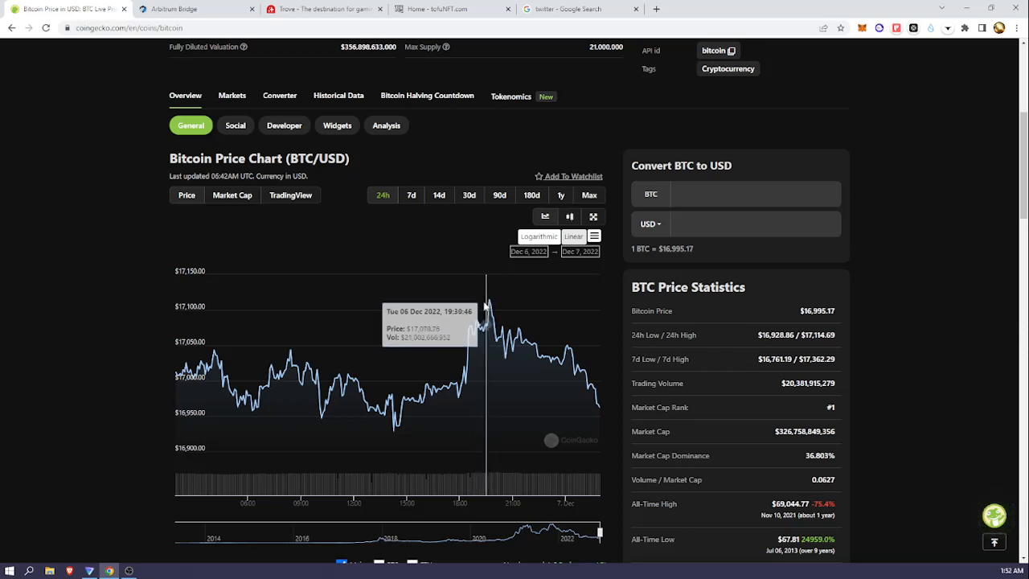
mouse_move(492, 309)
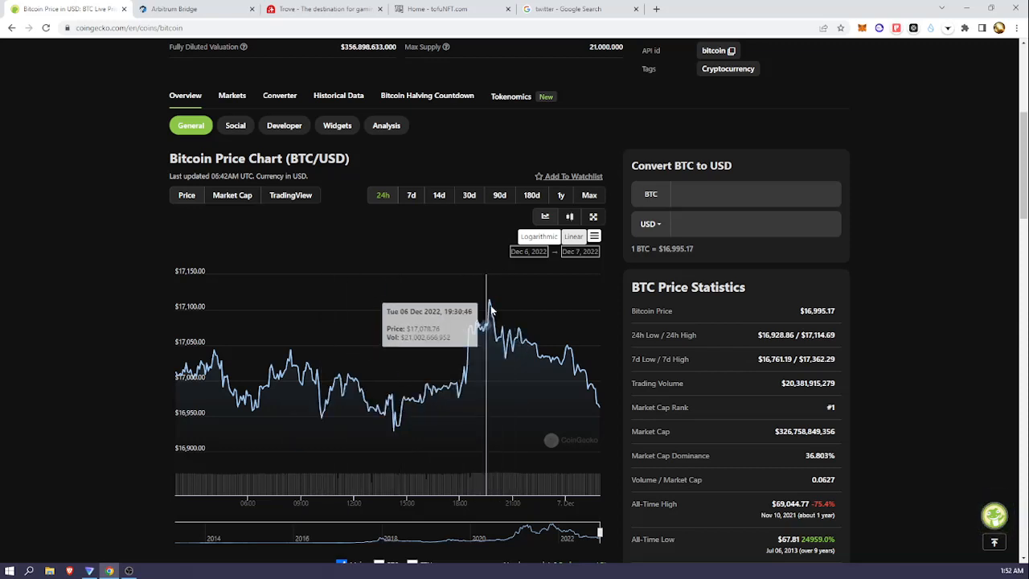
Switch the BTC/USD chart to the 7d range, covering 30 Nov to 7 Dec 2022
click(410, 194)
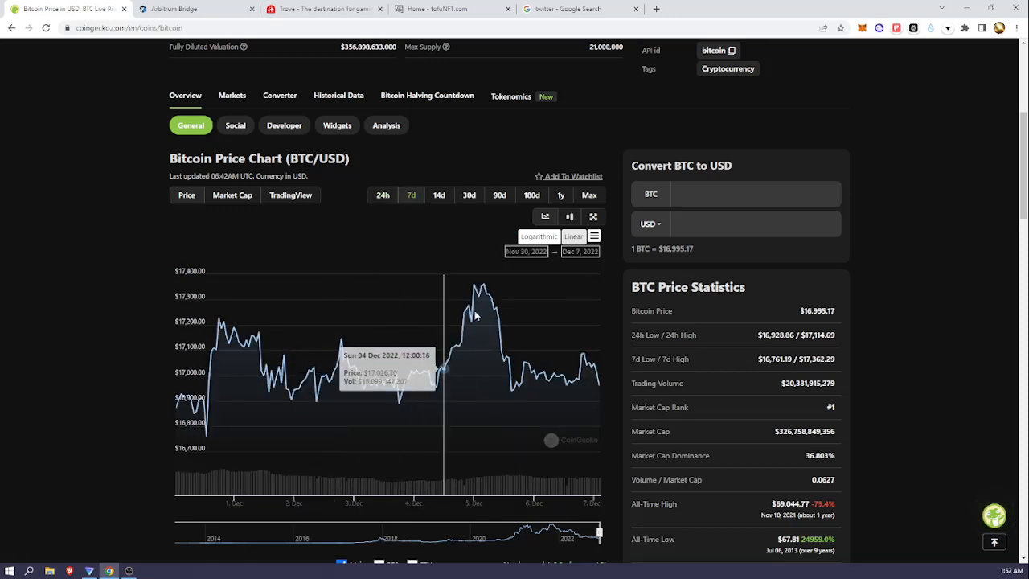
mouse_move(518, 386)
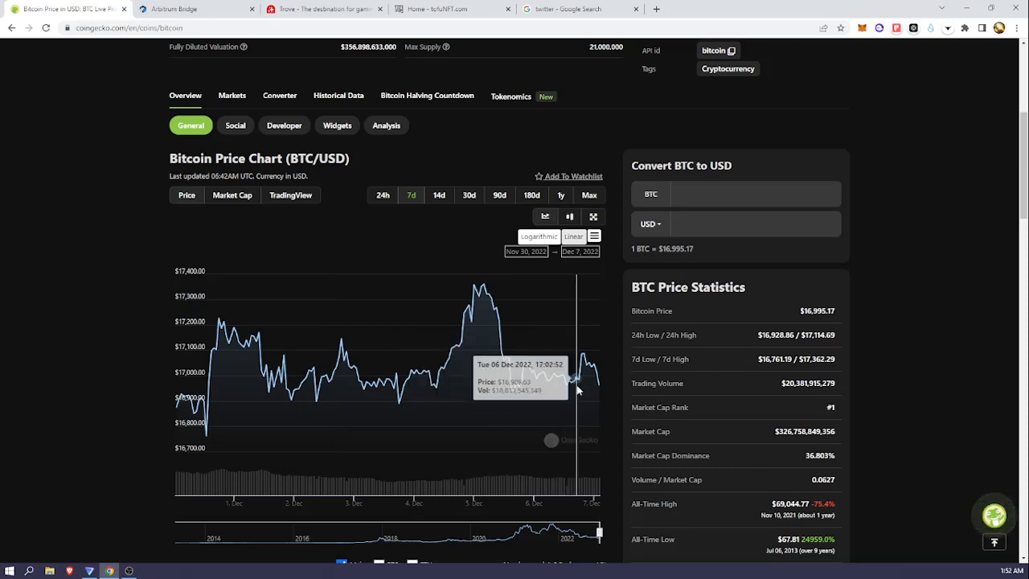
mouse_move(609, 388)
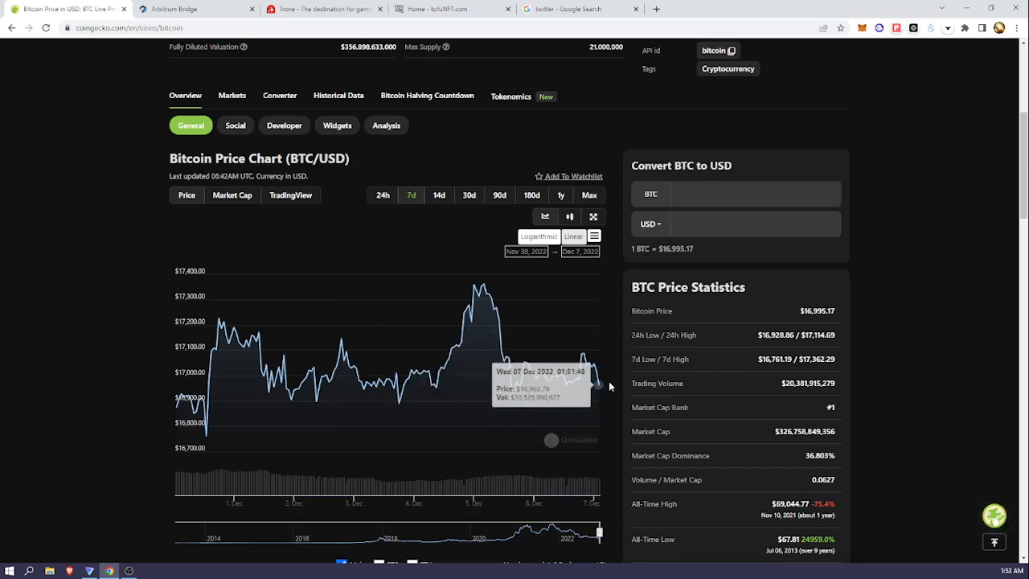
mouse_move(344, 354)
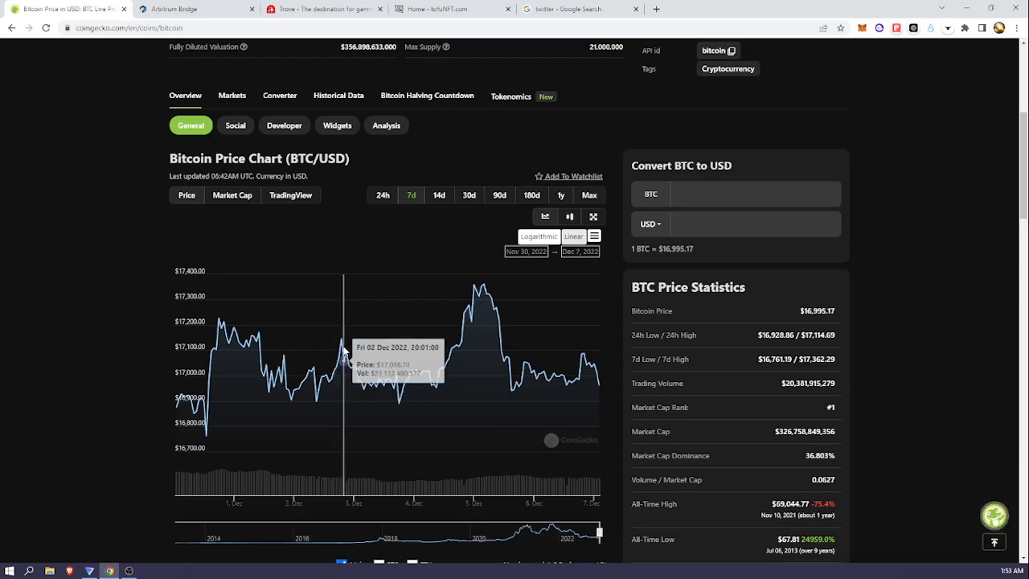
mouse_move(402, 402)
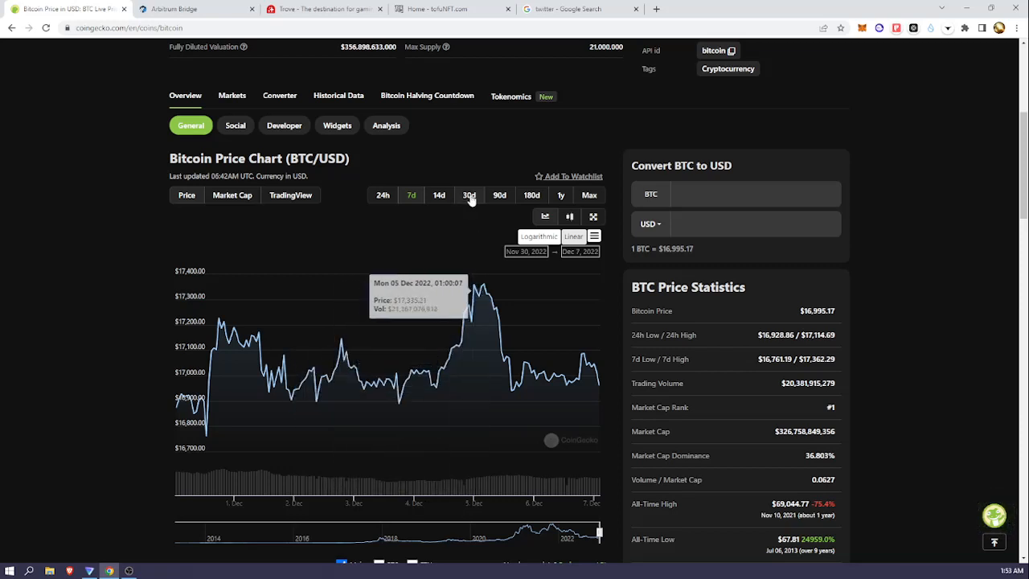
Switch the BTC/USD chart to the 30d range, covering 7 Nov to 7 Dec 2022
click(469, 194)
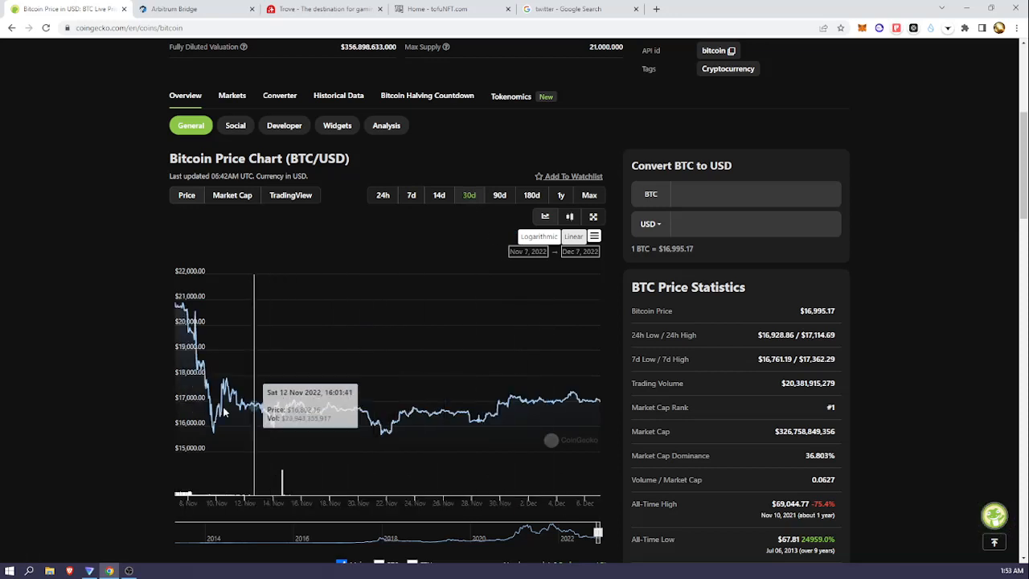
mouse_move(566, 392)
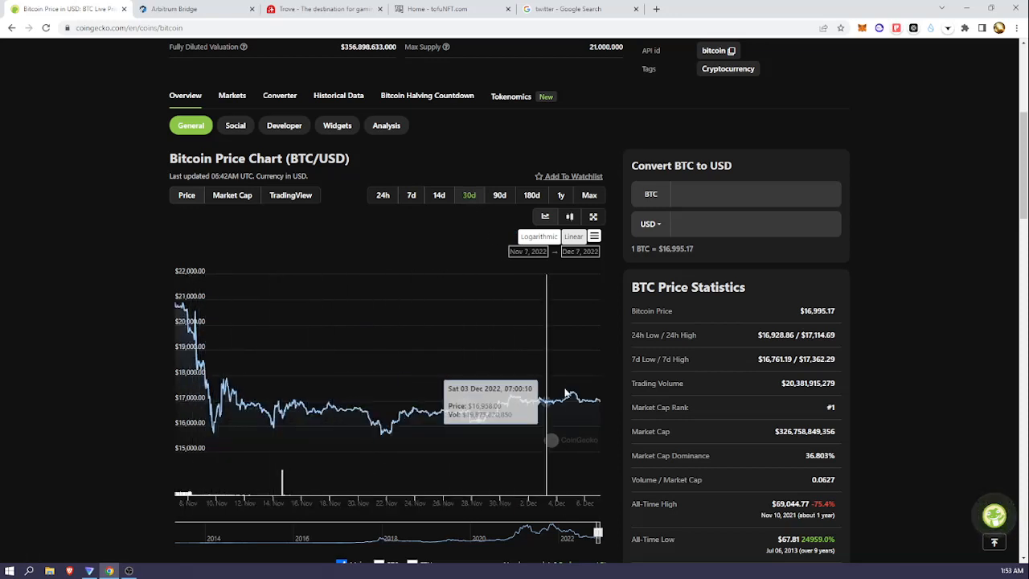
mouse_move(894, 352)
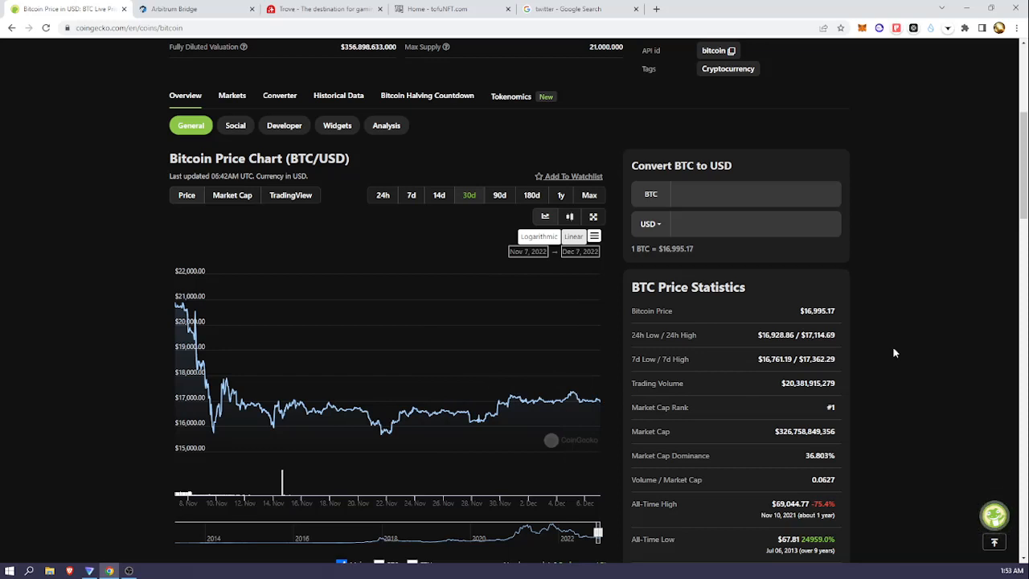
mouse_move(934, 345)
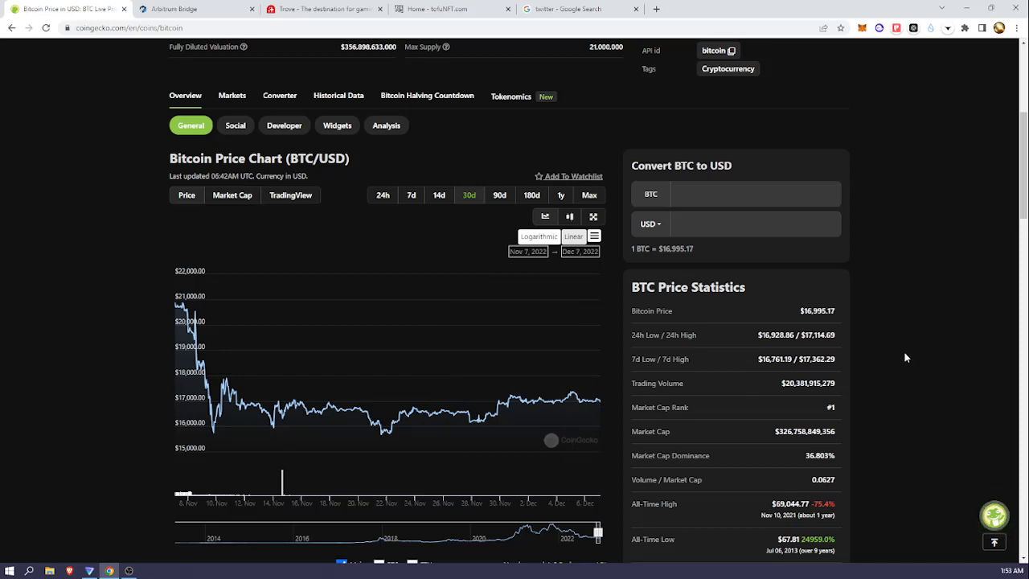
mouse_move(518, 412)
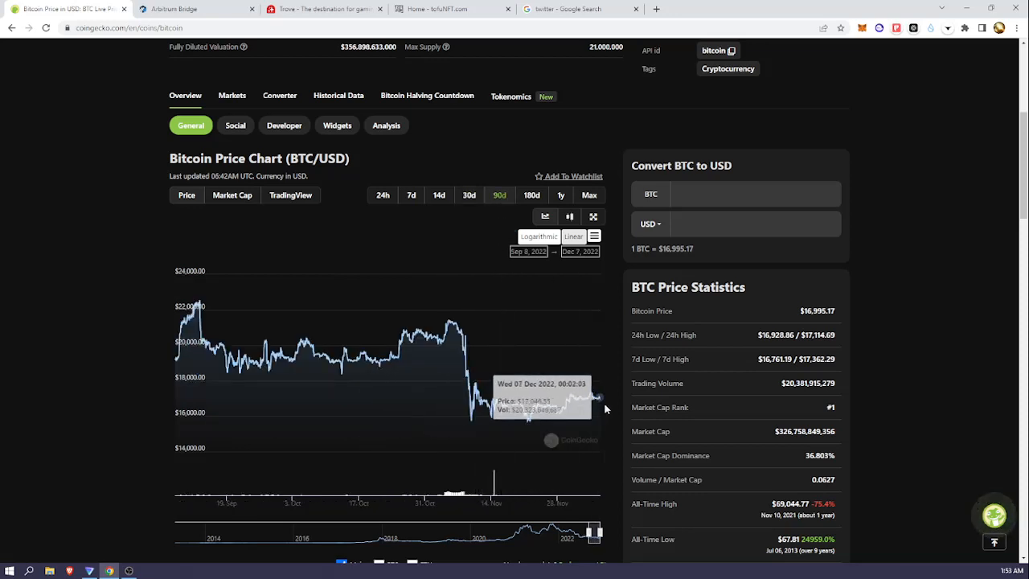
mouse_move(466, 418)
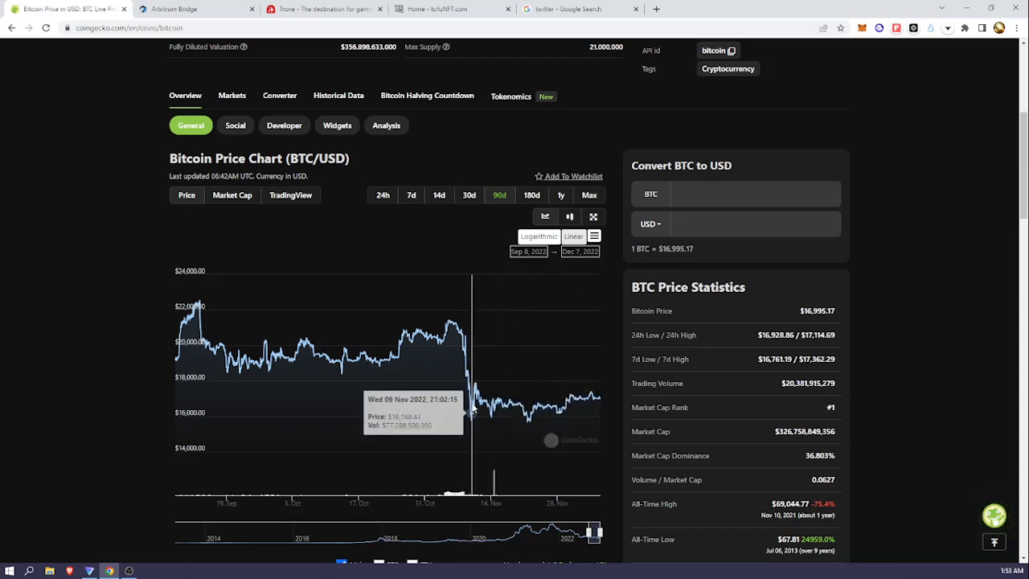
mouse_move(587, 407)
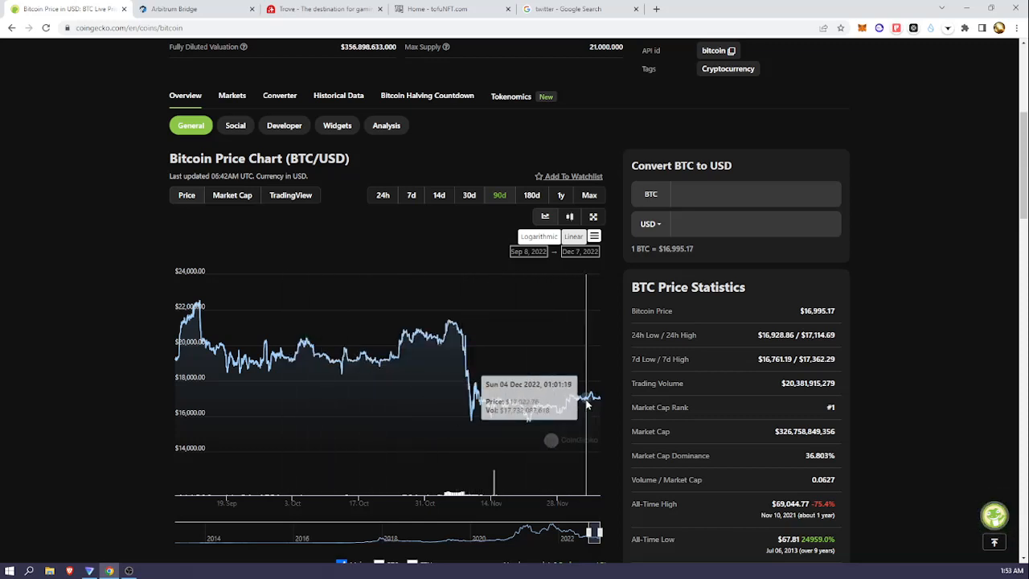
mouse_move(952, 312)
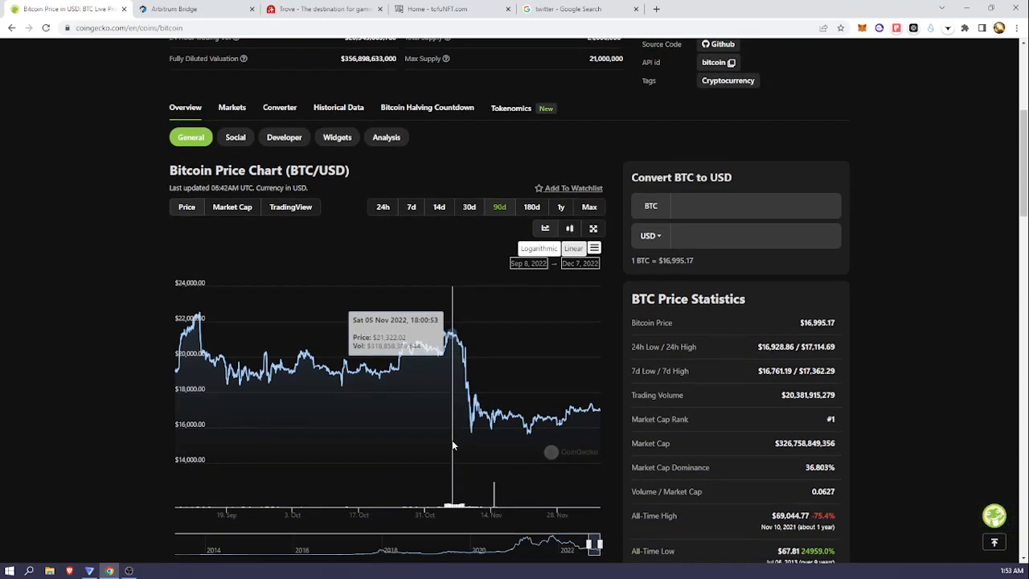
Return the BTC/USD chart from the 90-day view back to the 30d range
scroll(down, 3)
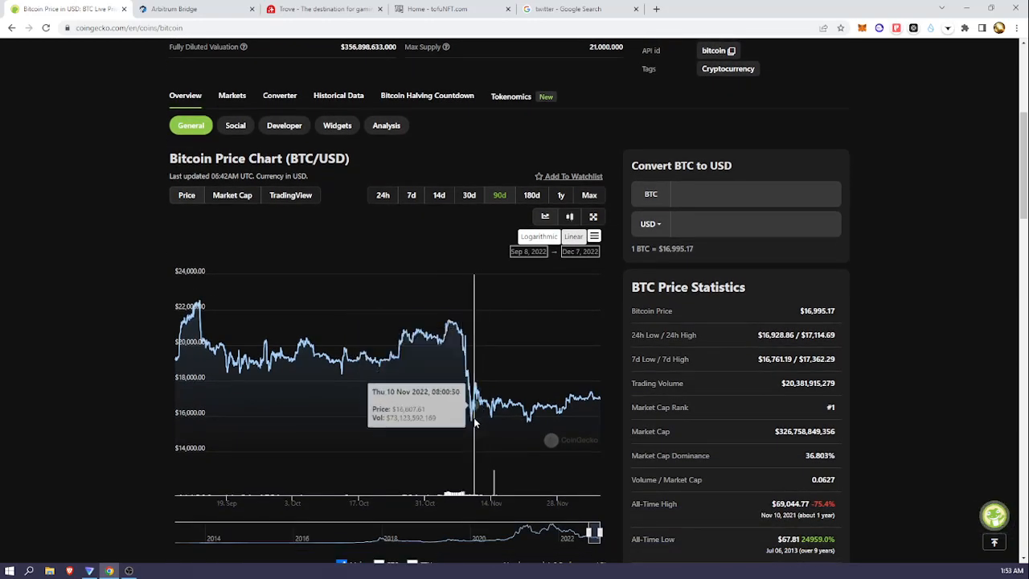
mouse_move(475, 402)
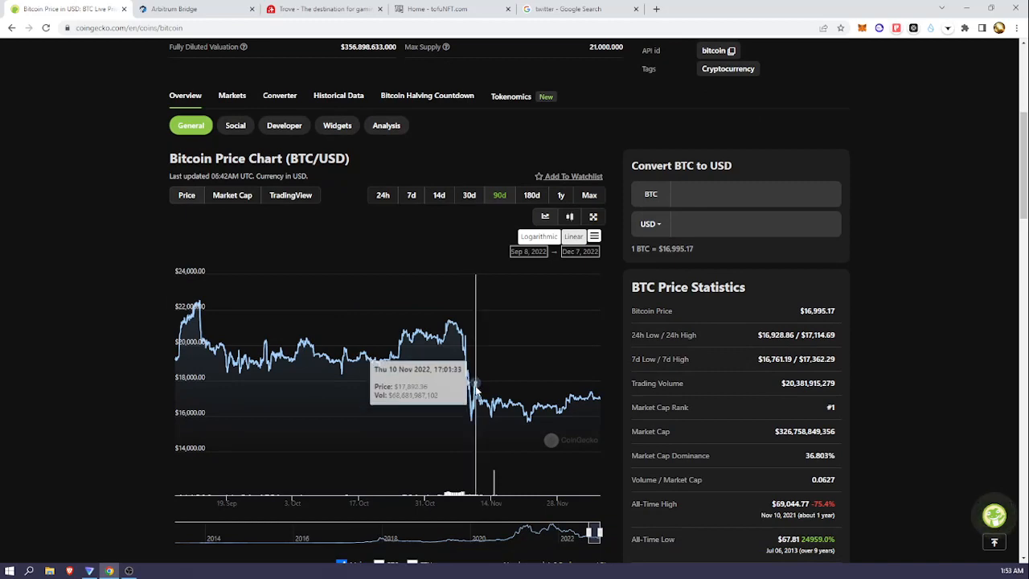
mouse_move(595, 396)
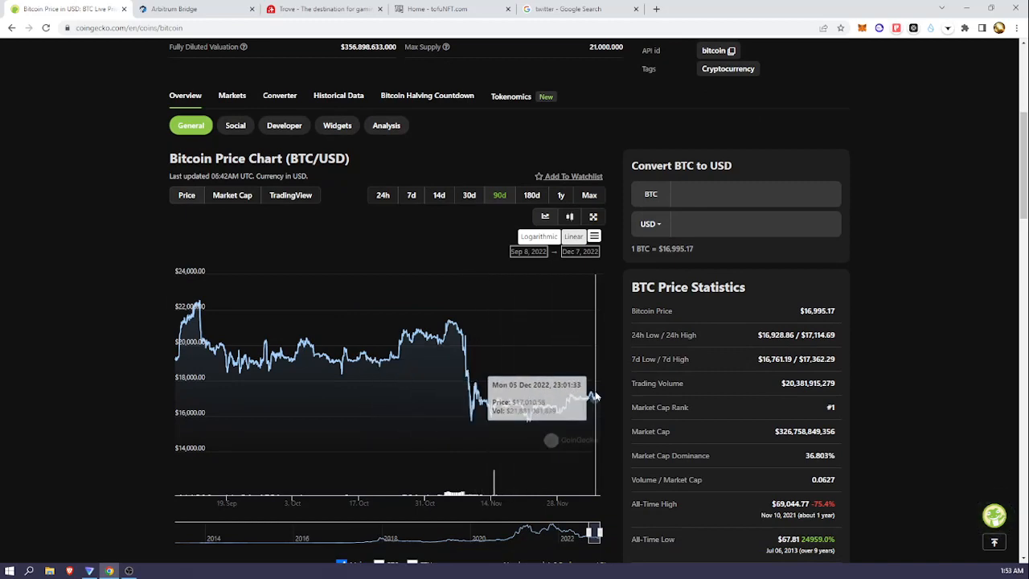
scroll(up, 3)
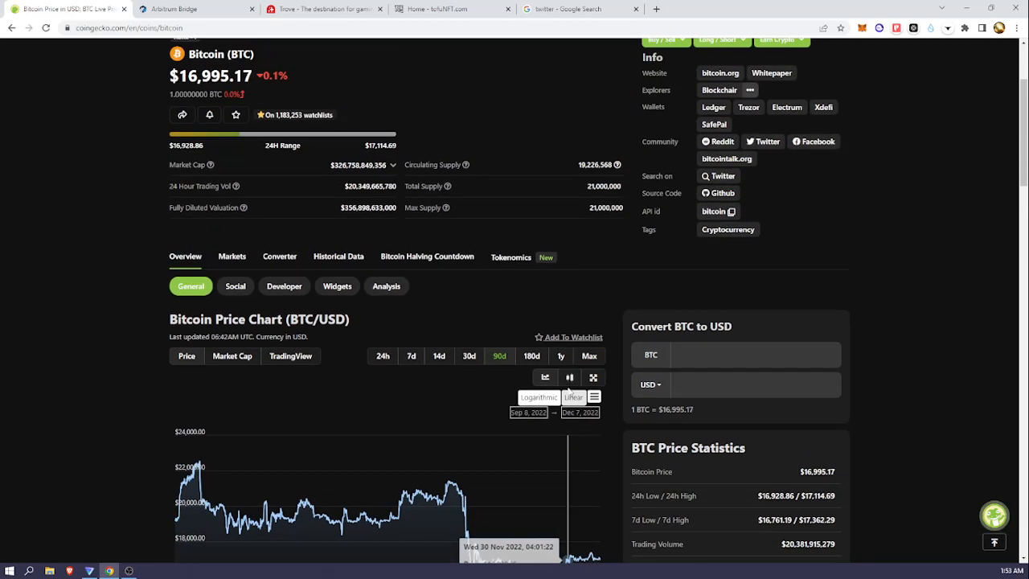
scroll(up, 3)
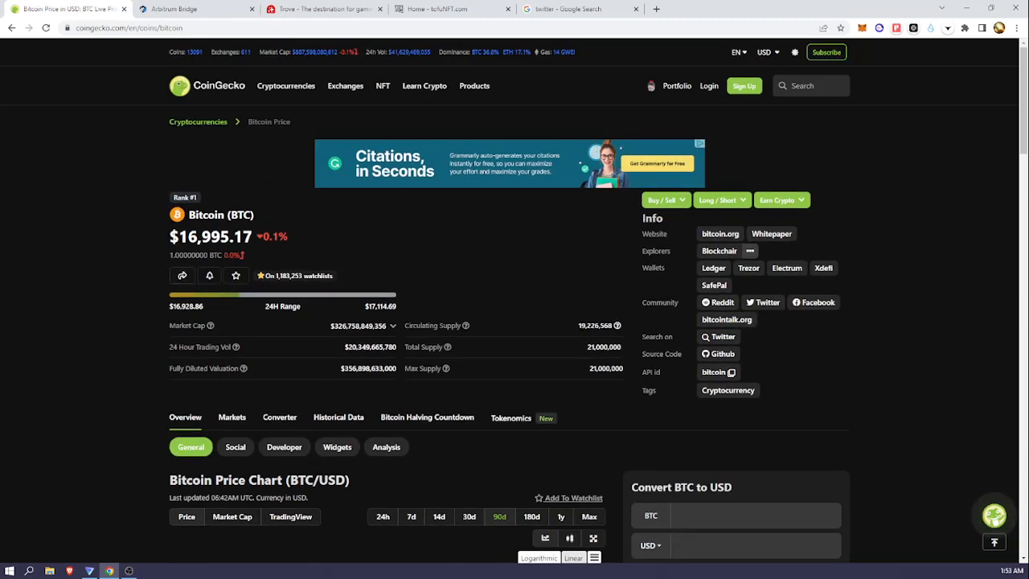
scroll(down, 3)
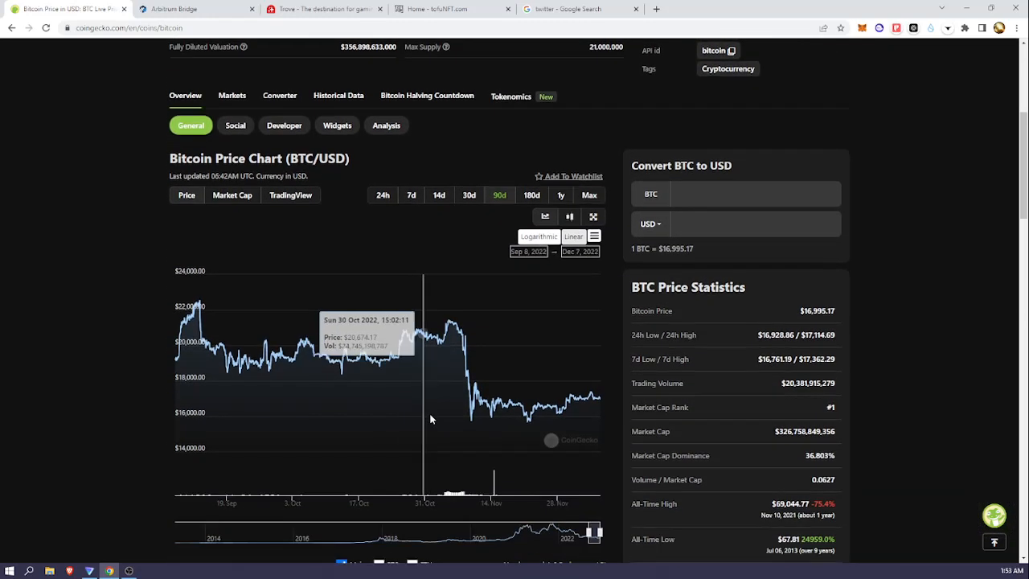
mouse_move(943, 341)
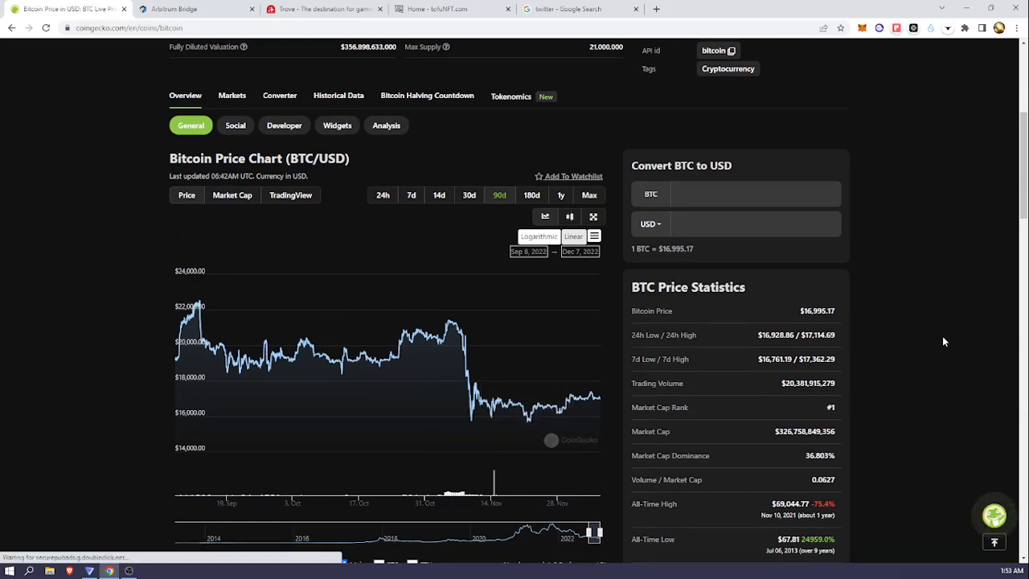
mouse_move(537, 396)
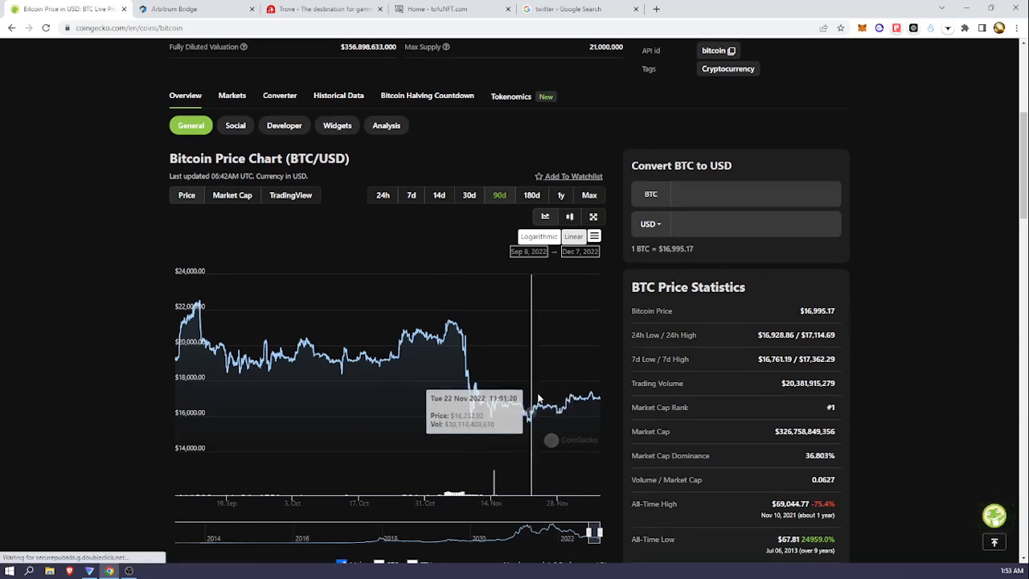
scroll(down, 3)
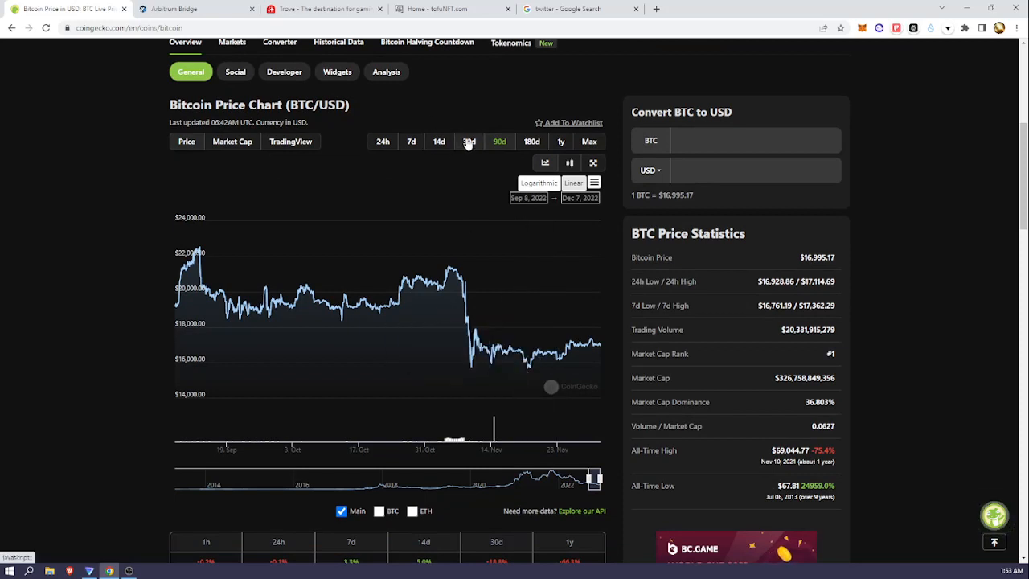
click(470, 142)
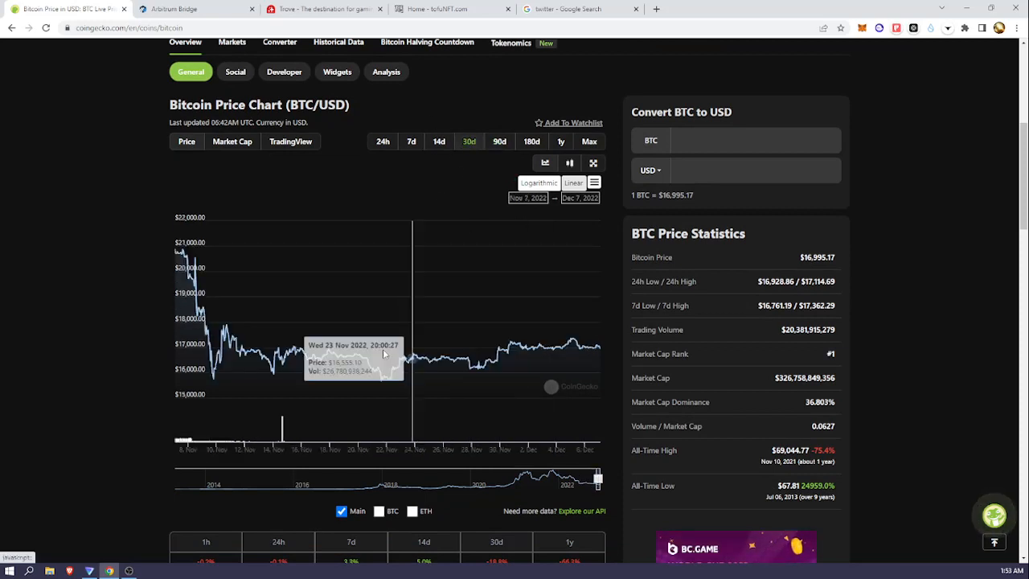
mouse_move(564, 357)
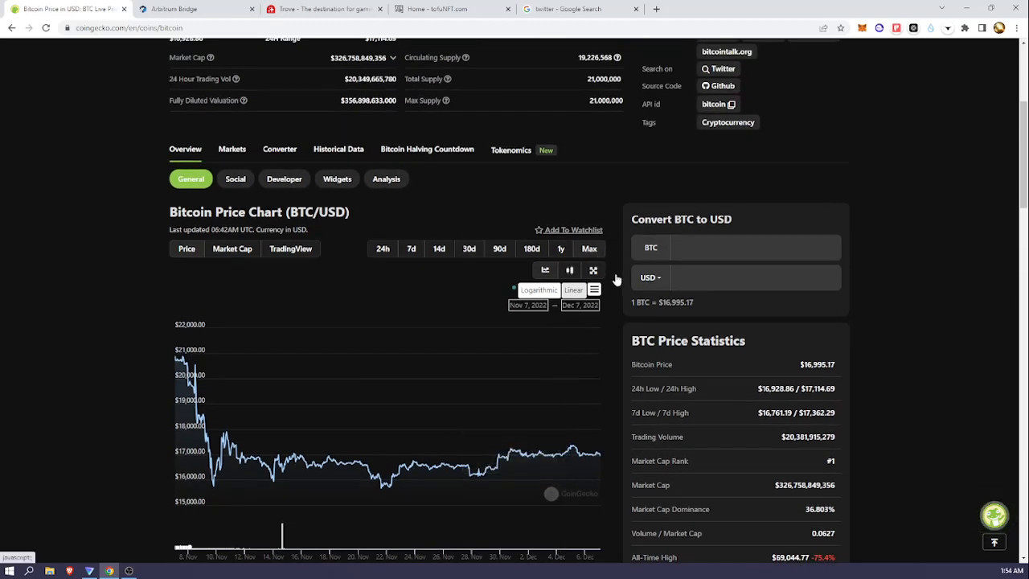
Switch the BTC/USD chart to Max, showing Bitcoin's history from 27 Apr 2013 to 7 Dec 2022
click(589, 248)
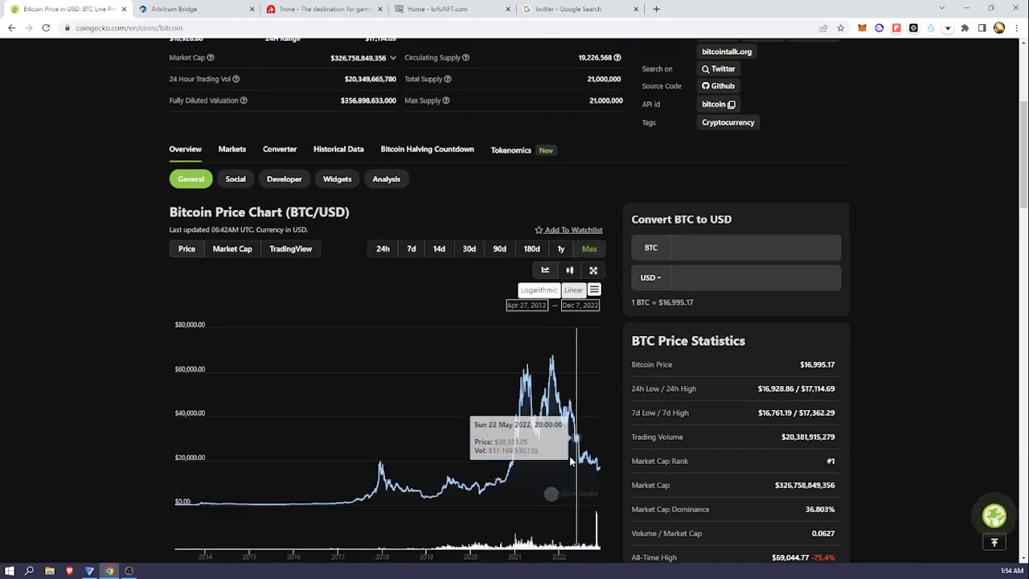
mouse_move(550, 374)
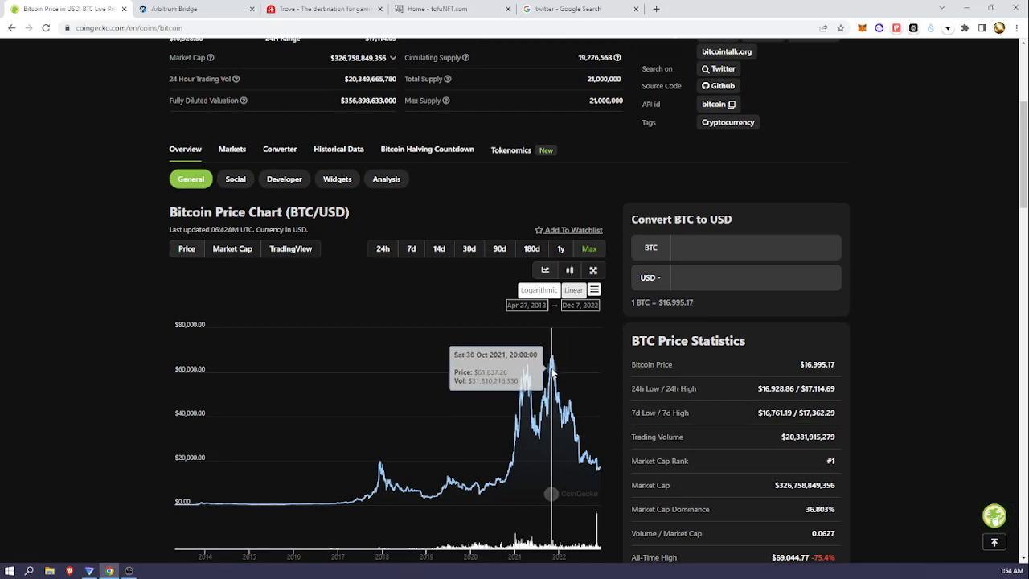
mouse_move(588, 441)
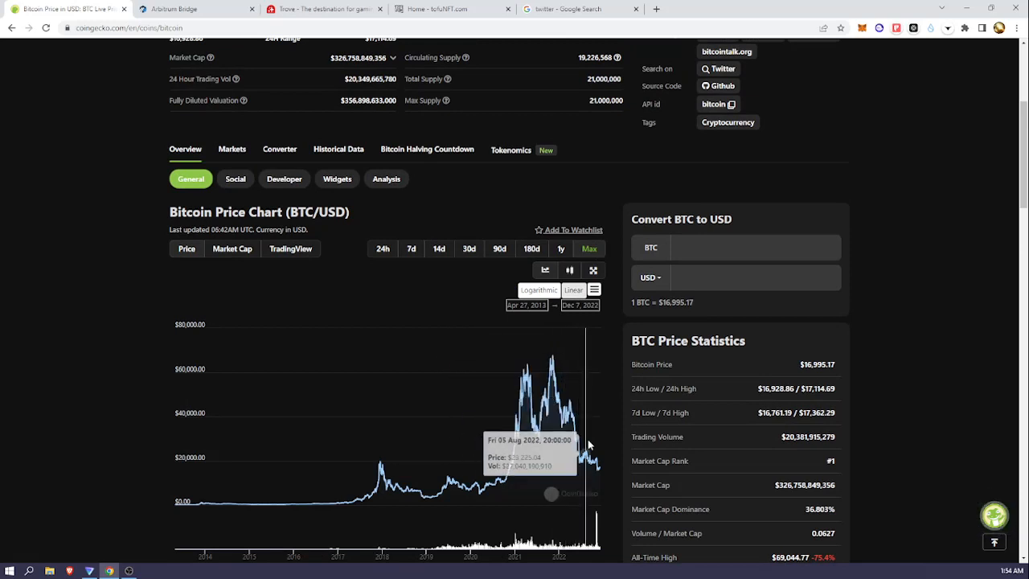
mouse_move(846, 452)
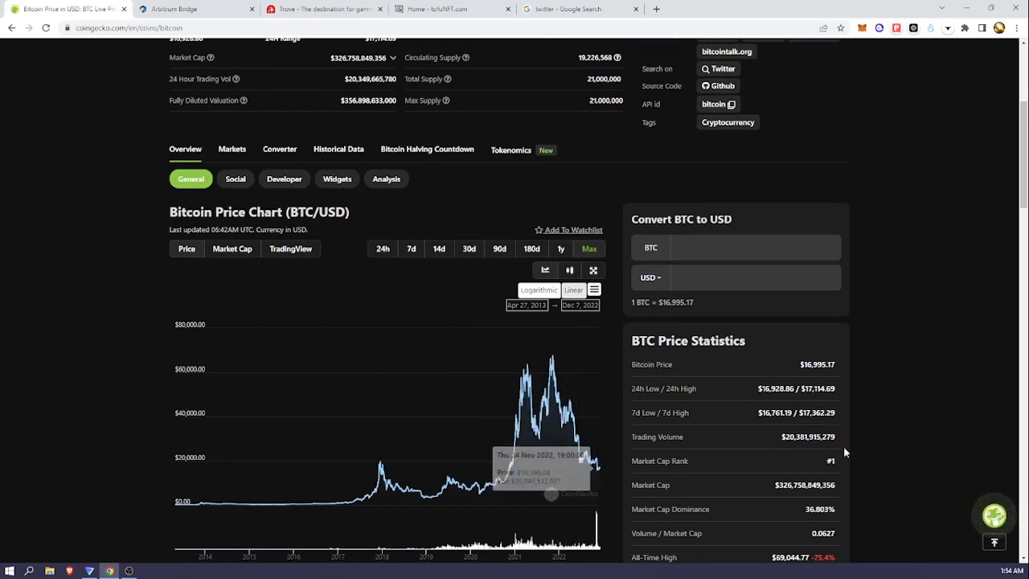
scroll(down, 3)
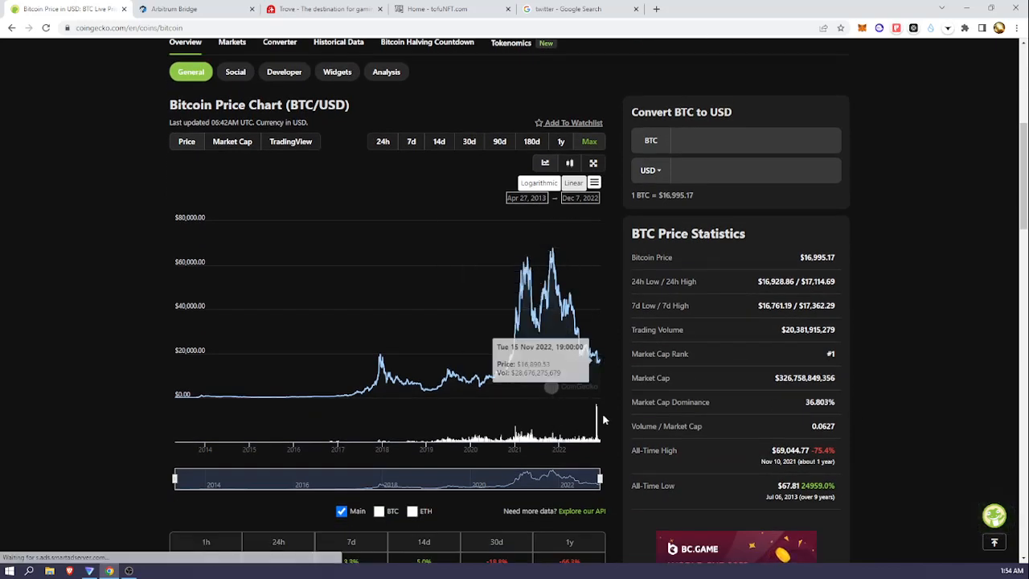
mouse_move(894, 344)
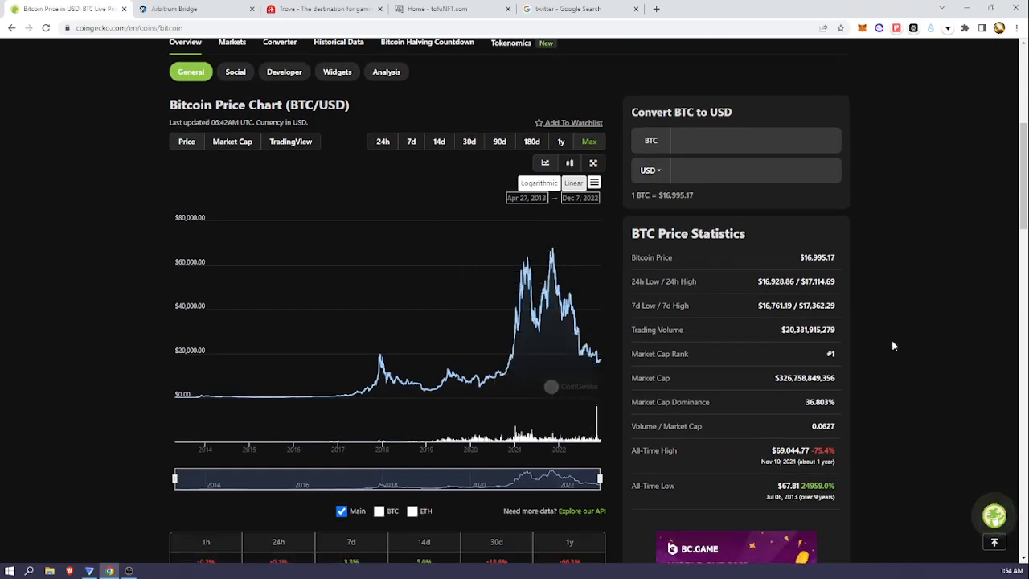
mouse_move(553, 249)
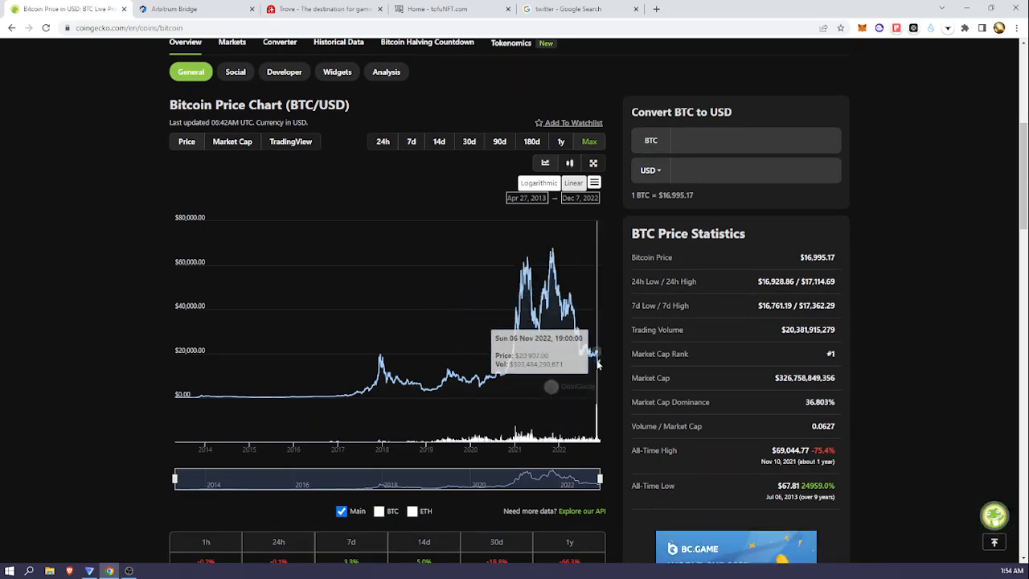
mouse_move(598, 362)
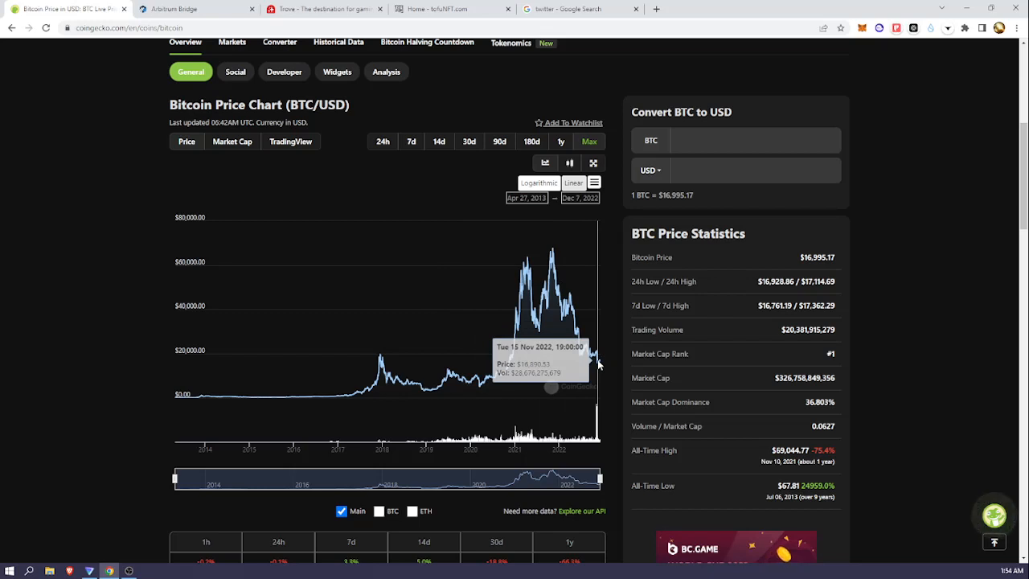
mouse_move(560, 265)
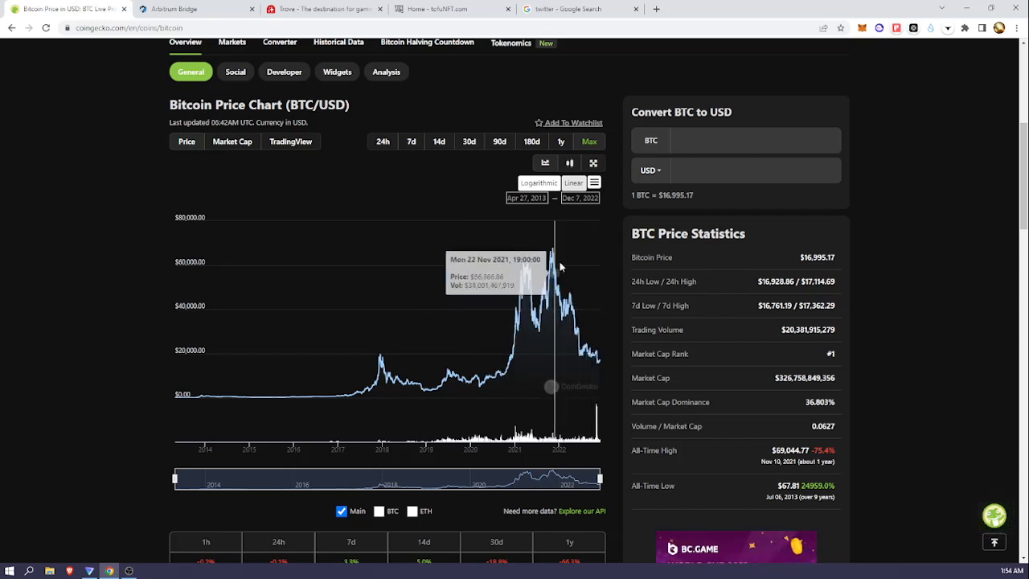
mouse_move(920, 289)
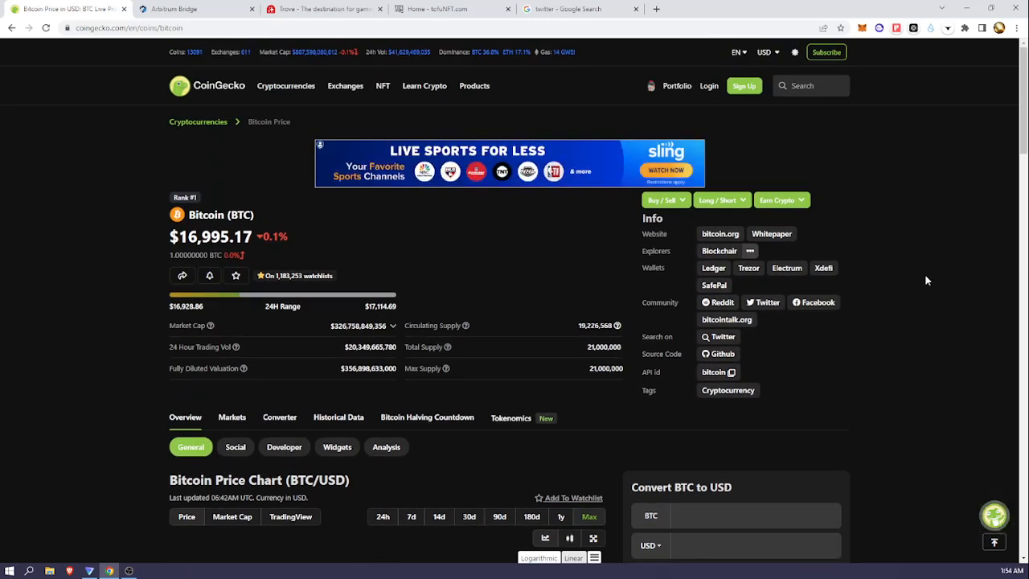
Scroll the Bitcoin page between the full-history chart and the price statistics below it
scroll(down, 3)
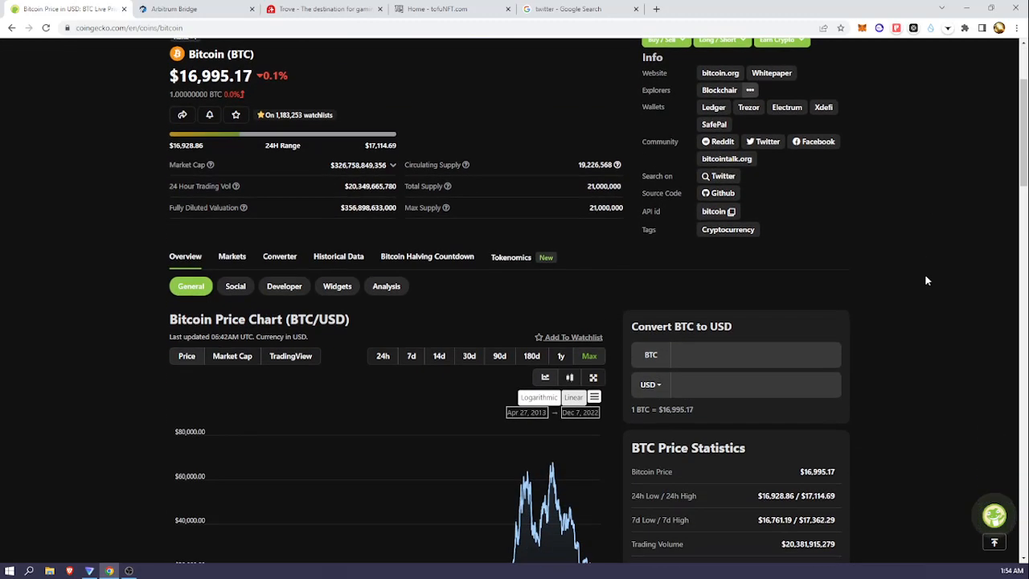
scroll(down, 3)
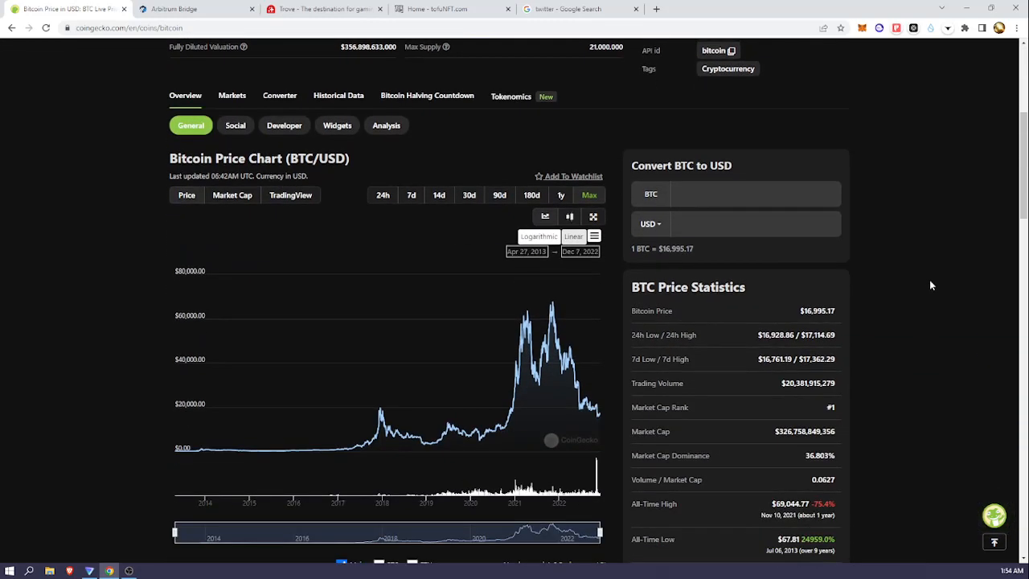
scroll(down, 3)
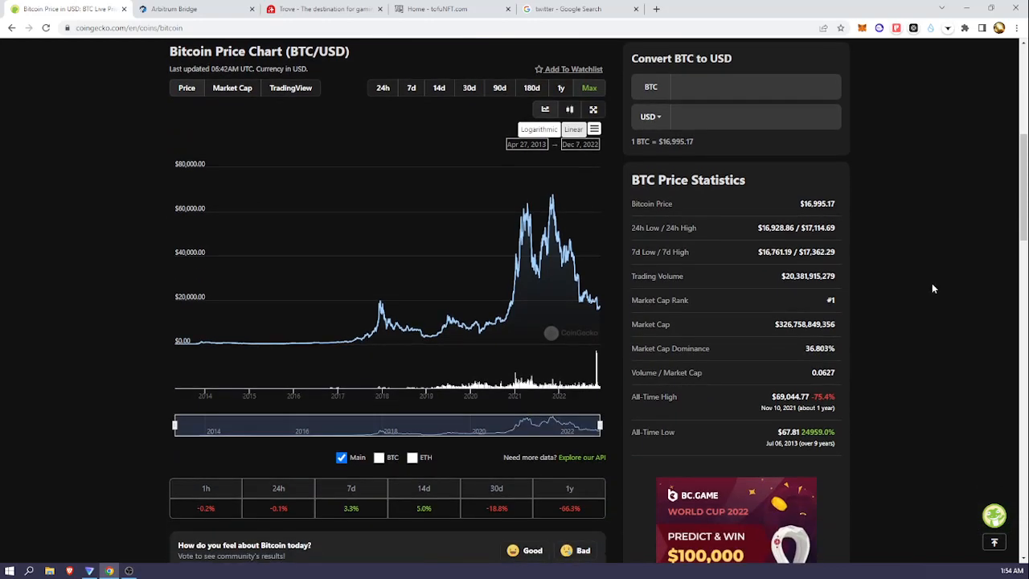
scroll(down, 3)
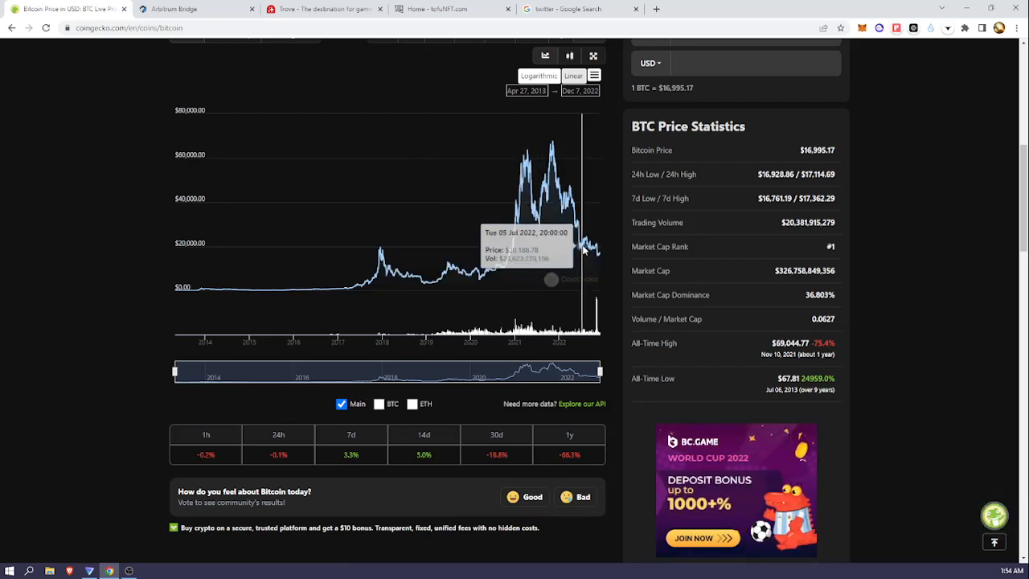
mouse_move(450, 272)
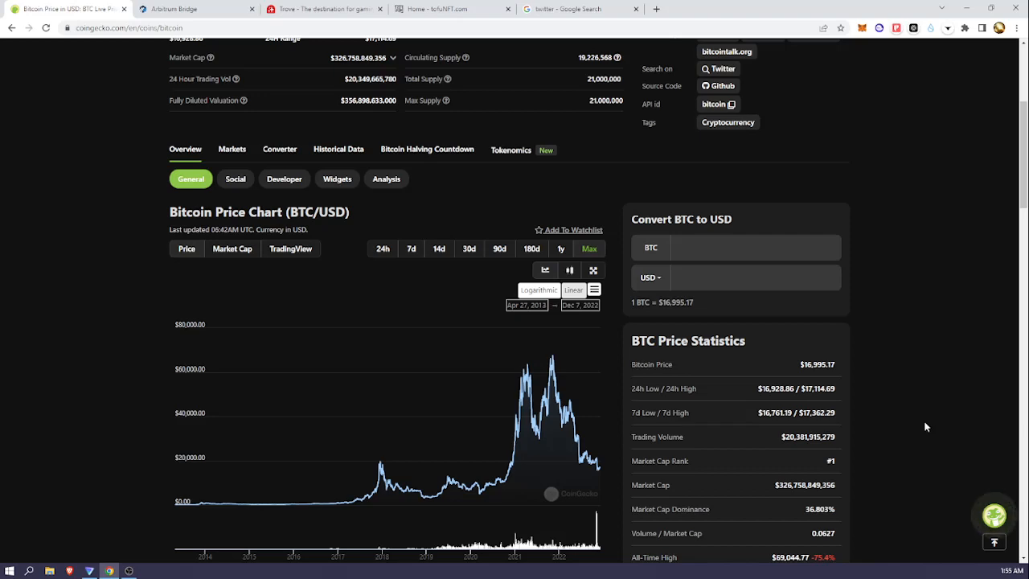
scroll(up, 3)
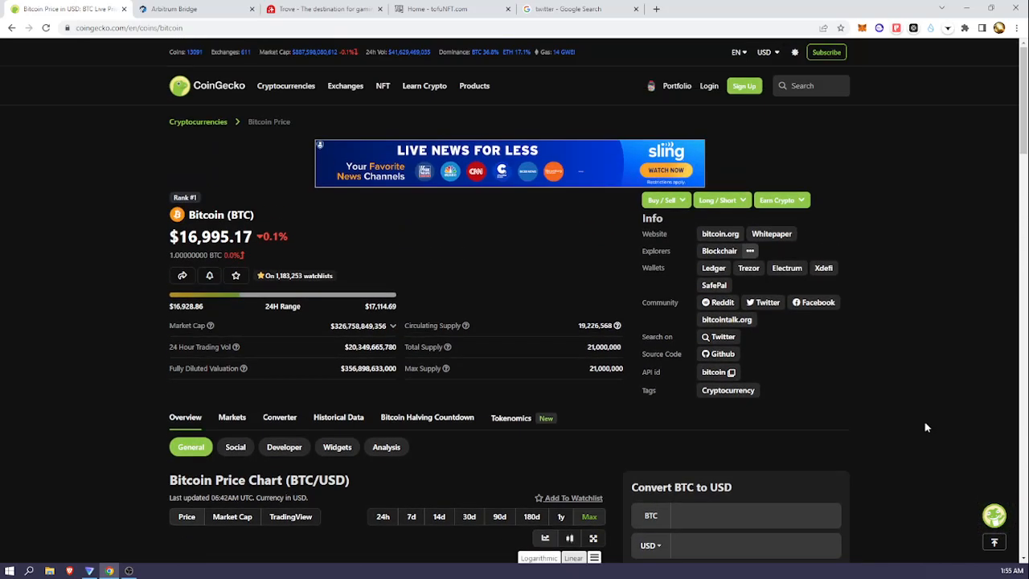
mouse_move(882, 415)
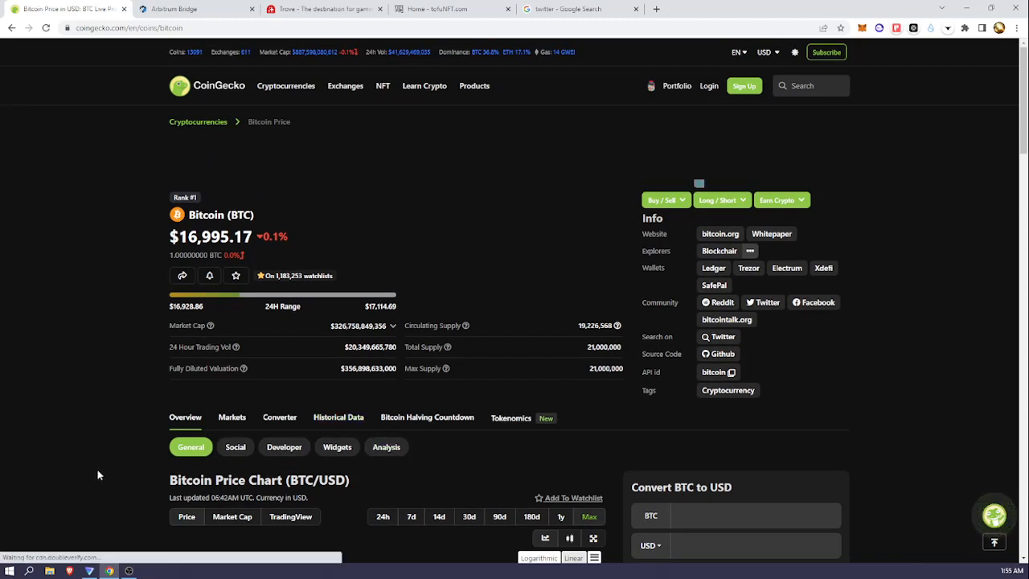
mouse_move(106, 476)
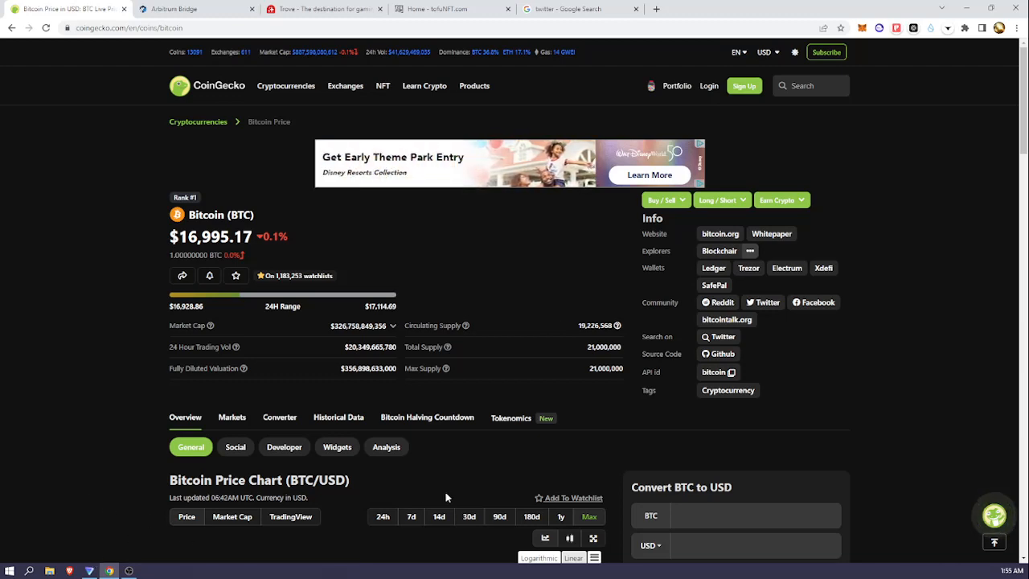
scroll(down, 3)
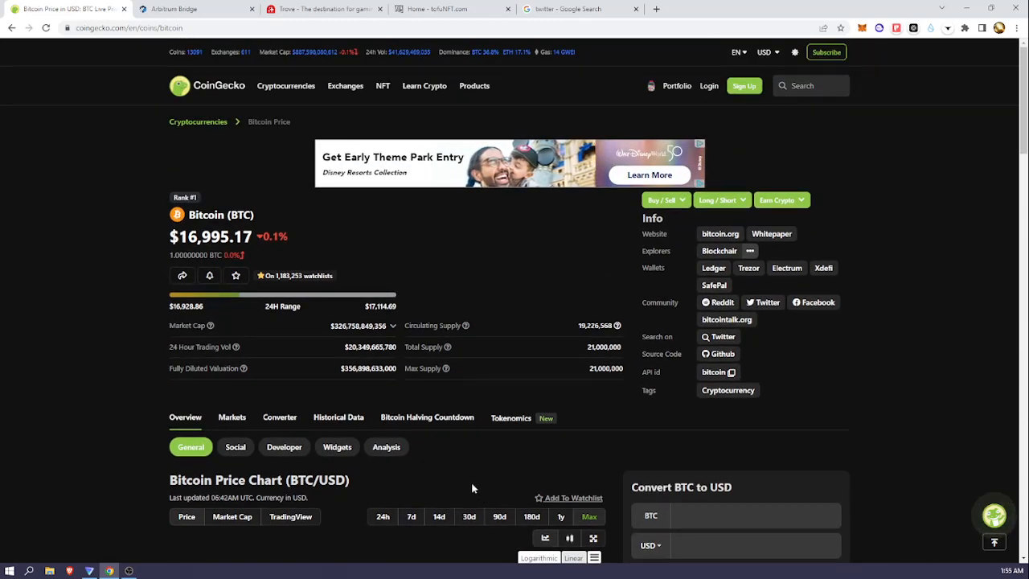
scroll(down, 3)
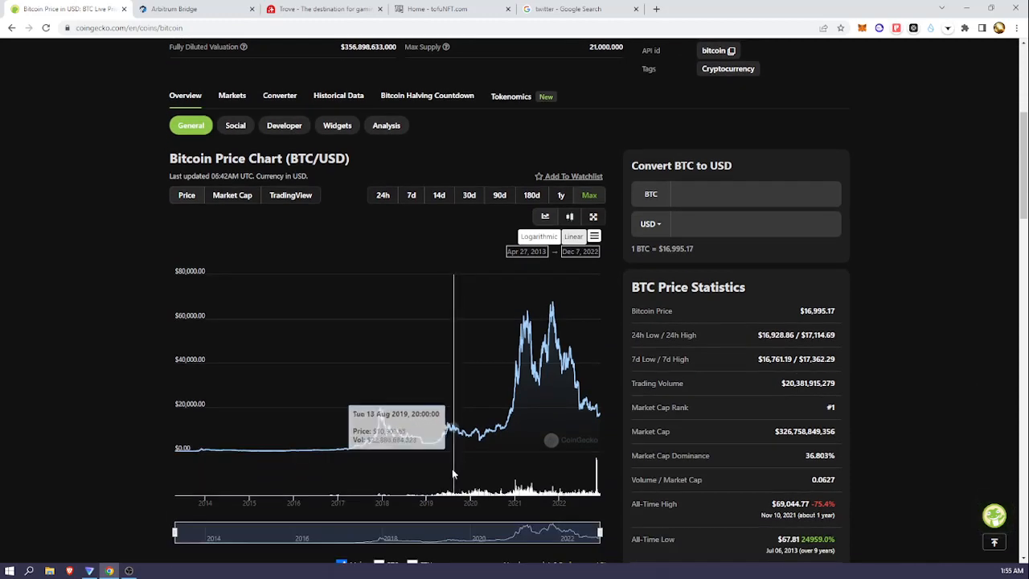
mouse_move(419, 434)
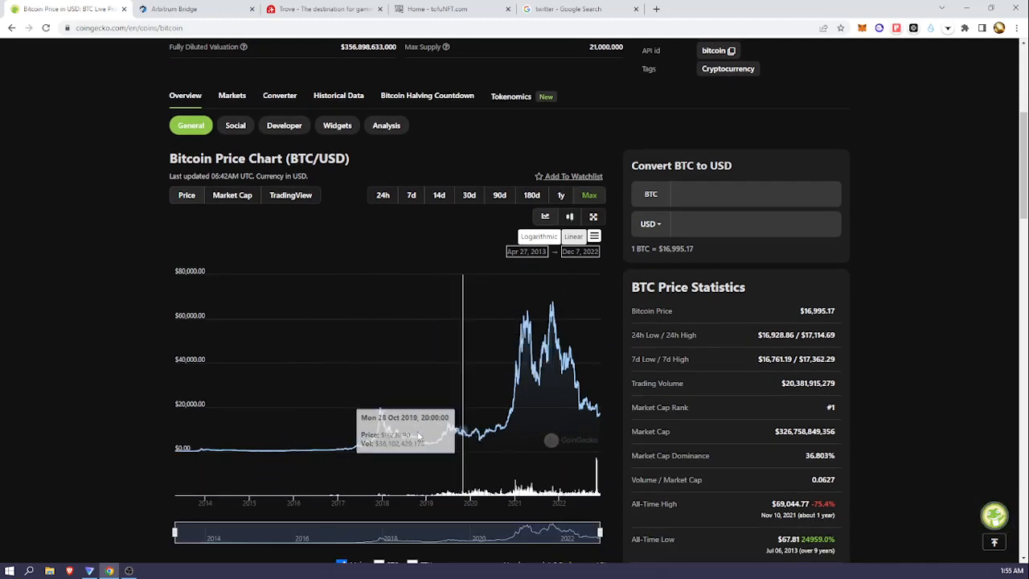
Switch to the Arbitrum Bridge page showing 0.005 ETH ready to claim and the transfer form
click(180, 10)
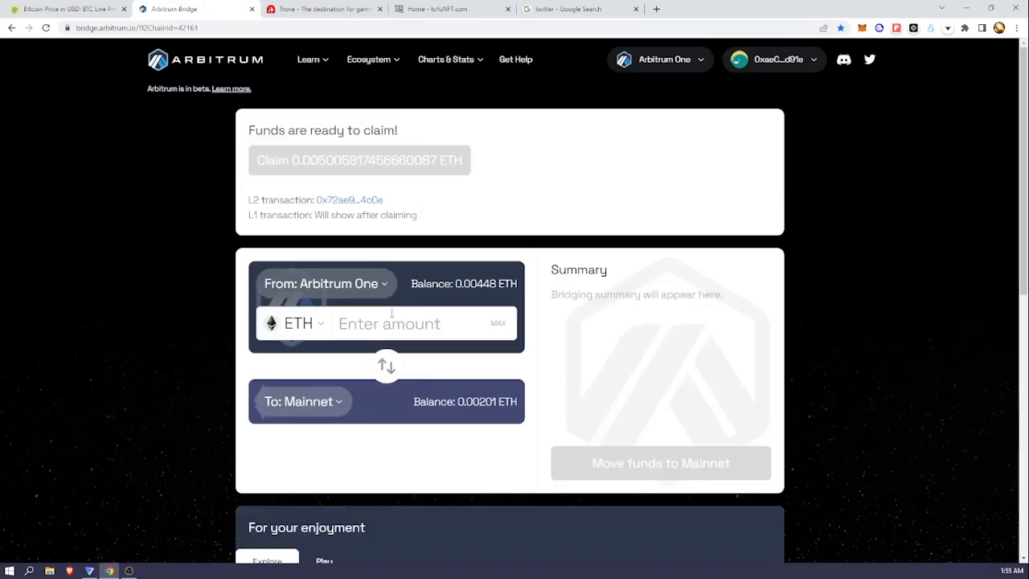
mouse_move(140, 254)
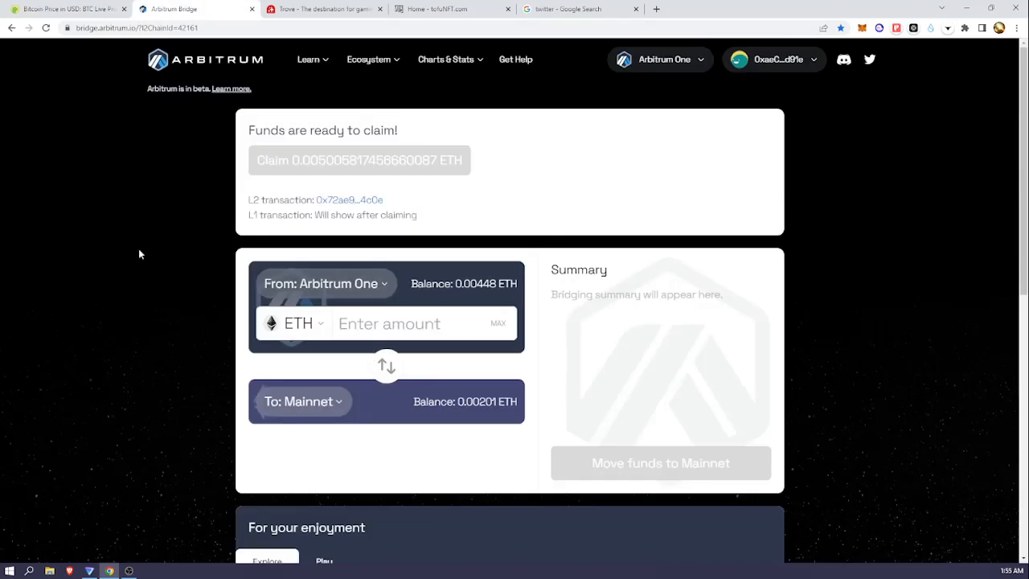
mouse_move(463, 120)
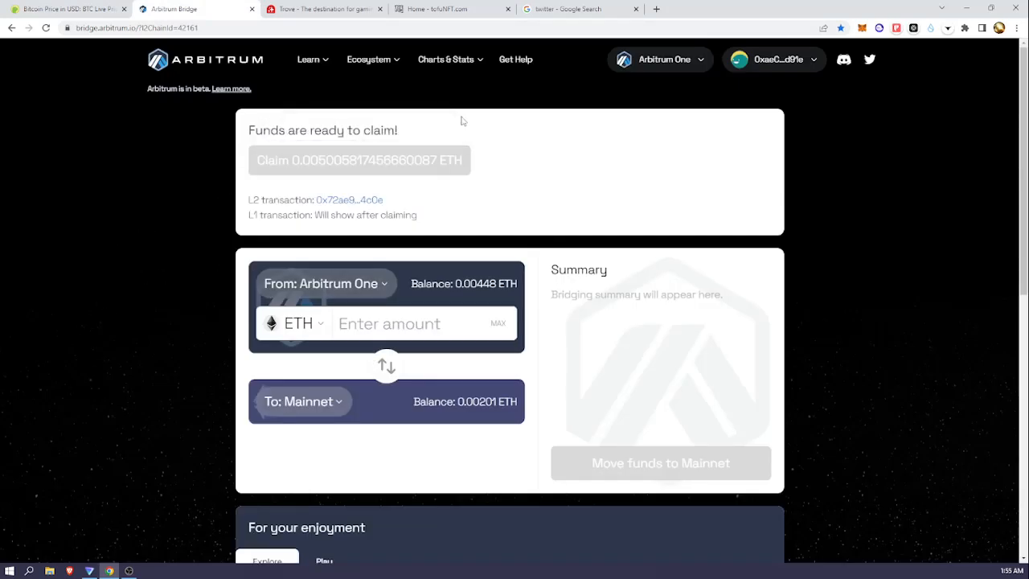
mouse_move(351, 161)
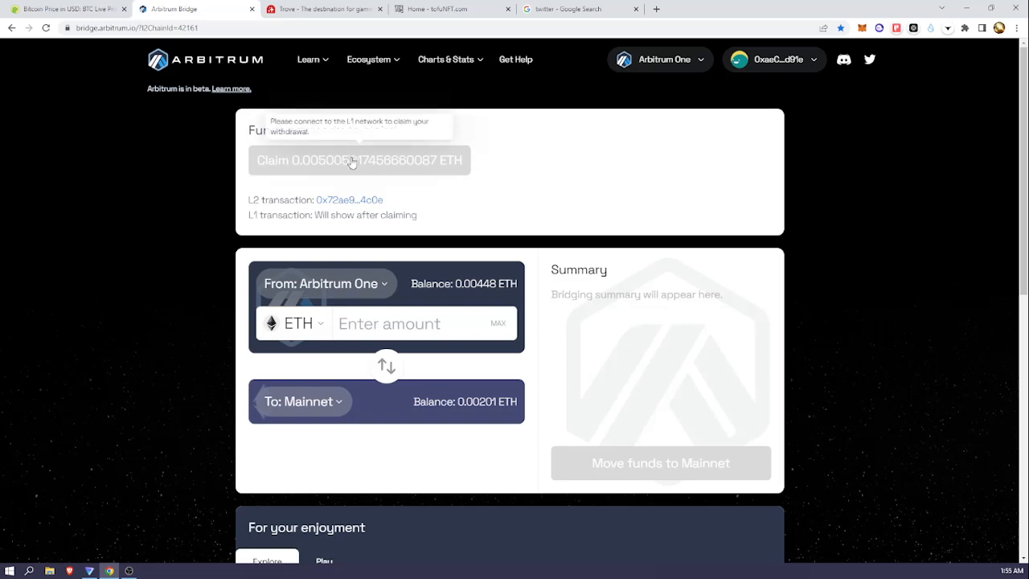
mouse_move(402, 141)
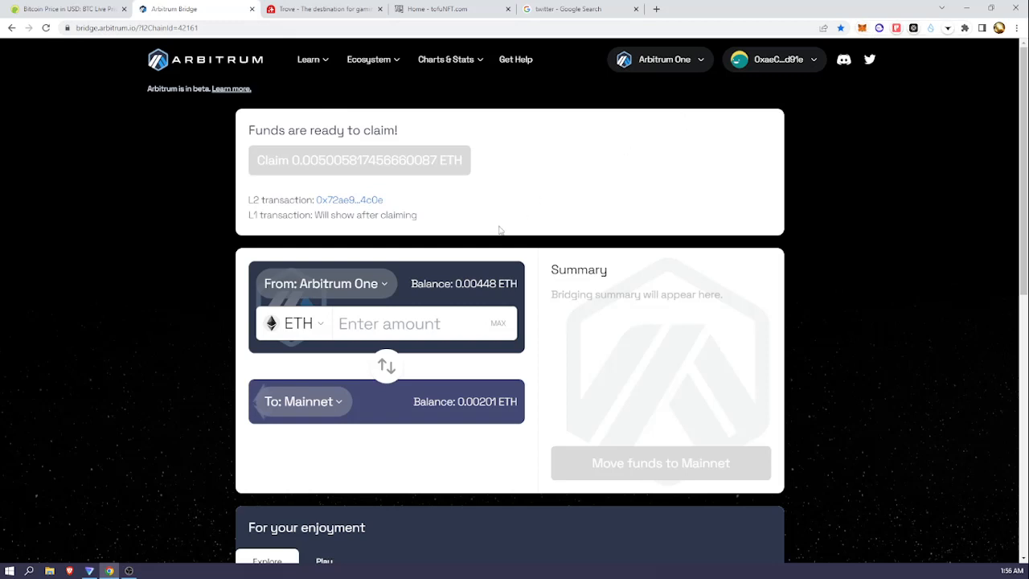
mouse_move(399, 292)
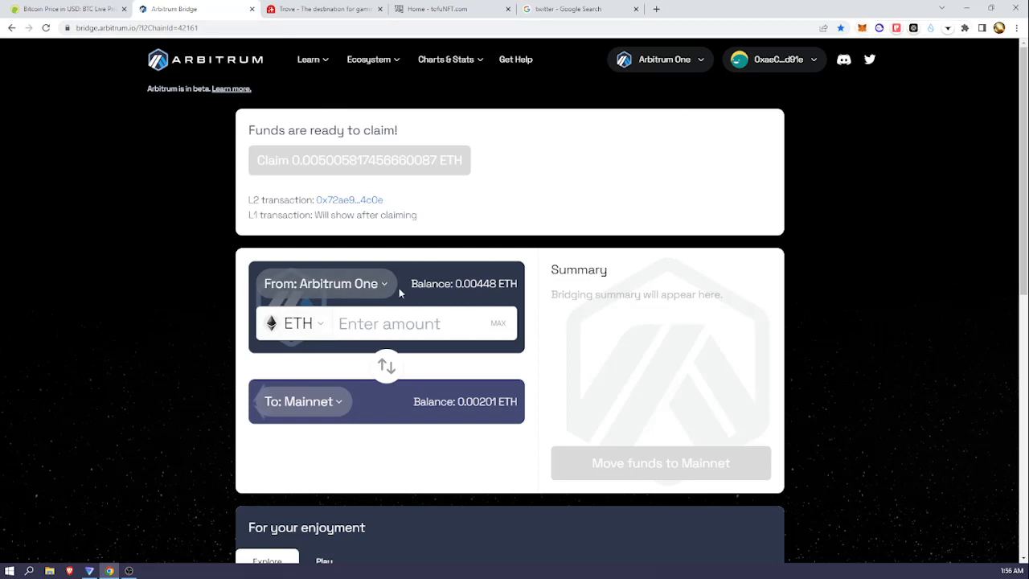
mouse_move(398, 305)
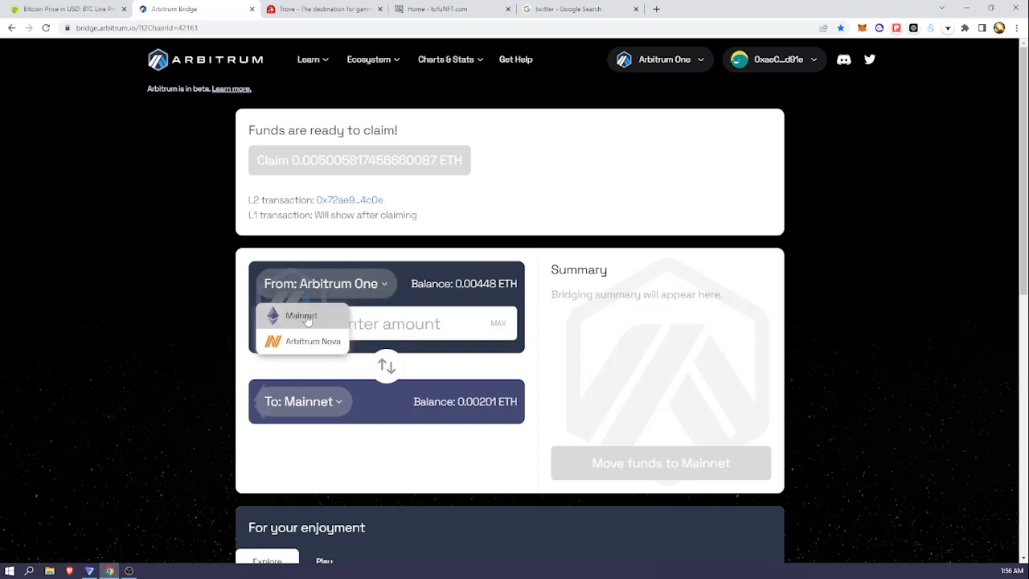
mouse_move(307, 338)
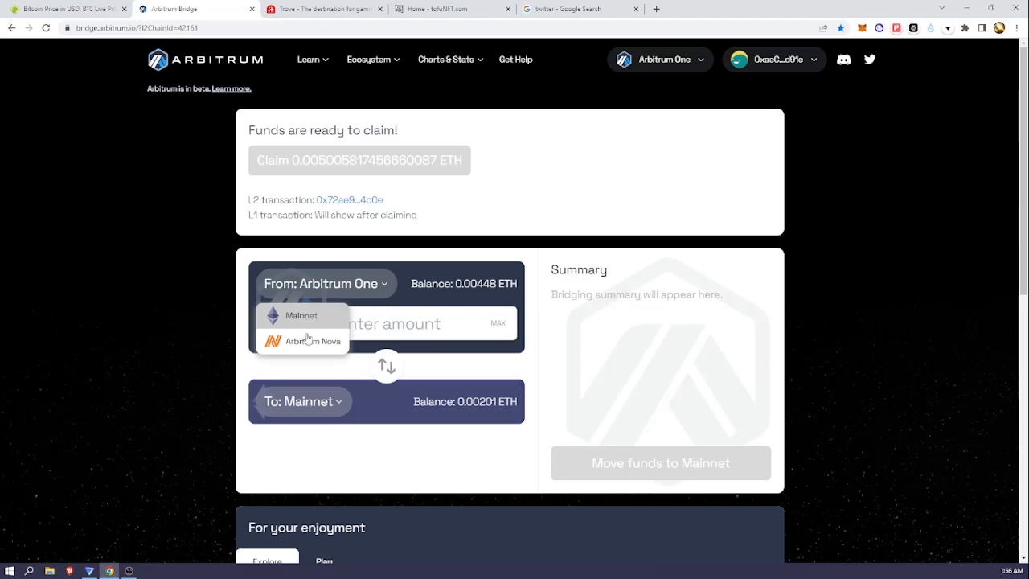
Choose Mainnet as the source network so the transfer runs Mainnet to Arbitrum One
click(296, 315)
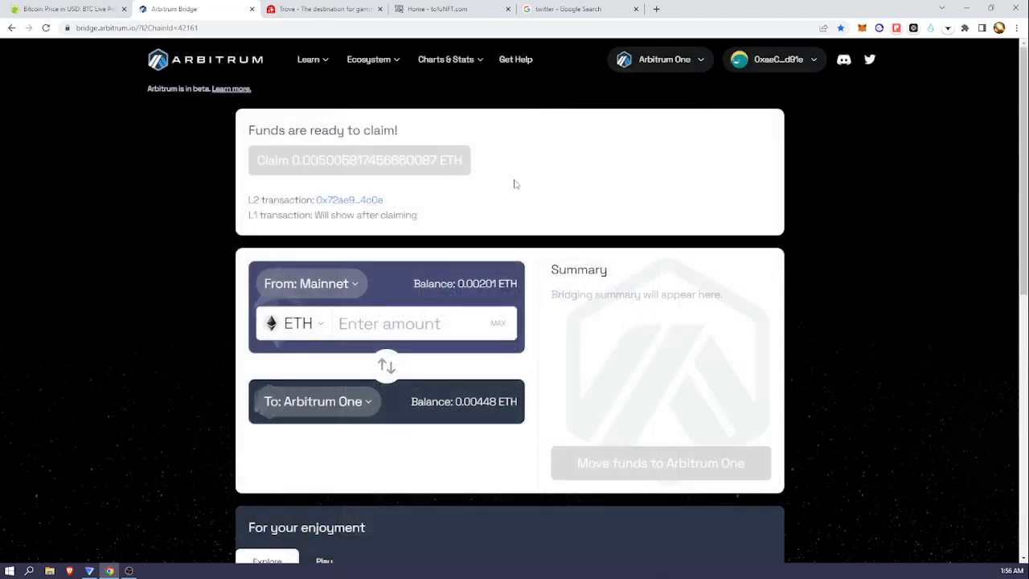
mouse_move(379, 398)
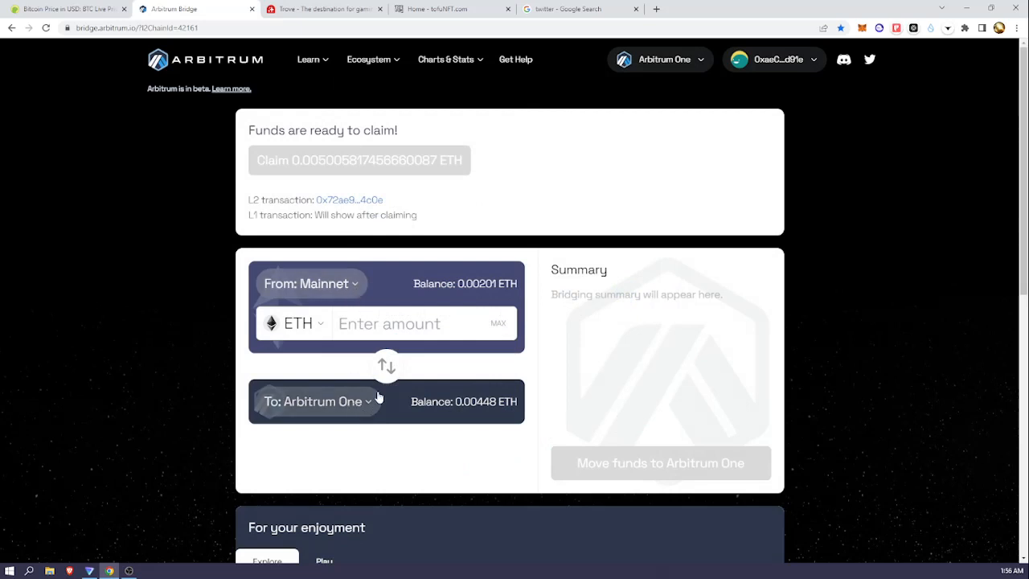
mouse_move(466, 303)
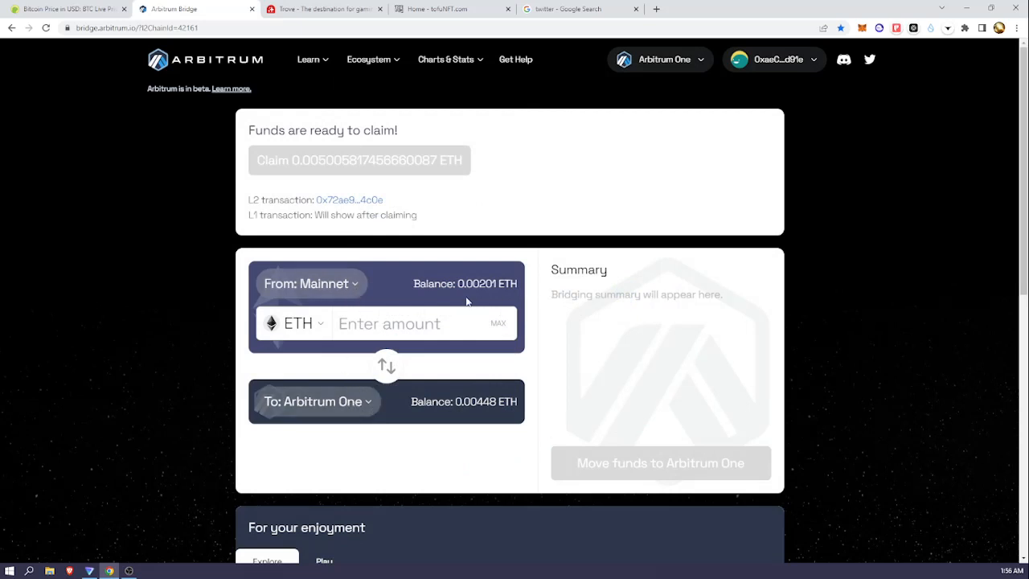
mouse_move(431, 305)
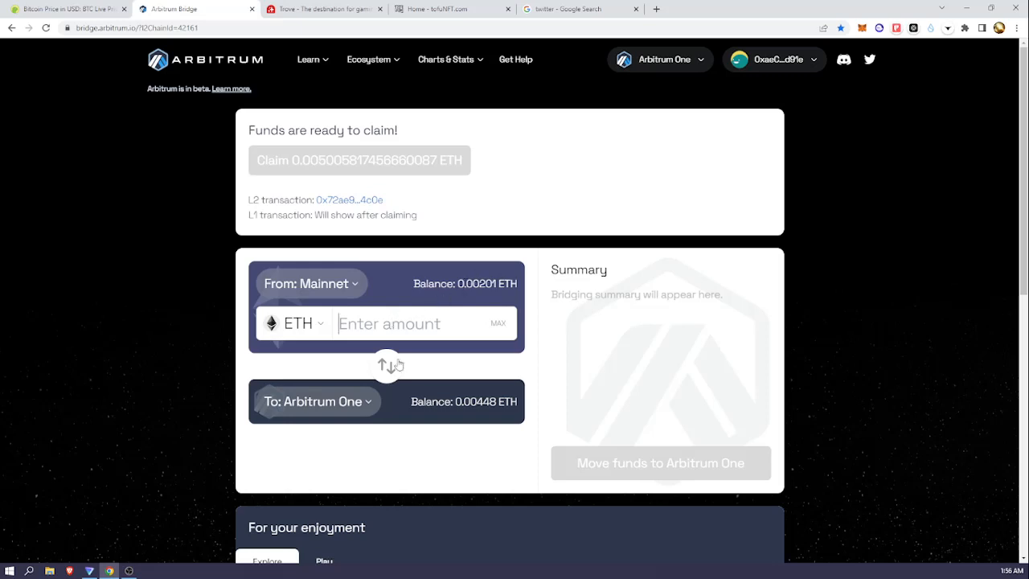
mouse_move(735, 480)
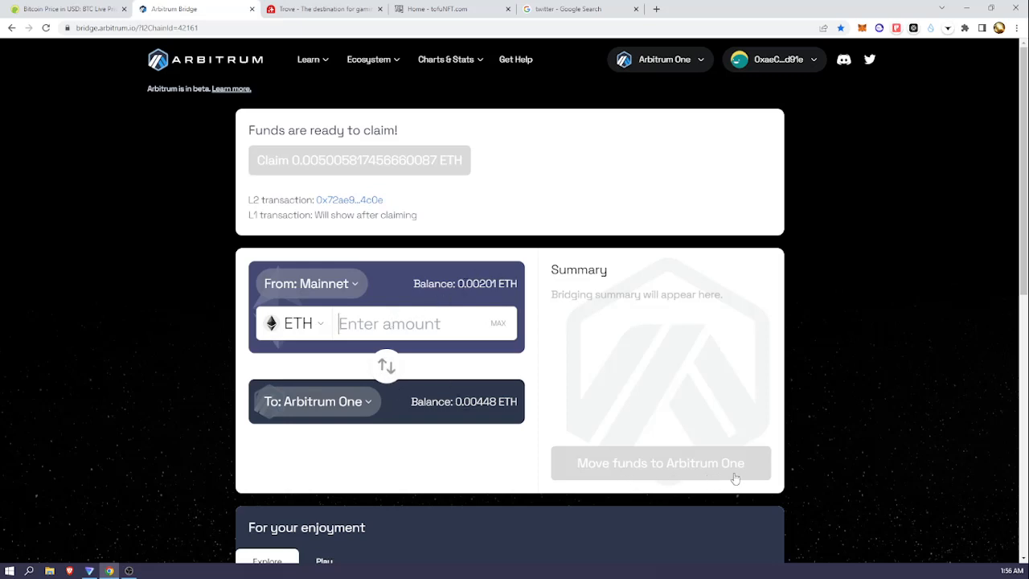
mouse_move(711, 479)
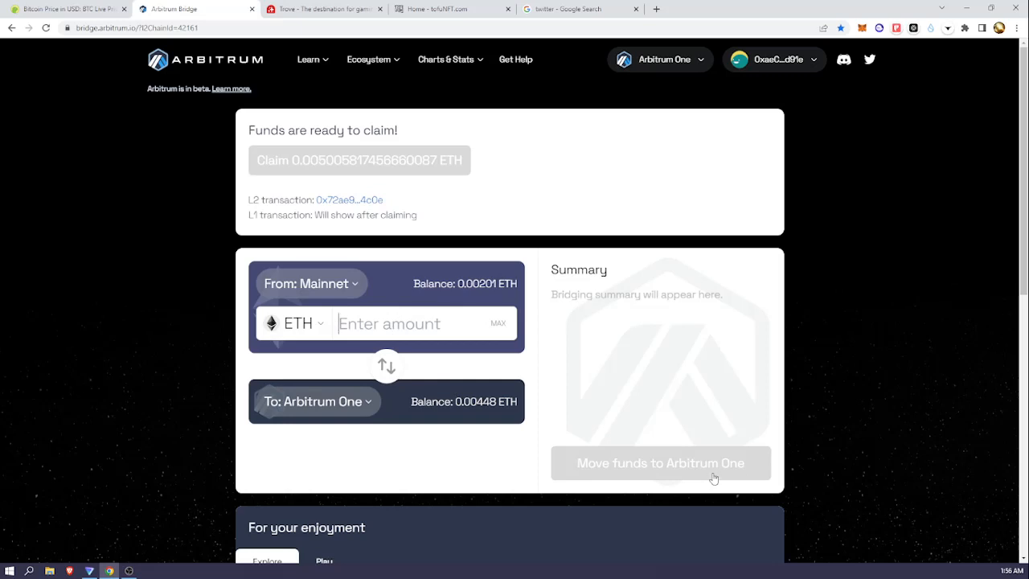
scroll(down, 3)
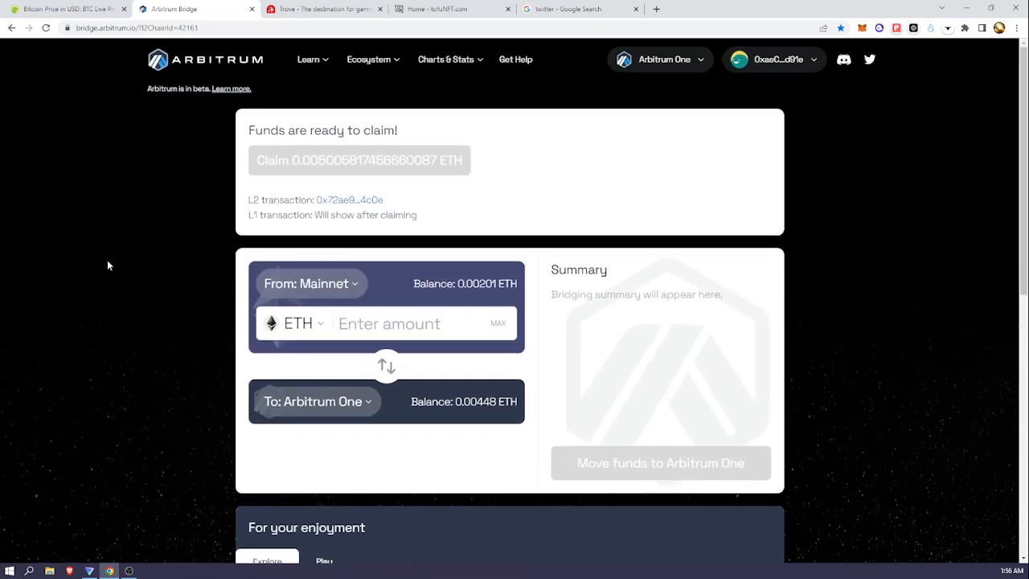
mouse_move(386, 367)
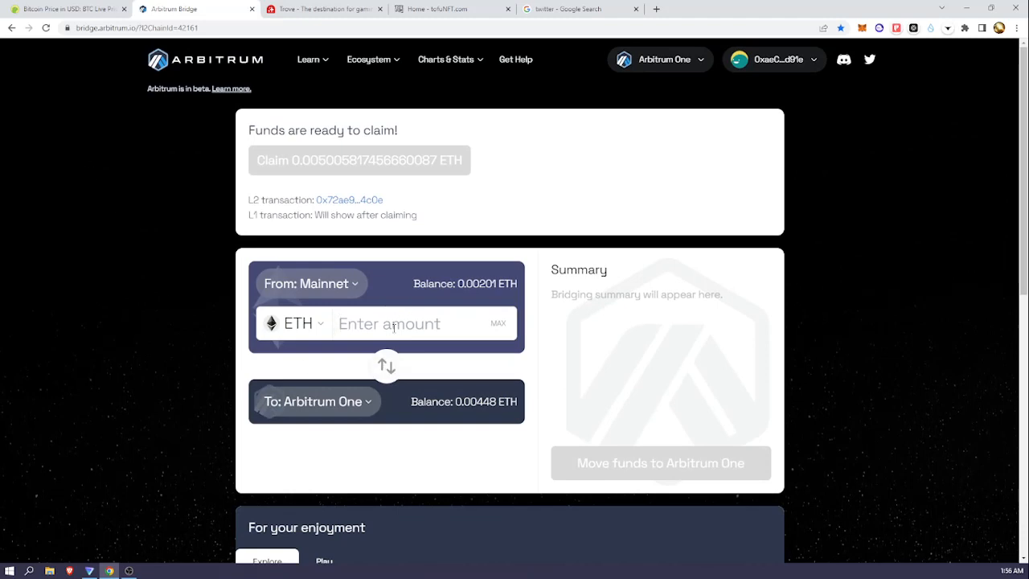
scroll(down, 3)
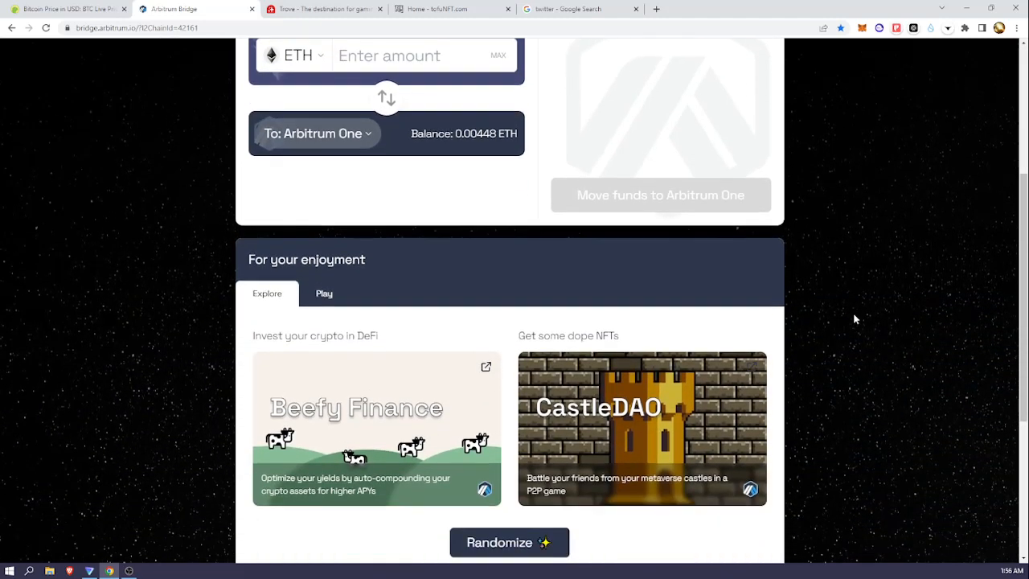
scroll(down, 3)
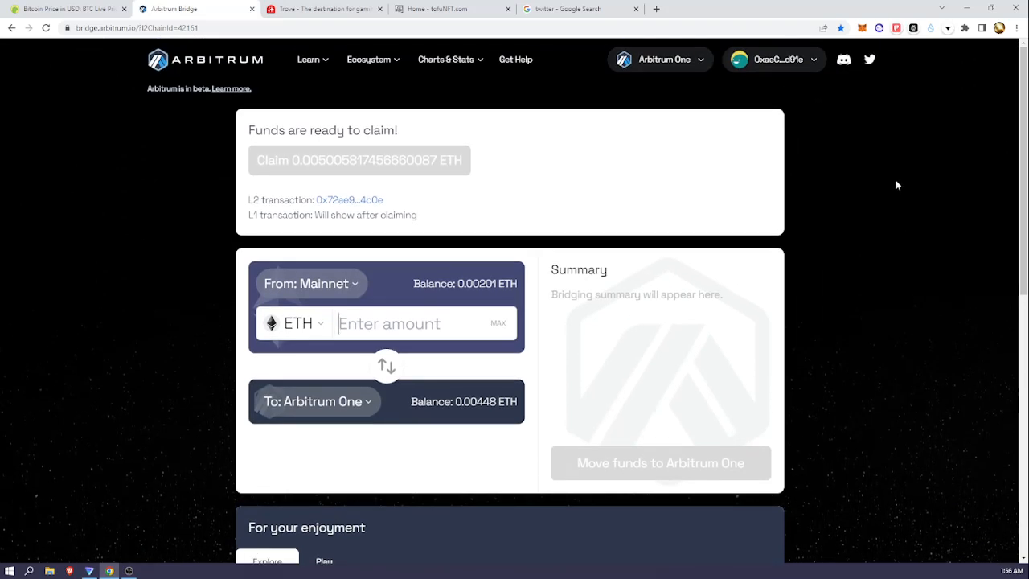
mouse_move(257, 176)
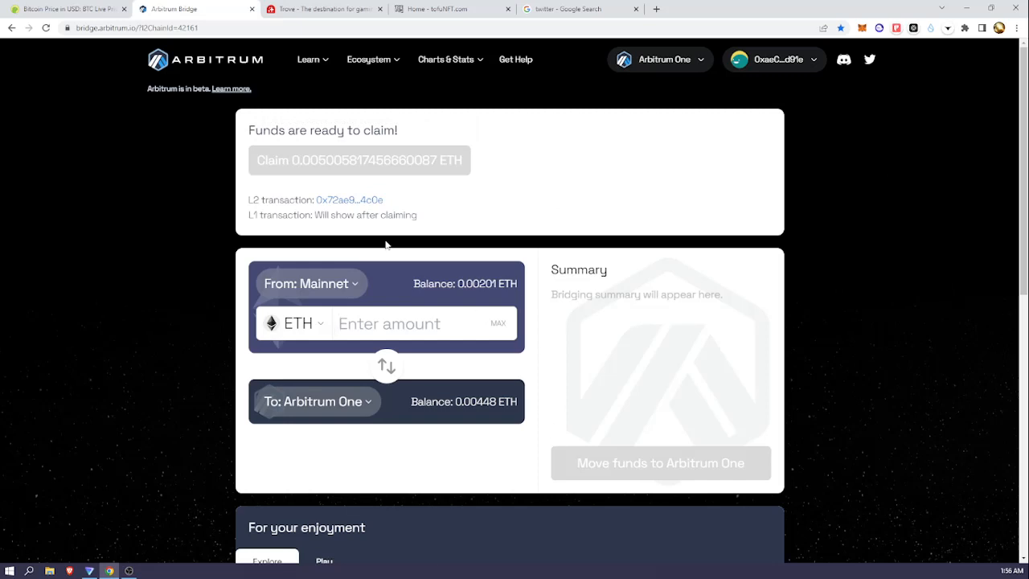
mouse_move(489, 367)
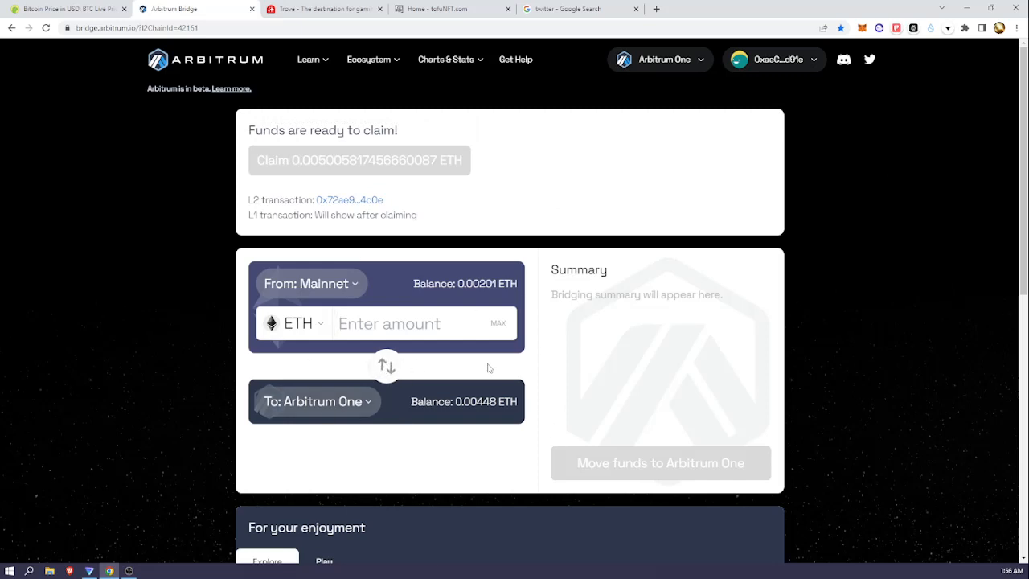
mouse_move(486, 370)
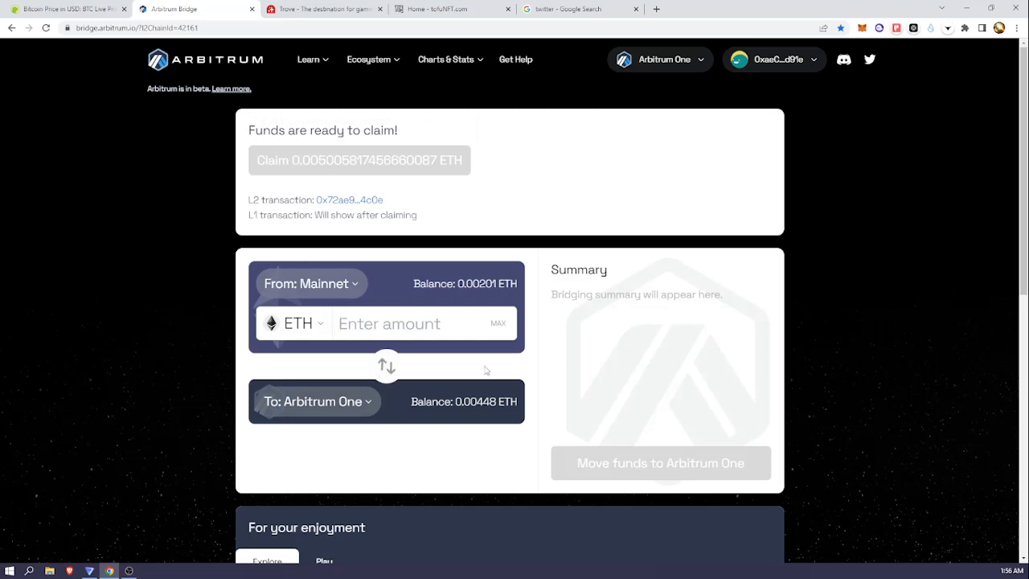
mouse_move(676, 456)
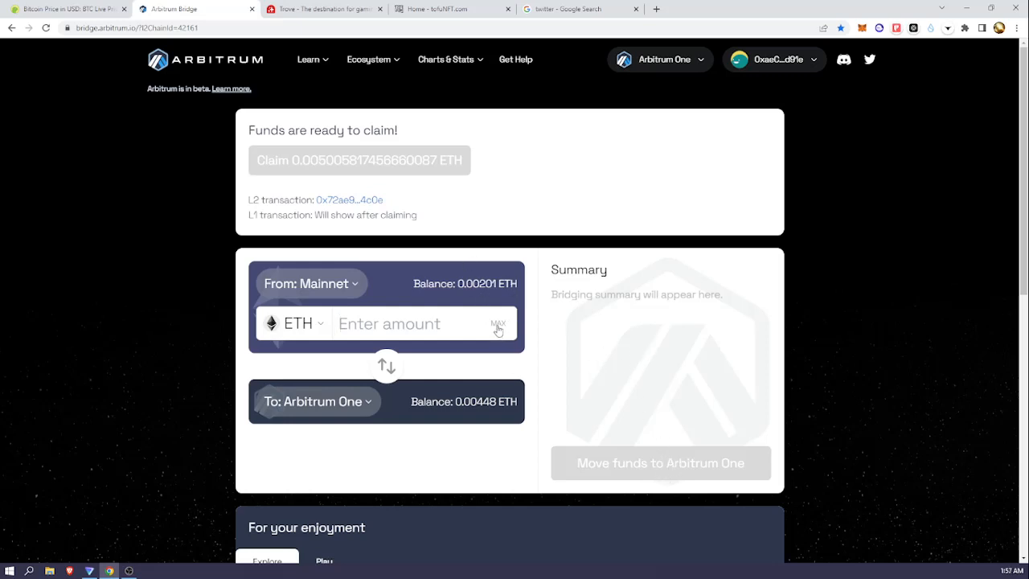
mouse_move(344, 206)
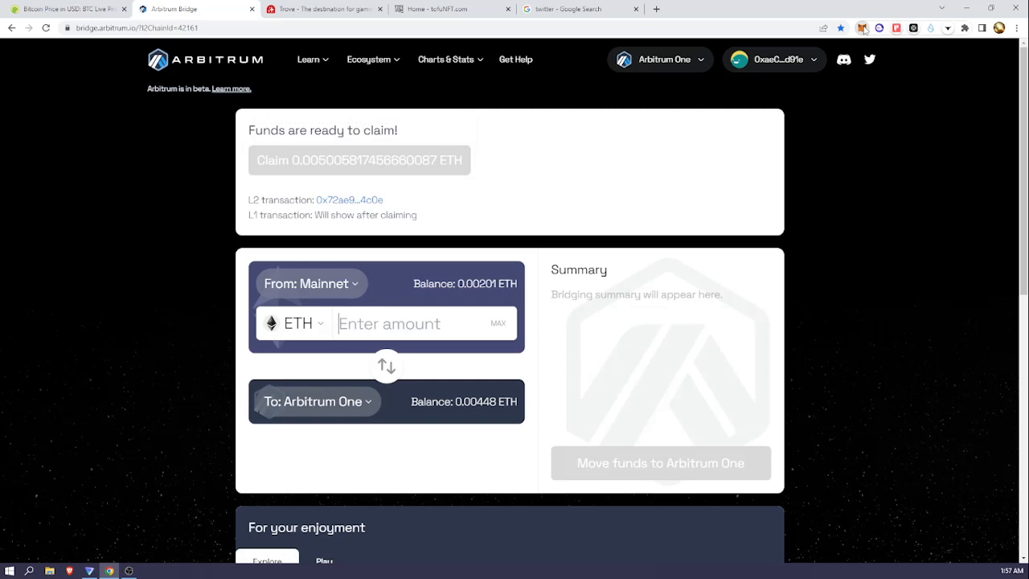
Show the Ecosystem menu listing the App Portal and Arbitrum block explorers
click(859, 26)
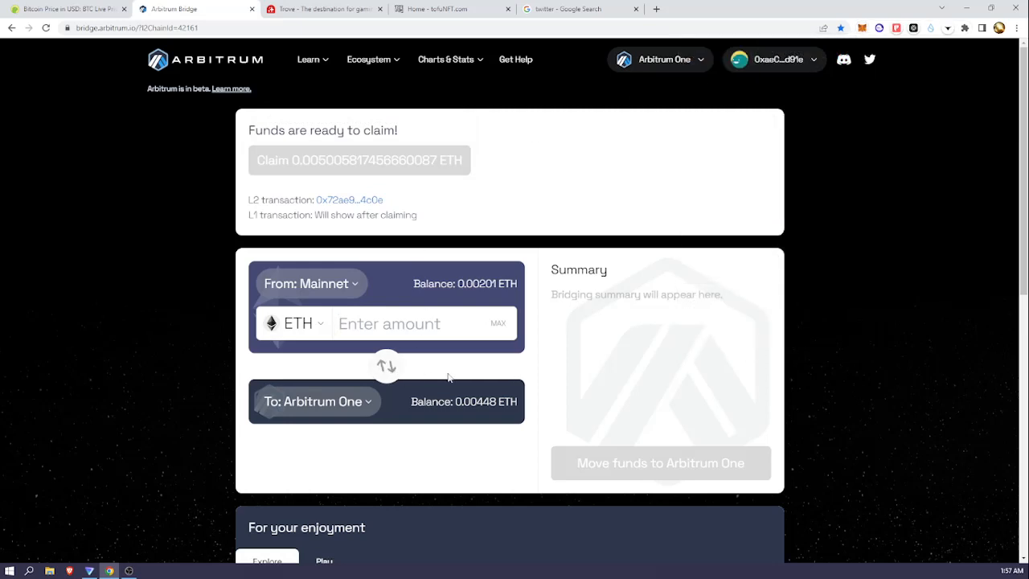
mouse_move(370, 345)
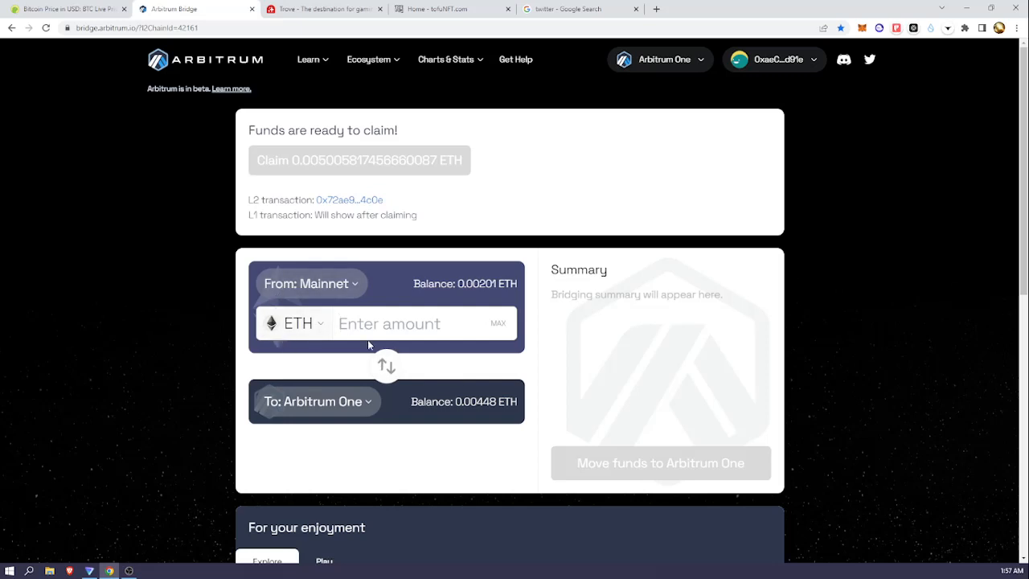
mouse_move(415, 392)
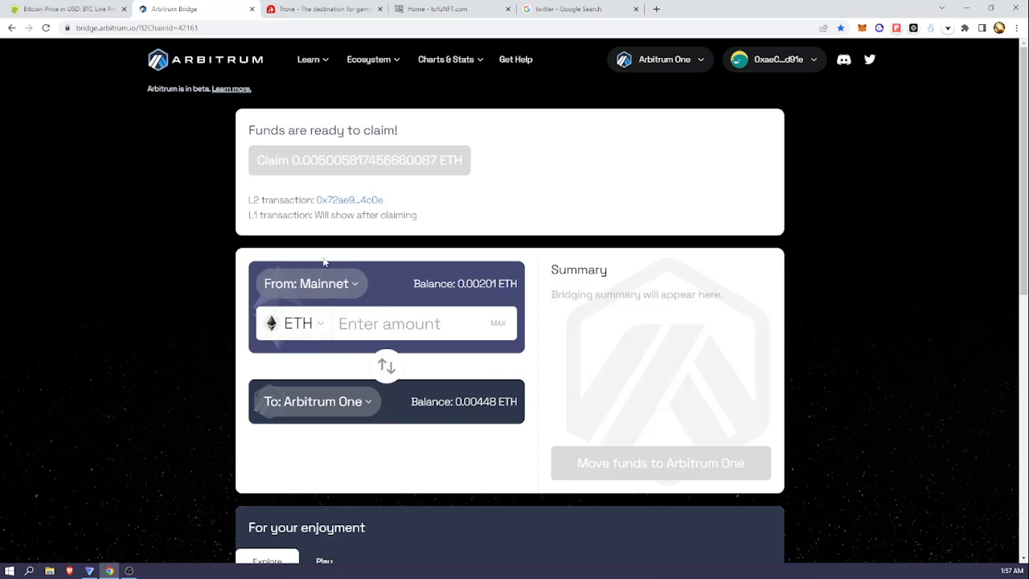
click(370, 58)
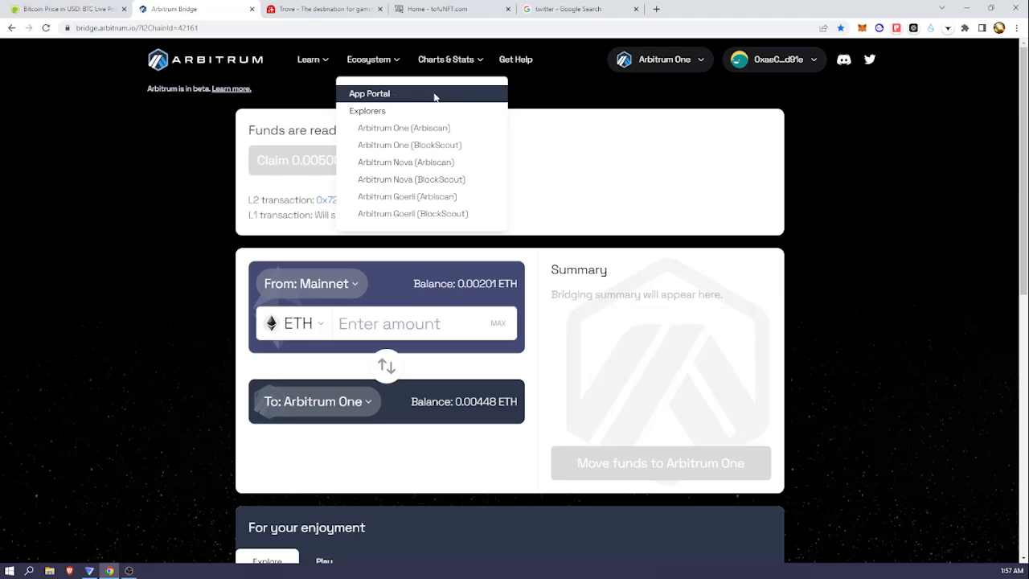
Browse the Arbitrum One Portal project cards from 0x down to BoringDAO, then bring up the Trove site
click(370, 93)
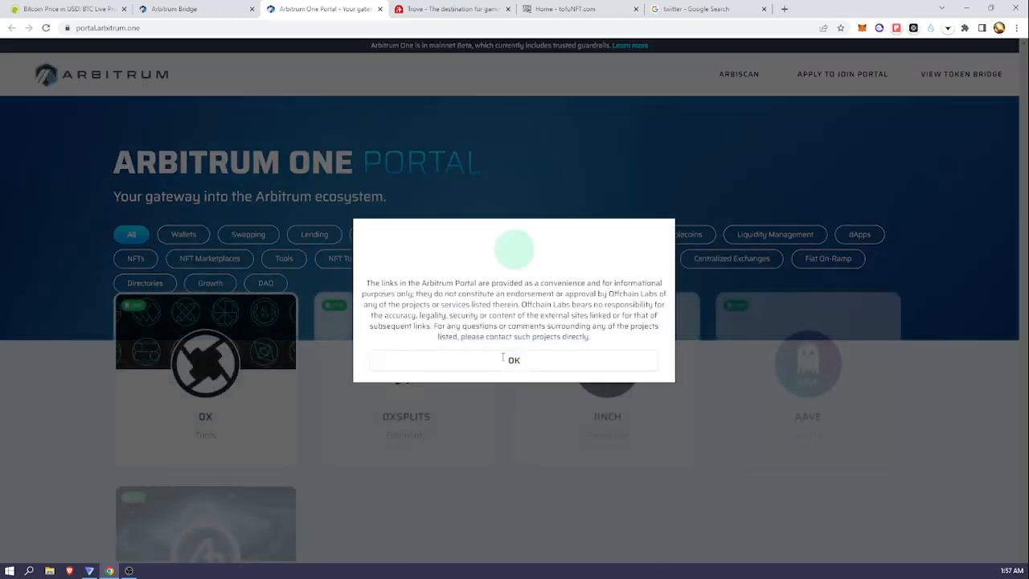
click(514, 360)
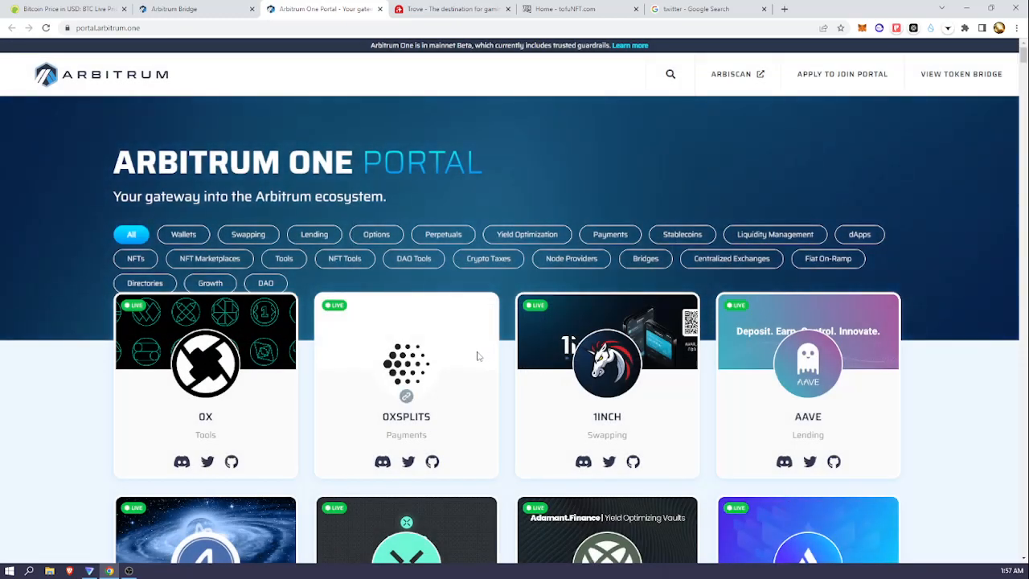
mouse_move(524, 344)
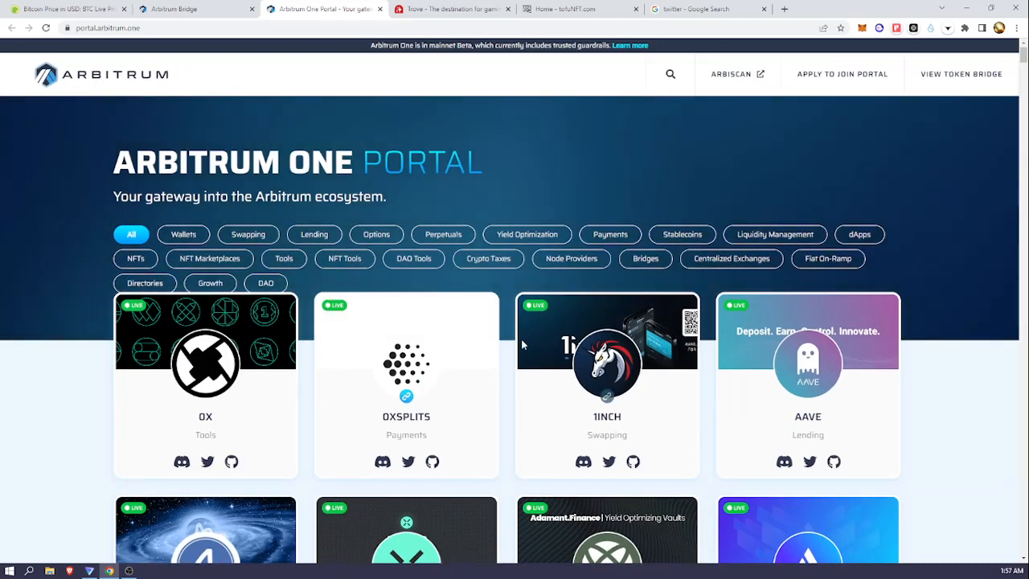
scroll(down, 3)
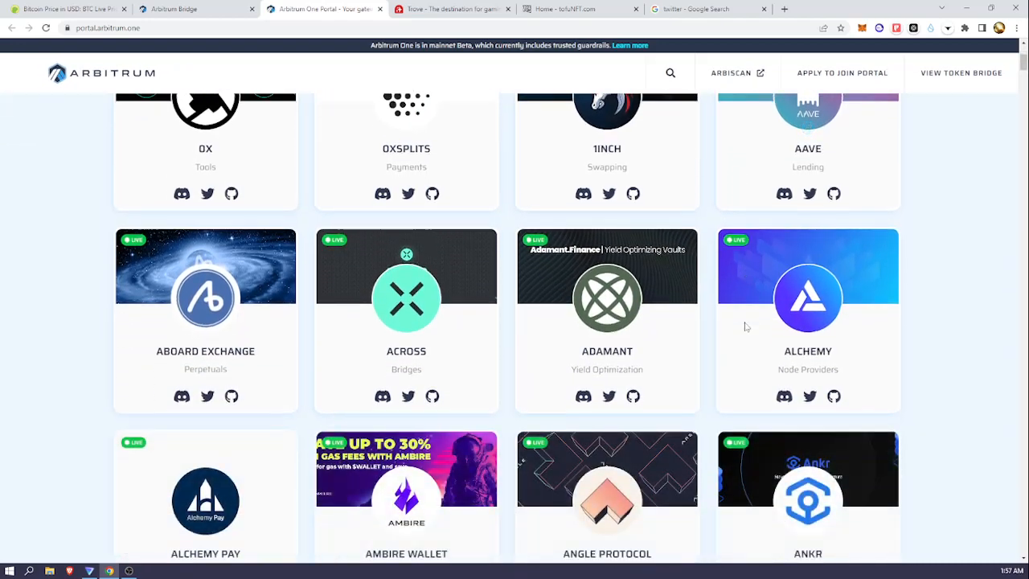
scroll(down, 3)
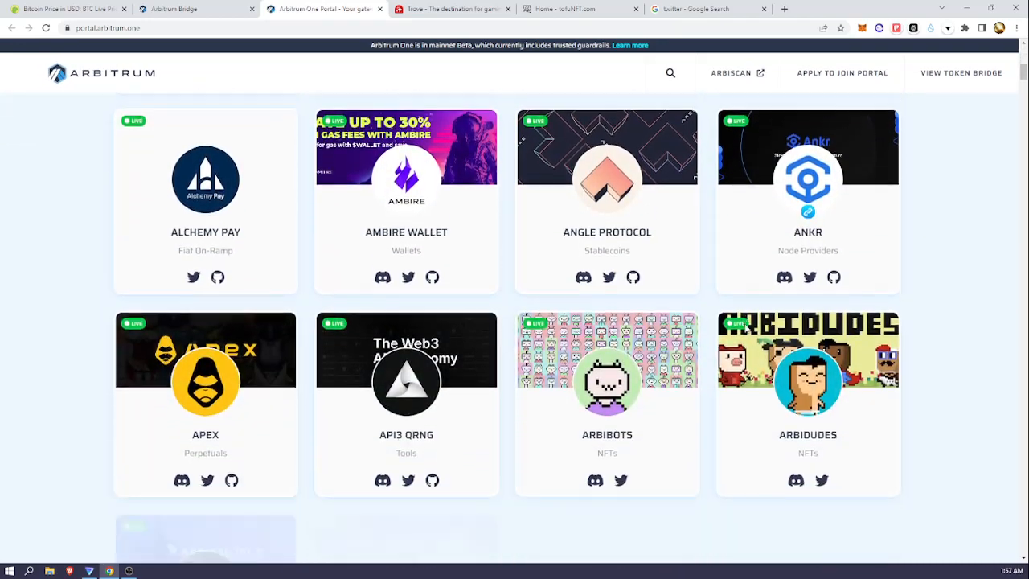
scroll(down, 3)
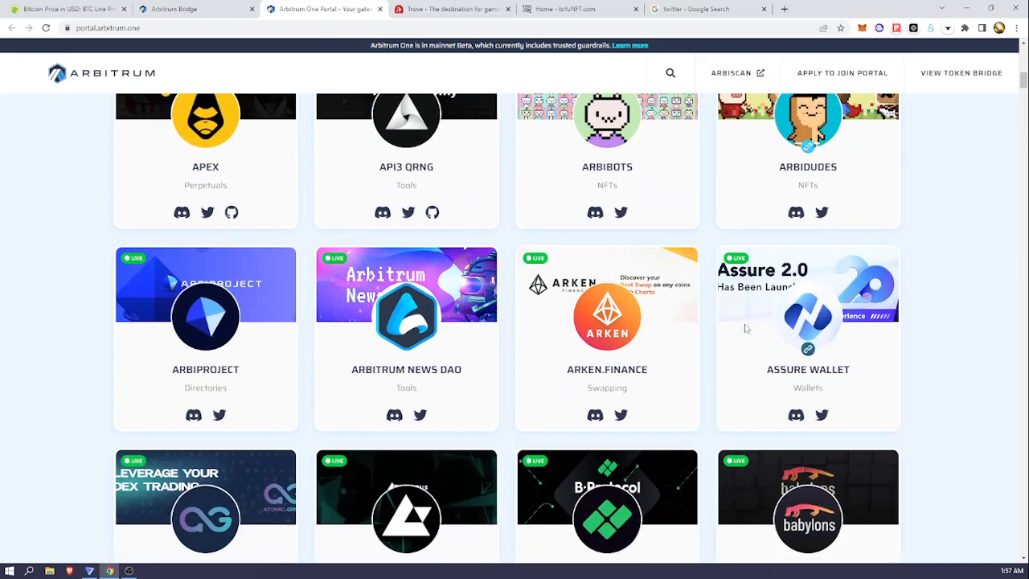
scroll(down, 3)
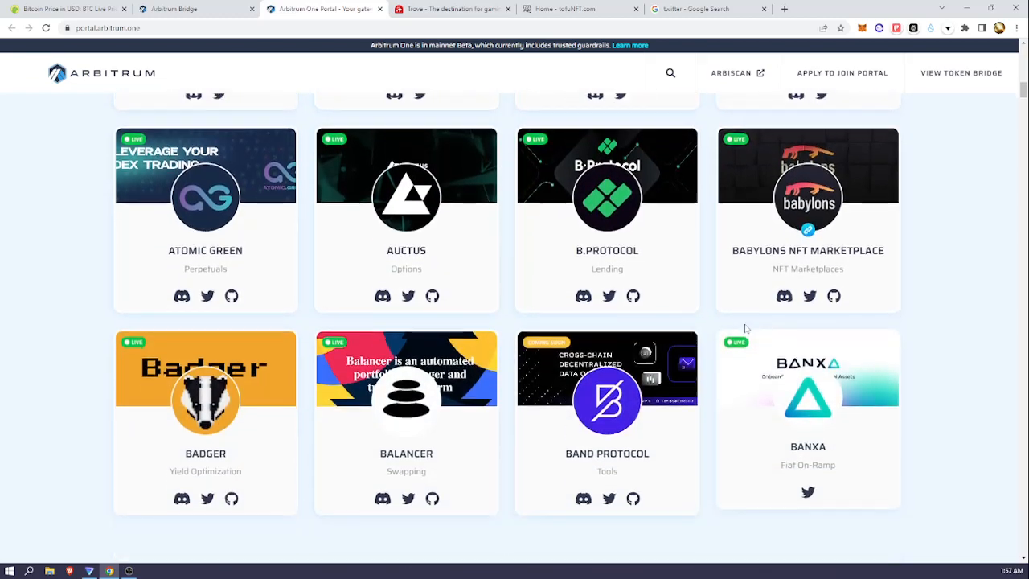
scroll(down, 3)
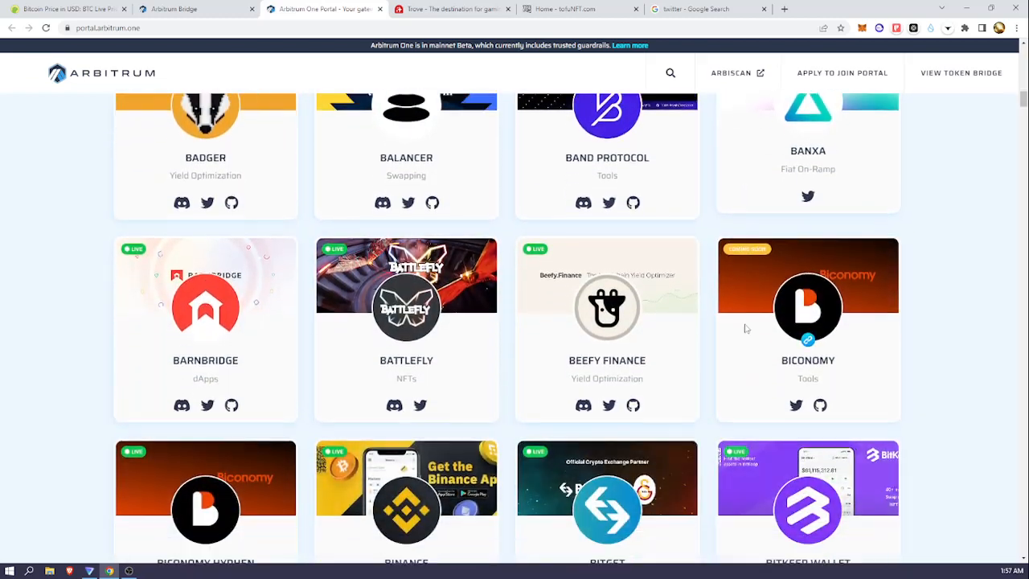
scroll(down, 3)
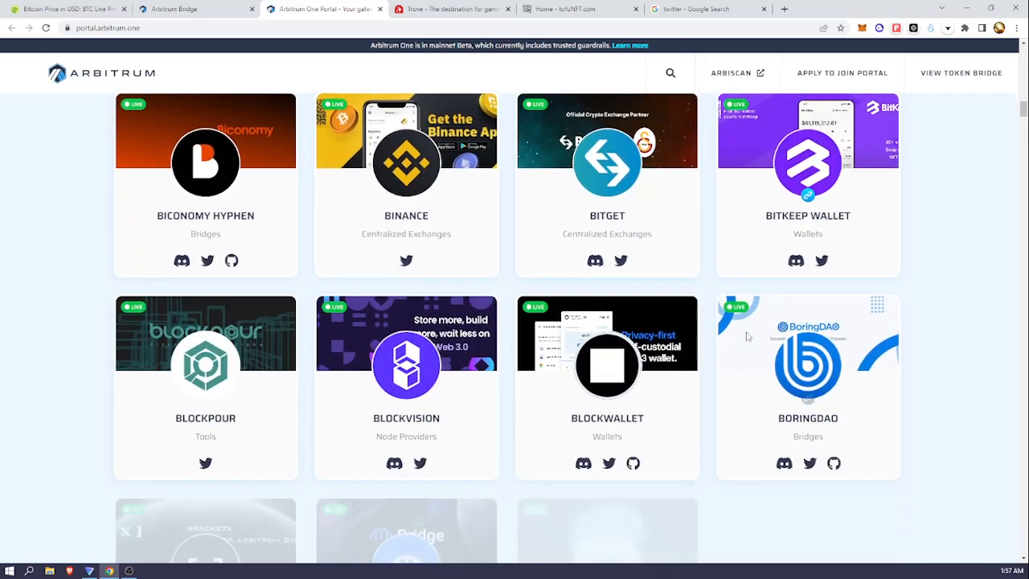
click(448, 10)
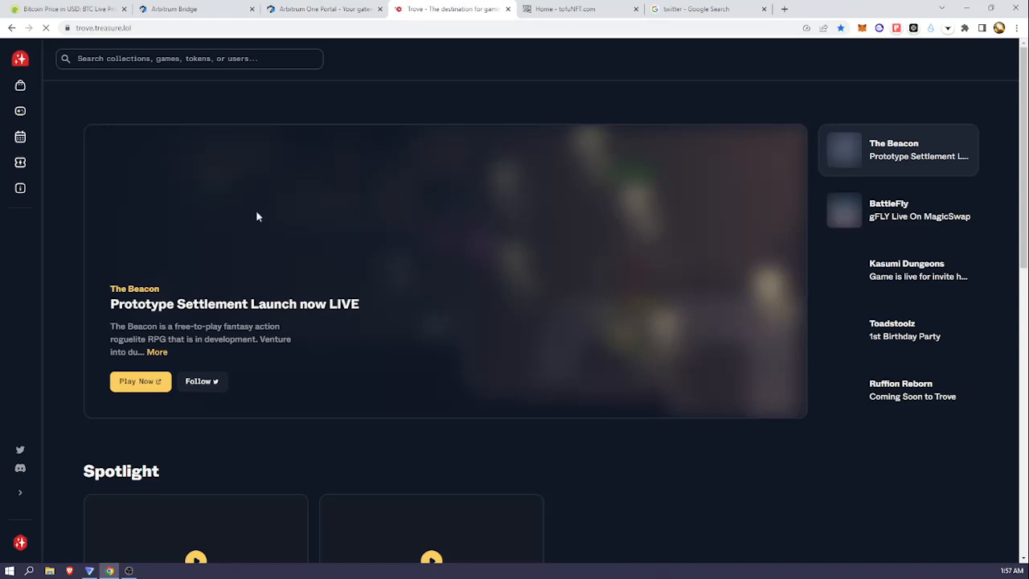
mouse_move(399, 369)
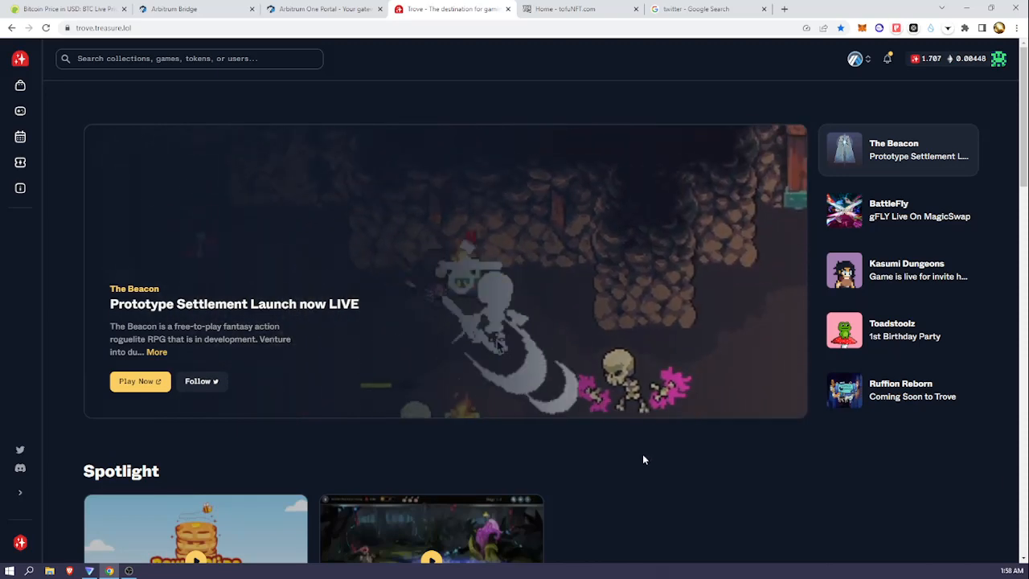
Scroll the Trove home page to see wallet balances and Spotlight games beneath The Beacon
scroll(down, 3)
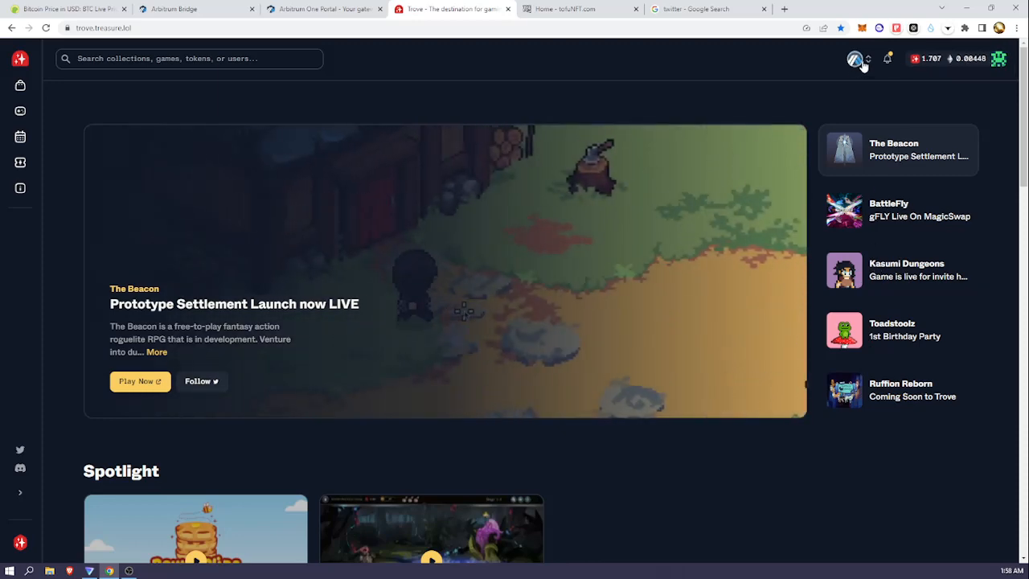
click(856, 62)
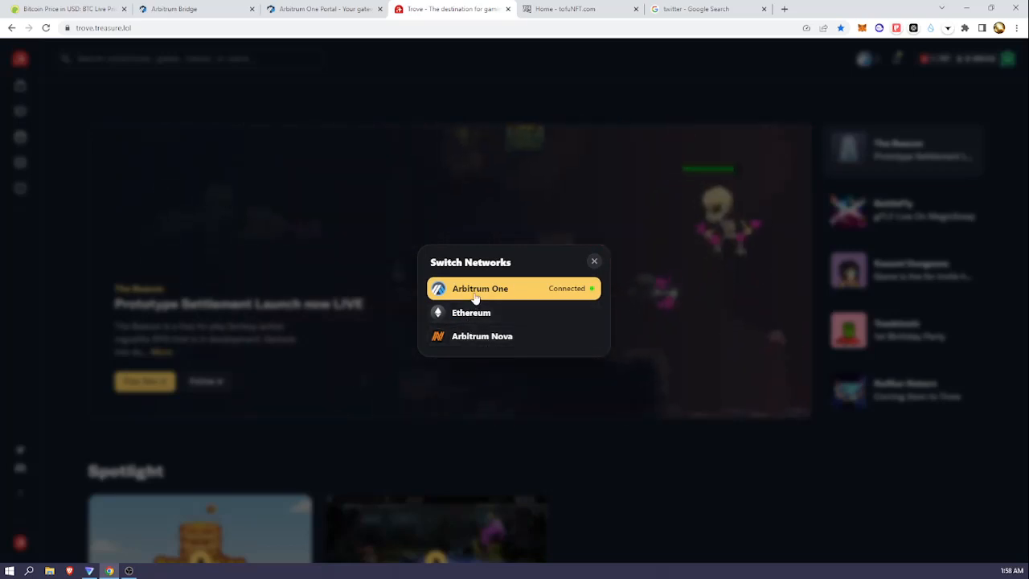
mouse_move(472, 342)
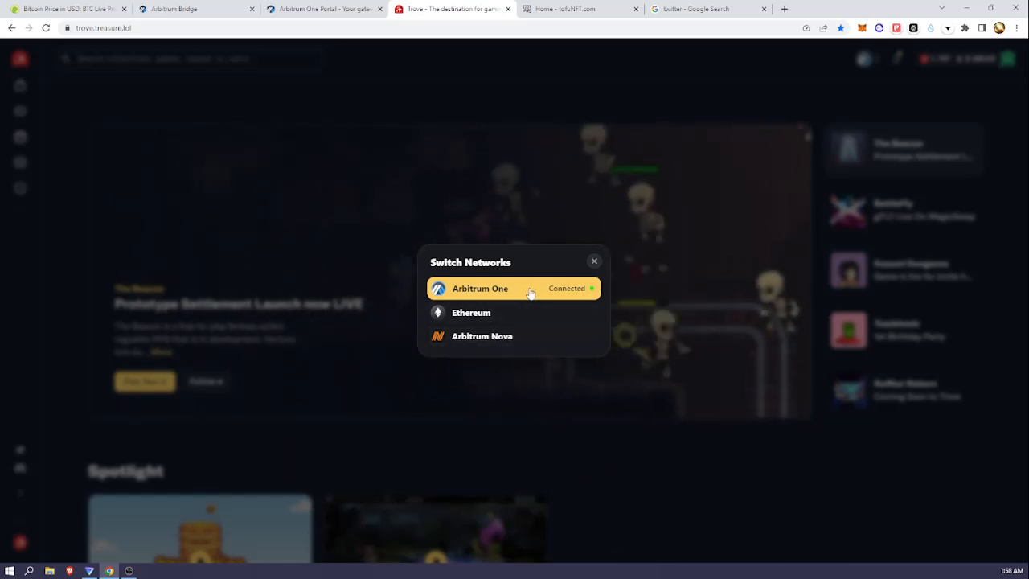
mouse_move(556, 213)
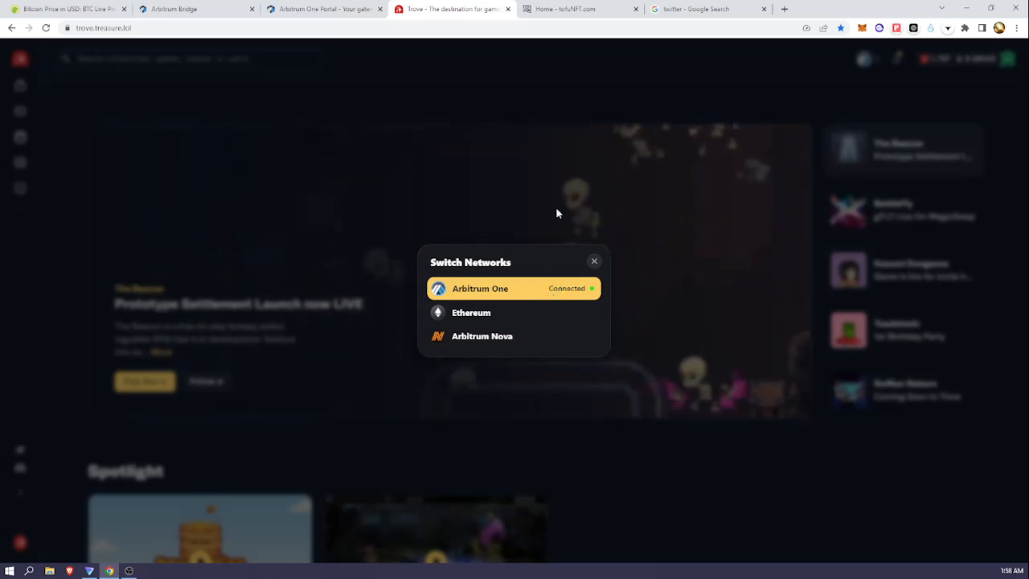
click(595, 260)
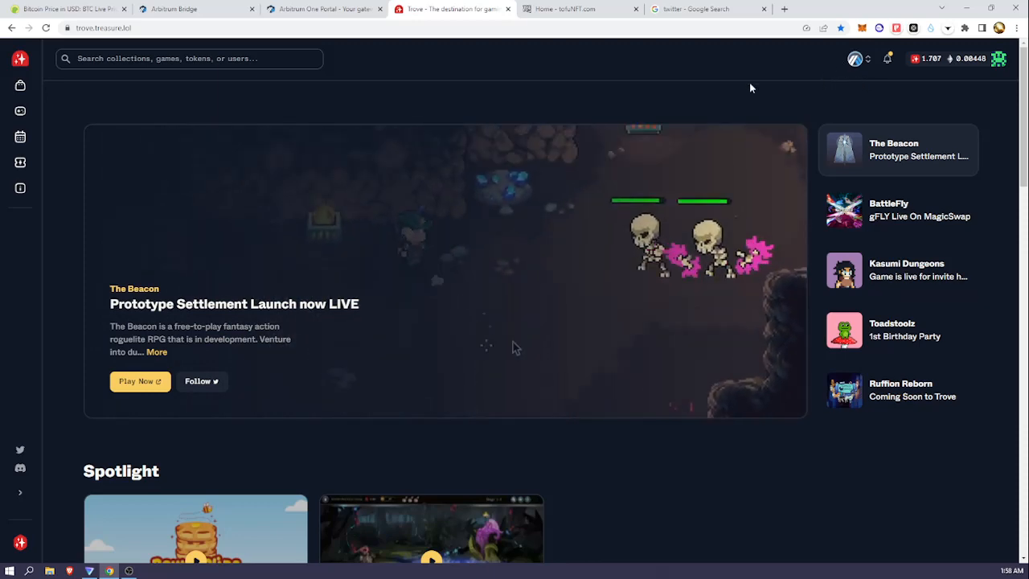
click(862, 58)
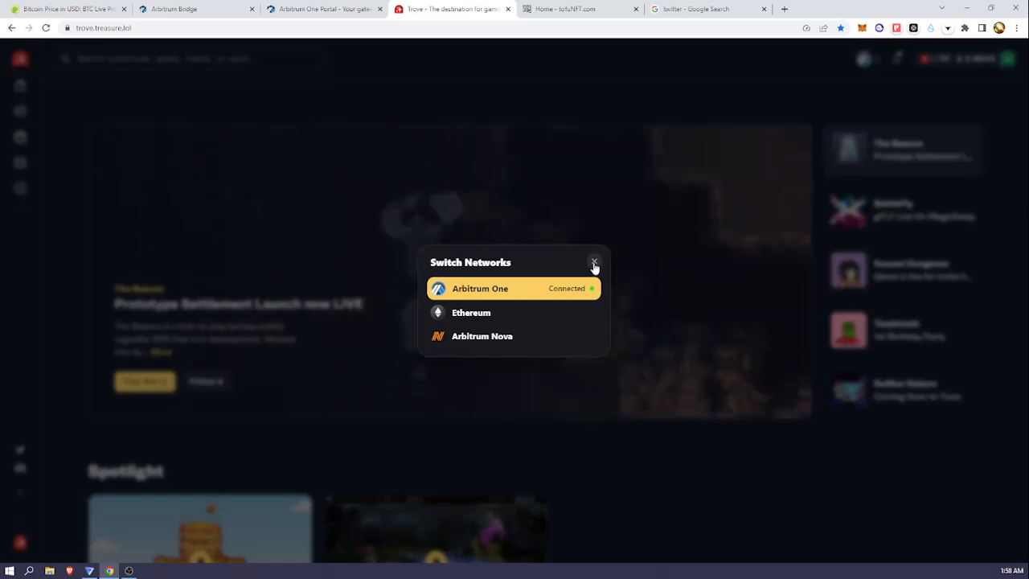
click(595, 262)
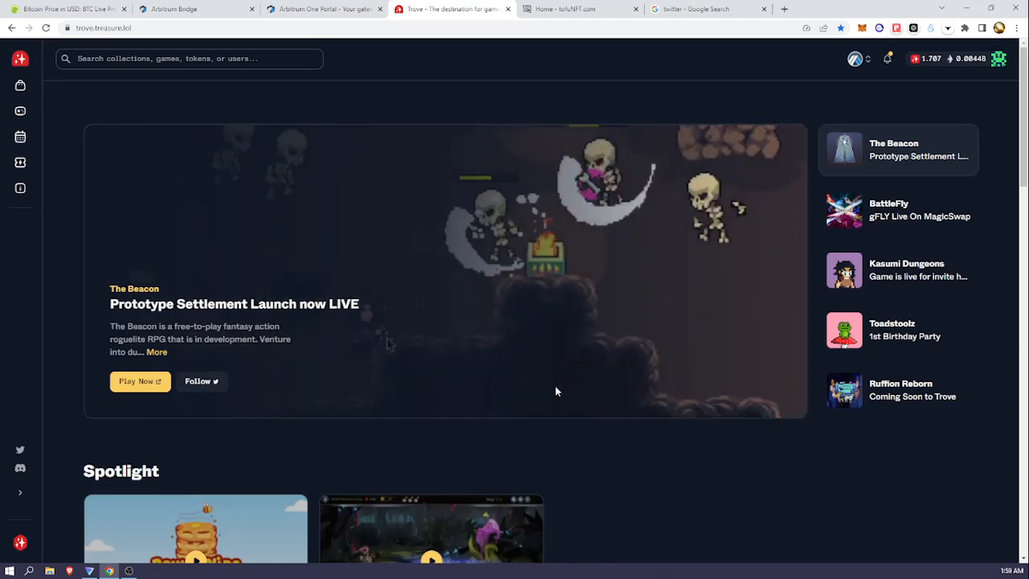
mouse_move(651, 455)
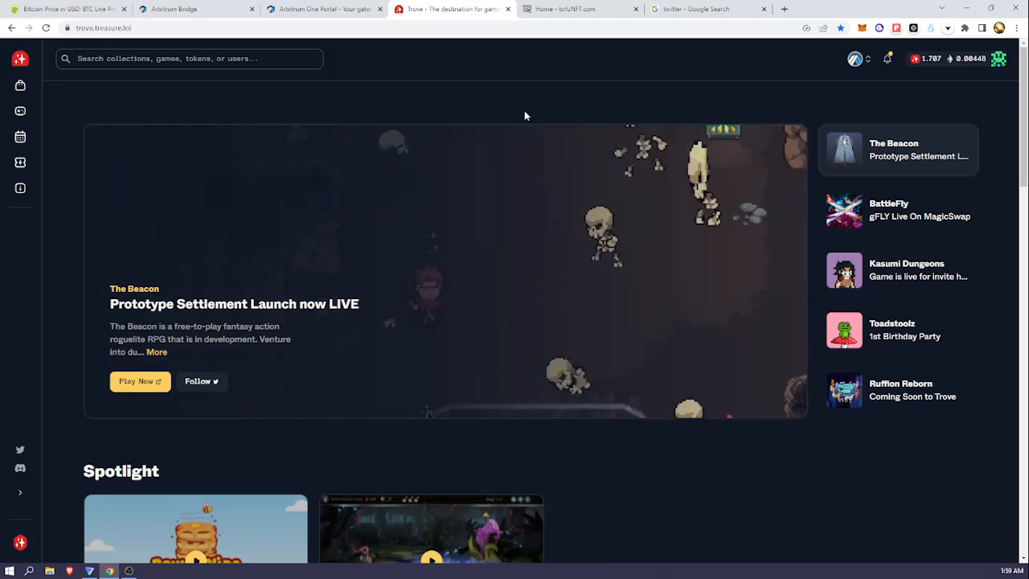
mouse_move(721, 85)
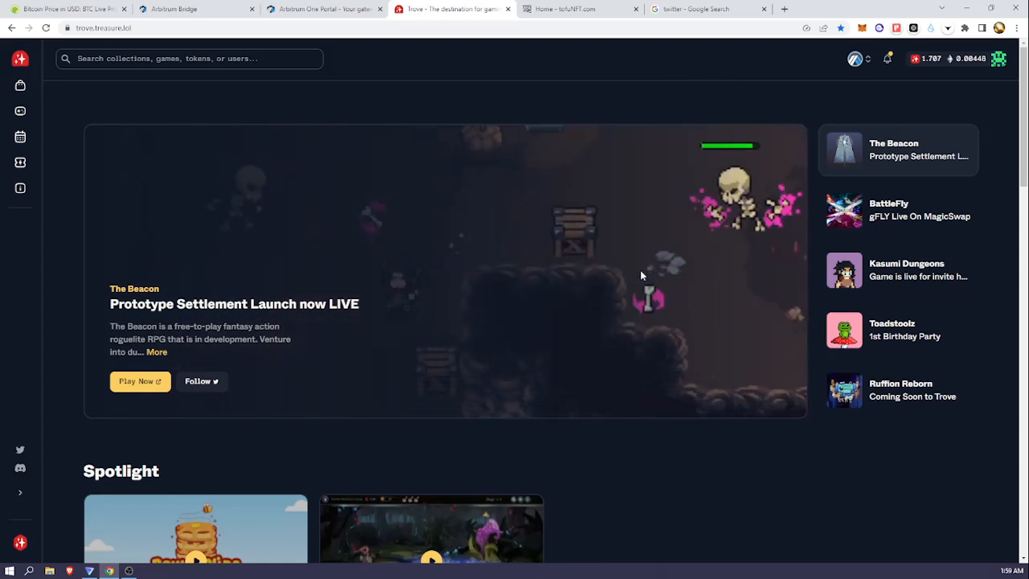
scroll(down, 3)
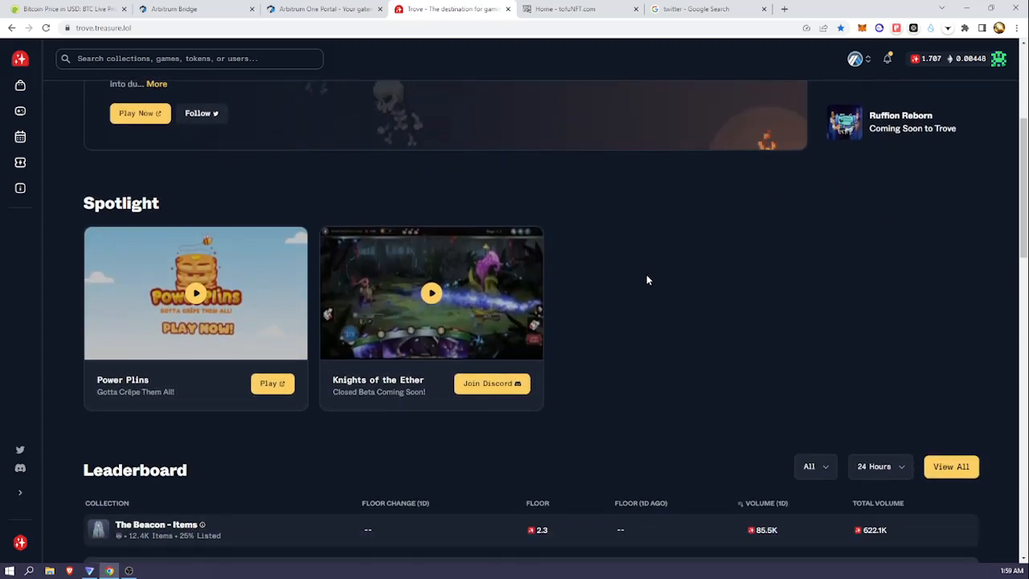
scroll(down, 3)
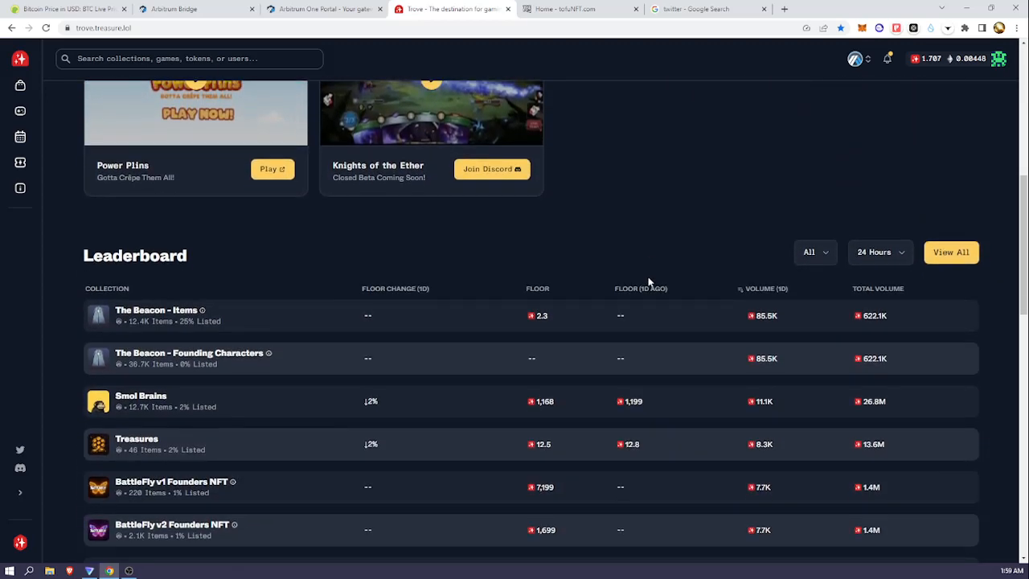
scroll(down, 3)
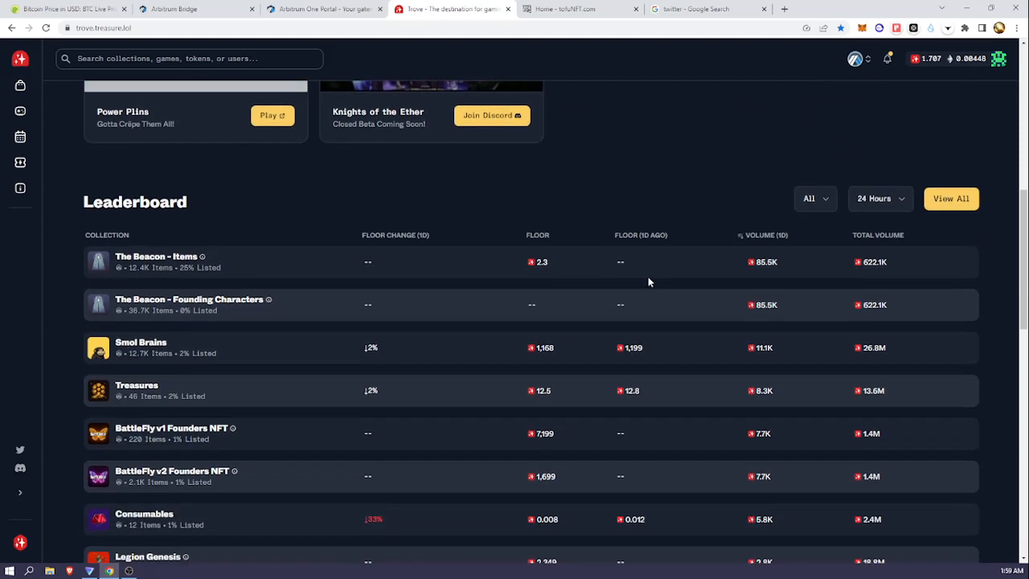
scroll(down, 3)
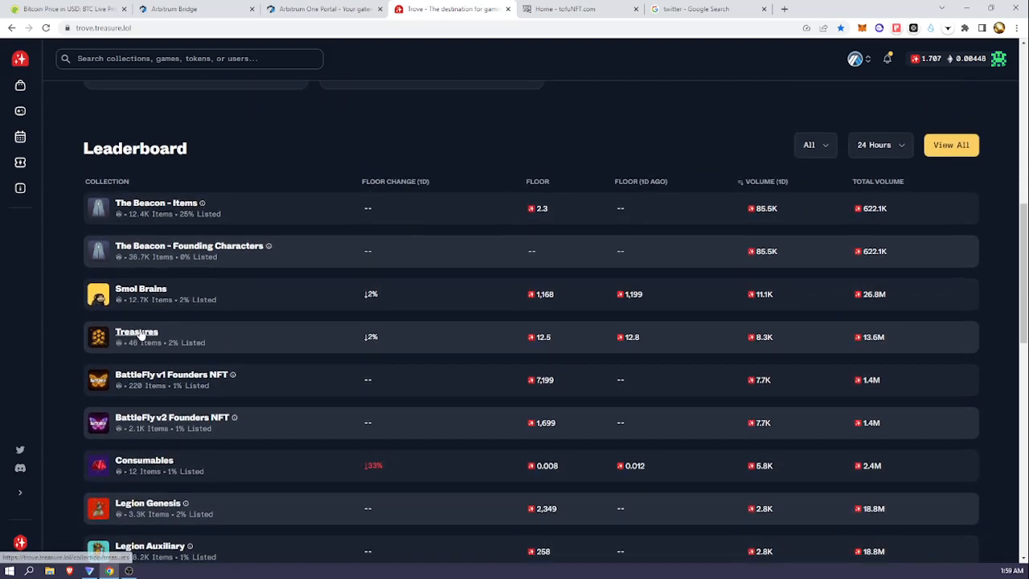
click(140, 288)
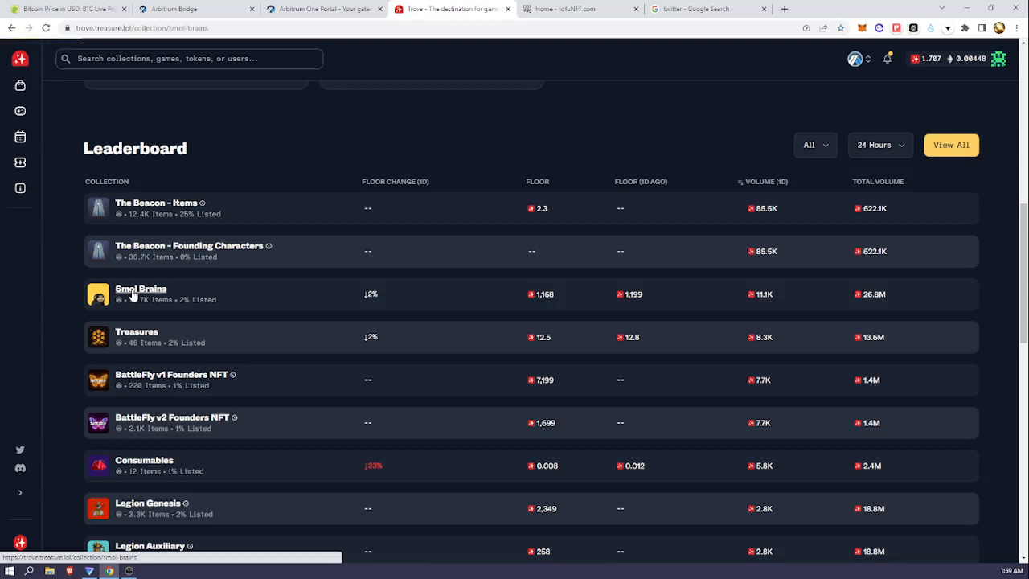
click(140, 288)
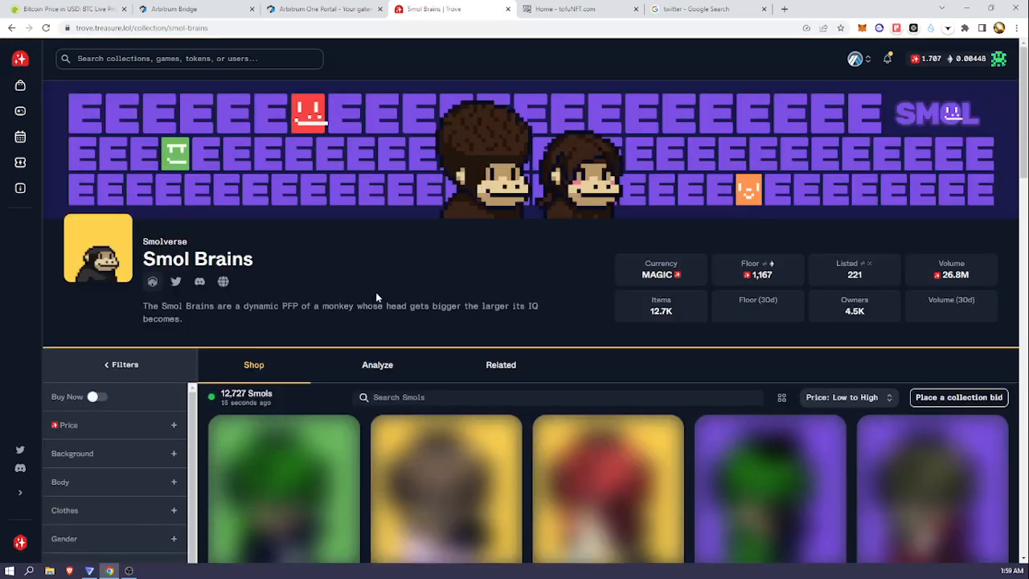
scroll(down, 3)
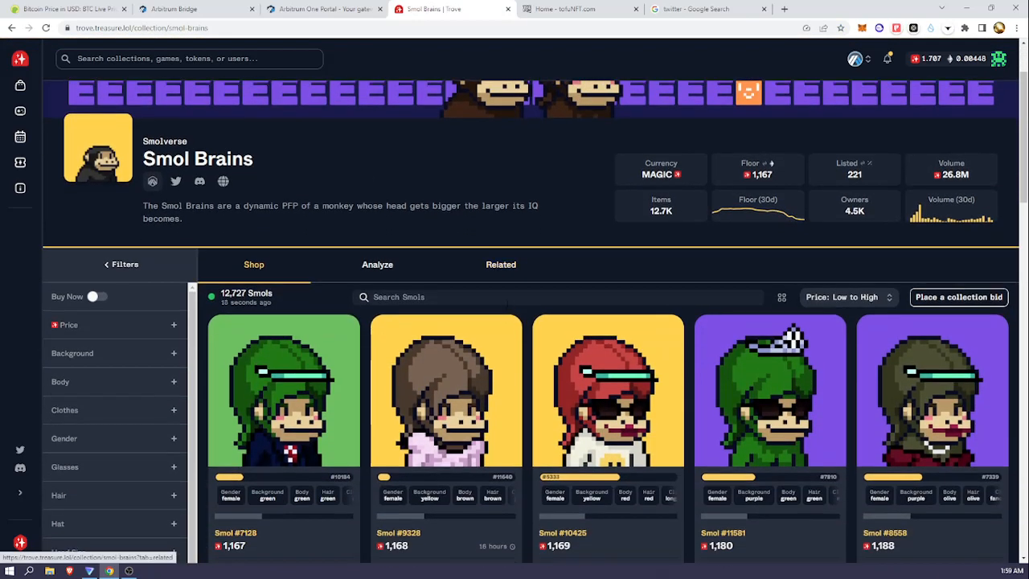
scroll(down, 3)
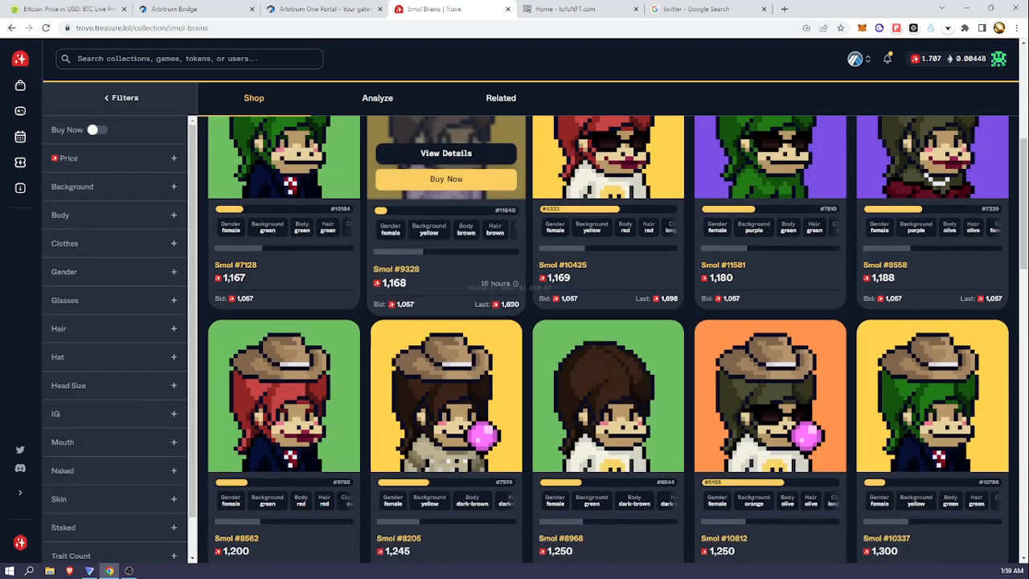
scroll(down, 3)
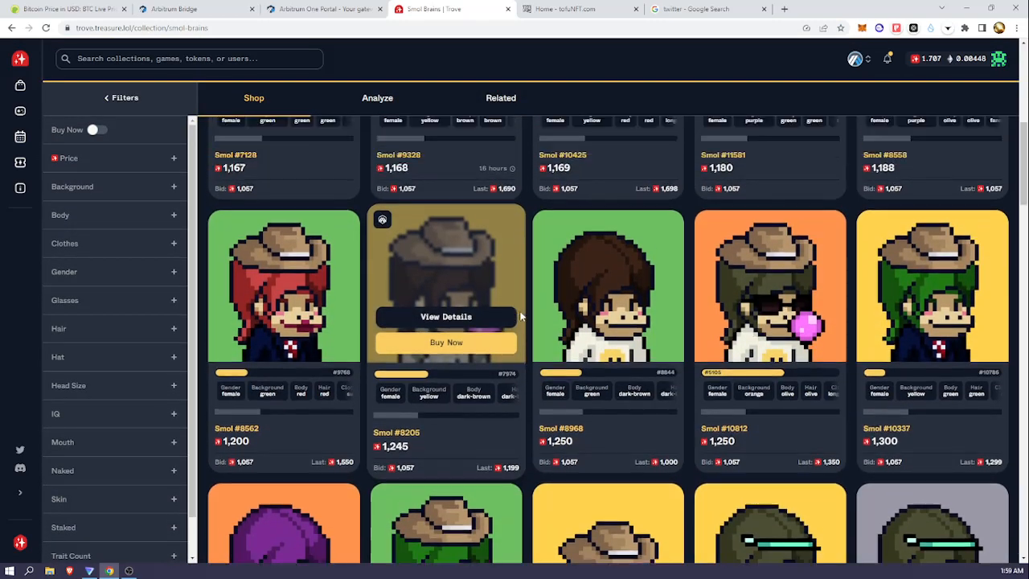
scroll(up, 3)
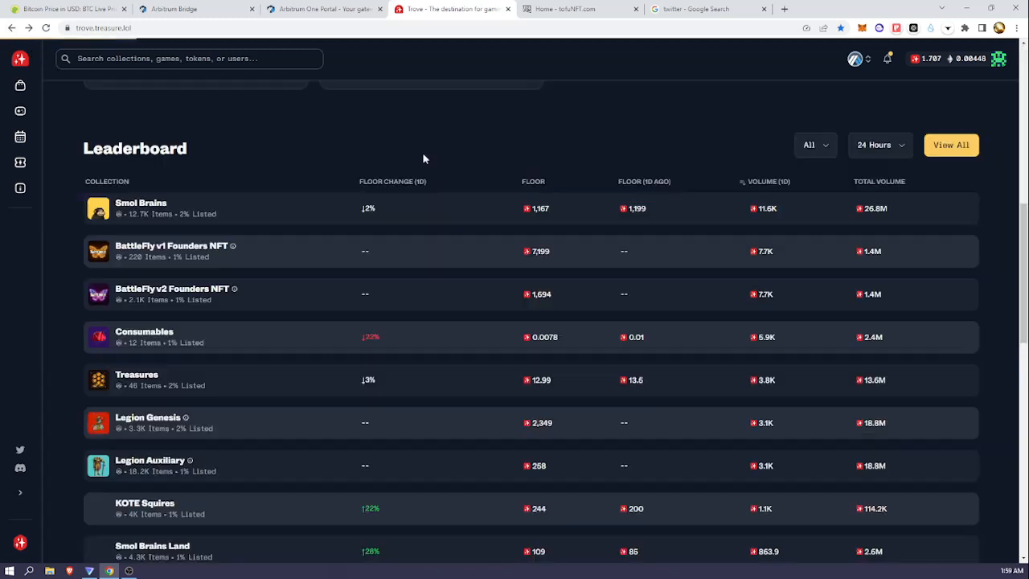
scroll(up, 3)
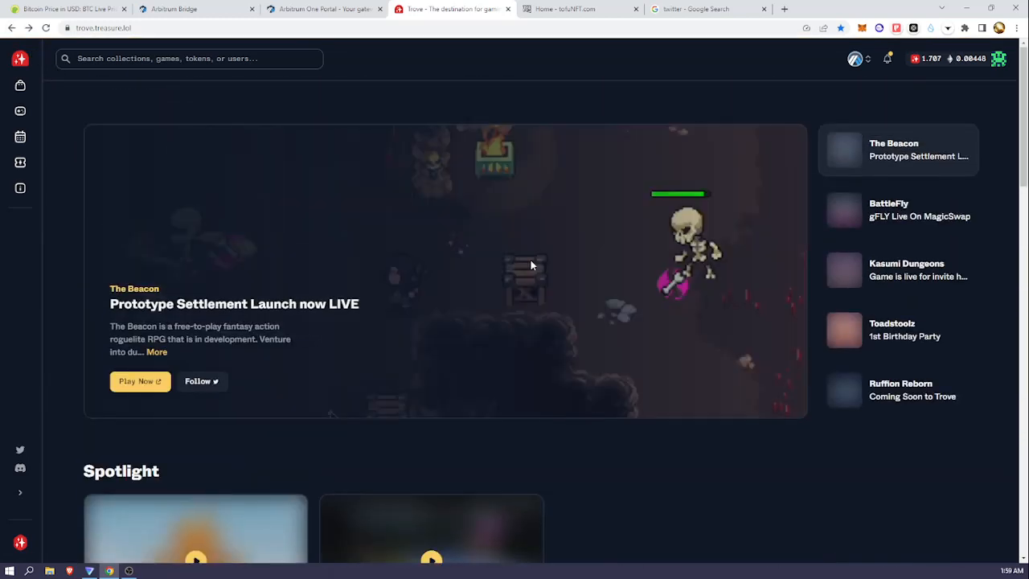
mouse_move(613, 379)
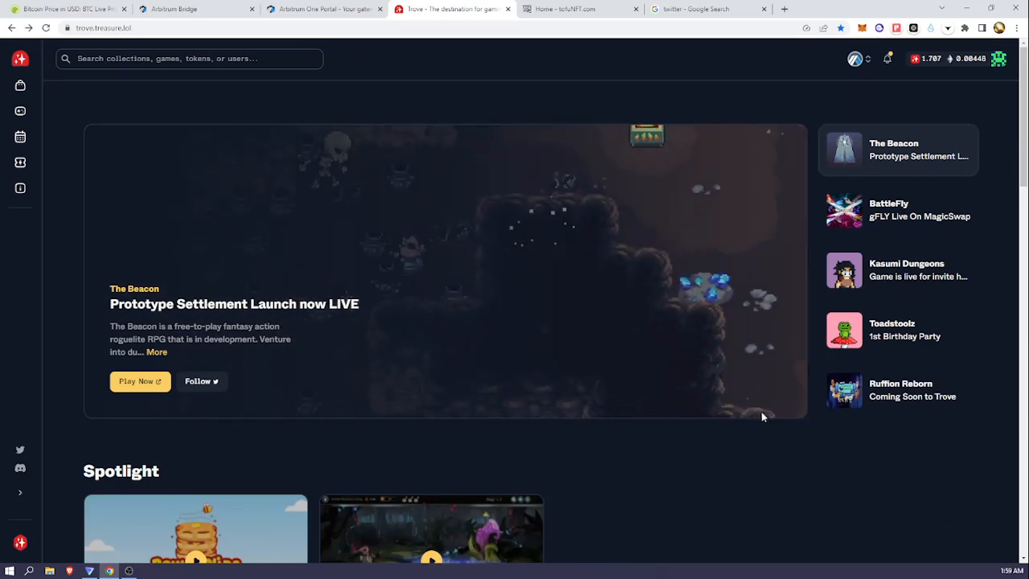
scroll(down, 3)
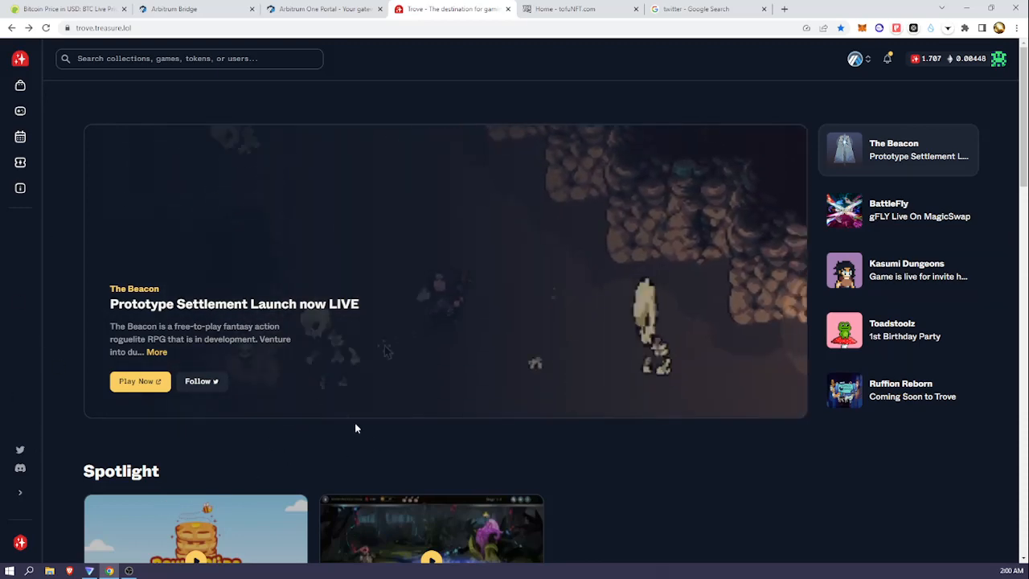
scroll(down, 3)
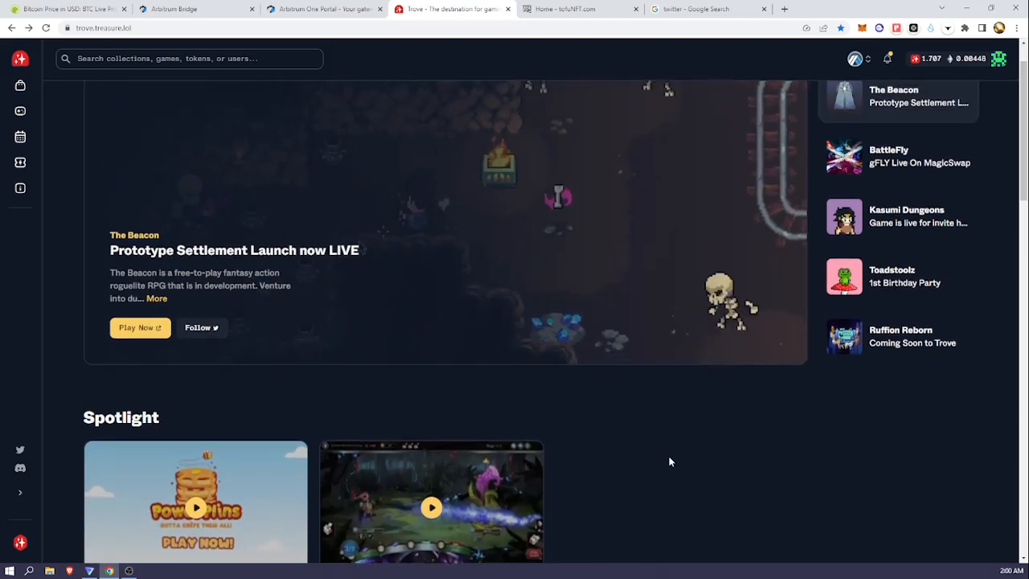
scroll(up, 3)
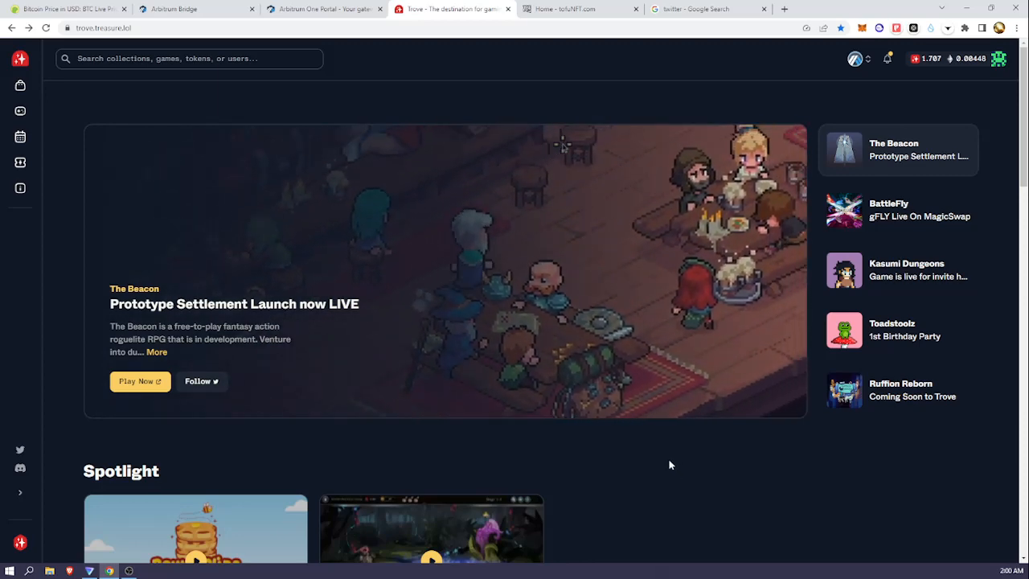
Activate the top search bar so the Games suggestions (The Beacon, Smolverse, Bridgeworld, BattleFly, Realm) appear
scroll(down, 3)
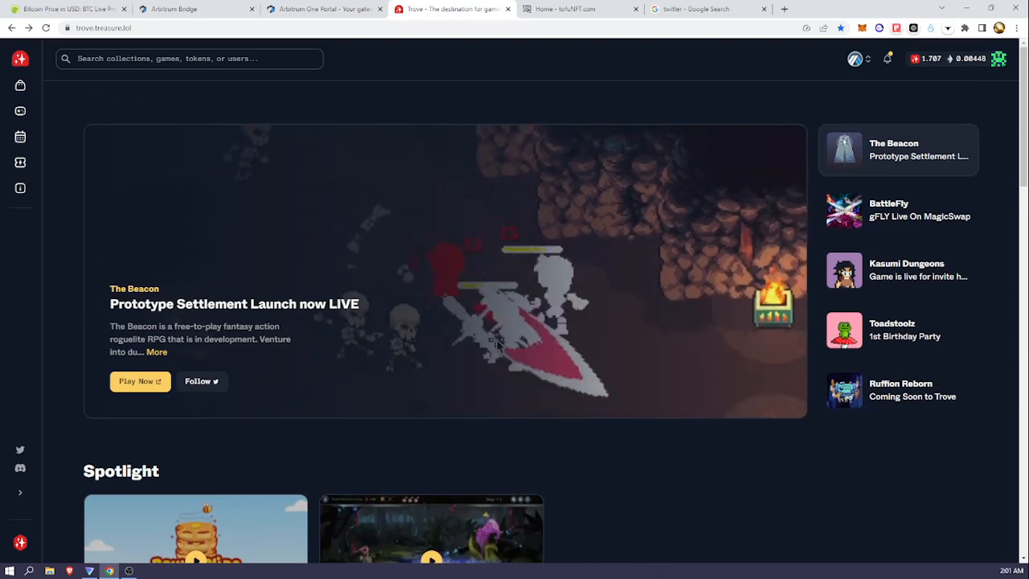
click(189, 57)
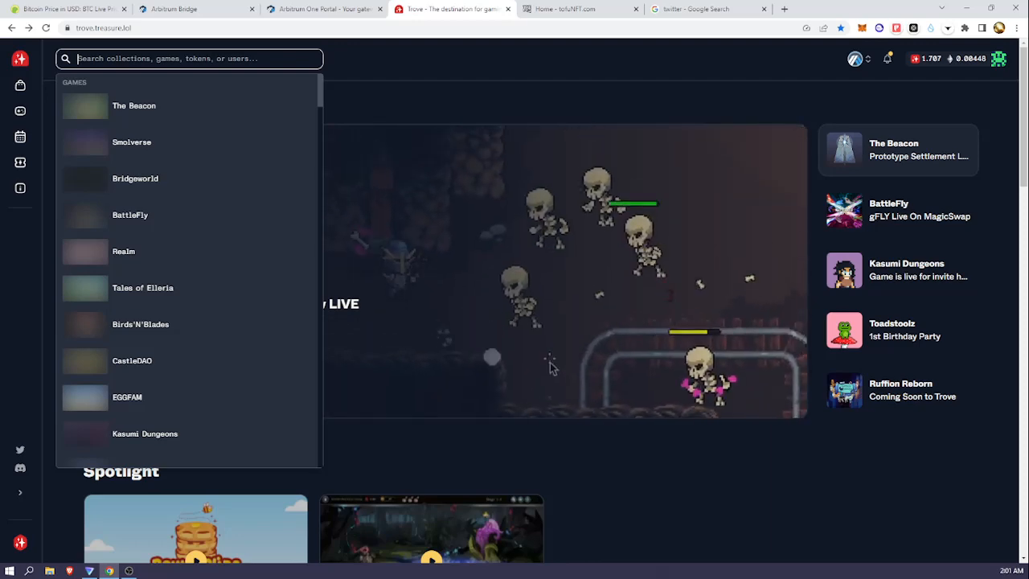
Search 'lost' and go to The Lost Donkeys game page from the Games results
text(lost)
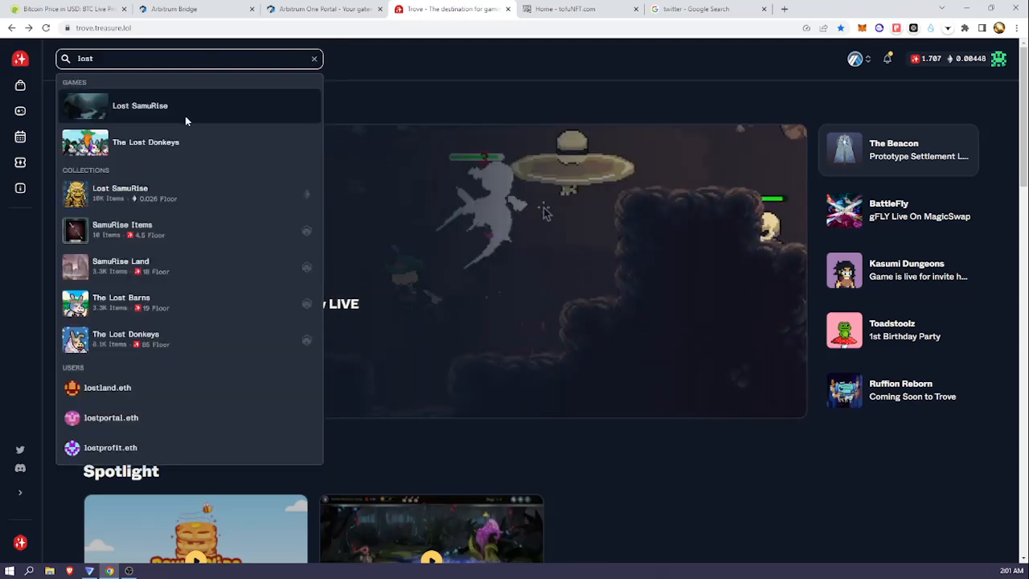
click(145, 141)
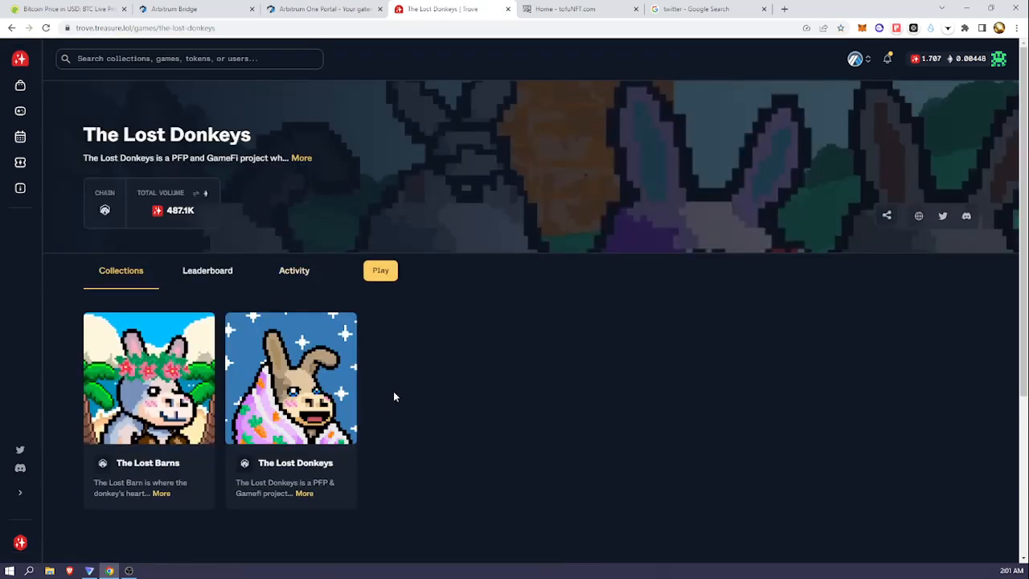
Look over the game page and select The Lost Donkeys collection card
scroll(down, 3)
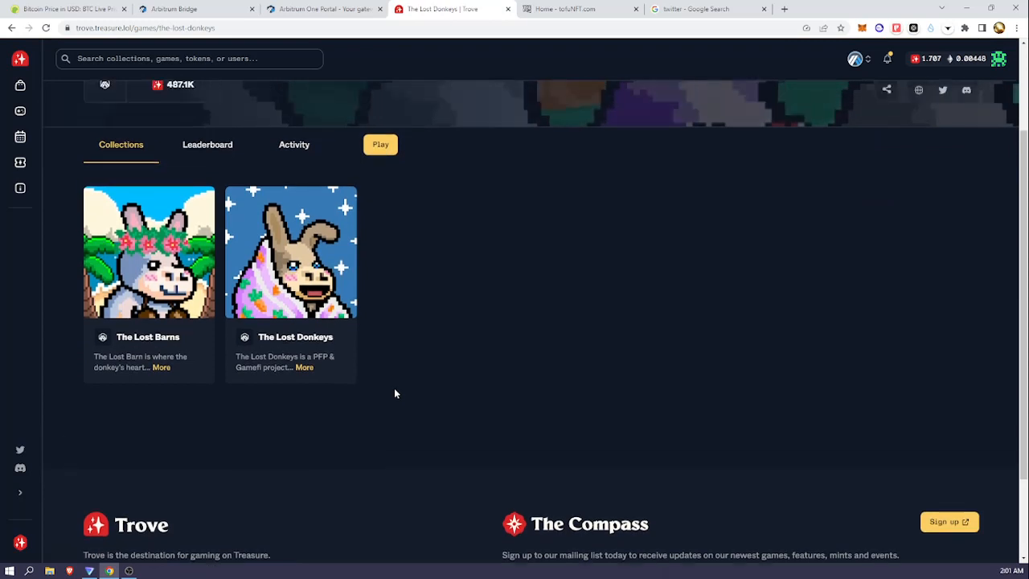
scroll(up, 3)
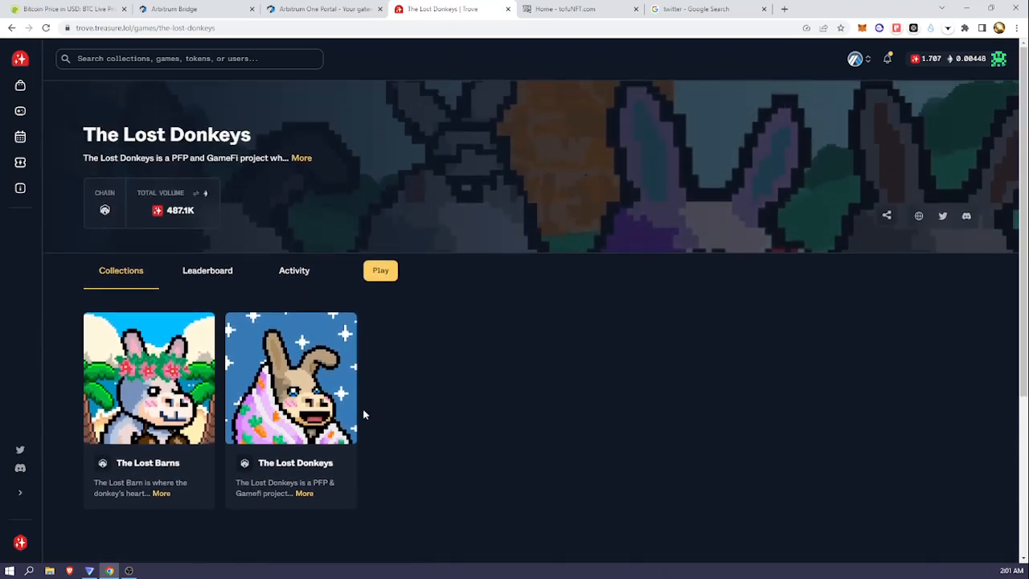
click(296, 464)
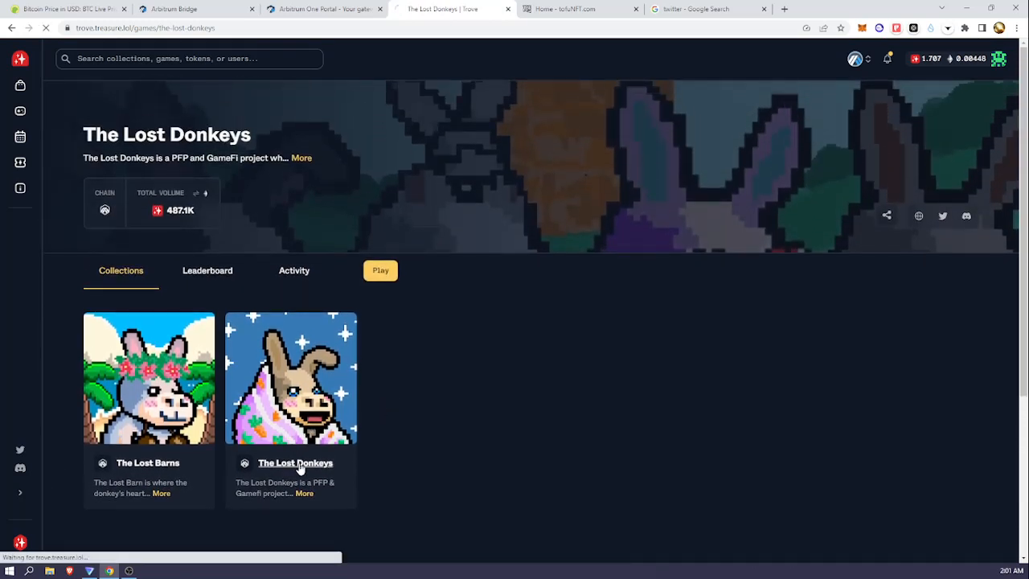
click(296, 463)
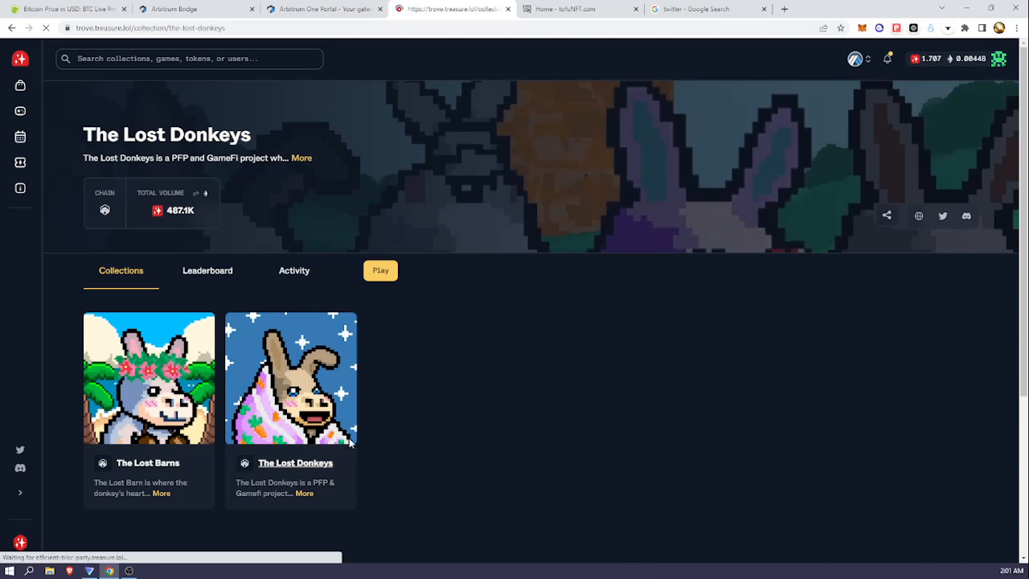
Enter The Lost Donkeys marketplace (8,055 donkeys, low to high) and browse down the Shop grid
click(291, 378)
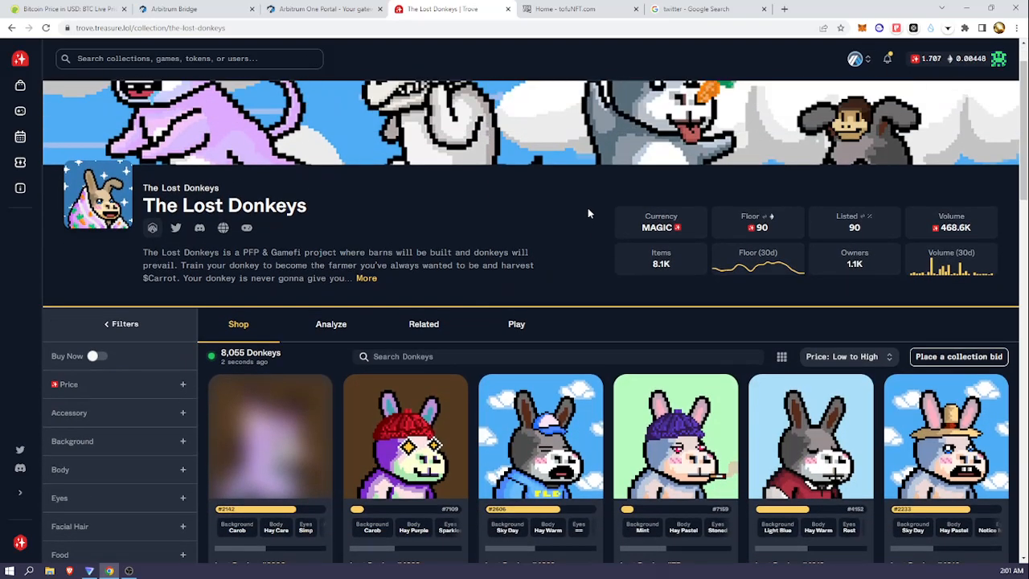
scroll(down, 3)
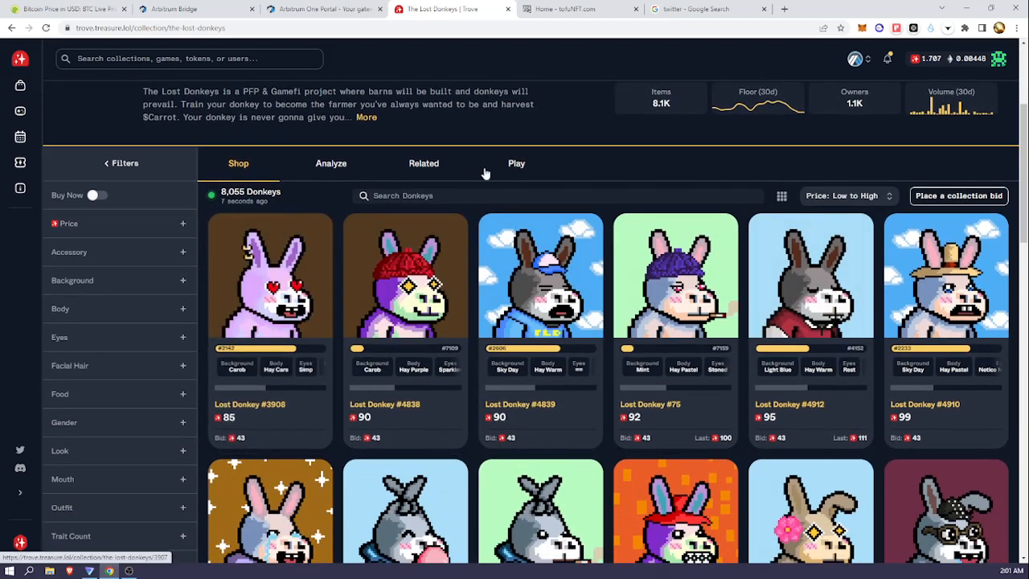
scroll(down, 3)
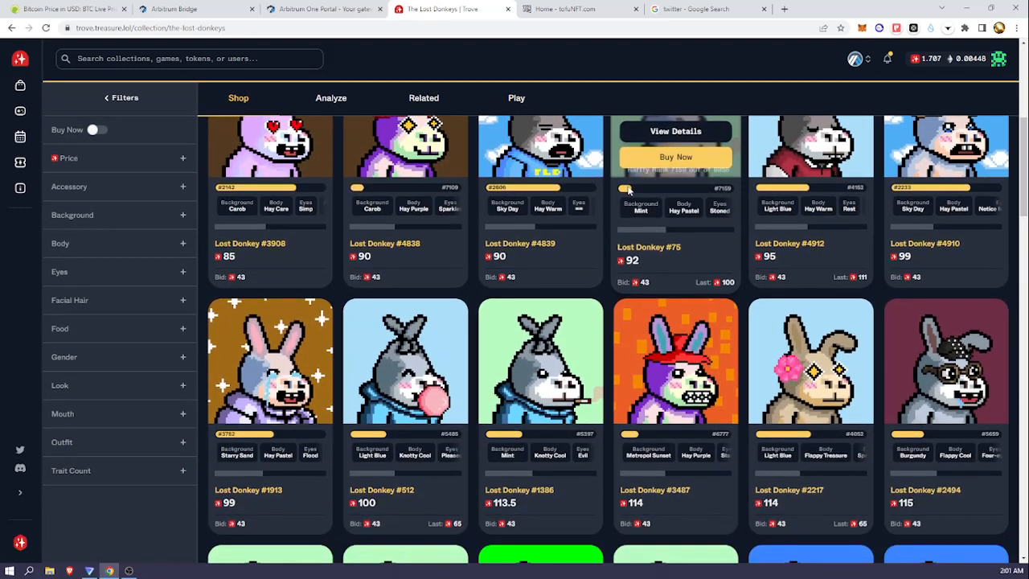
scroll(down, 3)
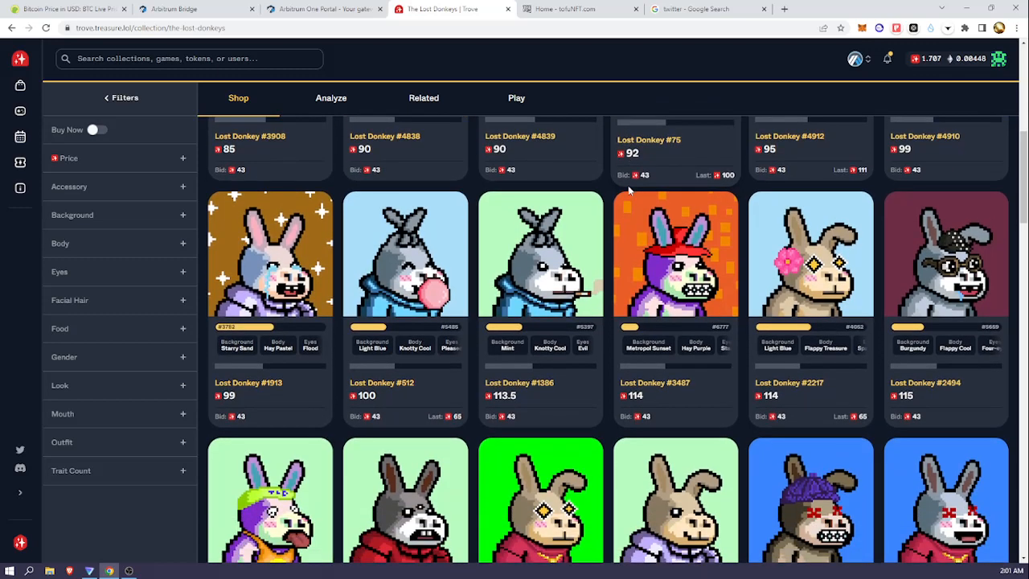
scroll(down, 3)
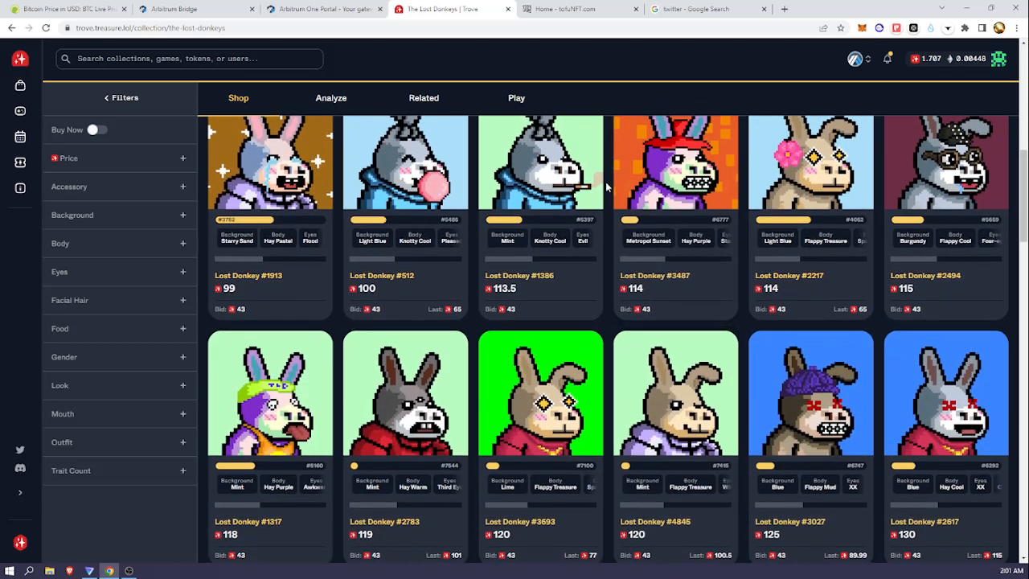
scroll(down, 3)
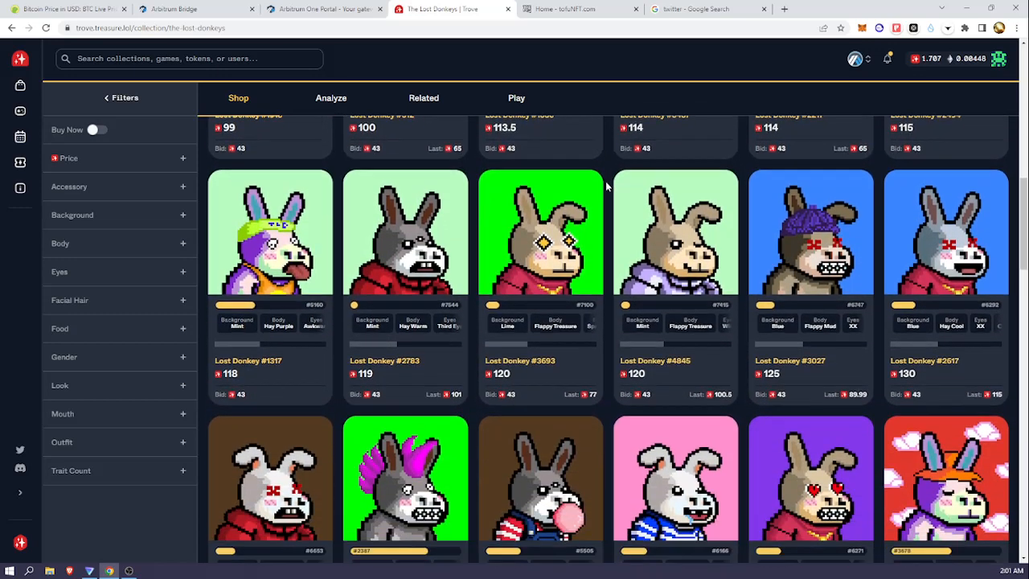
scroll(down, 3)
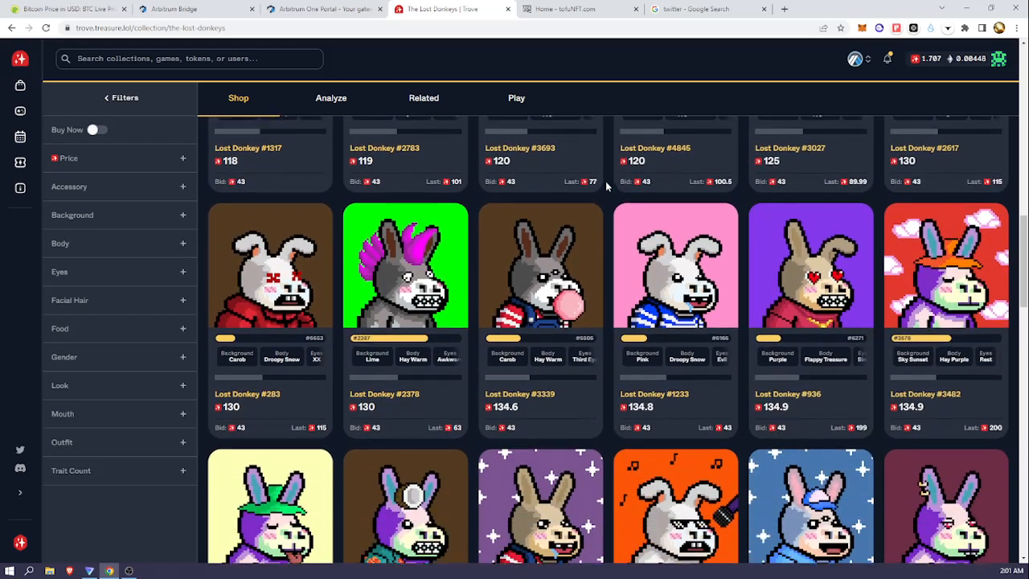
Continue through the donkey listings, return toward the top, then scroll the grid again
scroll(down, 3)
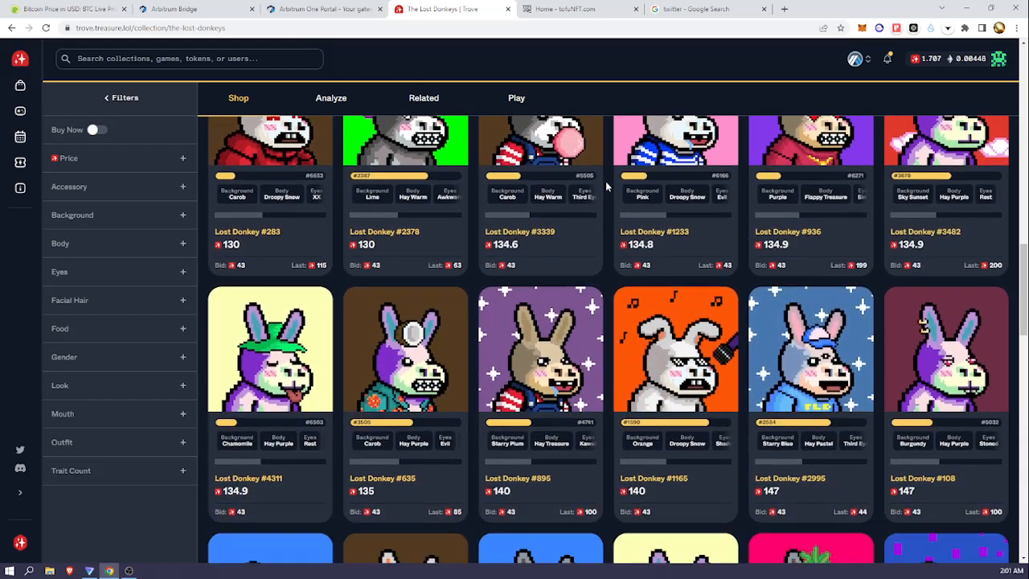
scroll(down, 3)
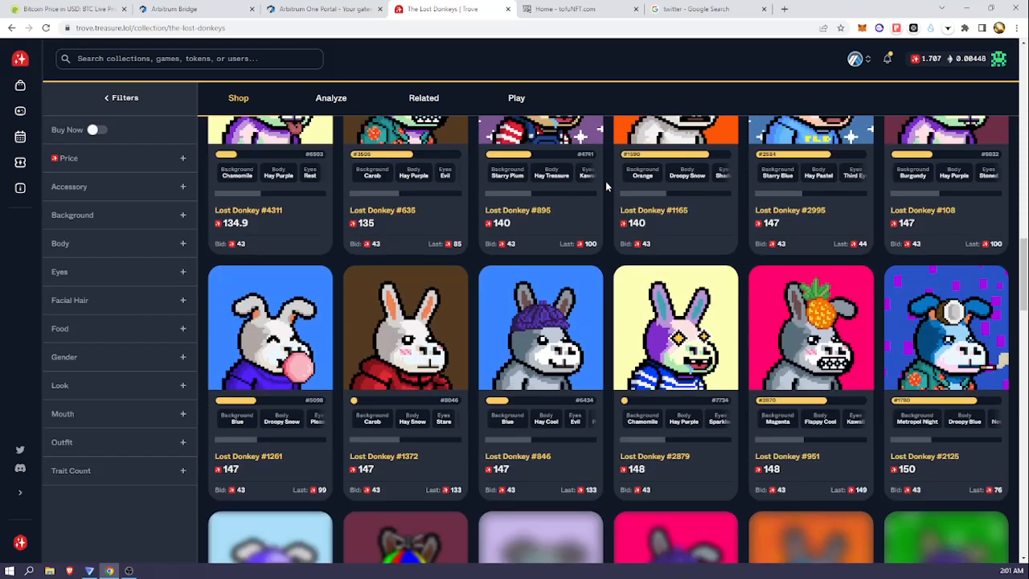
scroll(down, 3)
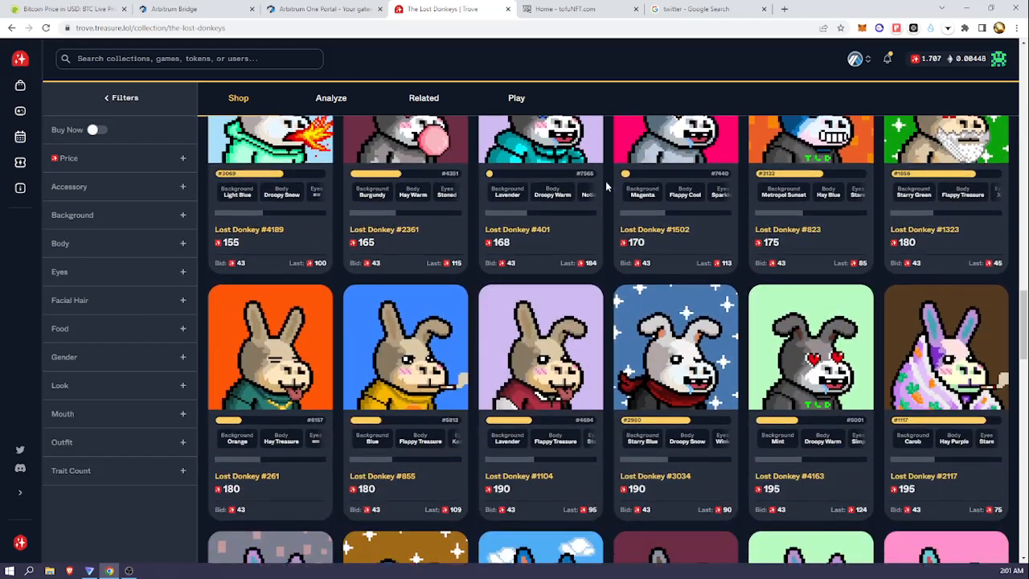
scroll(down, 3)
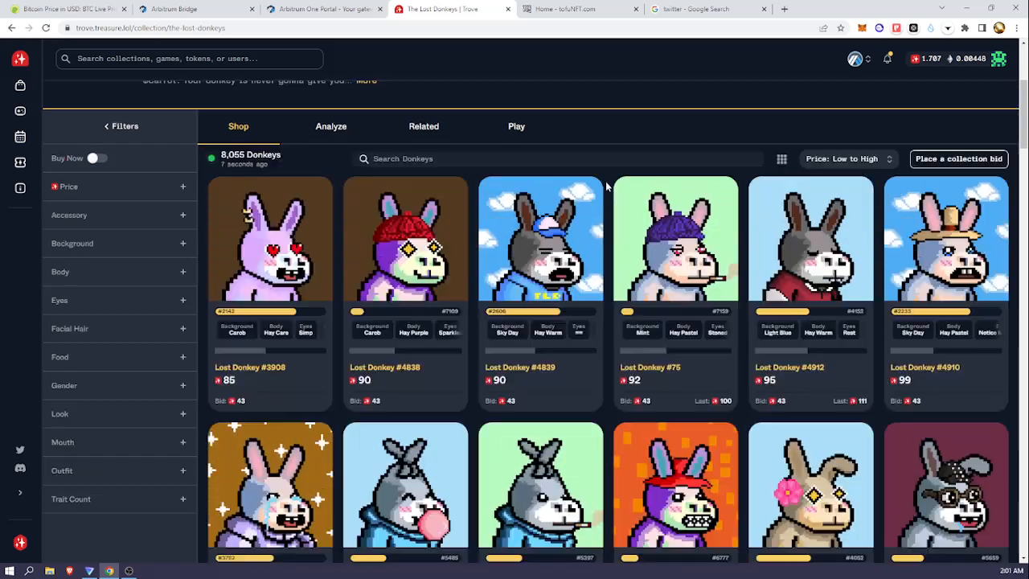
scroll(up, 3)
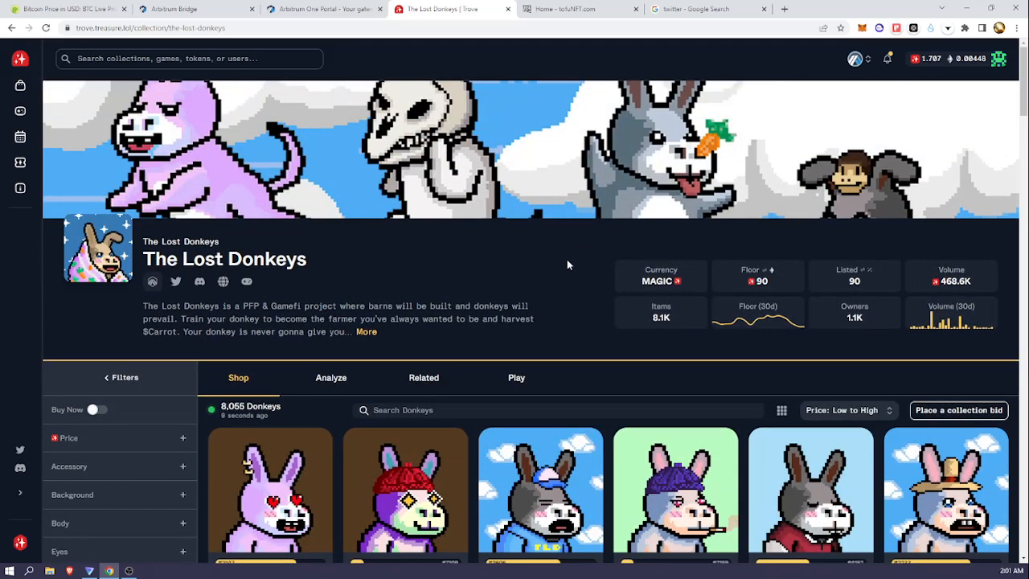
mouse_move(544, 283)
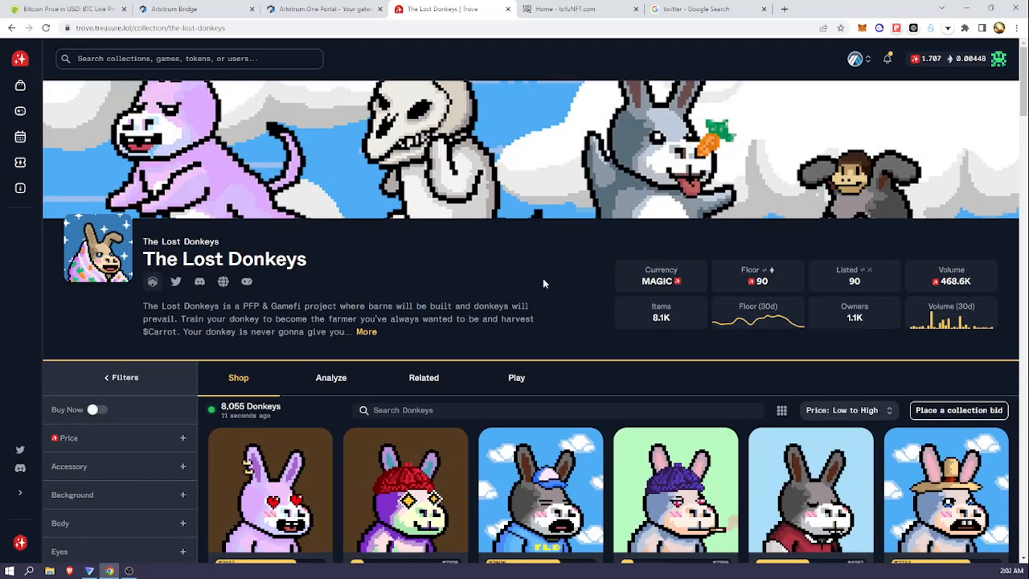
mouse_move(541, 281)
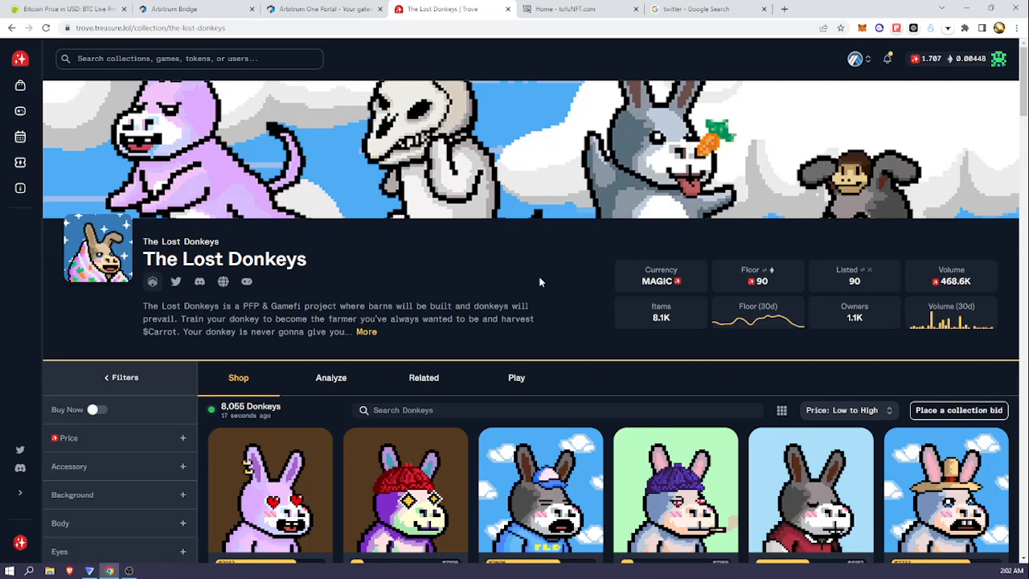
mouse_move(529, 286)
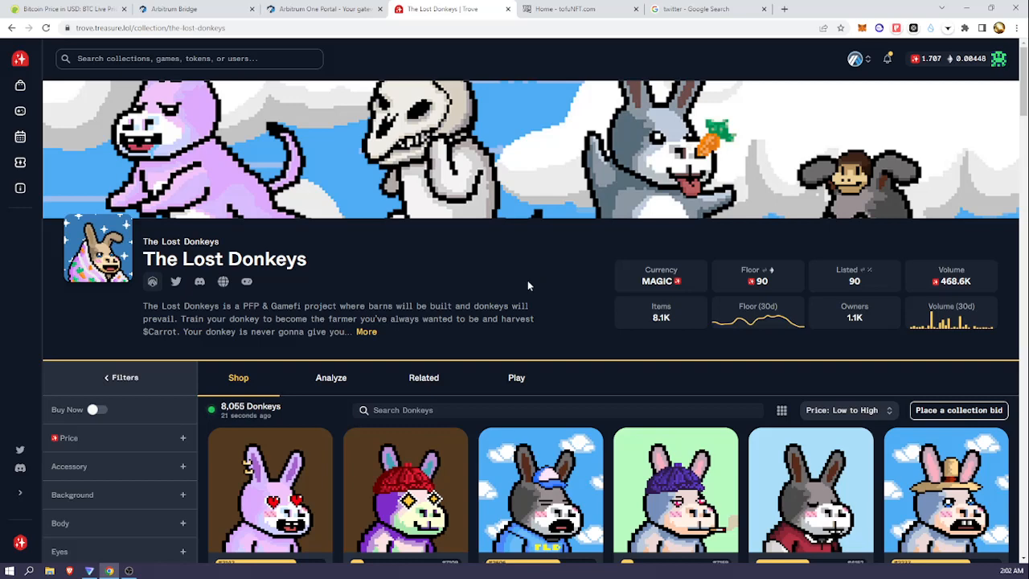
scroll(down, 3)
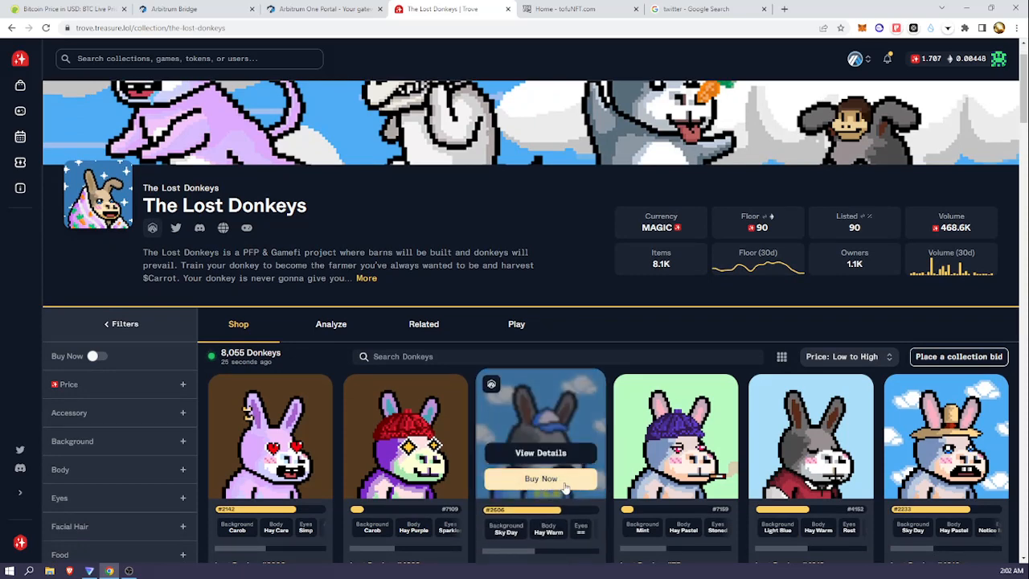
scroll(down, 3)
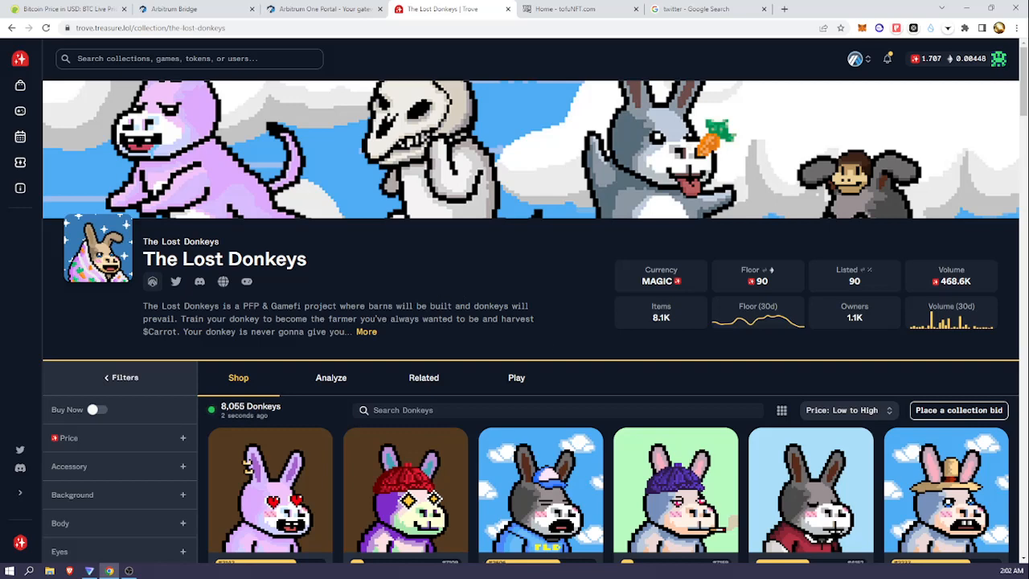
mouse_move(517, 386)
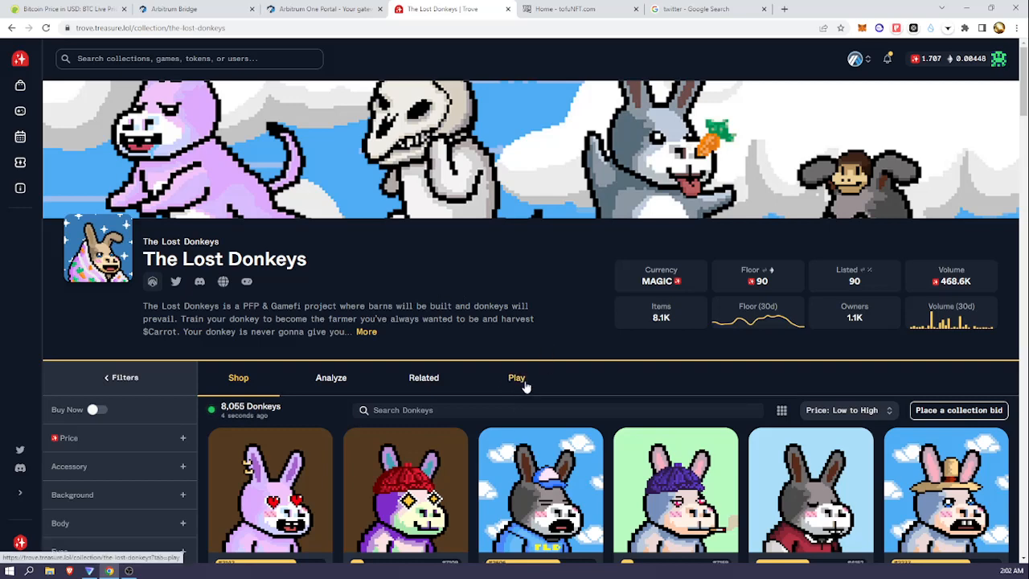
Switch to the Play section and connect the MetaMask account to reach the game's start screen
click(516, 378)
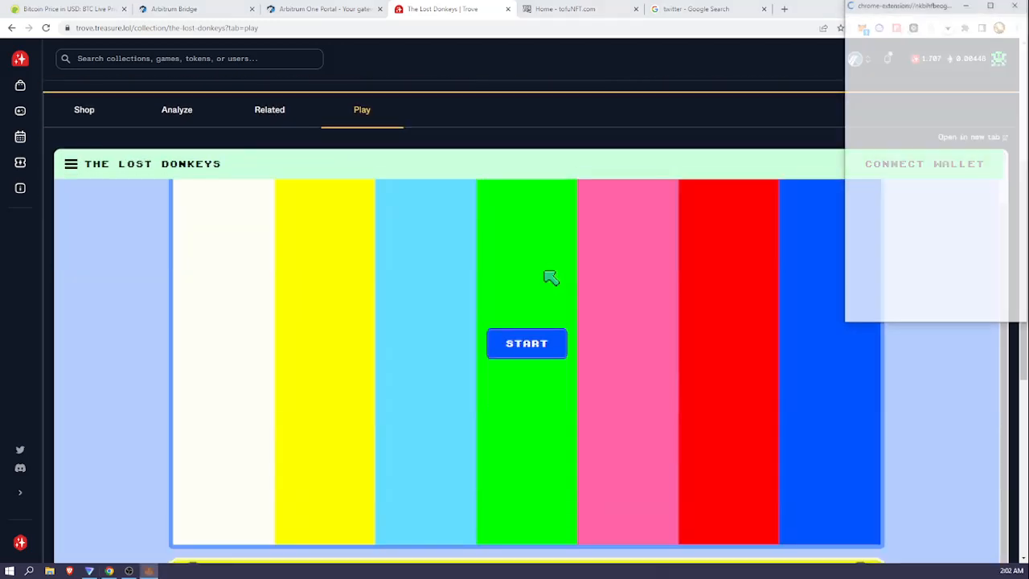
click(925, 164)
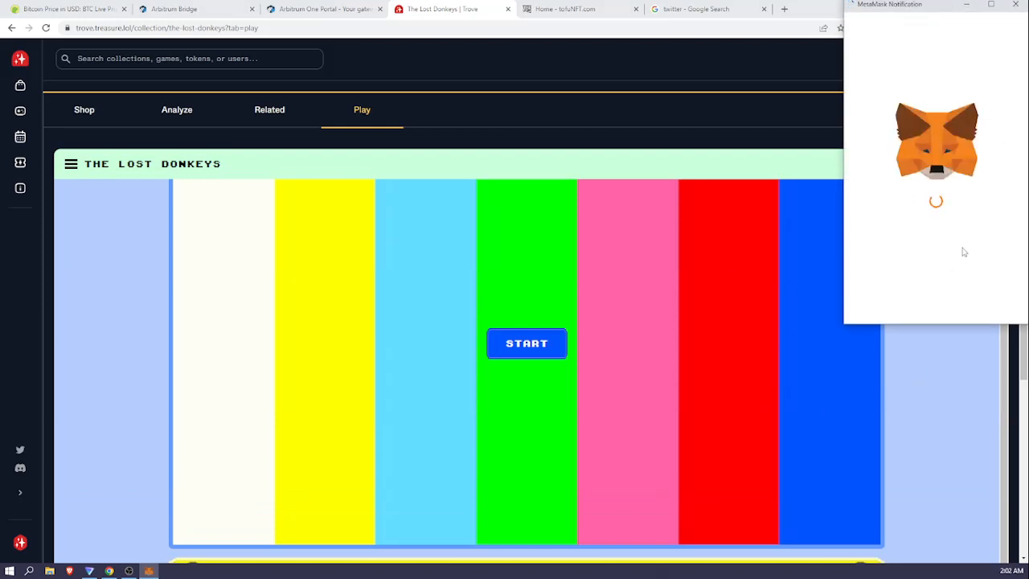
mouse_move(988, 289)
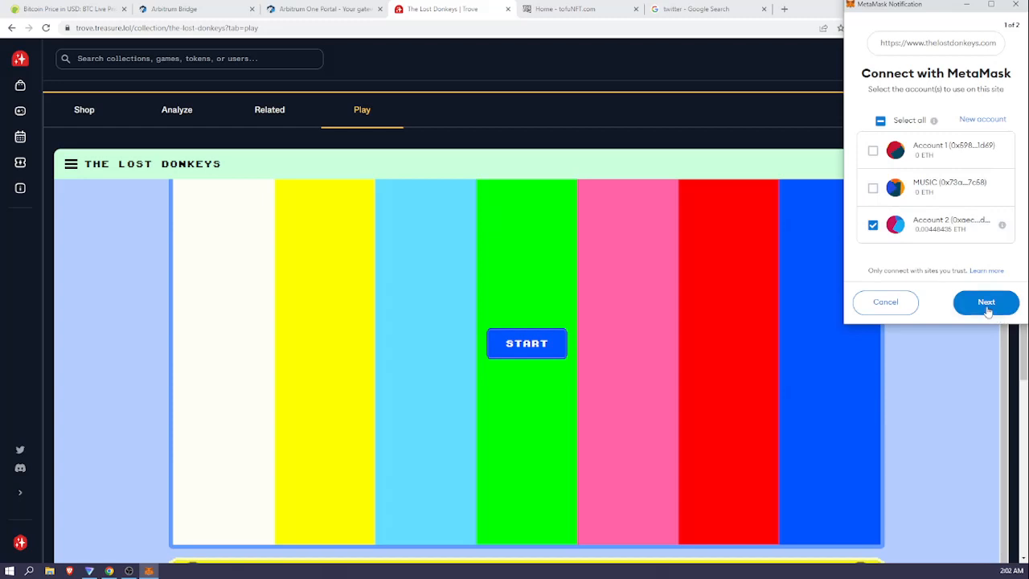
click(984, 302)
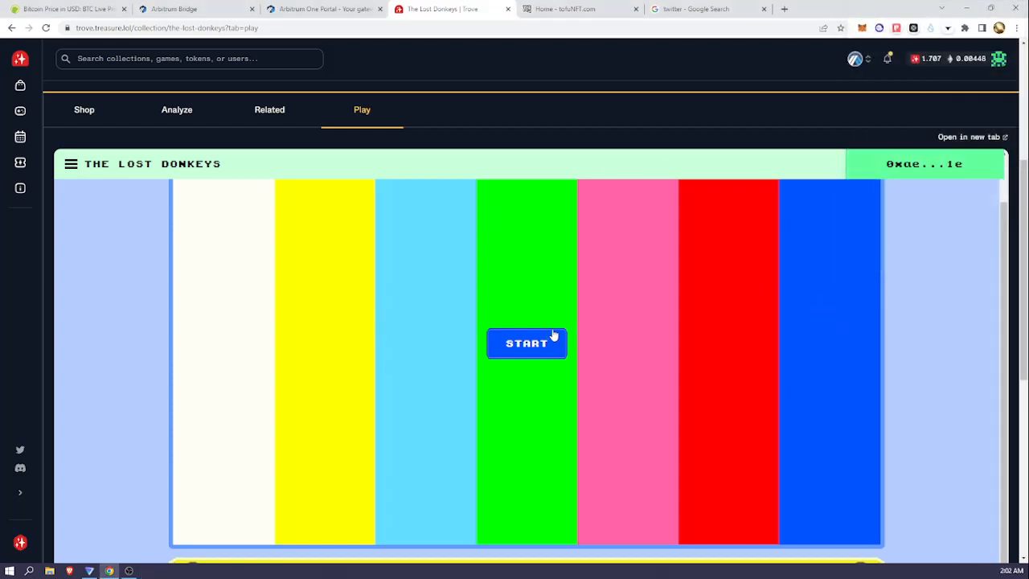
scroll(down, 3)
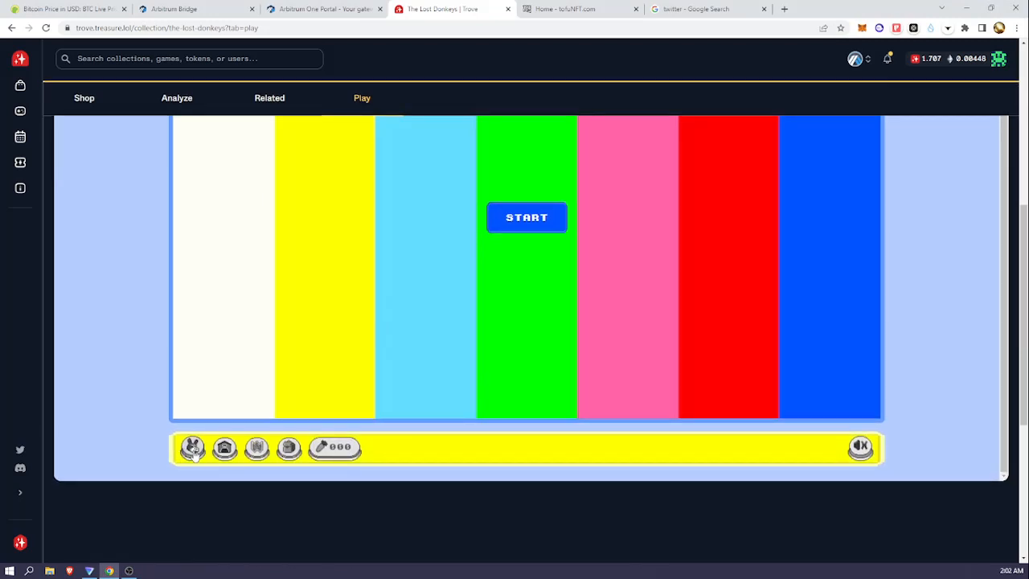
mouse_move(535, 218)
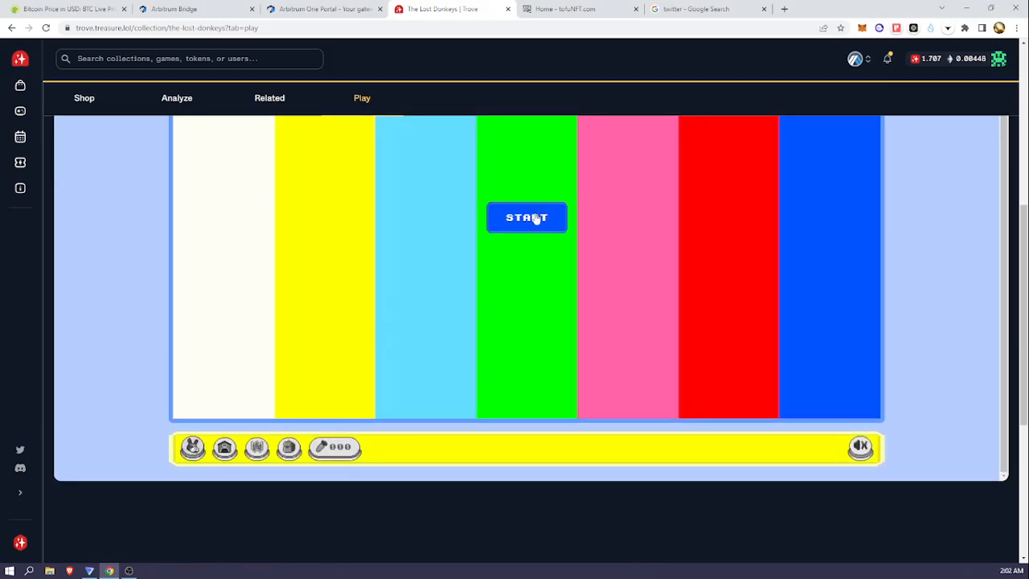
Start The Lost Donkeys game to see the Holy Donkey's welcome to The Lost Land
click(526, 217)
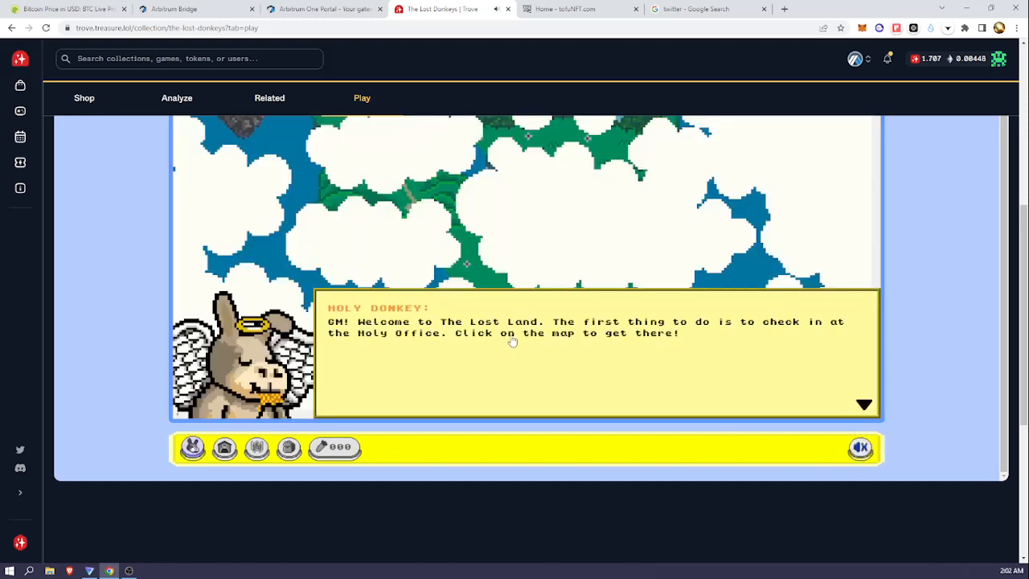
mouse_move(161, 338)
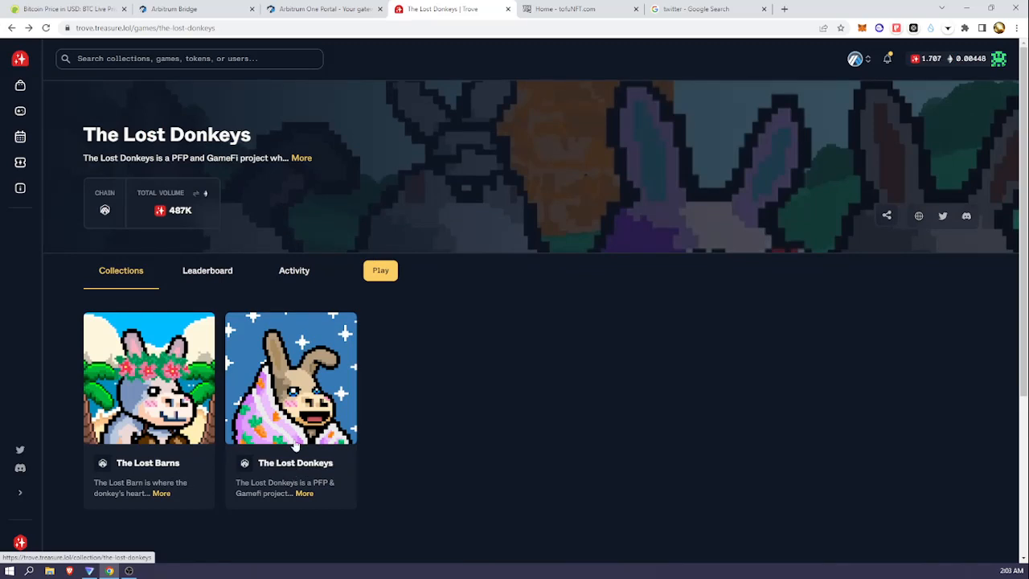
scroll(down, 3)
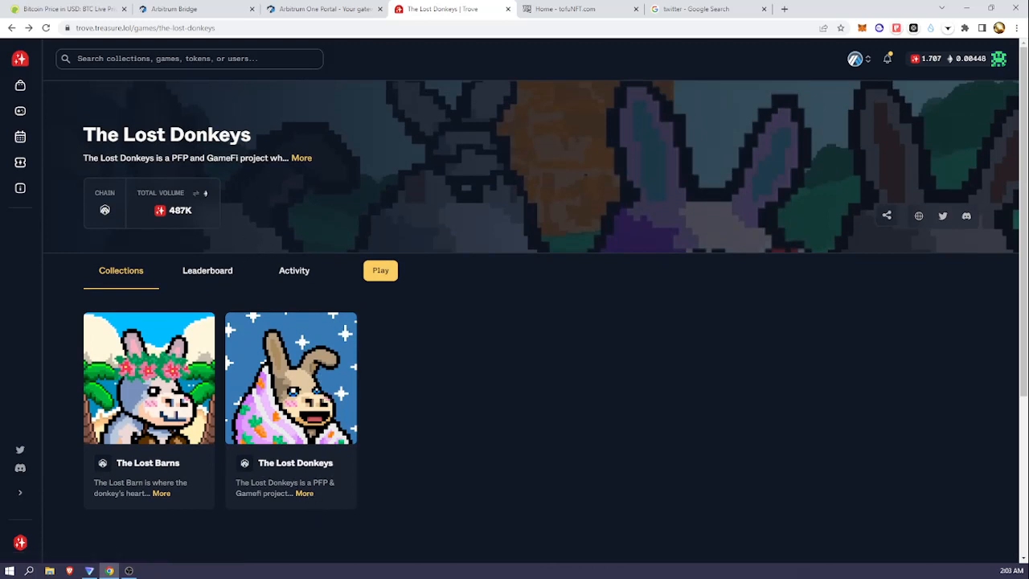
mouse_move(200, 81)
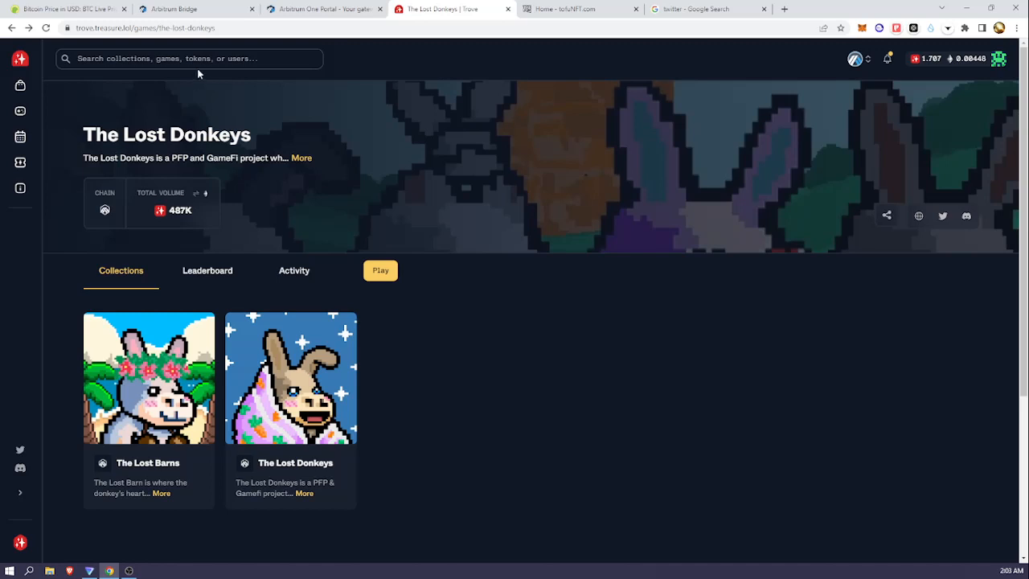
mouse_move(202, 76)
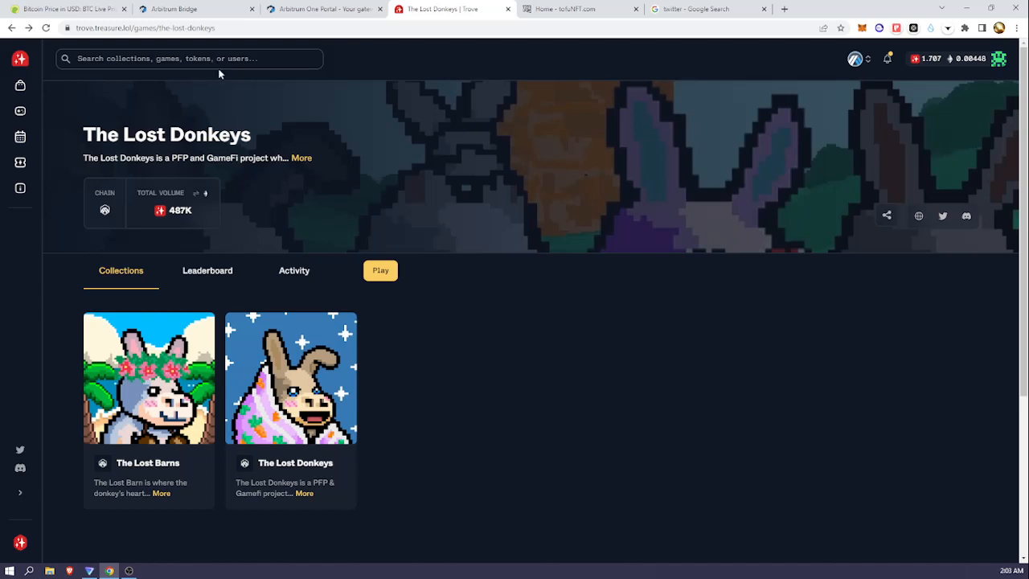
mouse_move(225, 77)
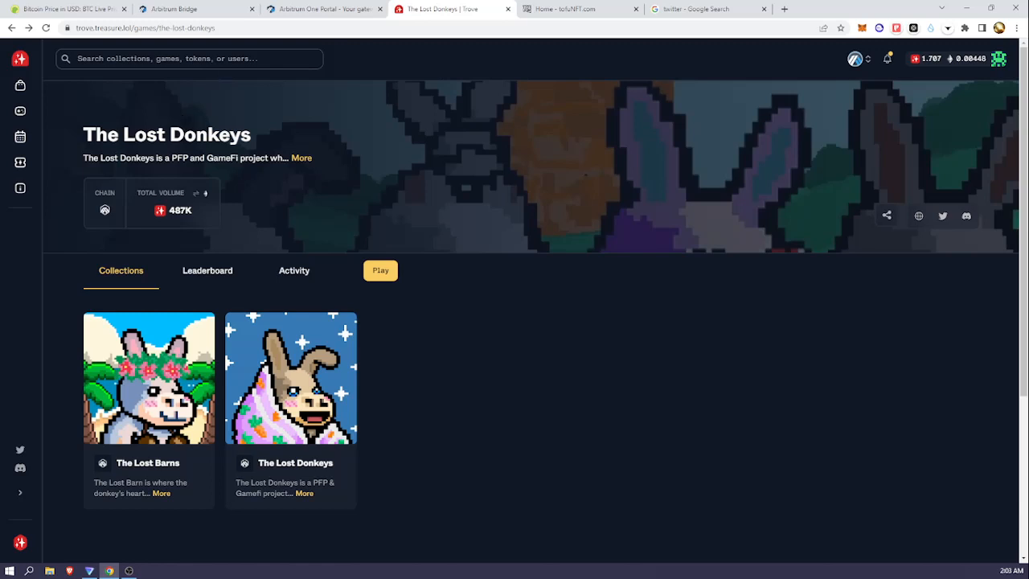
mouse_move(235, 154)
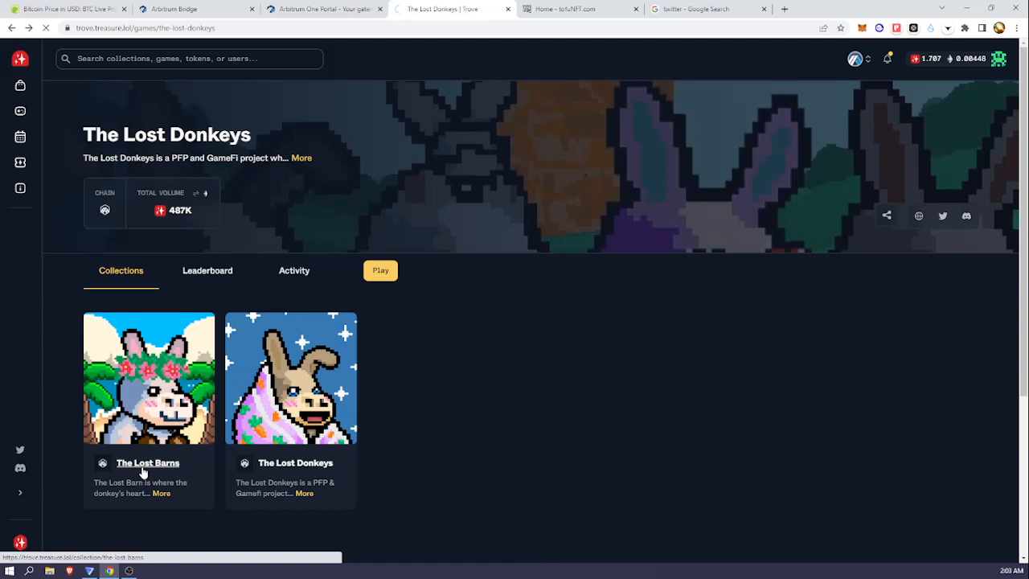
Go into The Lost Barns collection (3,280 barns from 10 MAGIC) and browse its Shop listings
click(148, 463)
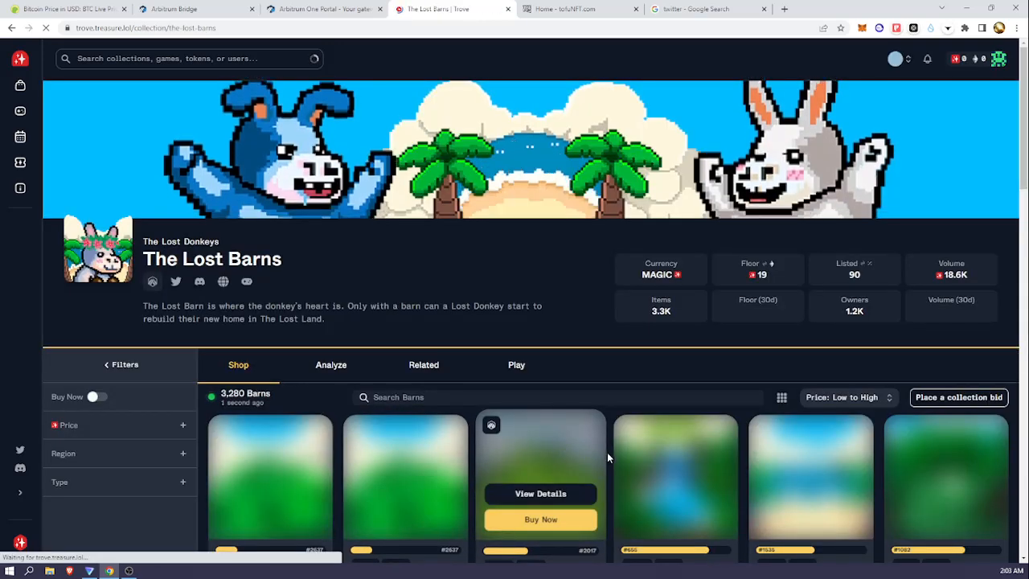
scroll(down, 3)
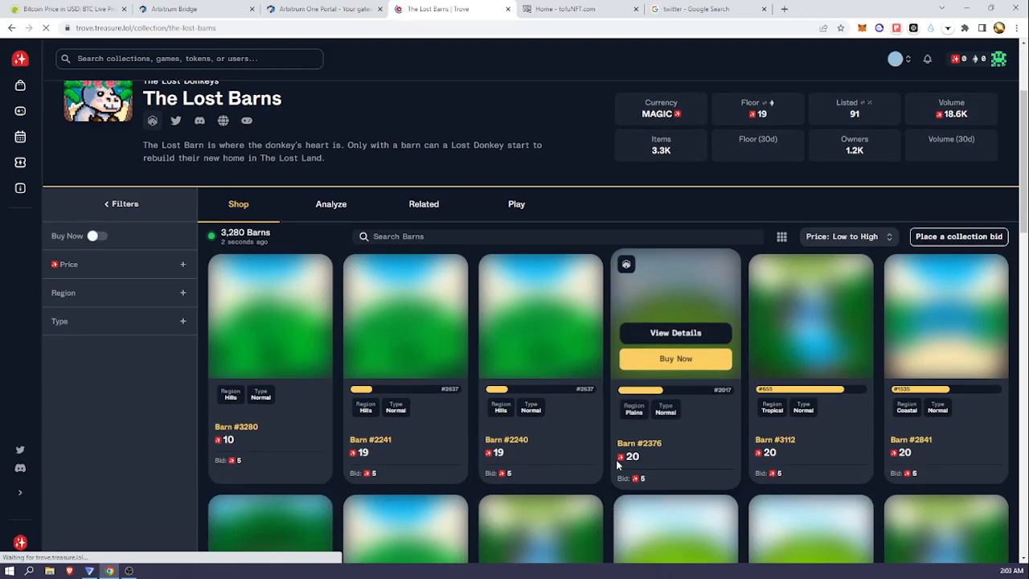
scroll(down, 3)
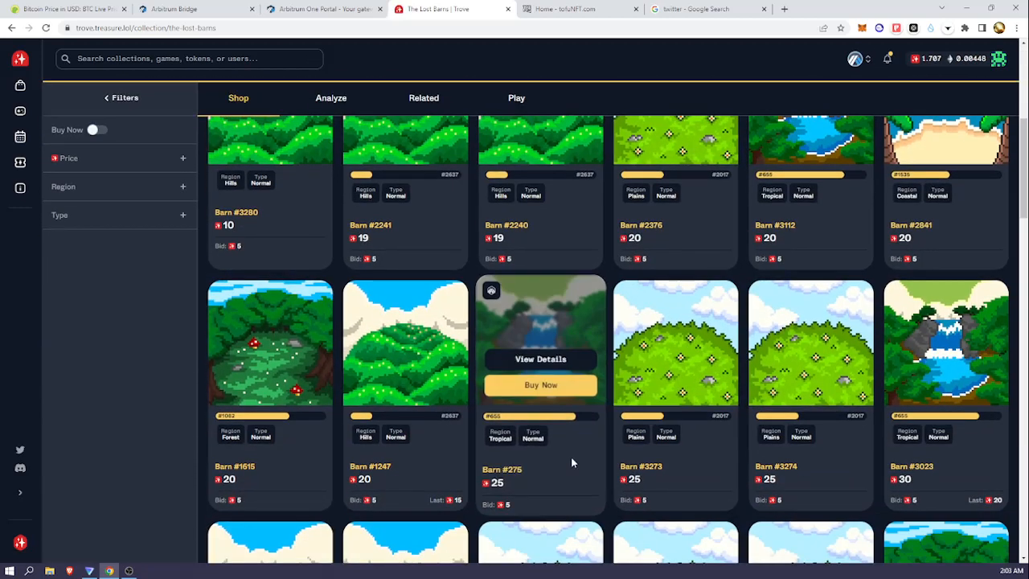
scroll(down, 3)
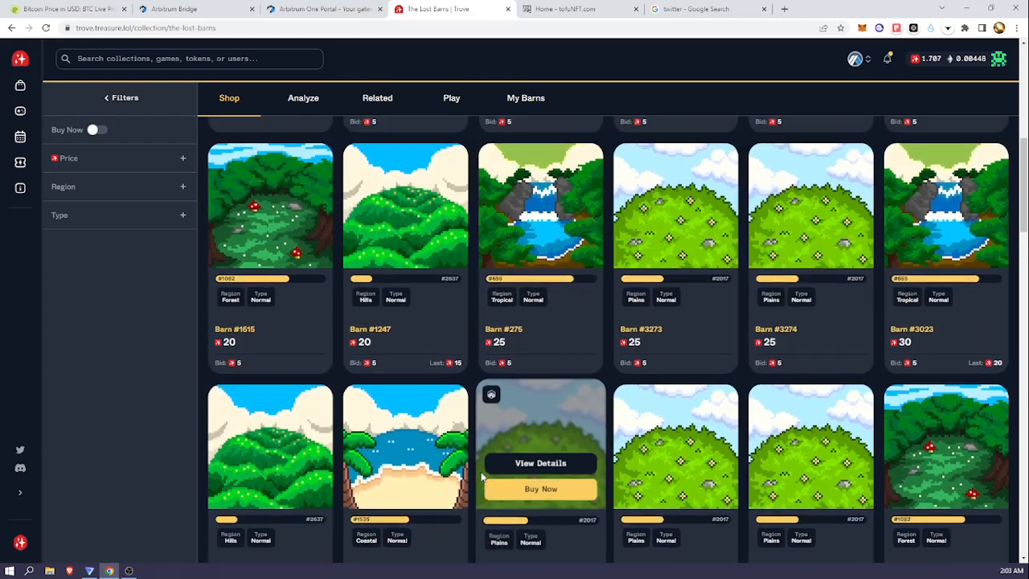
scroll(up, 3)
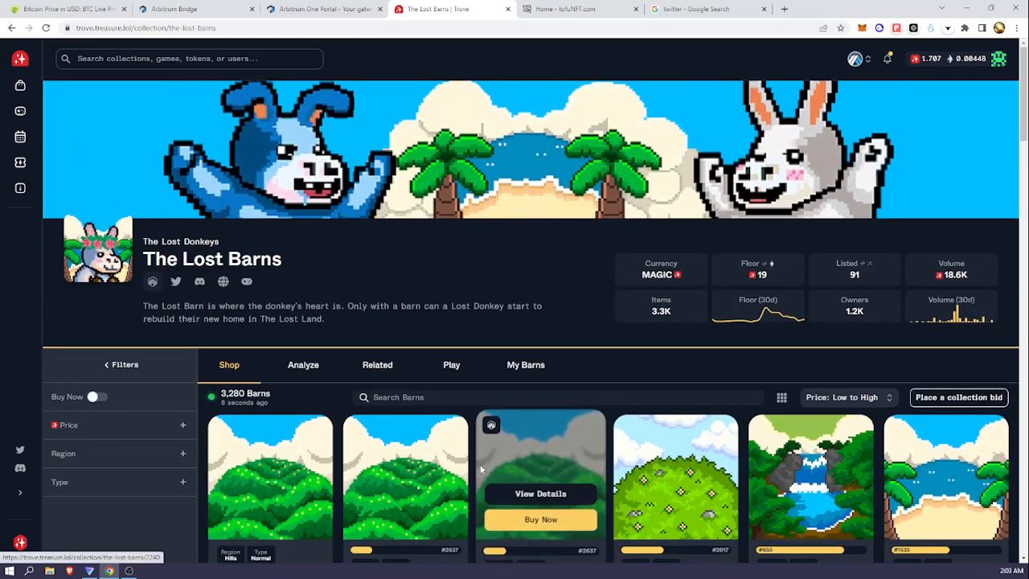
mouse_move(439, 238)
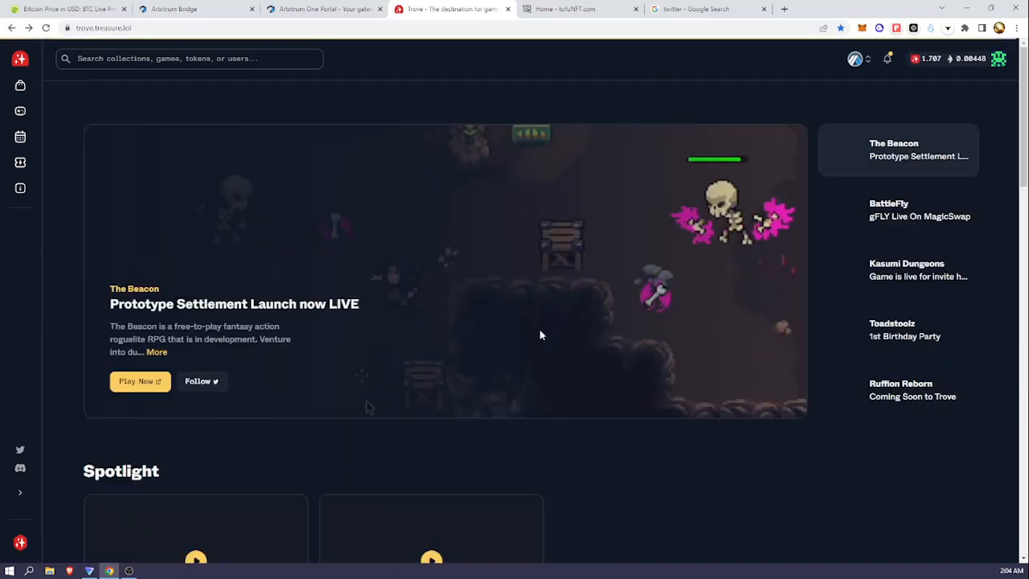
Scroll the Trove home page through Spotlight games, the collection Leaderboard and Recent Sales
scroll(down, 3)
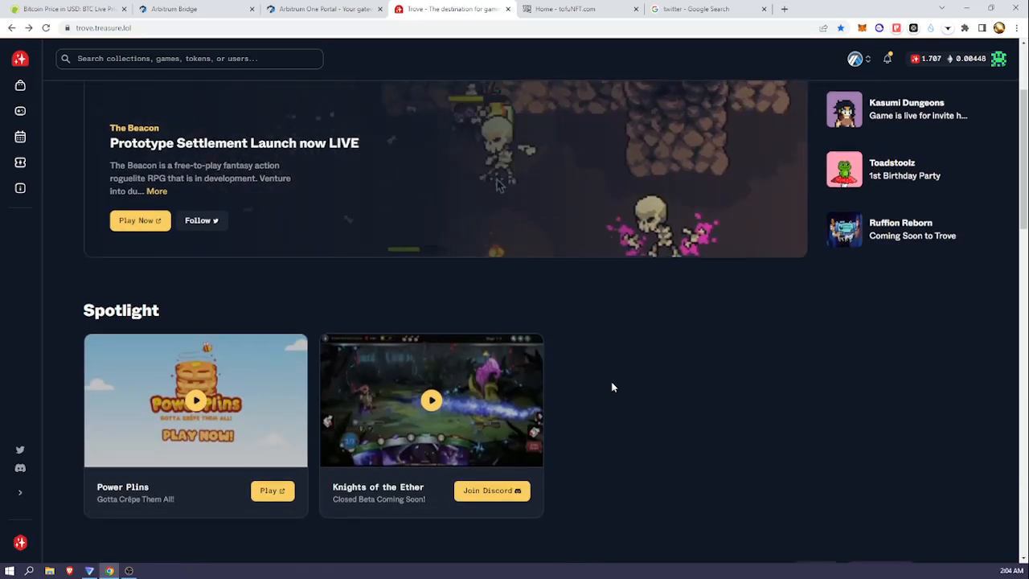
scroll(down, 3)
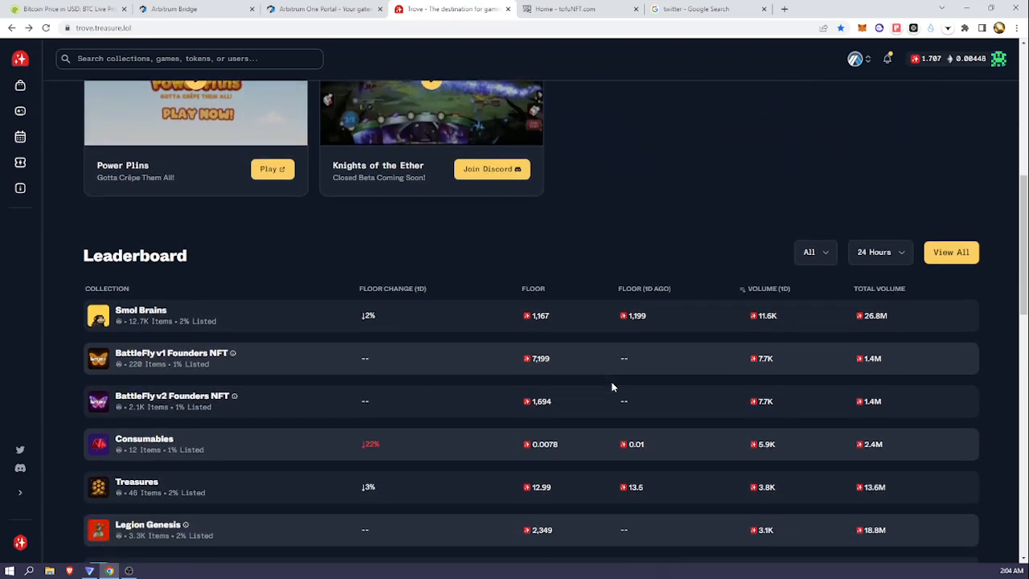
scroll(down, 3)
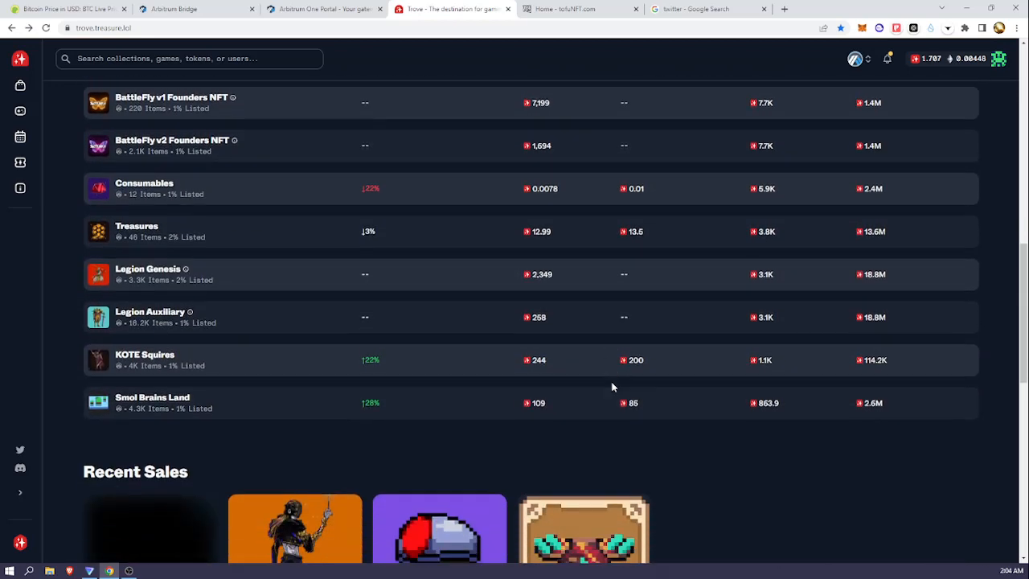
scroll(down, 3)
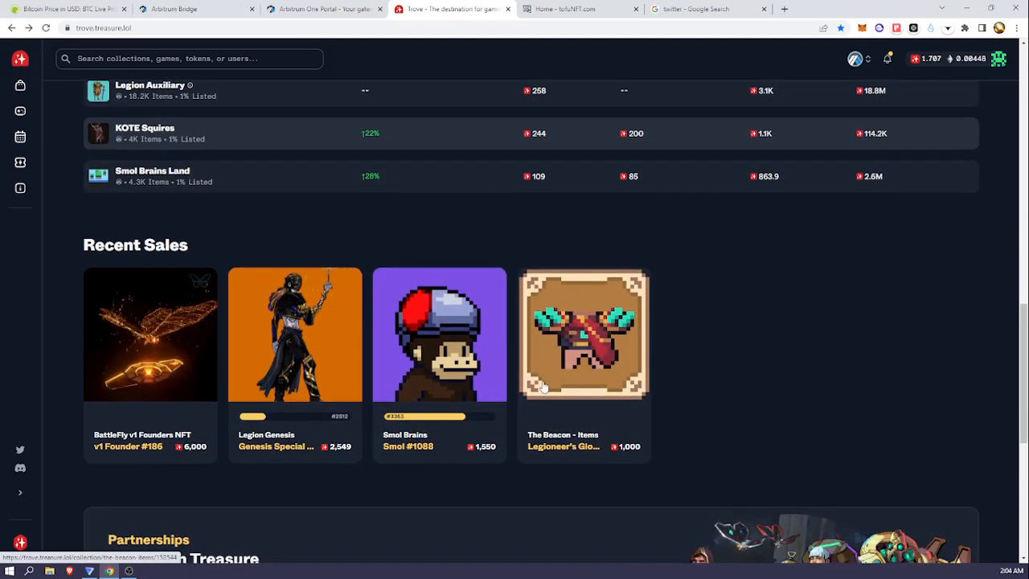
scroll(down, 3)
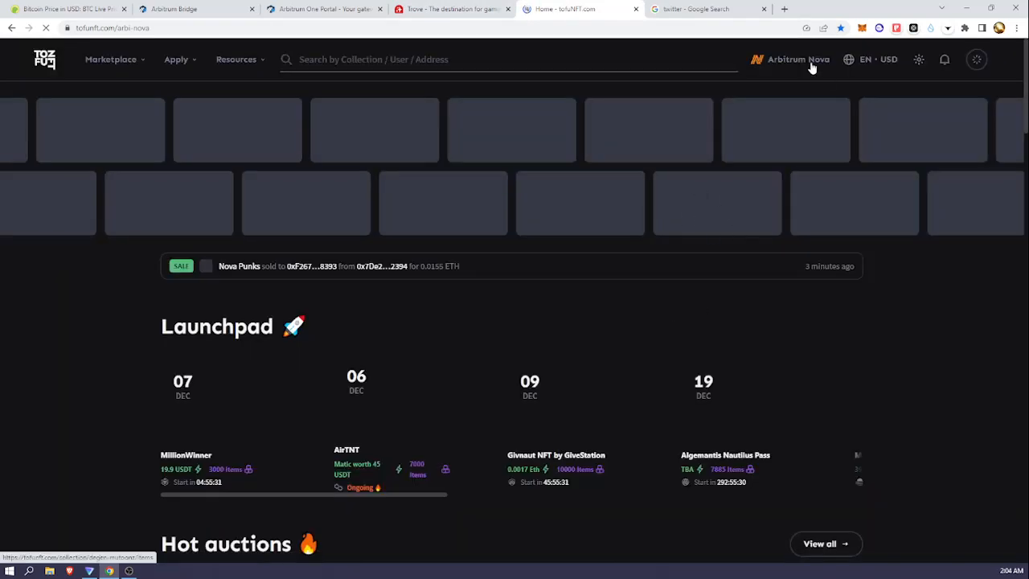
Show tofuNFT's supported-chain list from the Arbitrum Nova network selector
click(794, 57)
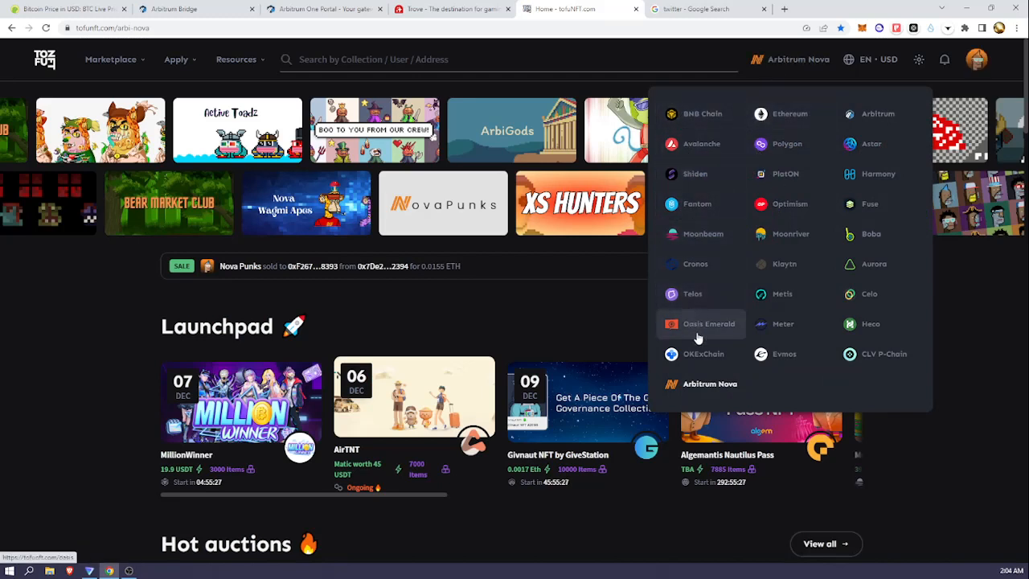
mouse_move(778, 203)
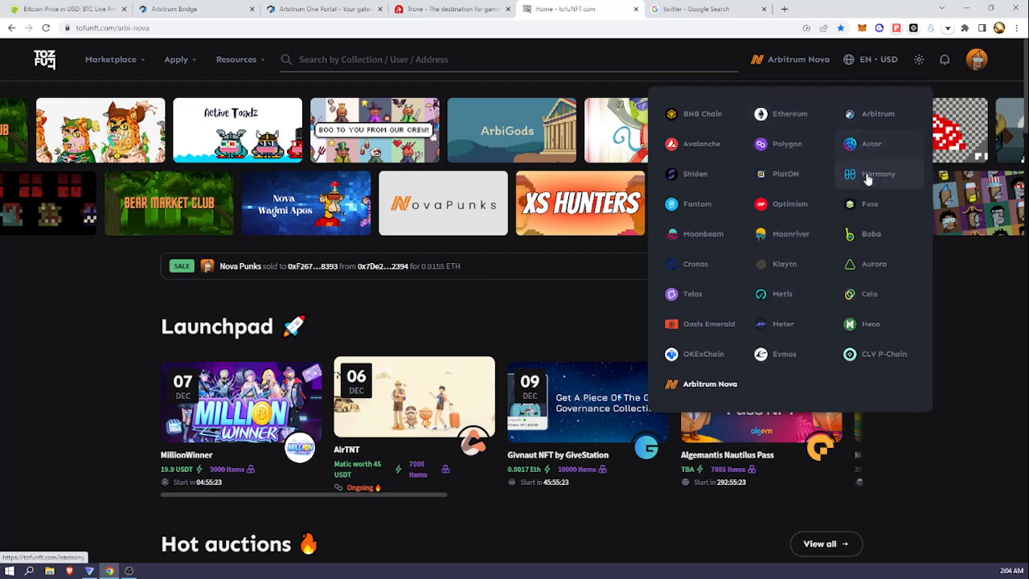
mouse_move(711, 383)
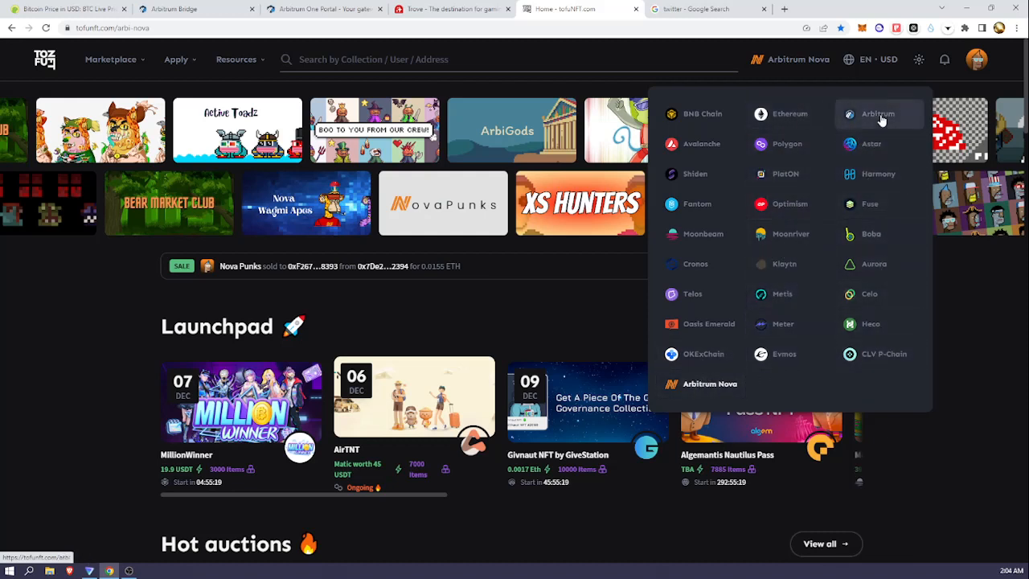
mouse_move(689, 264)
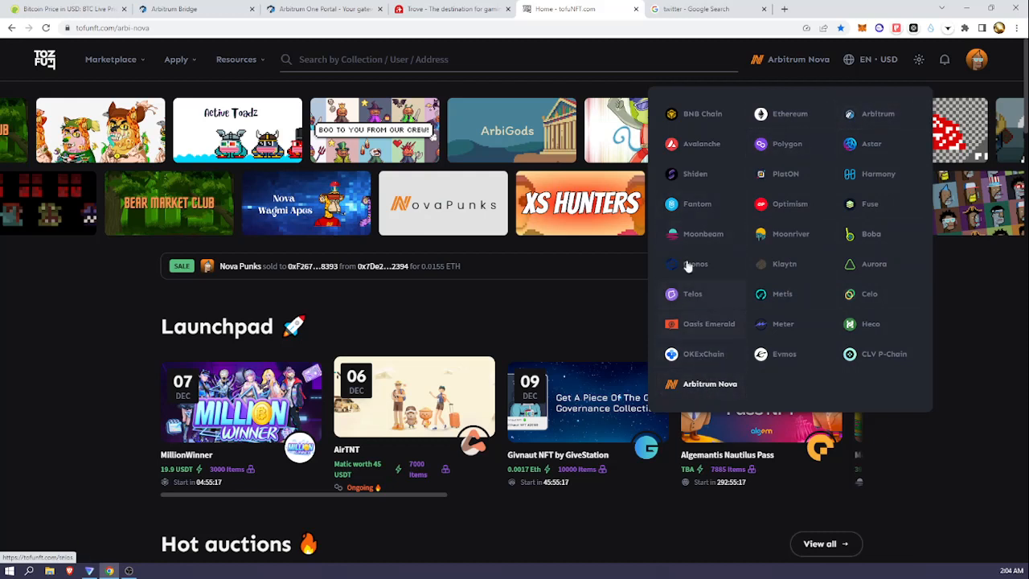
mouse_move(727, 241)
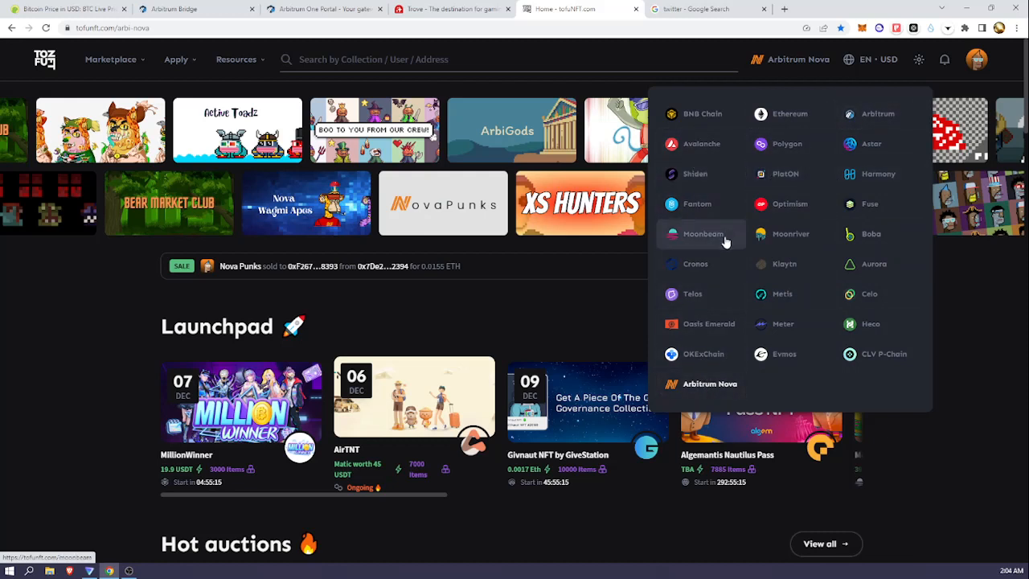
mouse_move(725, 240)
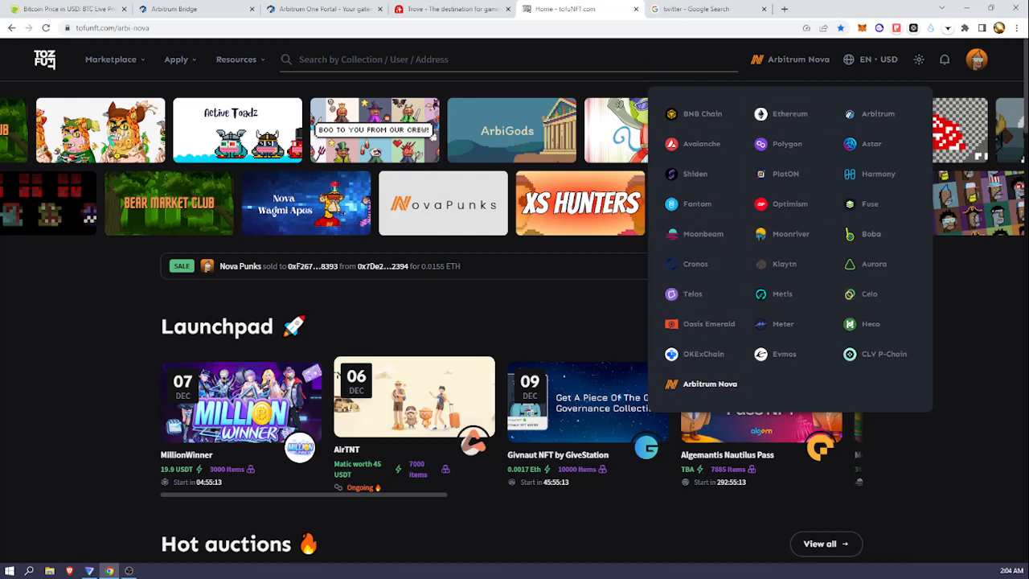
mouse_move(658, 80)
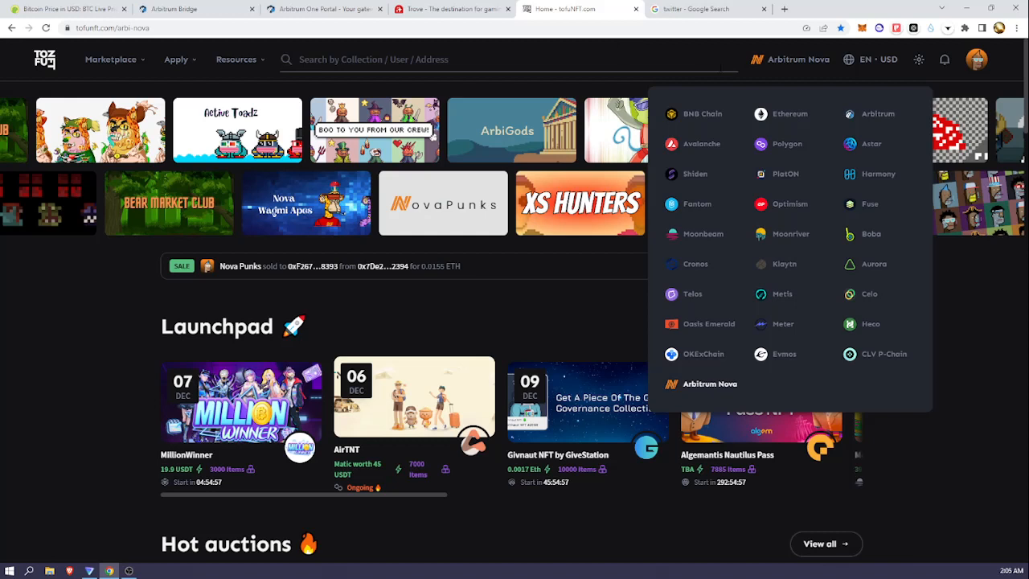
mouse_move(872, 143)
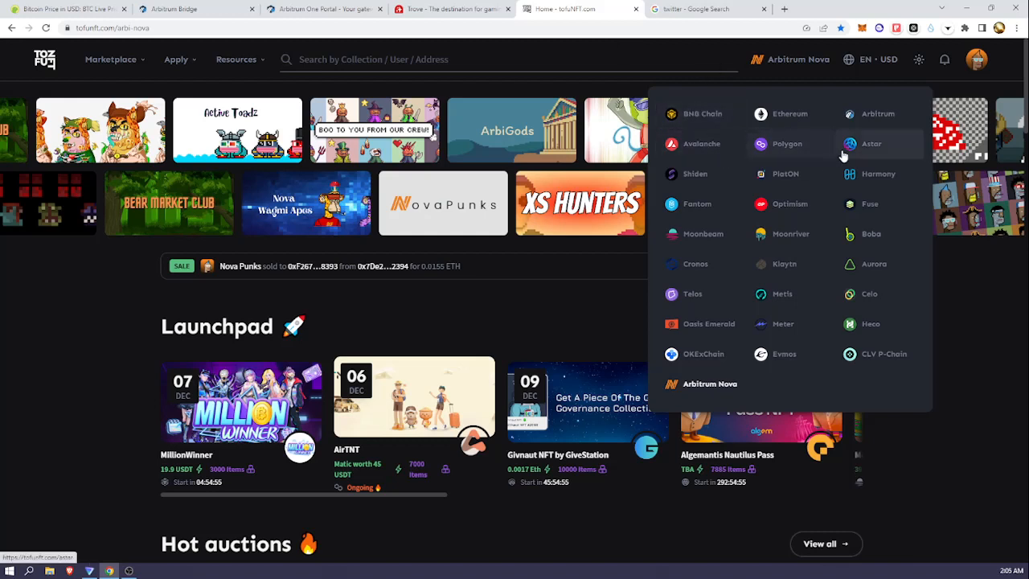
mouse_move(878, 113)
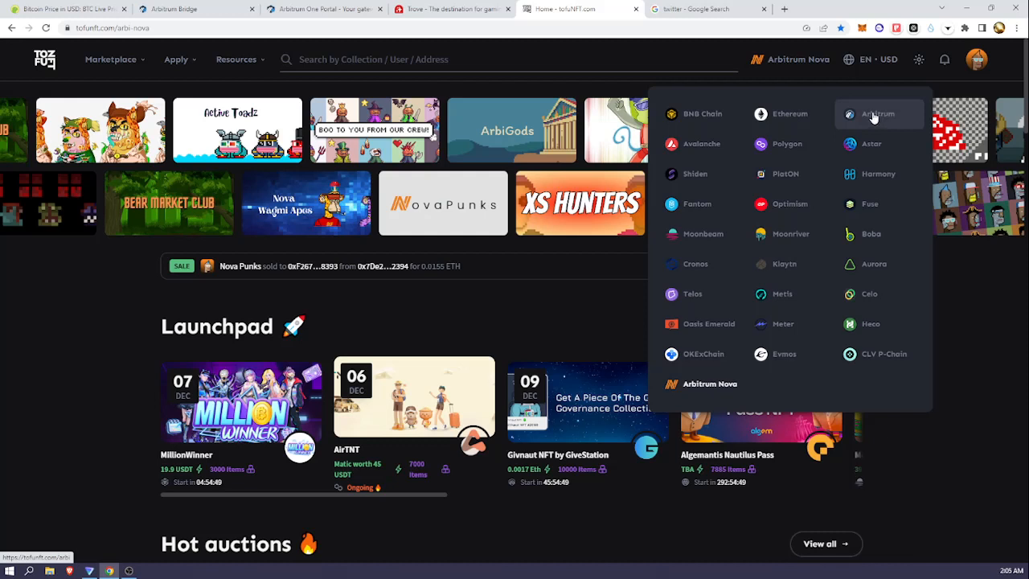
mouse_move(881, 119)
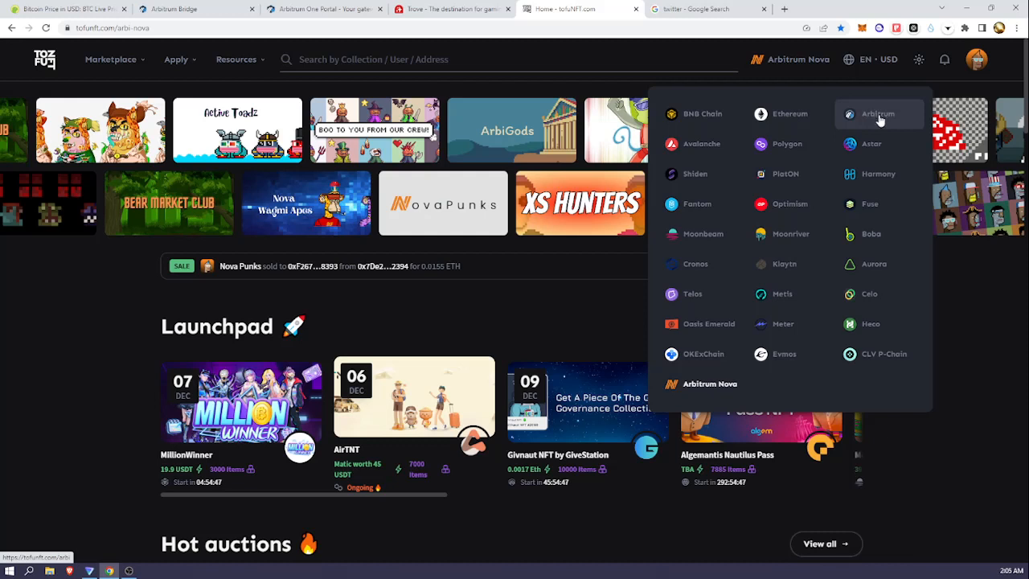
mouse_move(888, 128)
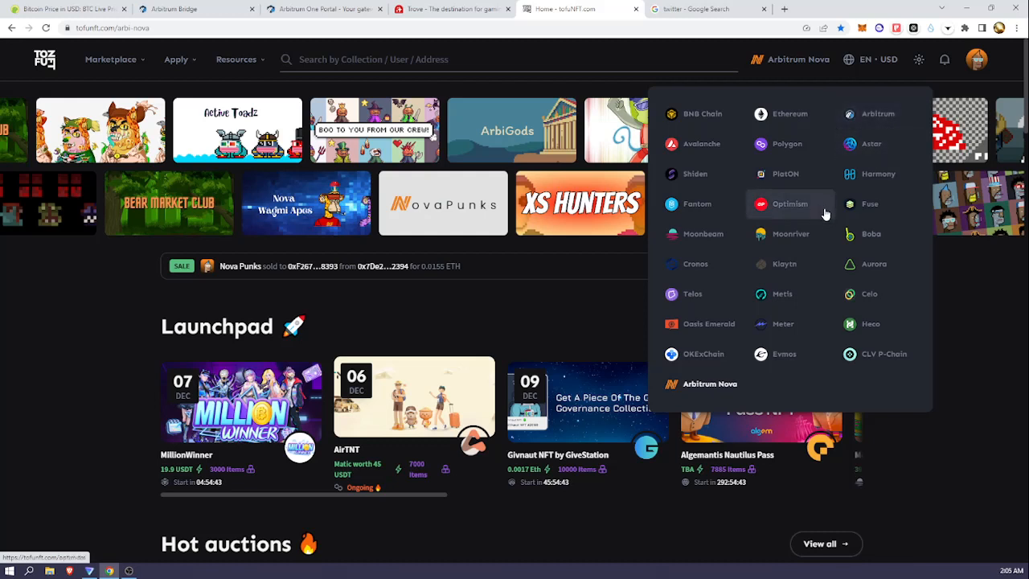
mouse_move(702, 112)
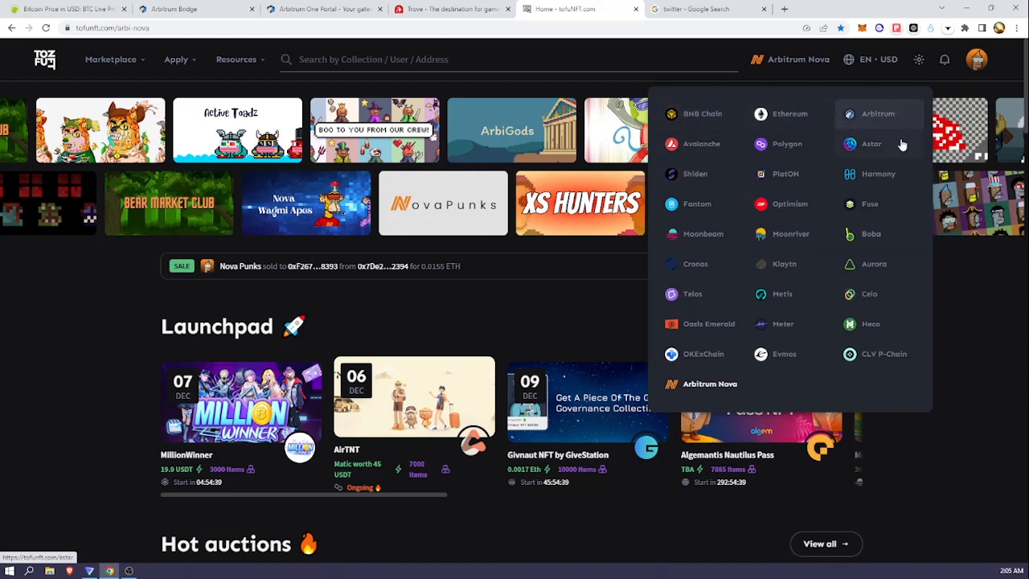
mouse_move(907, 145)
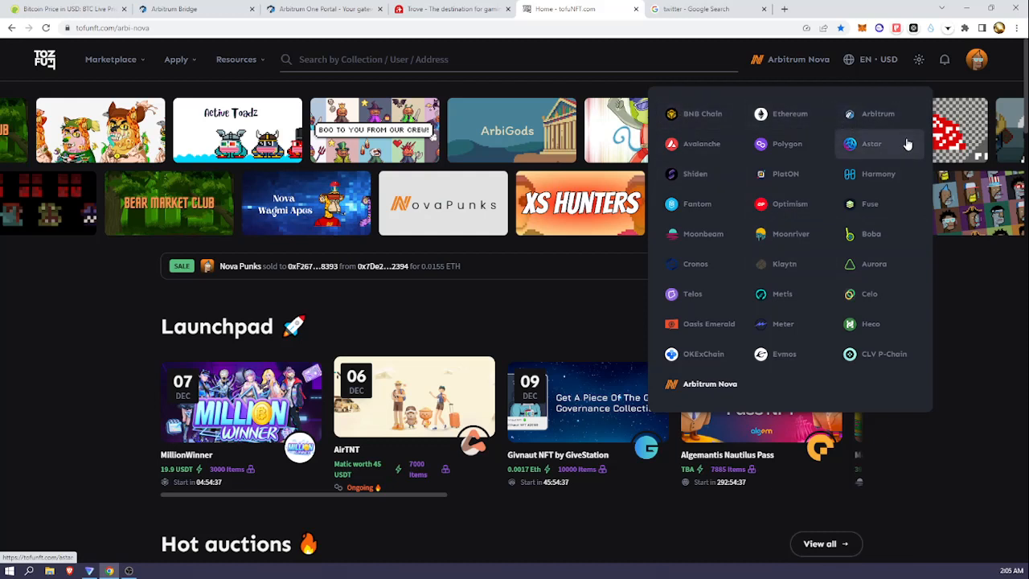
mouse_move(750, 157)
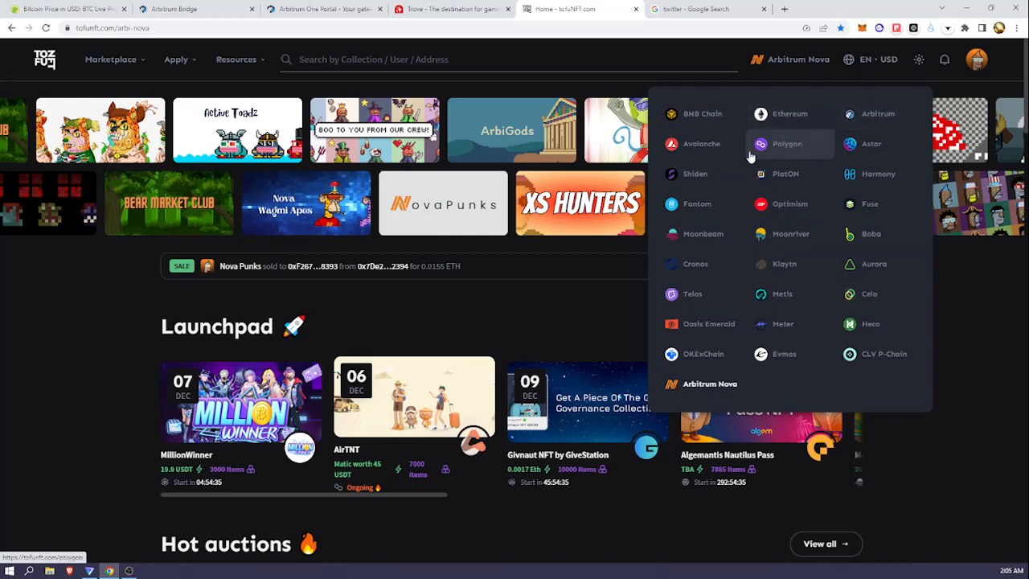
mouse_move(820, 328)
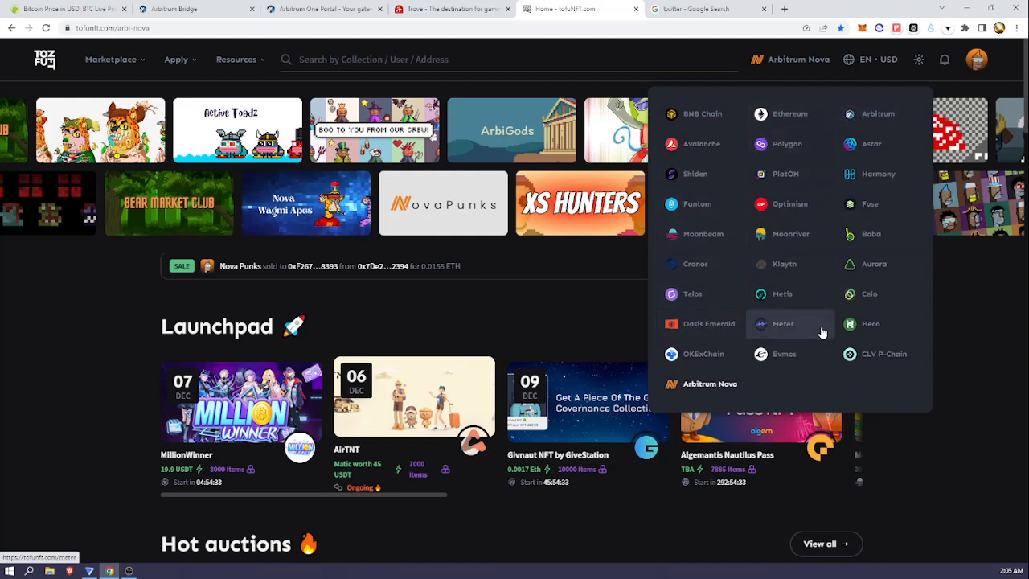
mouse_move(691, 233)
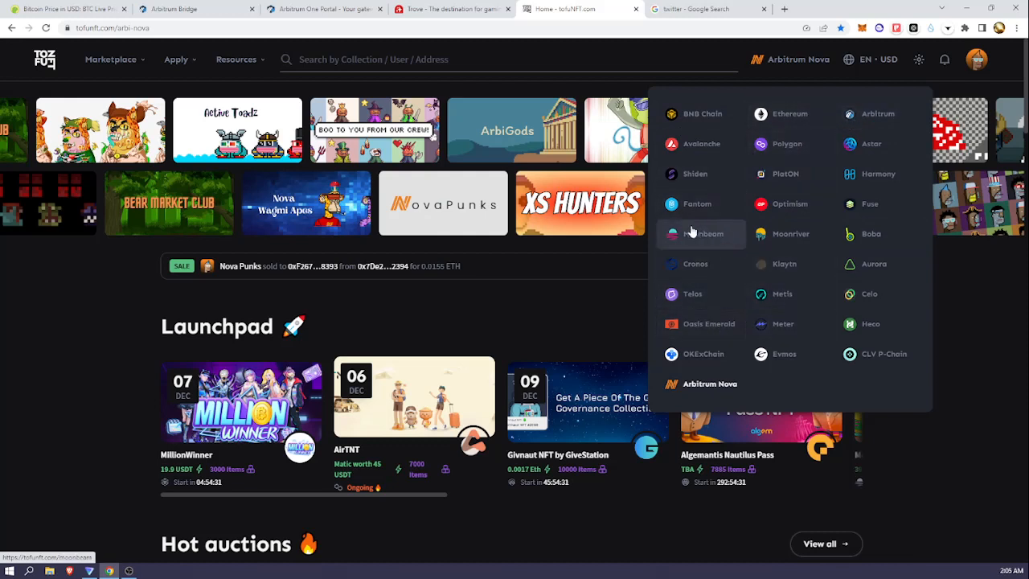
mouse_move(759, 187)
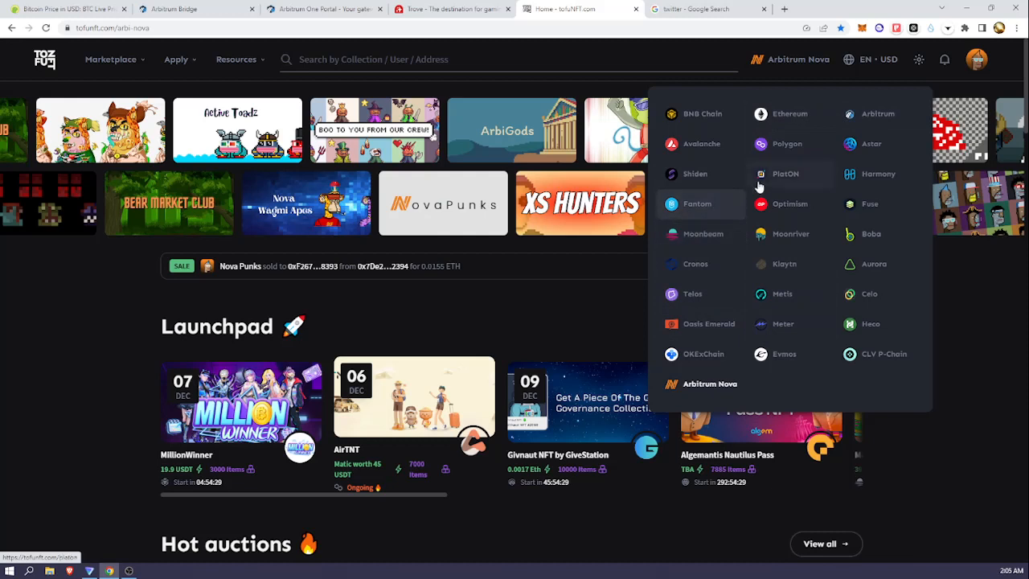
mouse_move(879, 113)
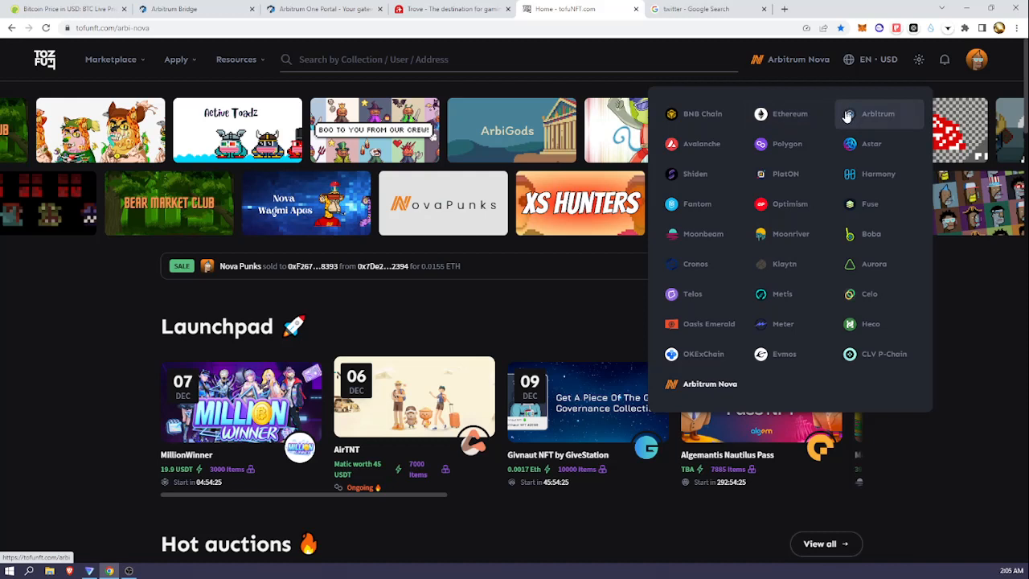
mouse_move(708, 325)
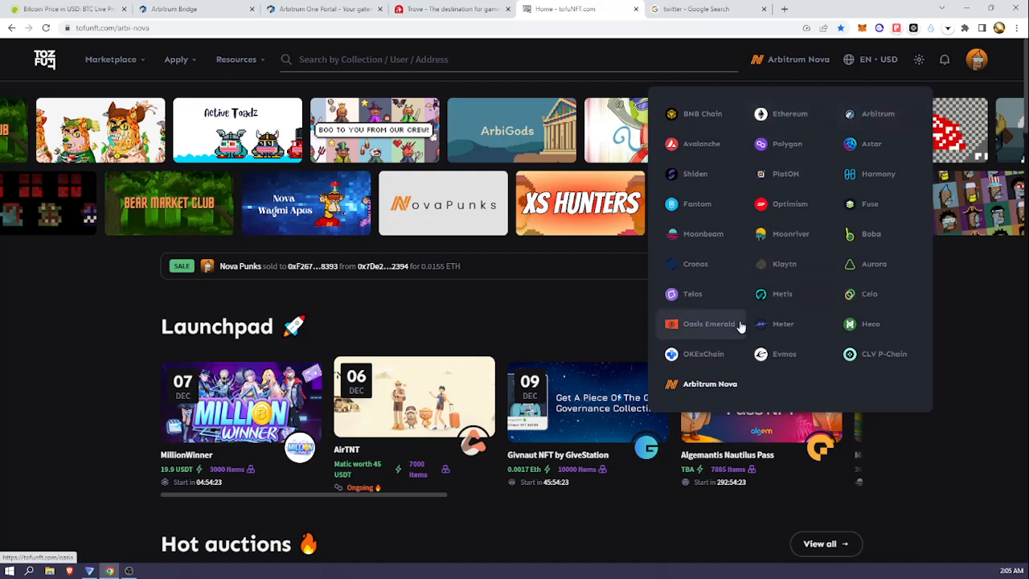
mouse_move(701, 383)
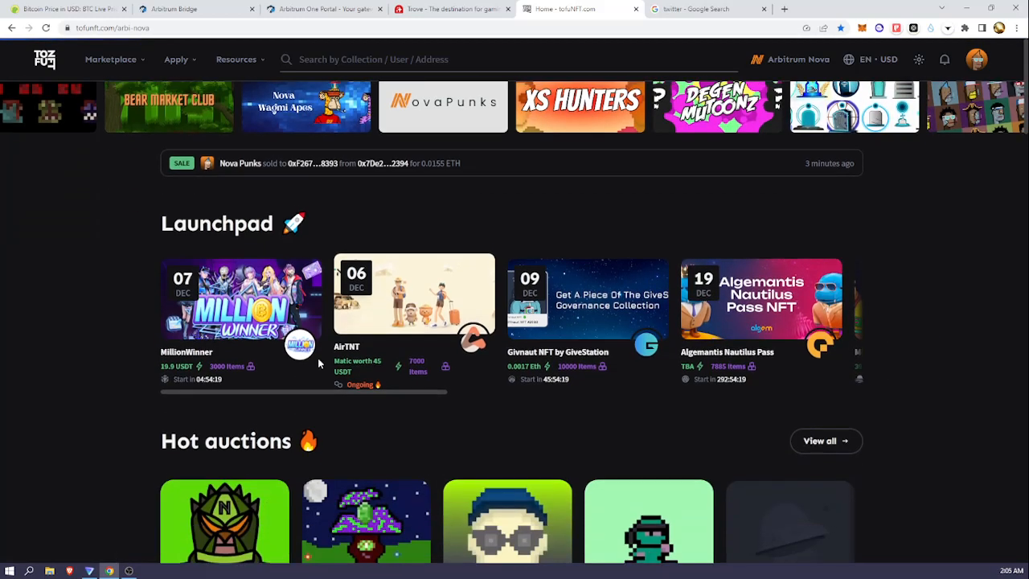
Go to Hot collections and enter the Nova Punks collection page
scroll(down, 3)
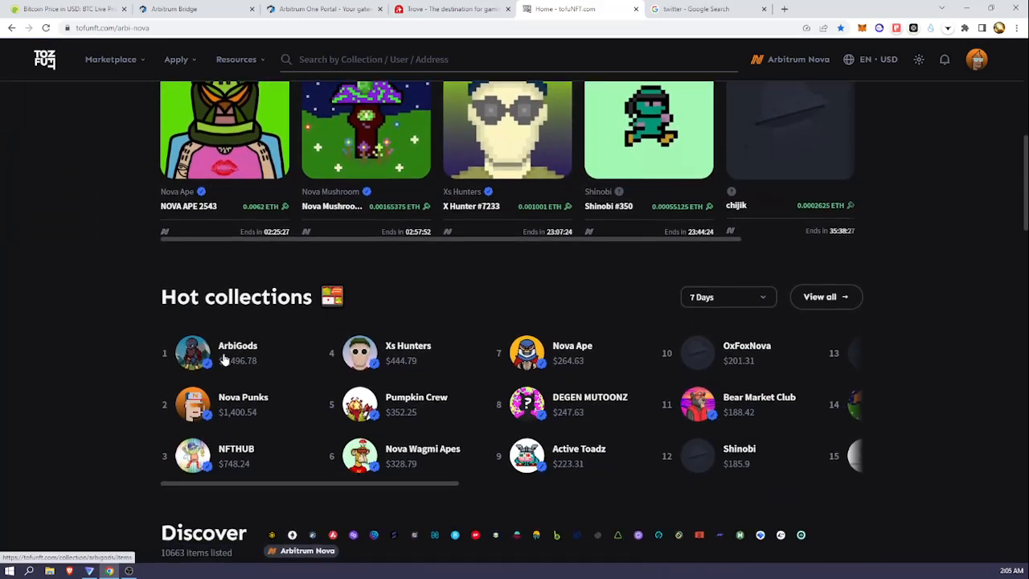
click(243, 397)
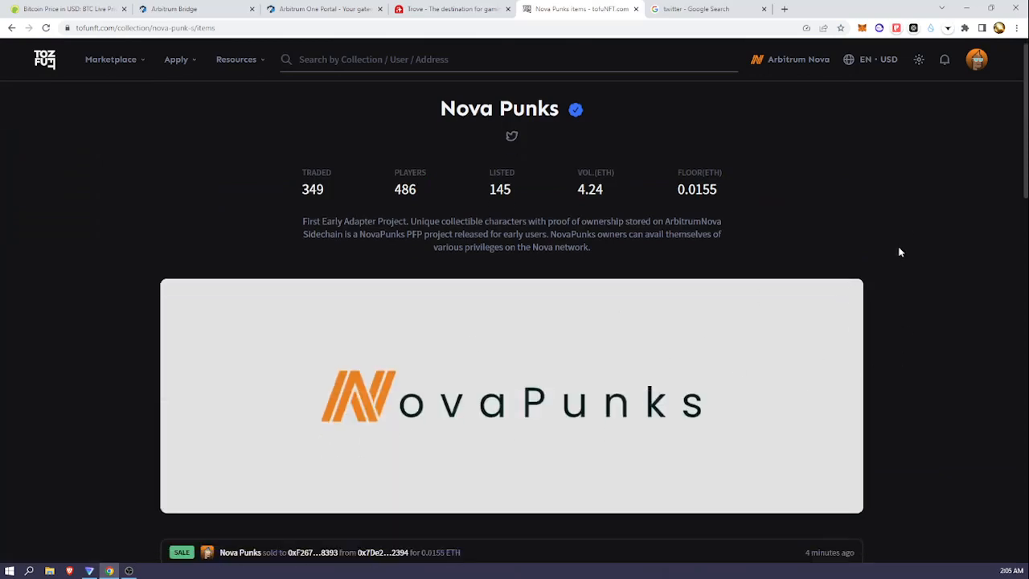
scroll(down, 3)
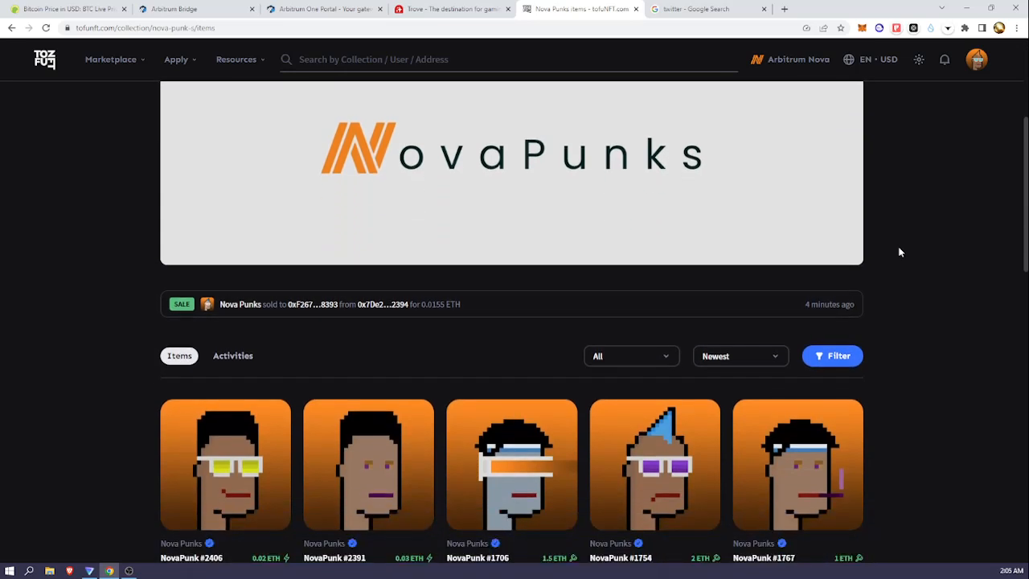
scroll(down, 3)
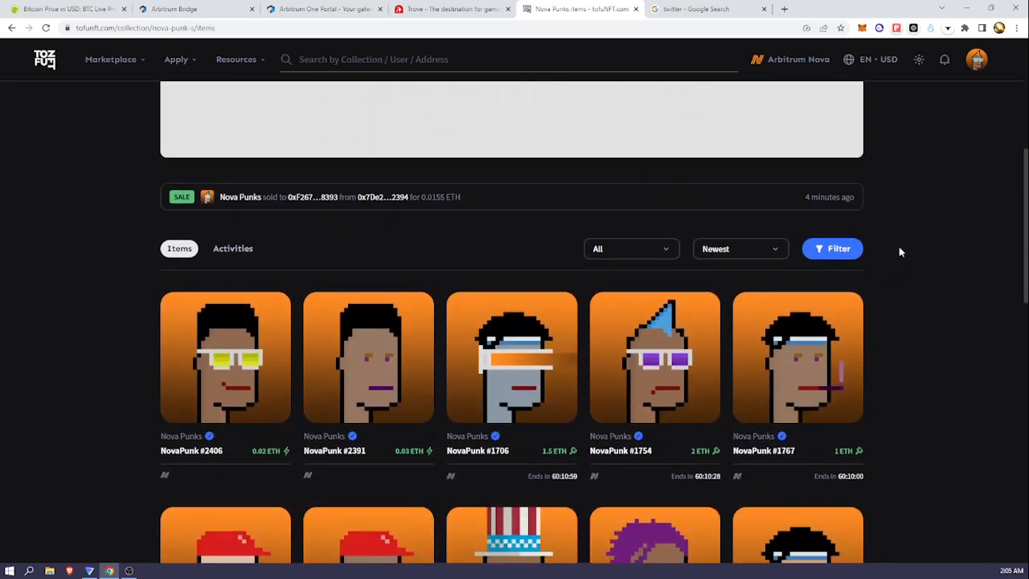
scroll(down, 3)
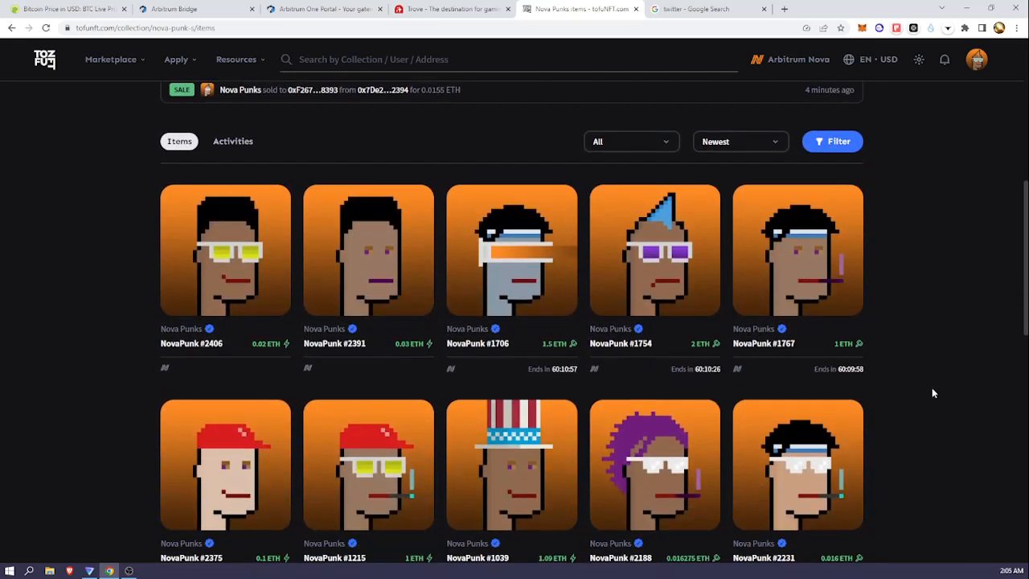
scroll(down, 3)
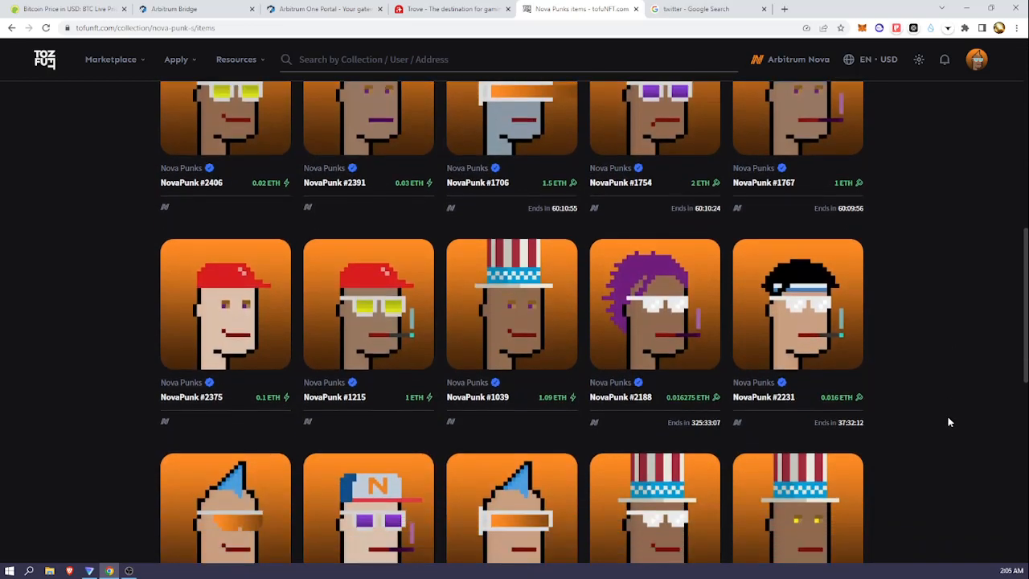
scroll(down, 3)
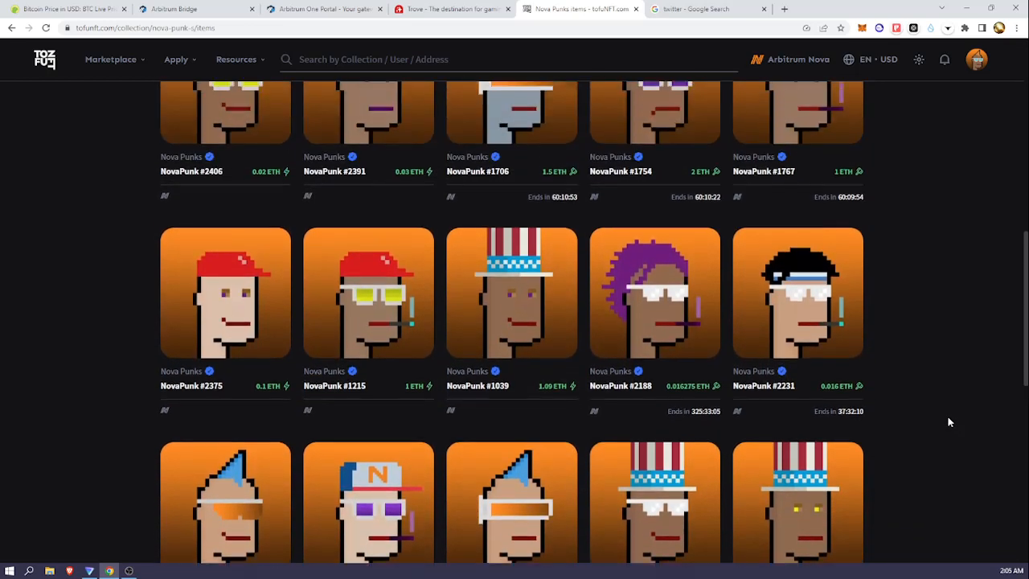
scroll(down, 3)
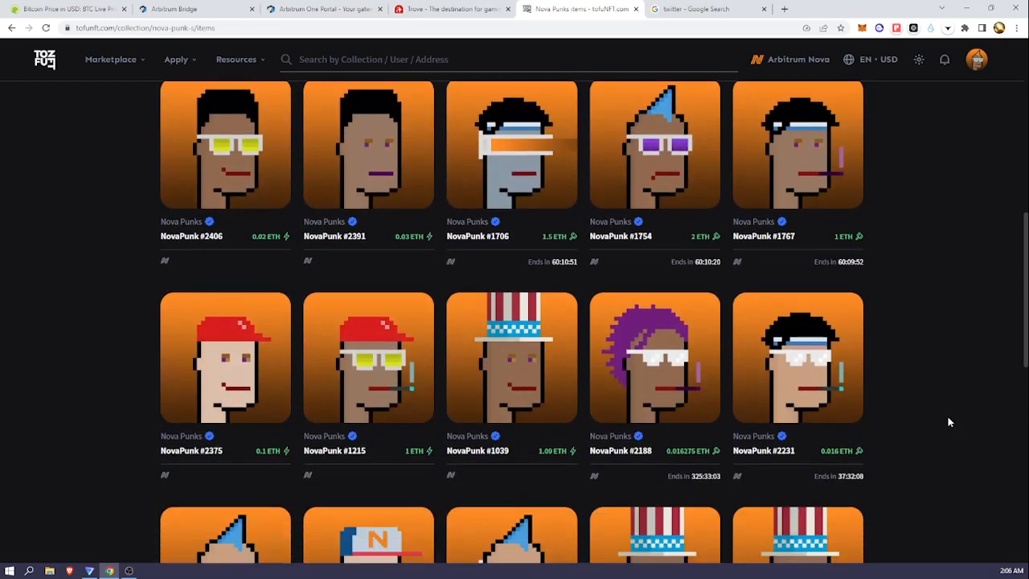
click(976, 58)
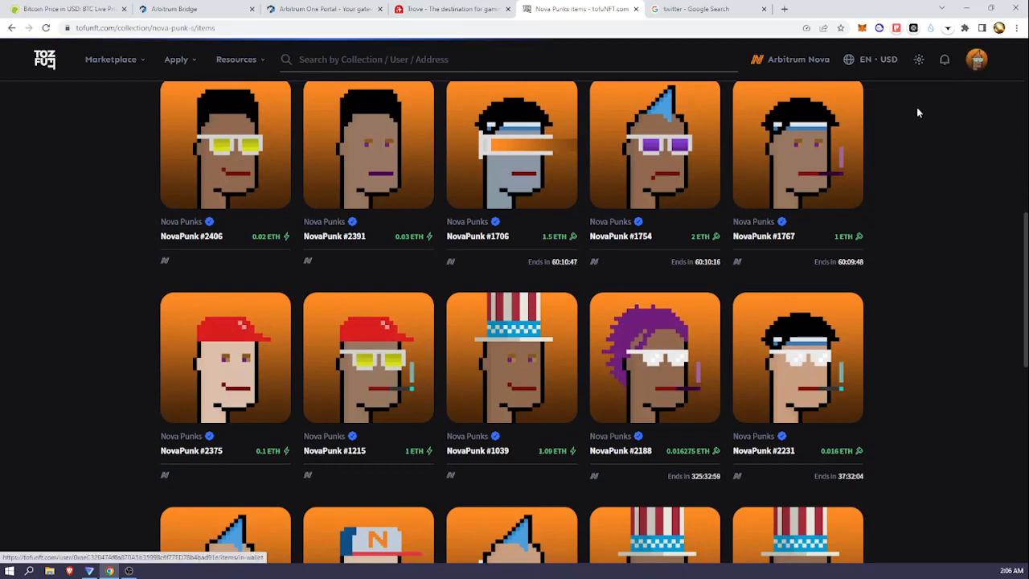
mouse_move(925, 332)
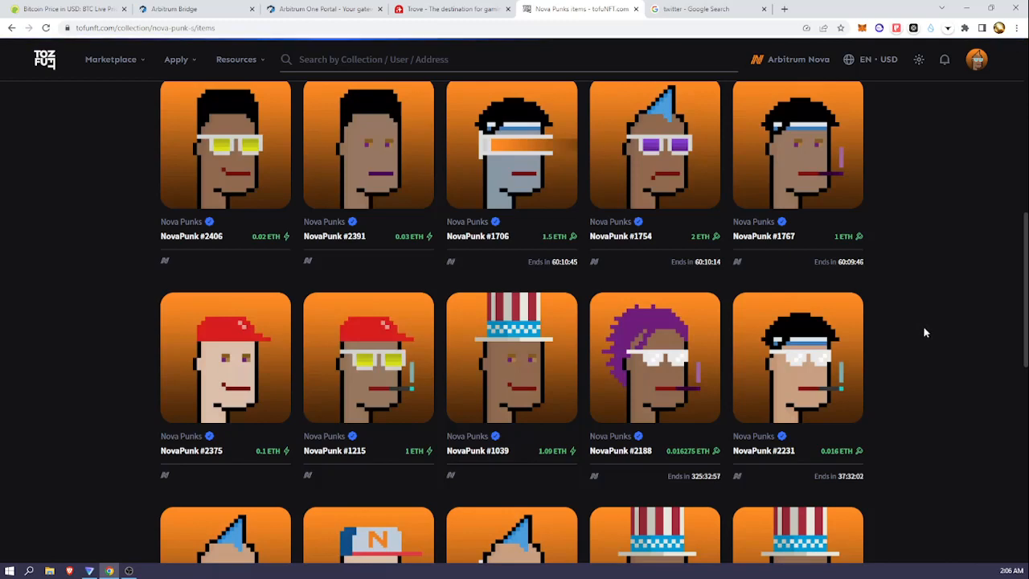
mouse_move(923, 325)
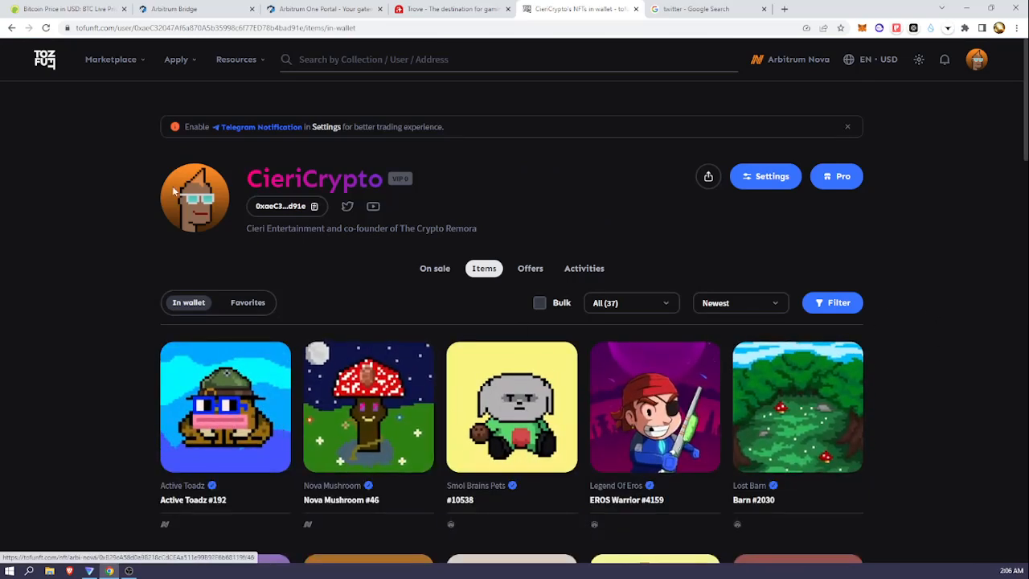
scroll(down, 3)
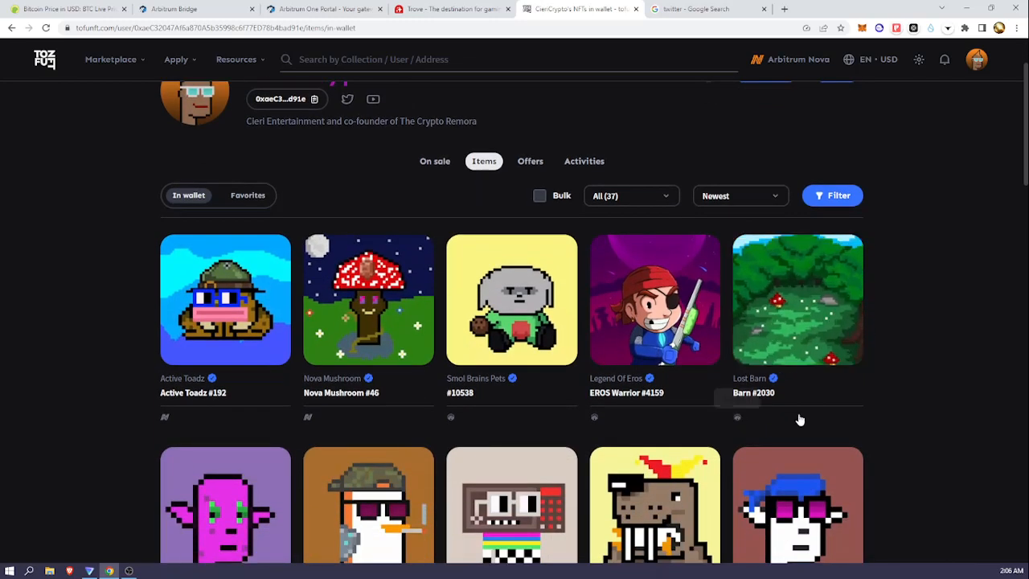
scroll(down, 3)
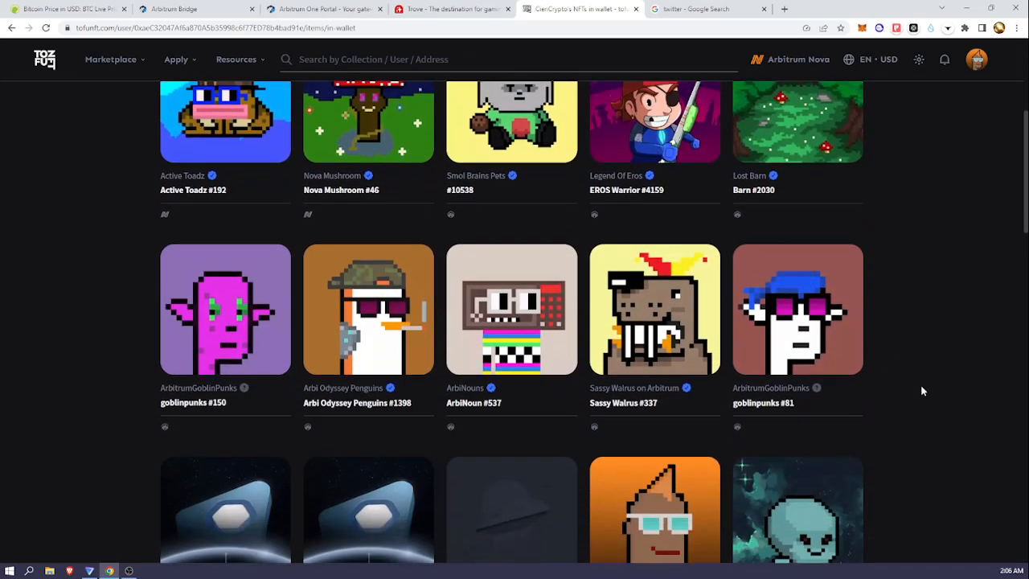
scroll(down, 3)
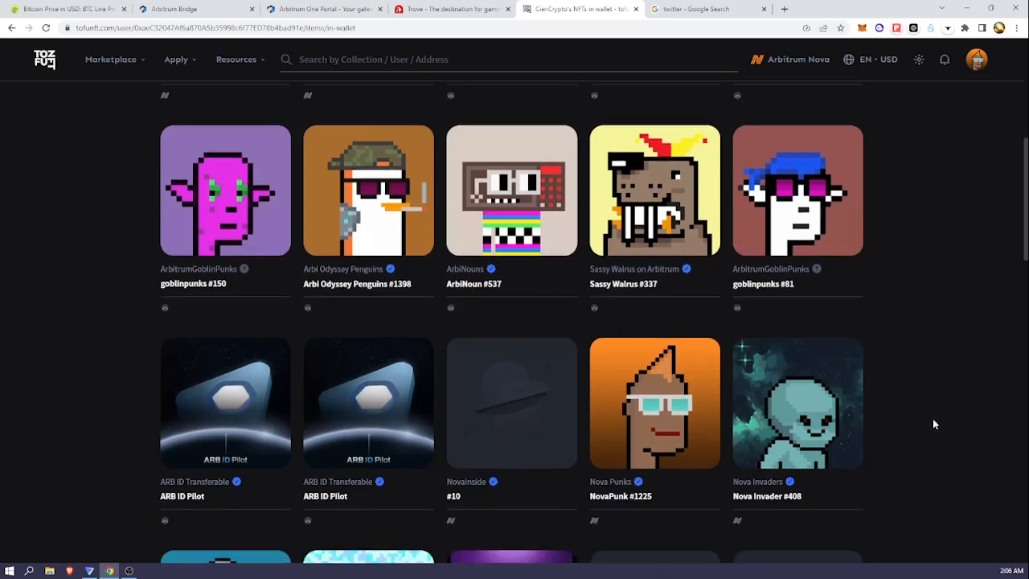
scroll(down, 3)
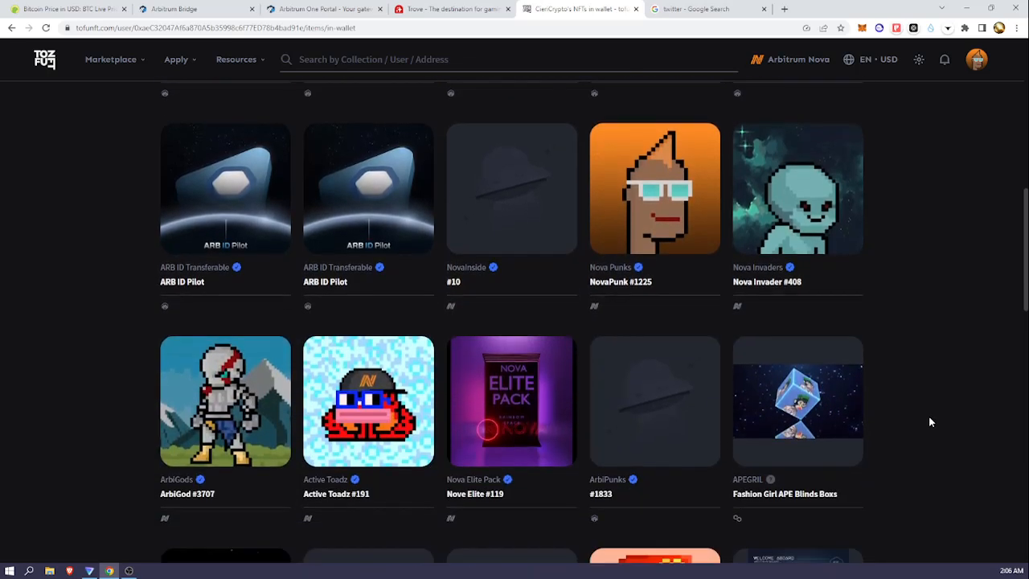
scroll(down, 3)
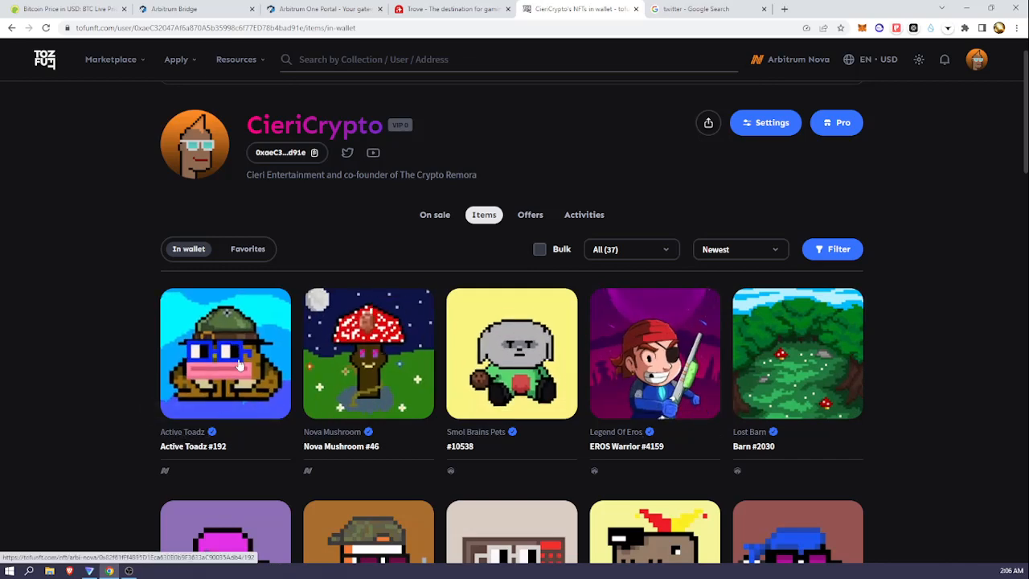
scroll(down, 3)
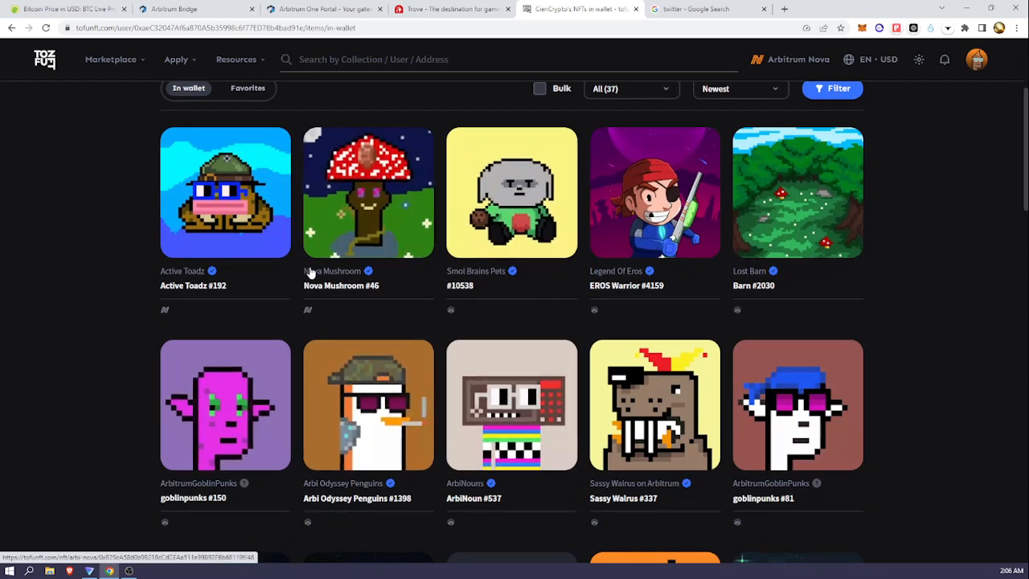
mouse_move(334, 272)
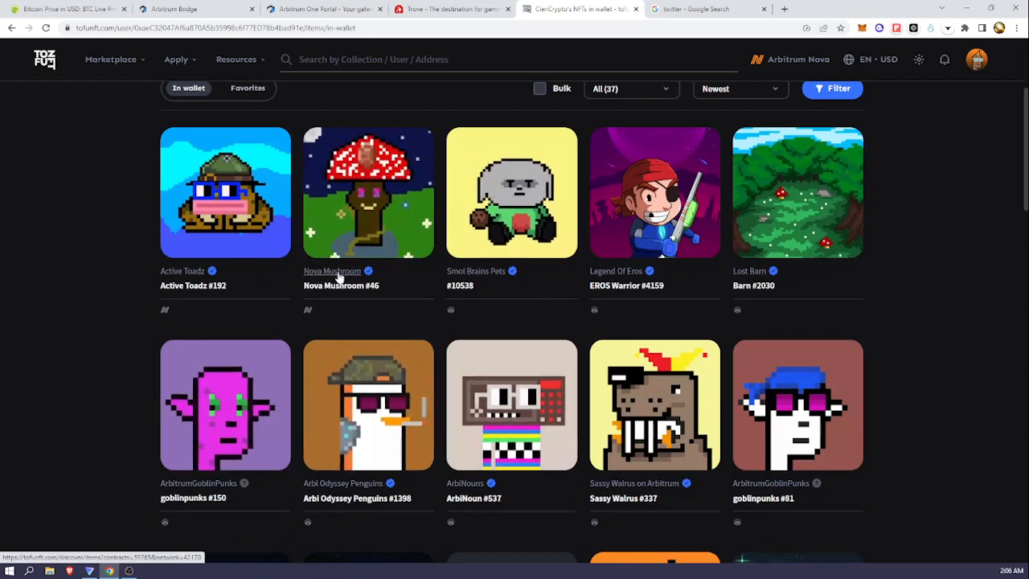
mouse_move(959, 391)
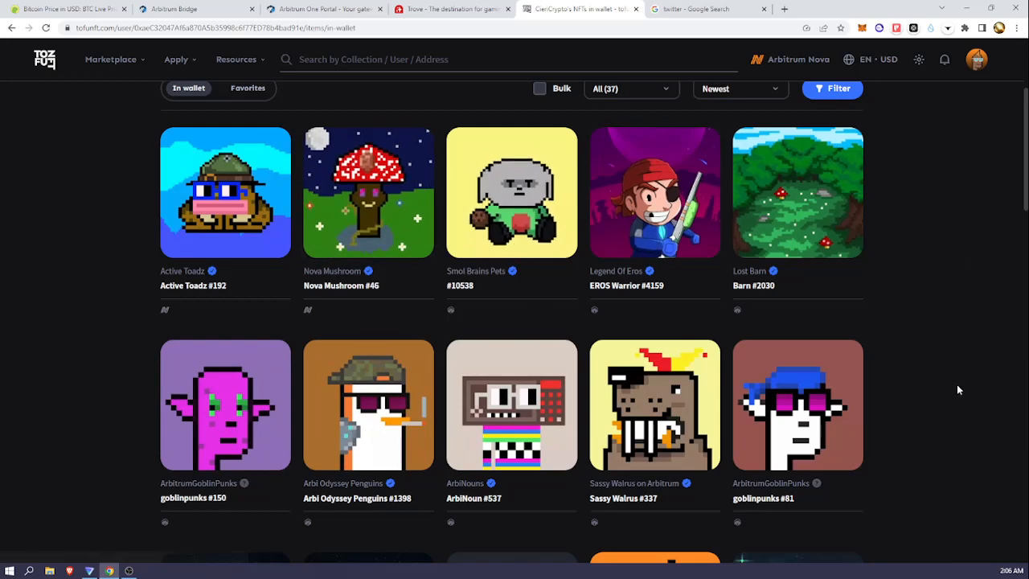
scroll(down, 3)
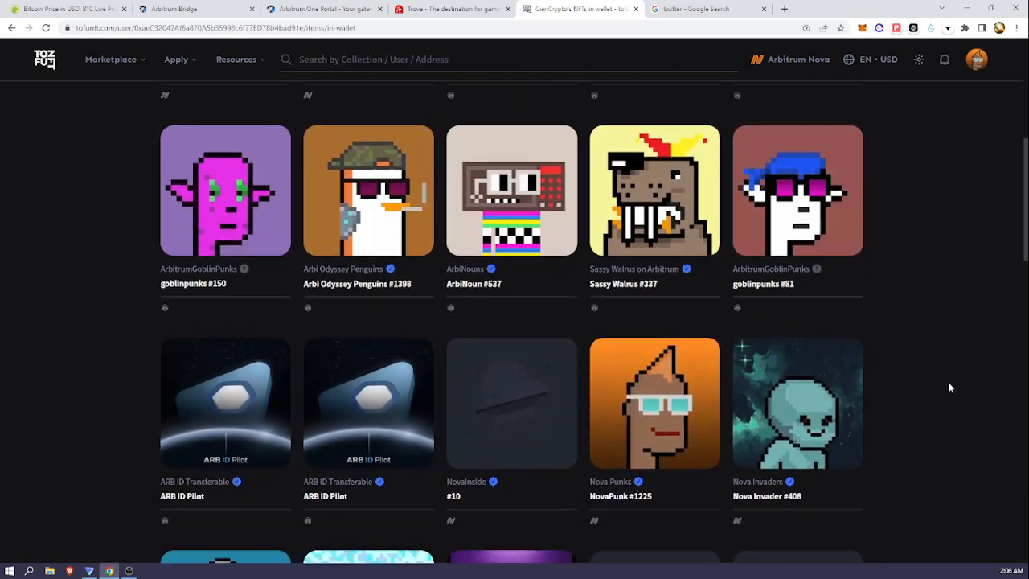
scroll(up, 3)
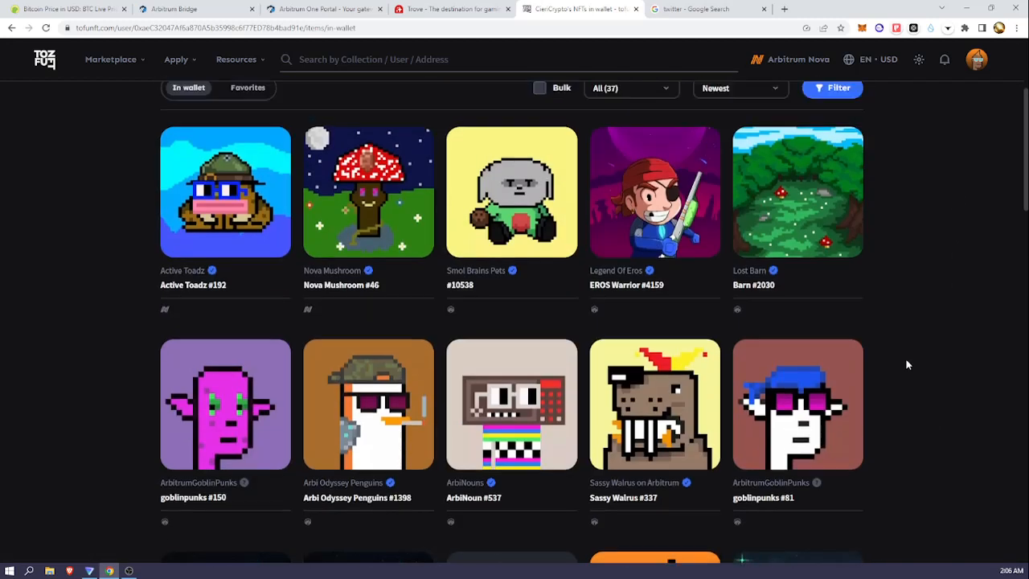
scroll(up, 3)
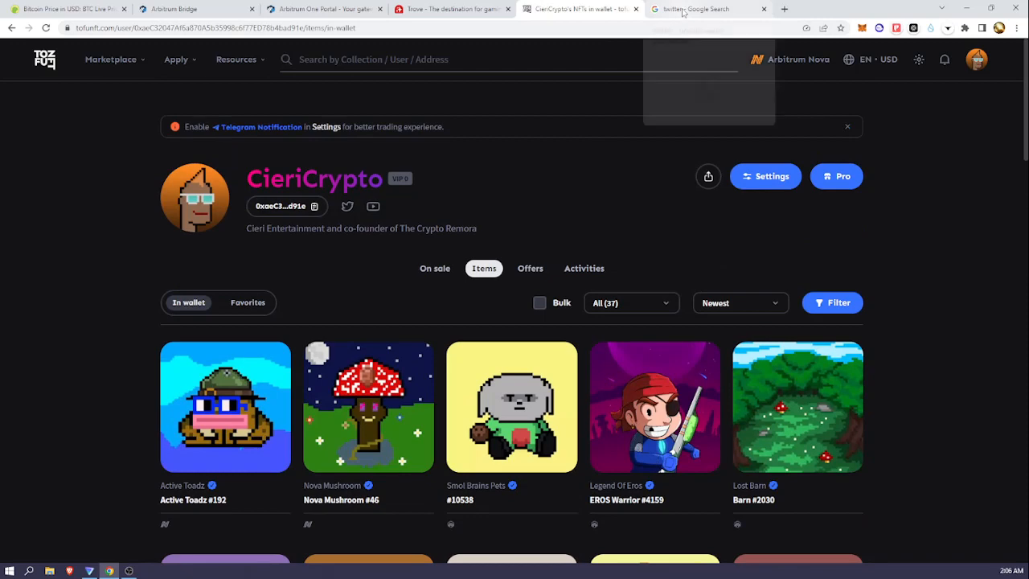
click(708, 9)
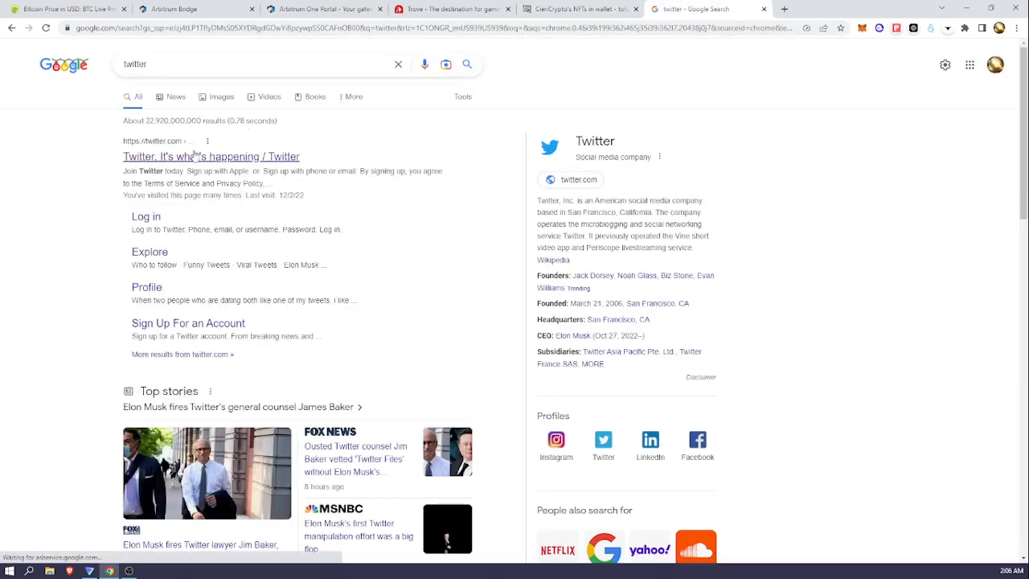
click(210, 156)
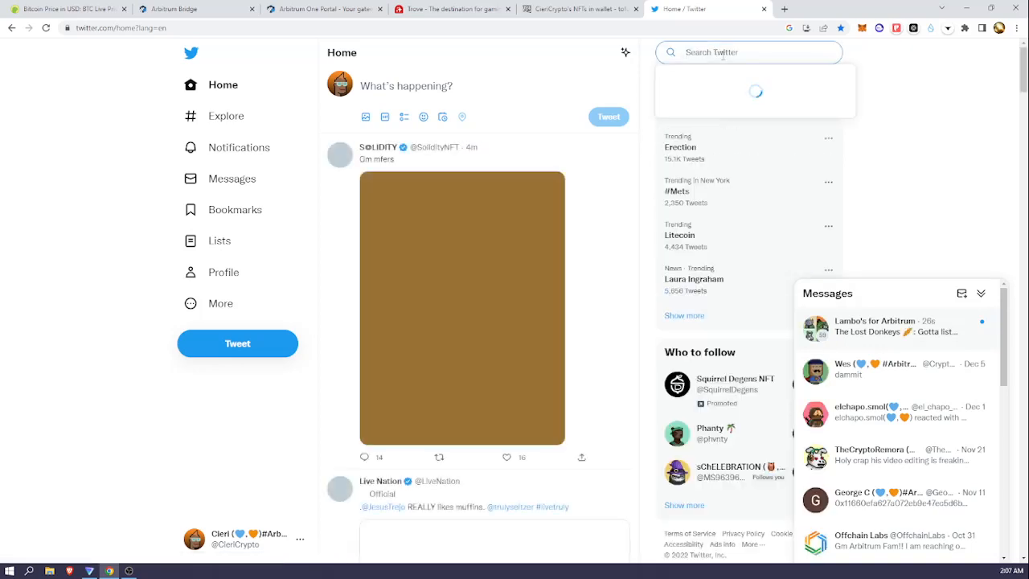
click(748, 51)
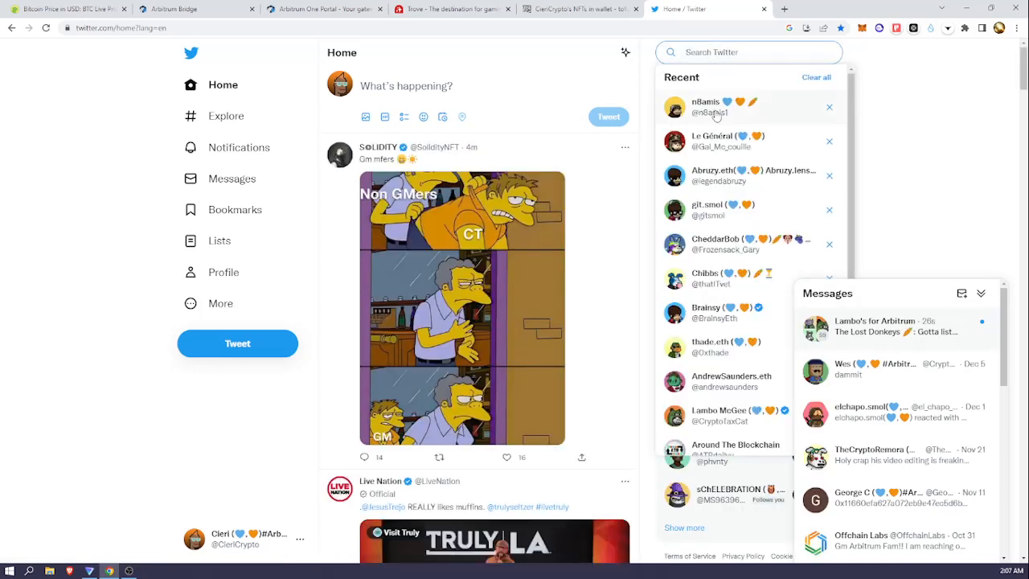
click(715, 106)
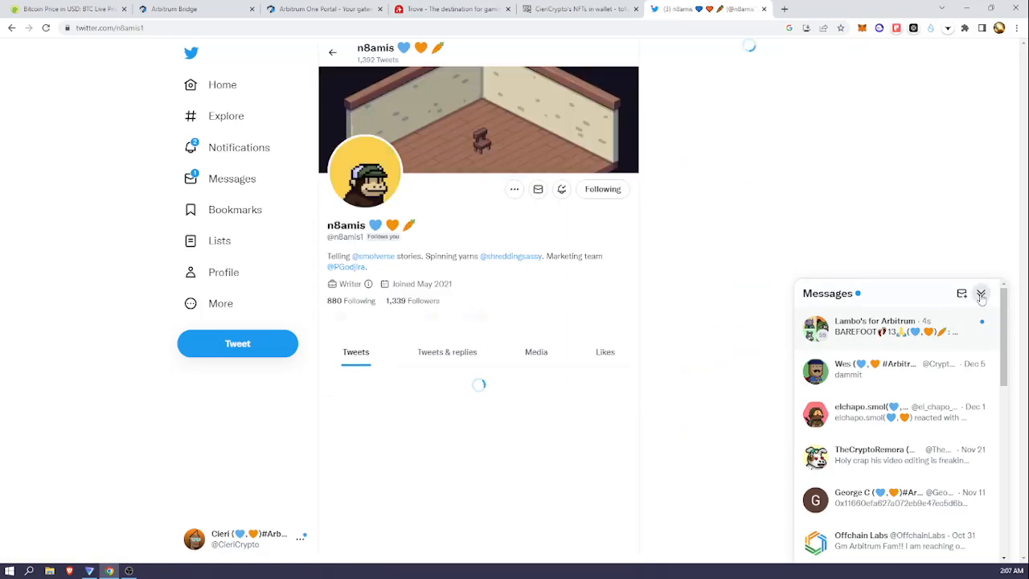
Toggle the Messages drawer closed and read down n8amis's profile to the pinned Beacon giveaway tweet
click(984, 294)
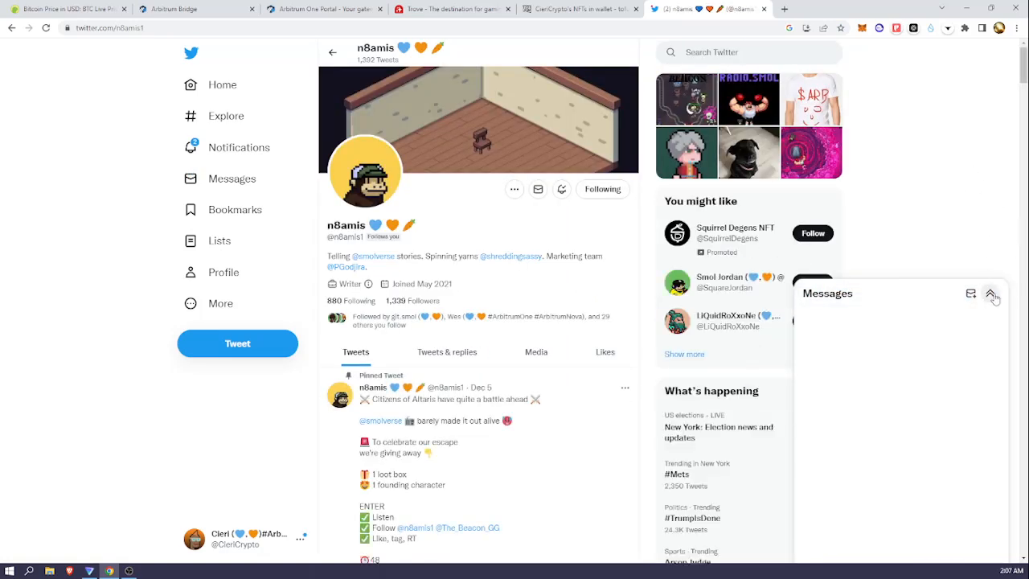
scroll(down, 3)
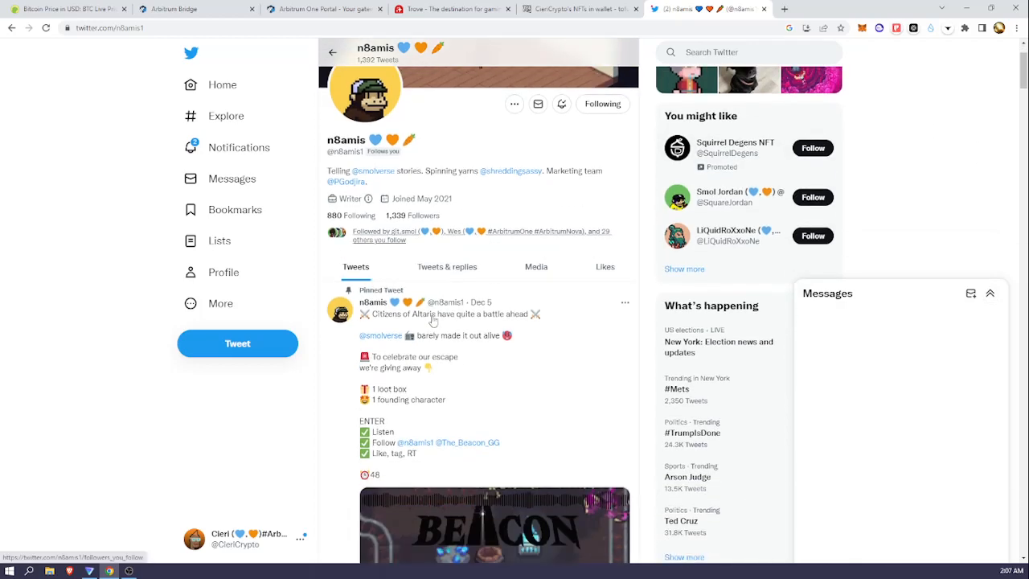
scroll(down, 3)
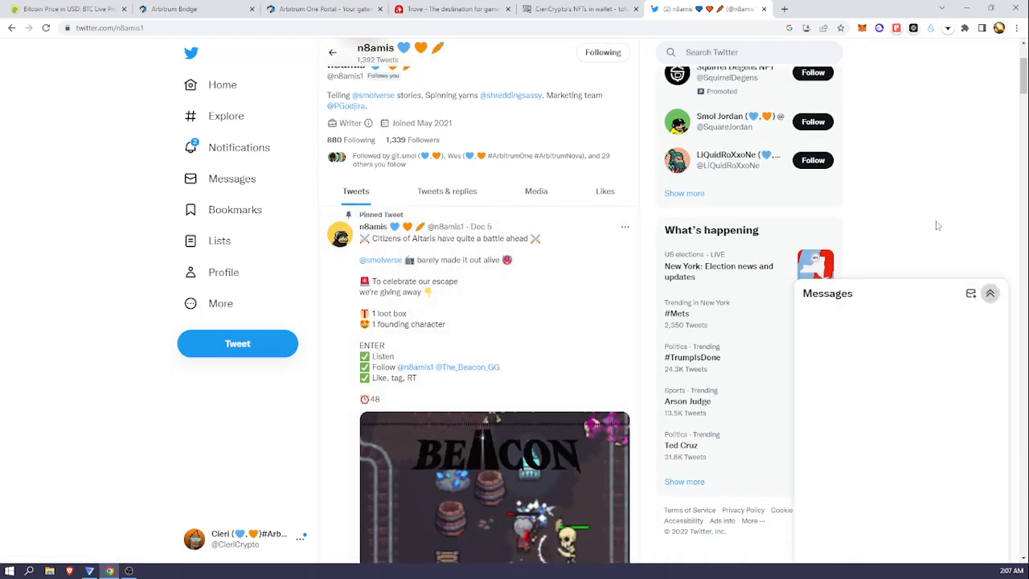
click(990, 293)
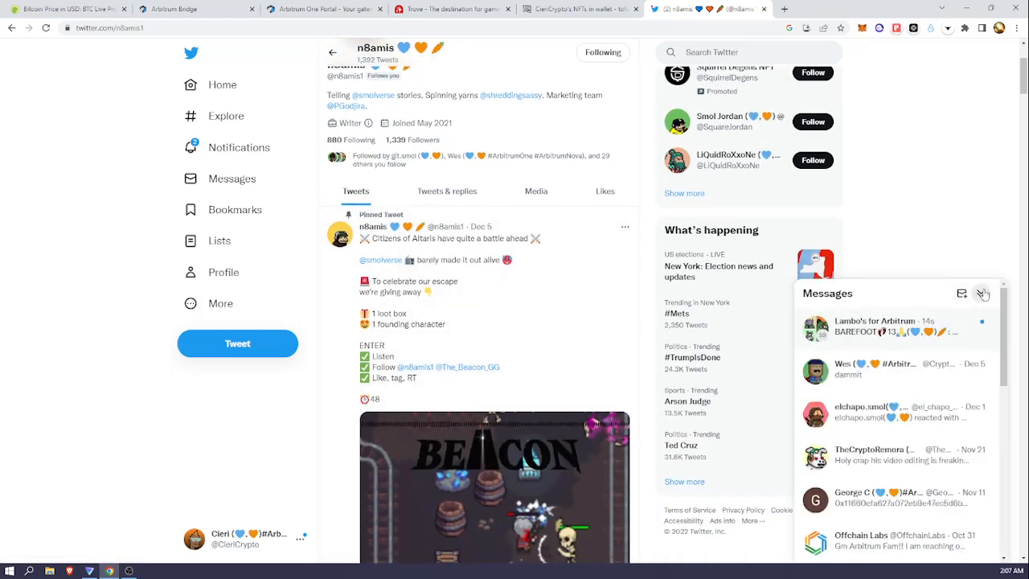
click(991, 292)
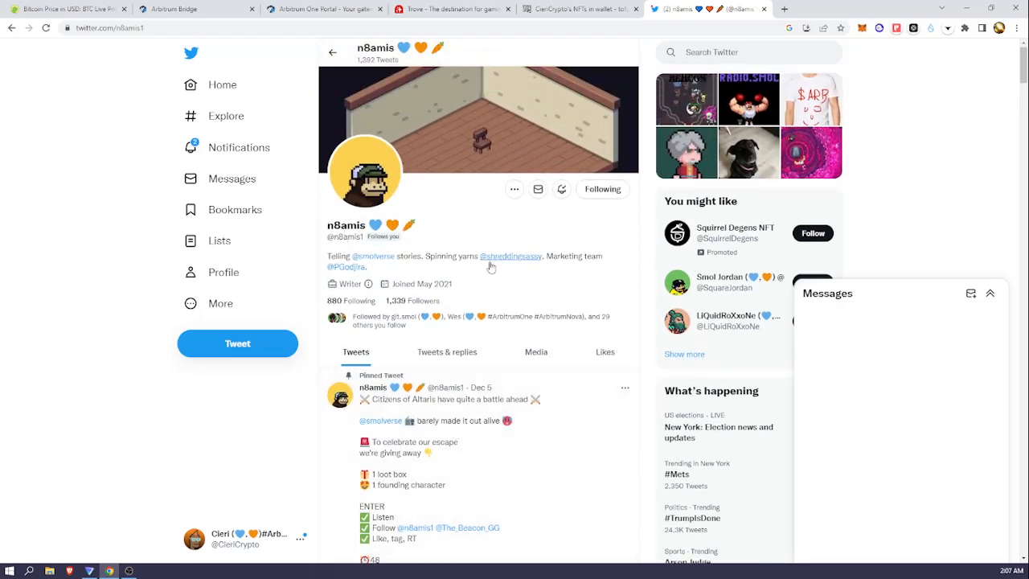
scroll(down, 3)
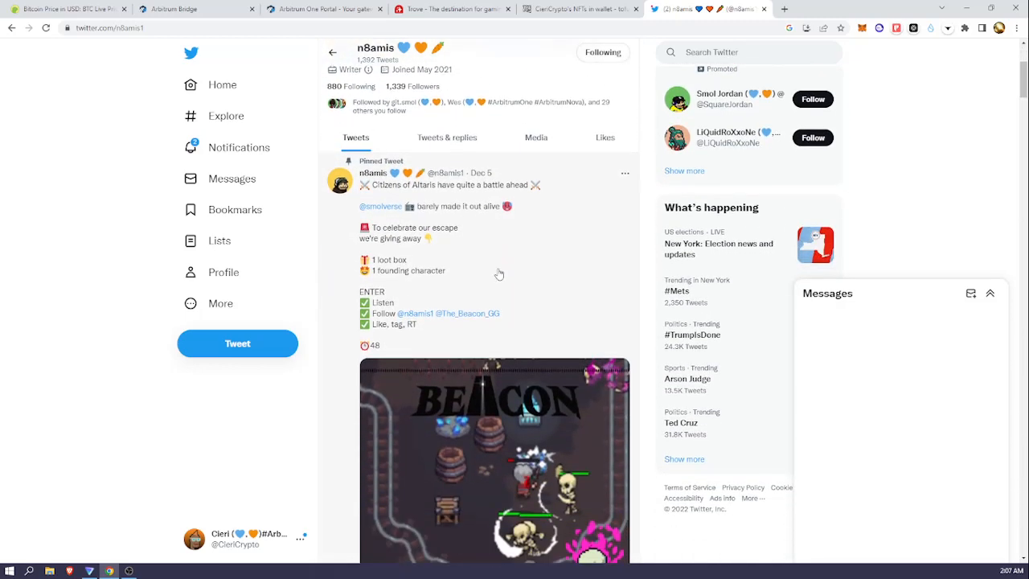
scroll(down, 3)
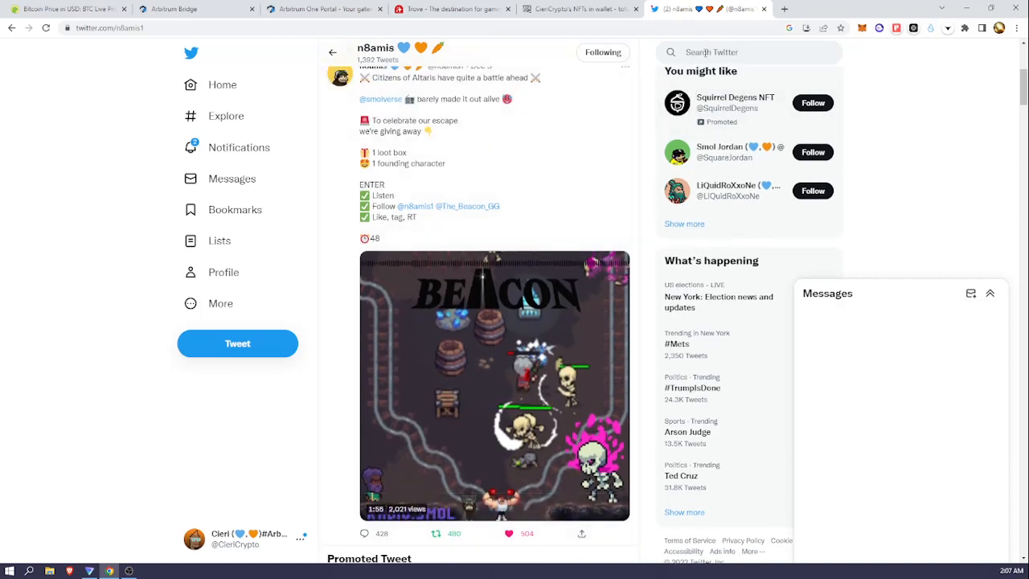
Check recent searches, bring the pinned giveaway tweet up on its own page and start a search for '@n'
click(748, 51)
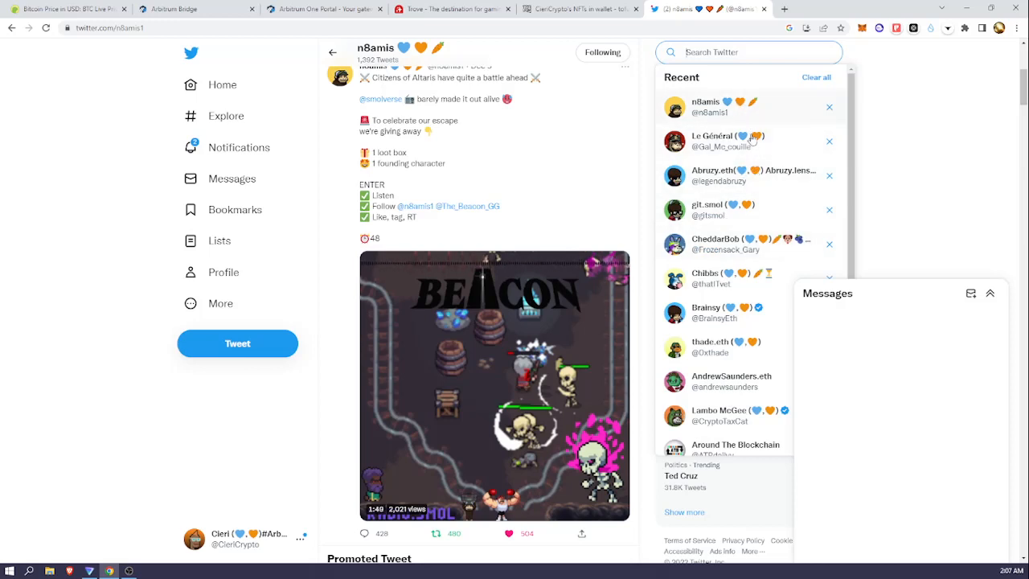
mouse_move(709, 212)
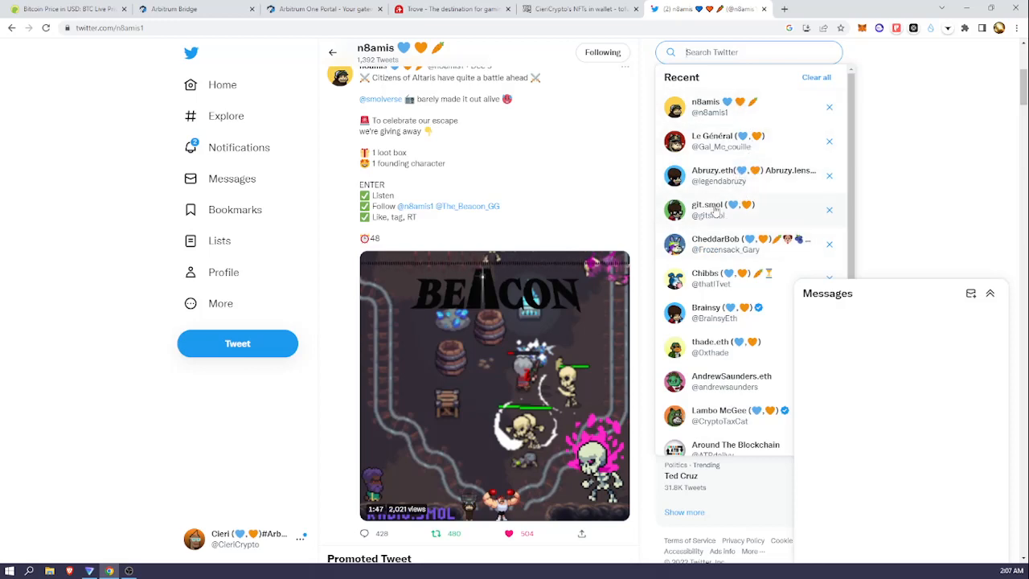
click(495, 384)
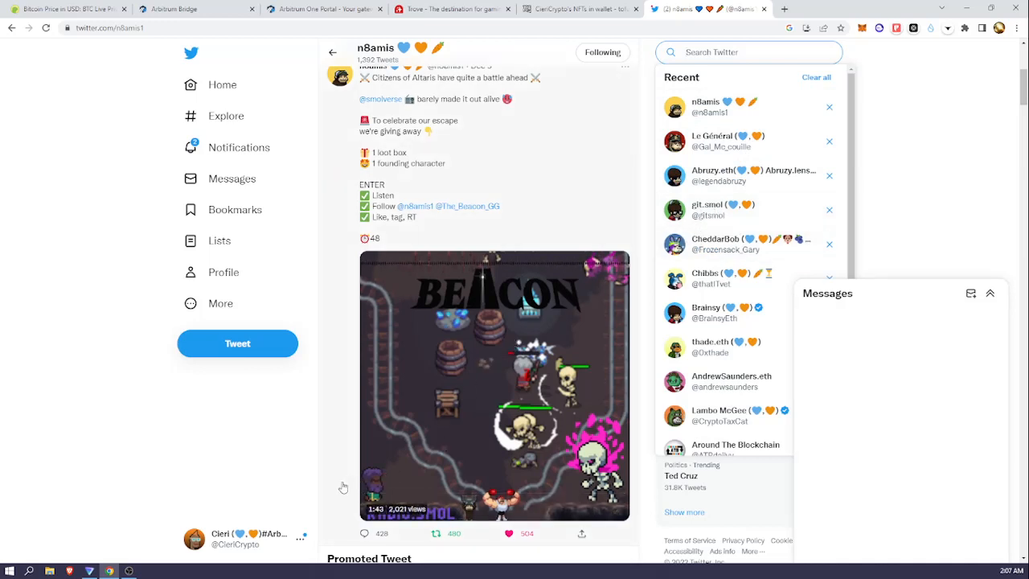
mouse_move(305, 470)
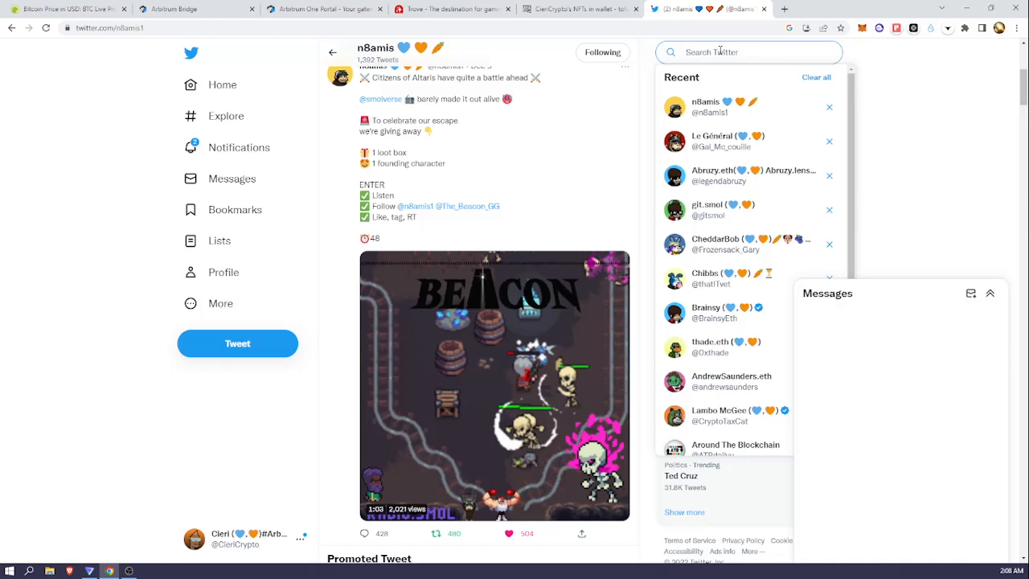
text(@n)
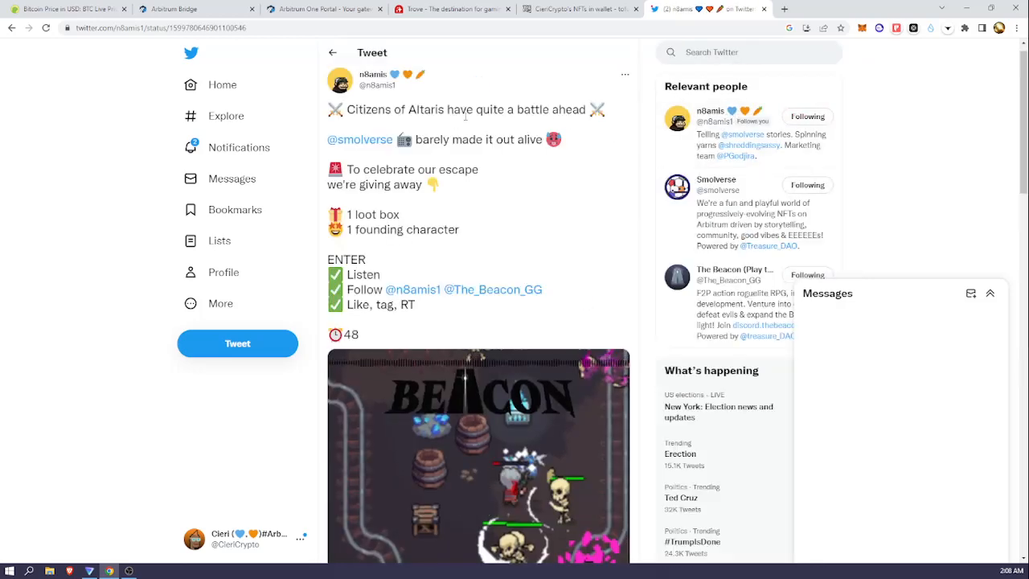
Scroll further down the giveaway tweet page before heading to notifications
scroll(down, 3)
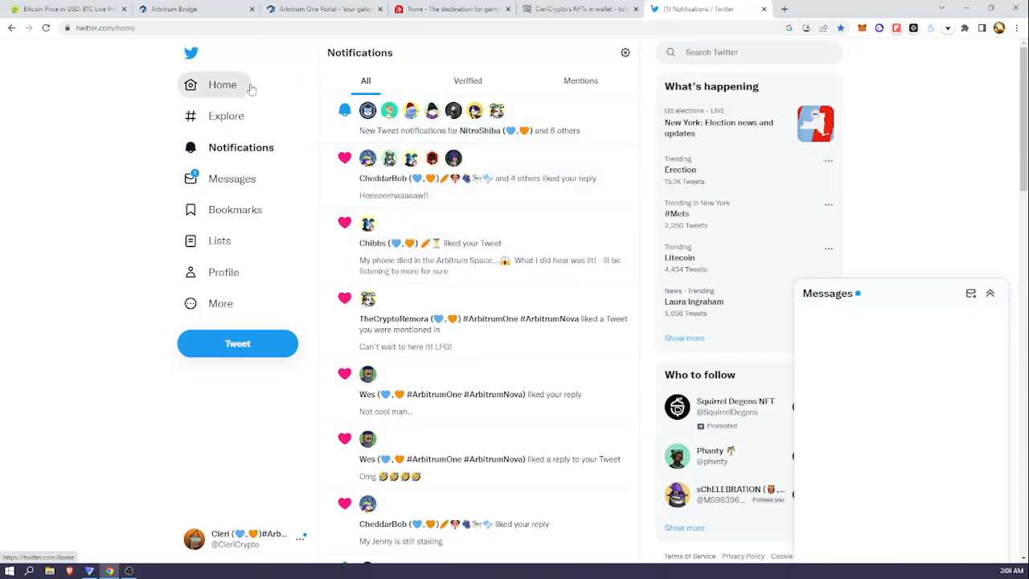
click(221, 84)
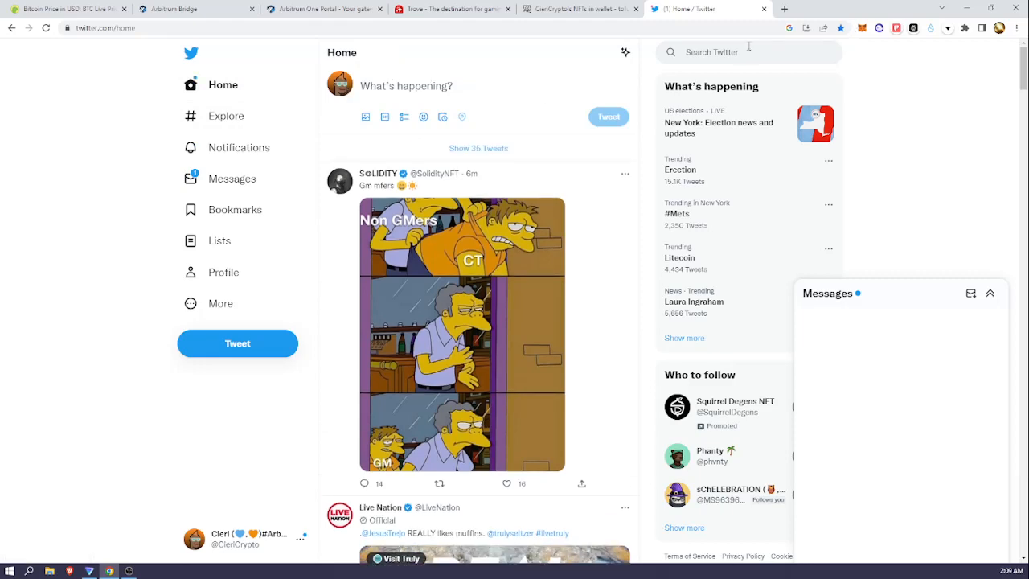
click(749, 51)
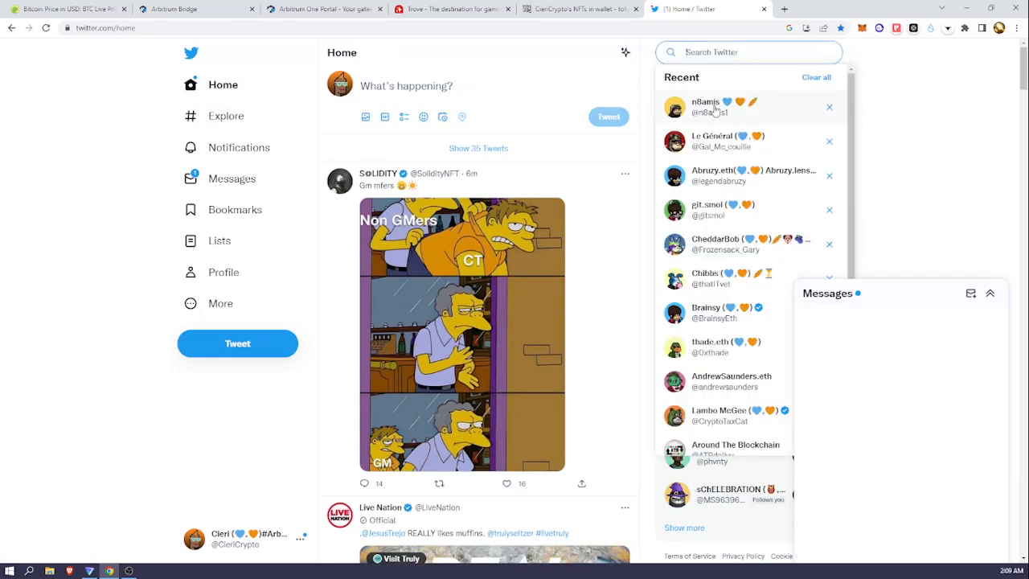
click(714, 107)
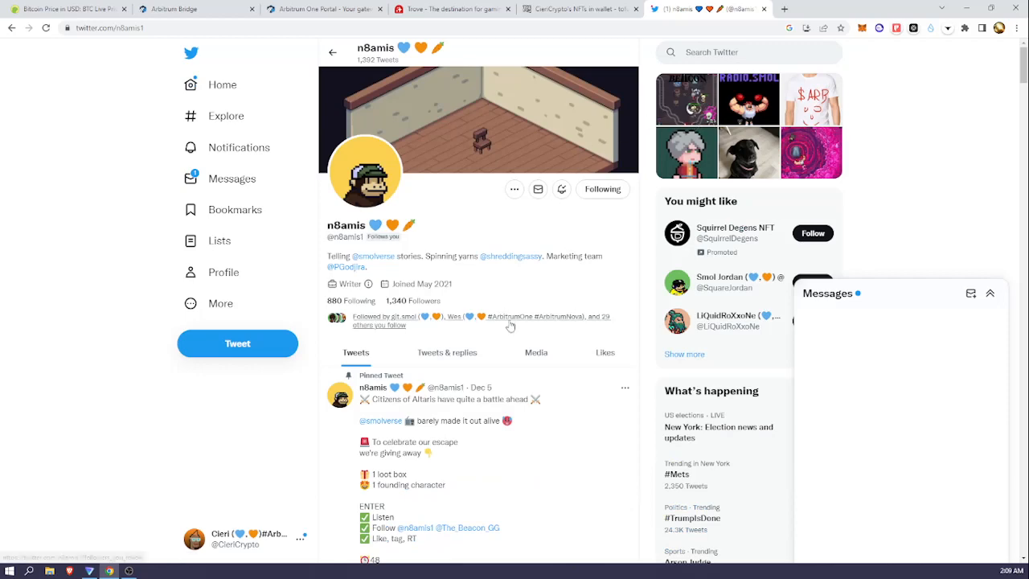
scroll(down, 3)
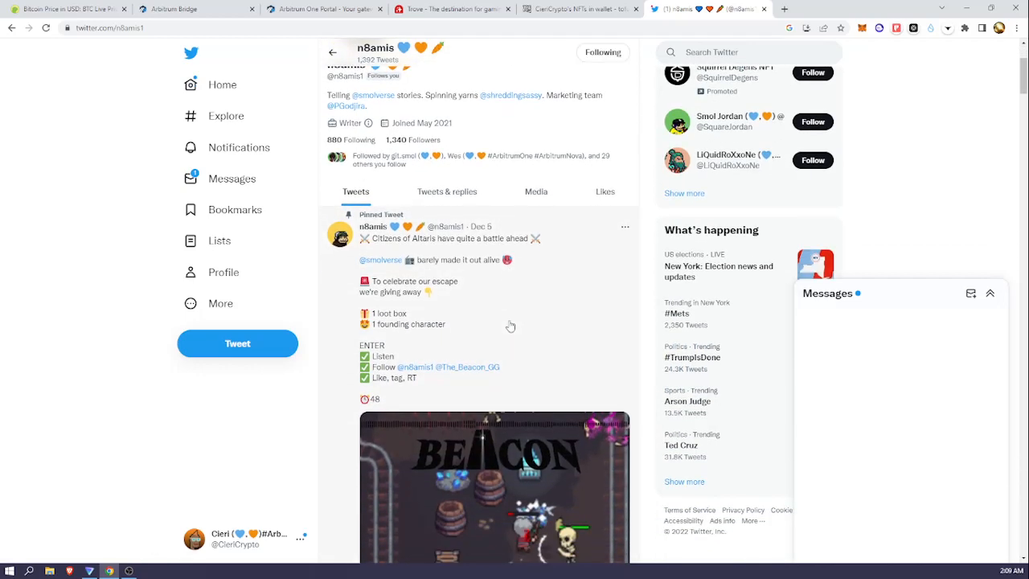
scroll(down, 3)
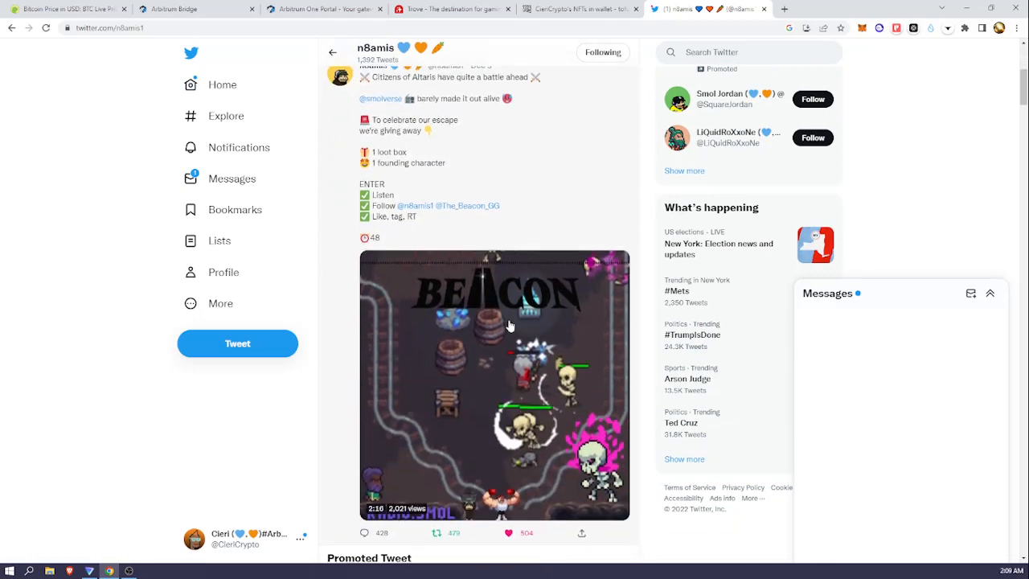
scroll(down, 3)
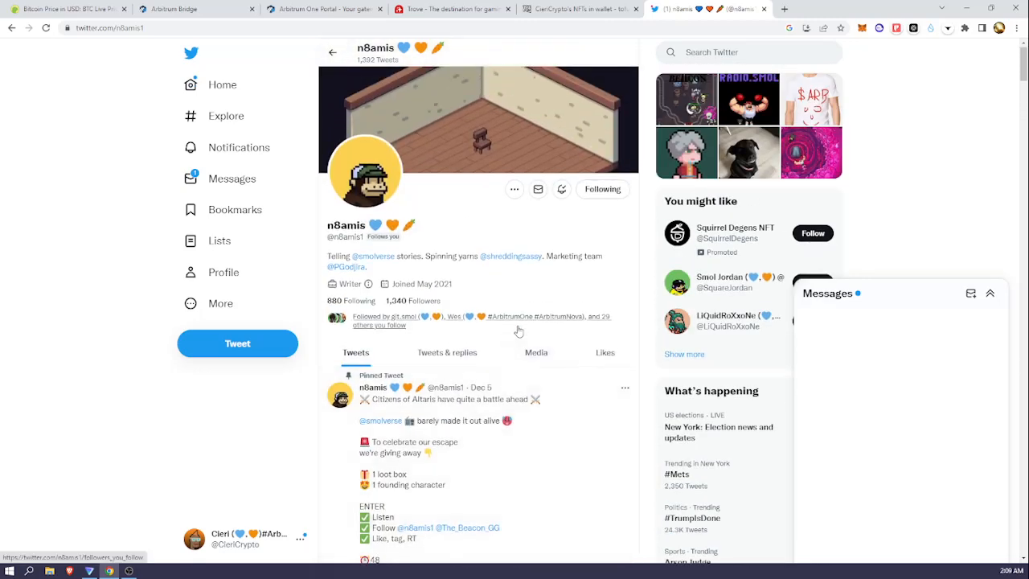
mouse_move(587, 83)
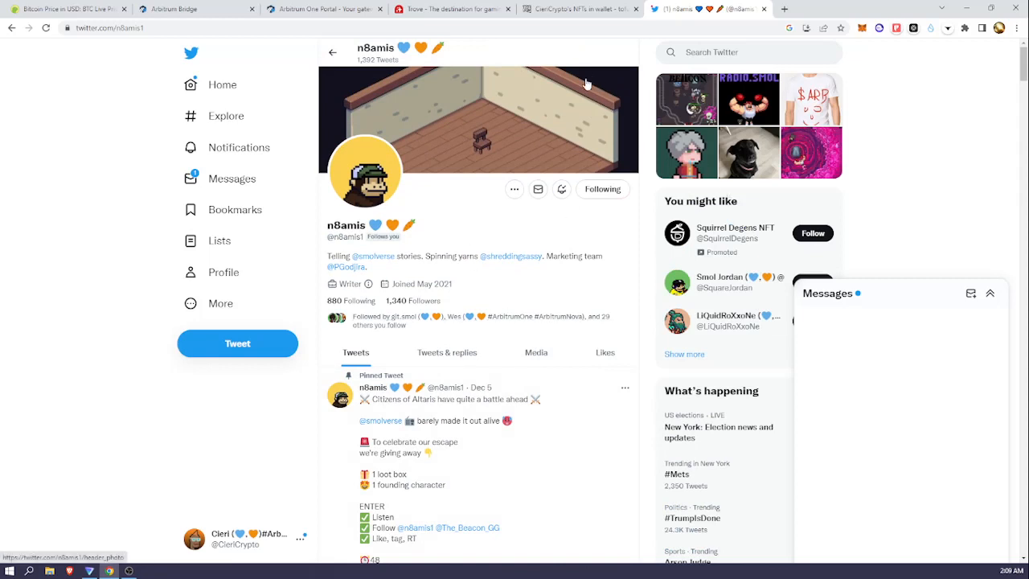
click(750, 51)
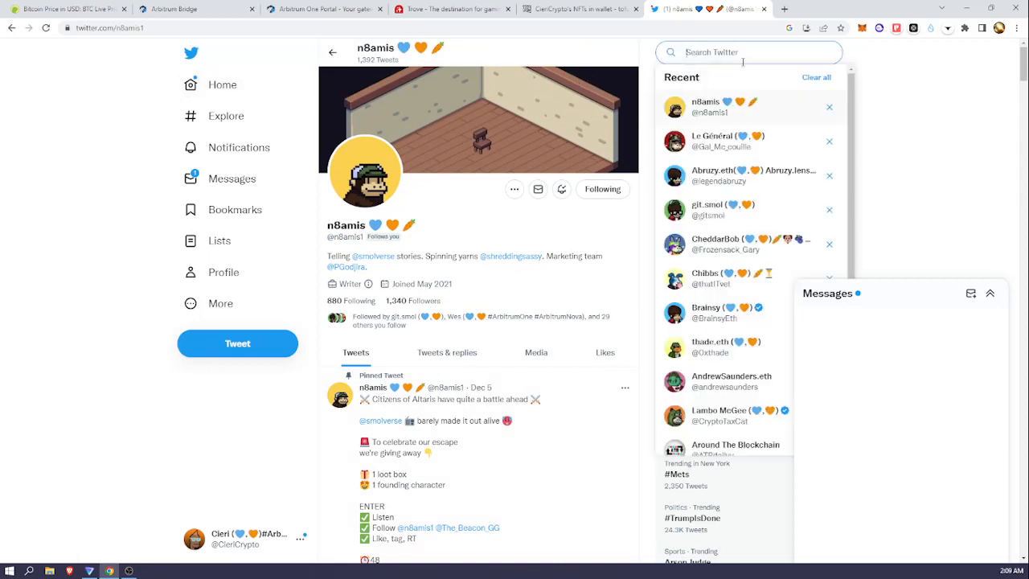
text(@)
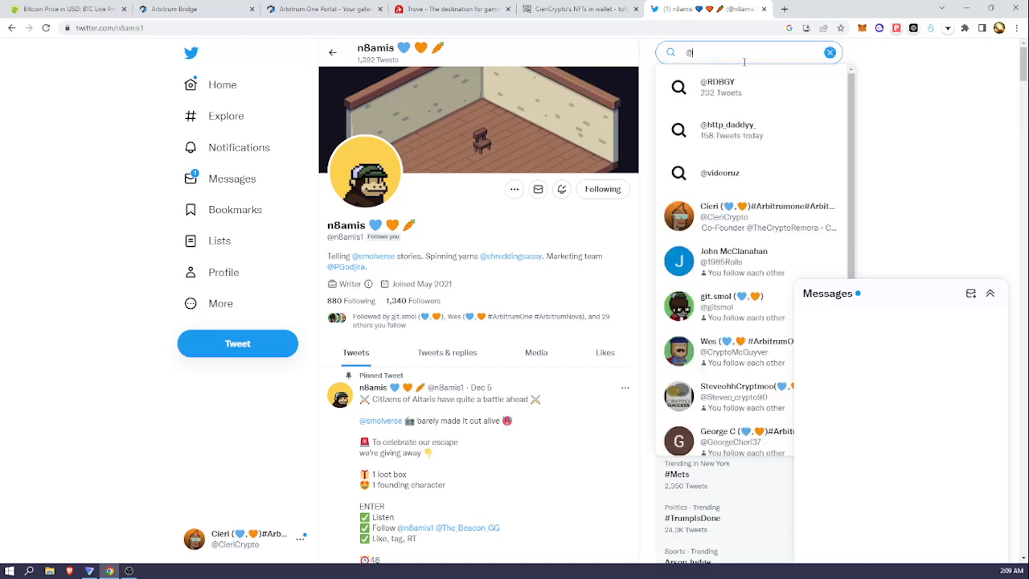
text(theory)
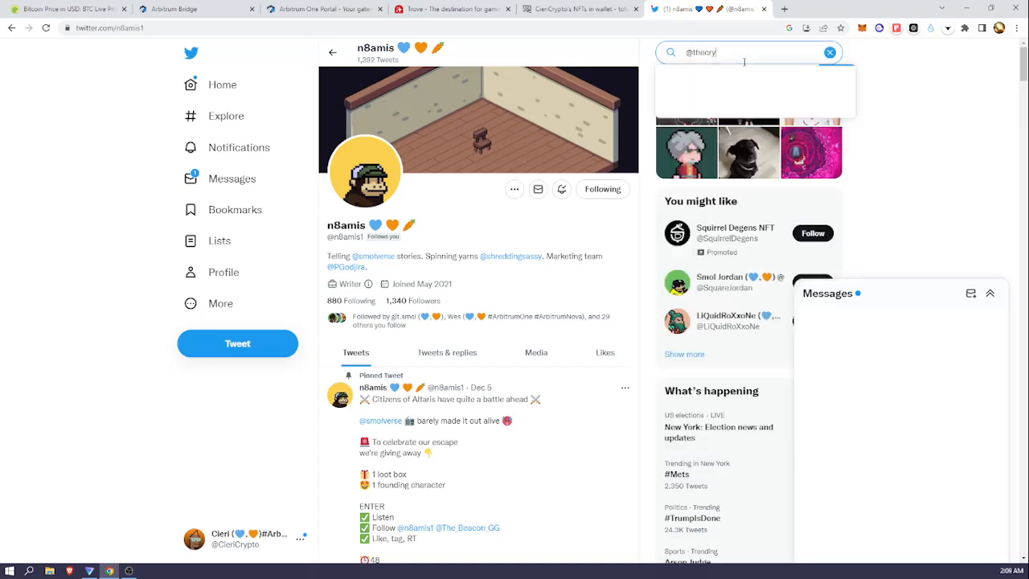
text(thecryp)
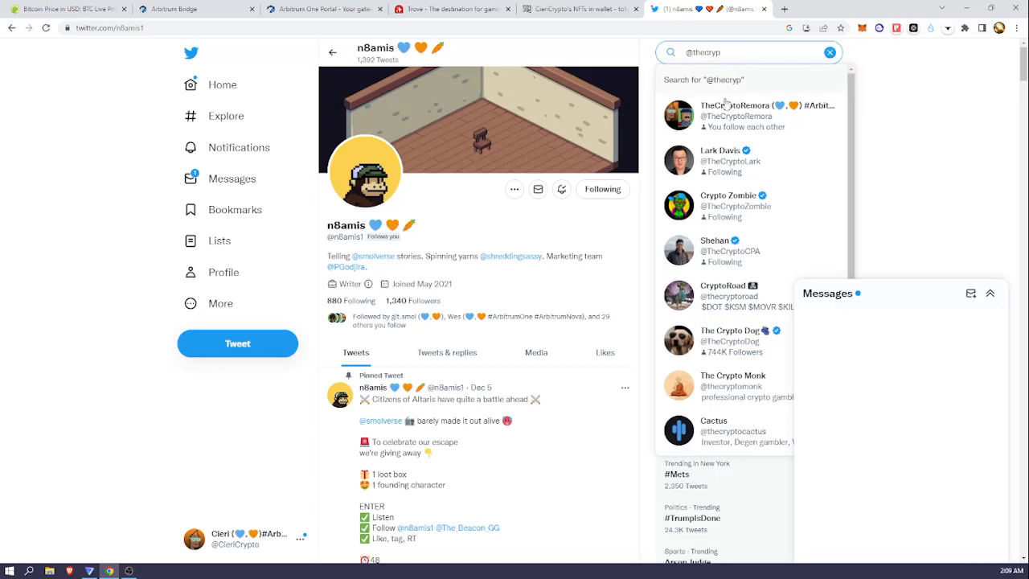
click(742, 116)
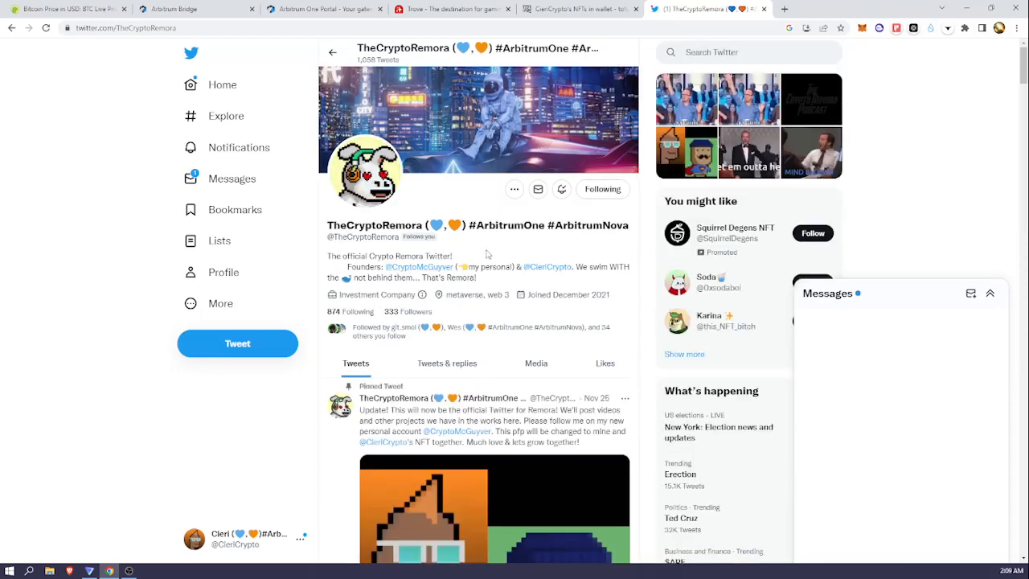
scroll(down, 3)
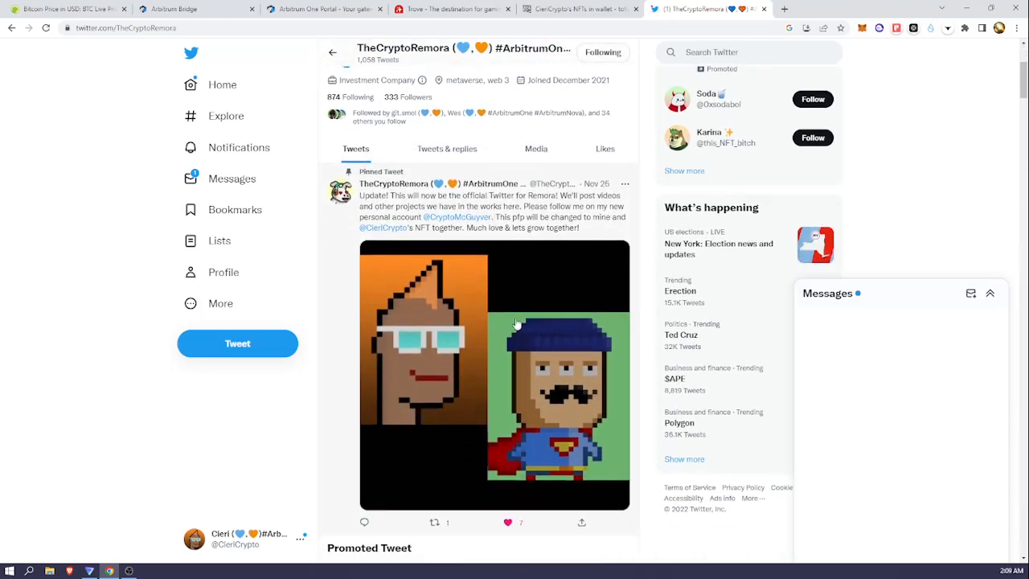
scroll(down, 3)
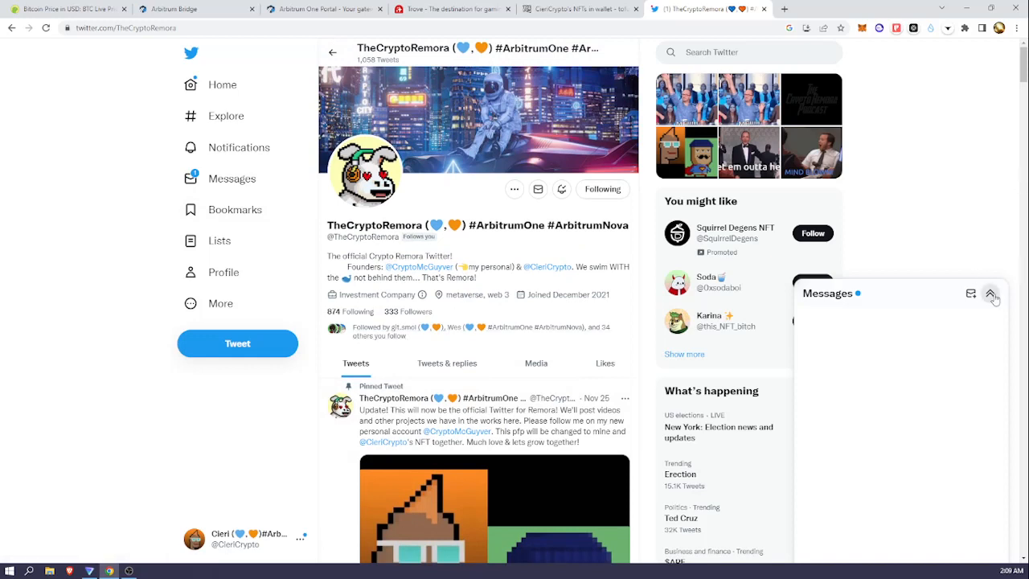
click(992, 296)
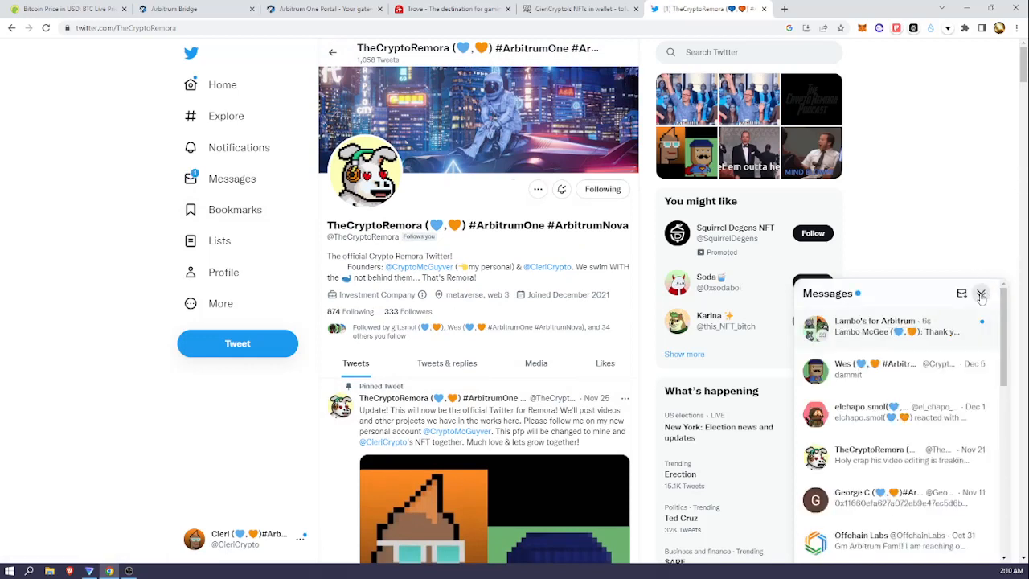